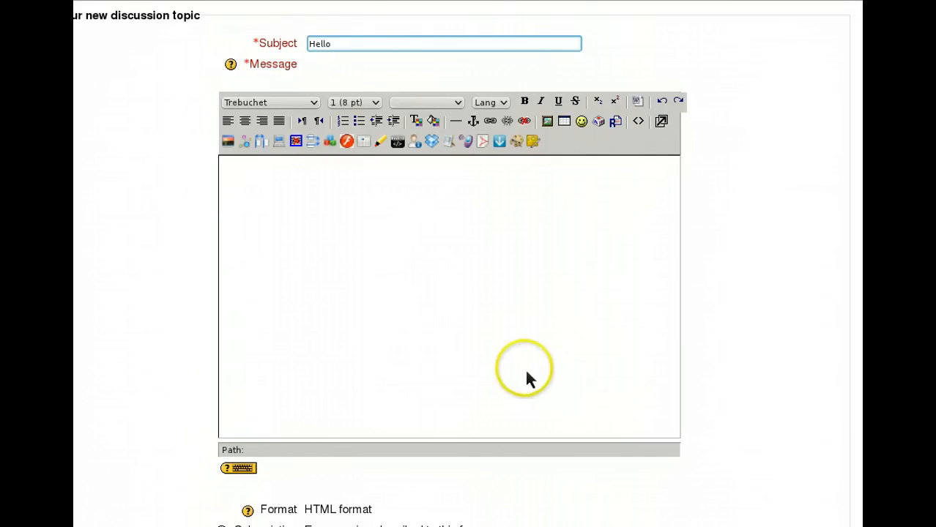
mouse_move(515, 375)
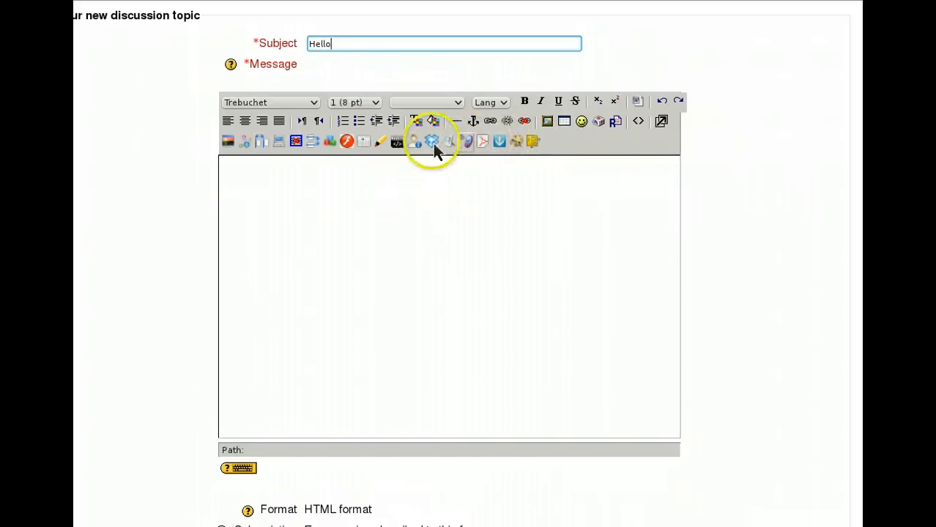
mouse_move(277, 152)
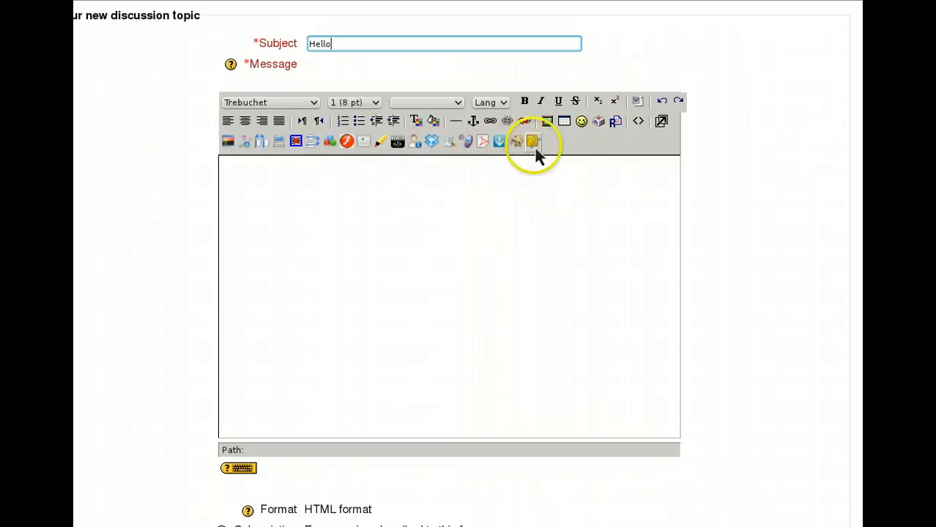
mouse_move(533, 140)
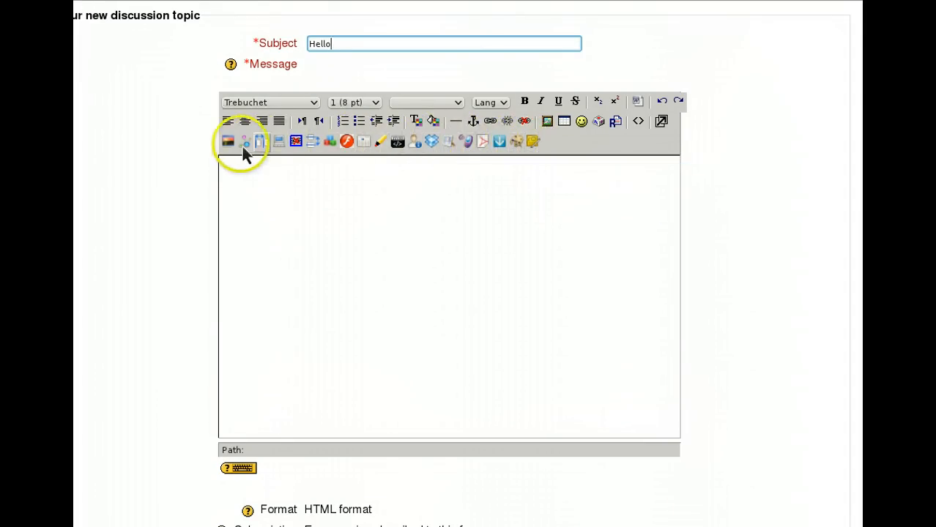
mouse_move(228, 140)
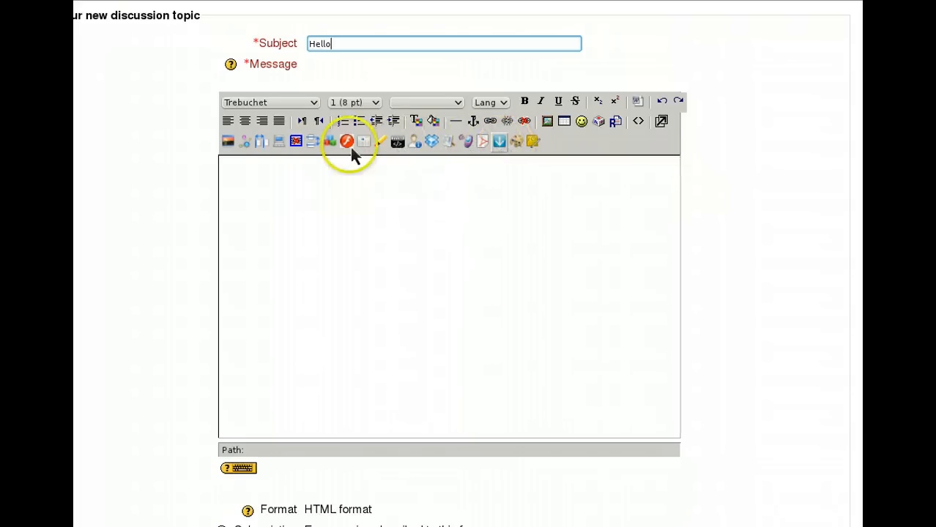
mouse_move(229, 140)
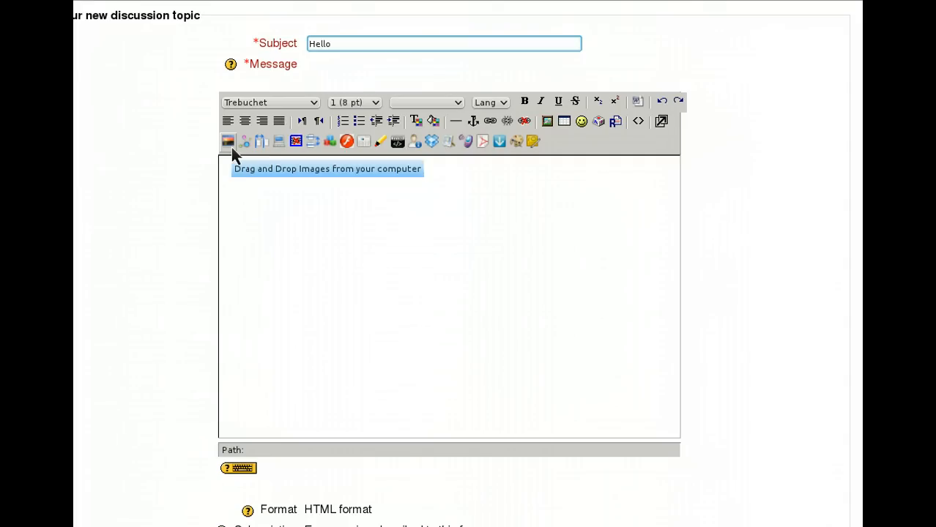
- Bring up the Drag and Drop Images pop-up with its drop zone over the editor
left_click(444, 44)
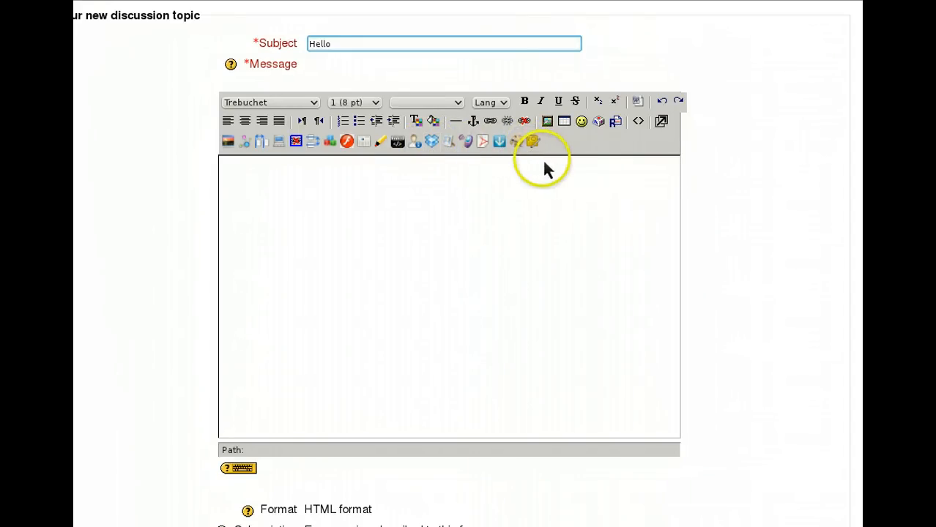
mouse_move(533, 140)
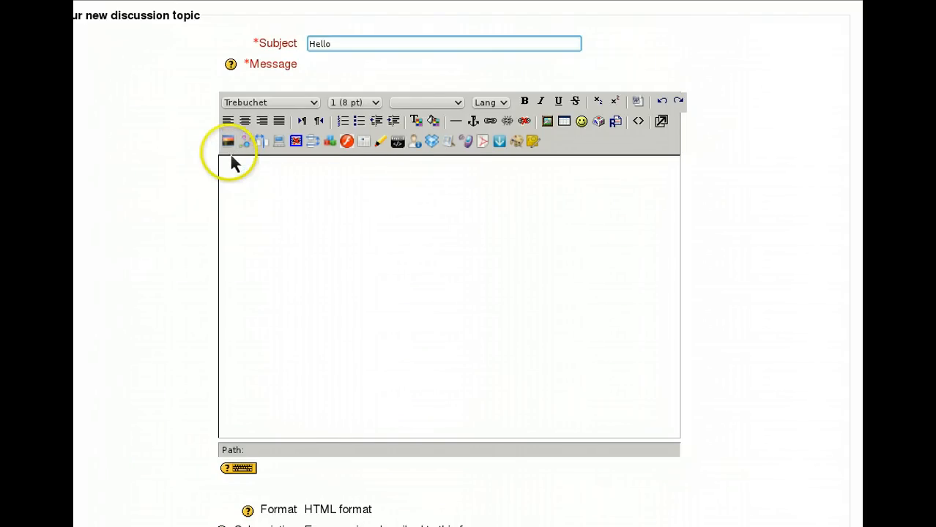
mouse_move(229, 141)
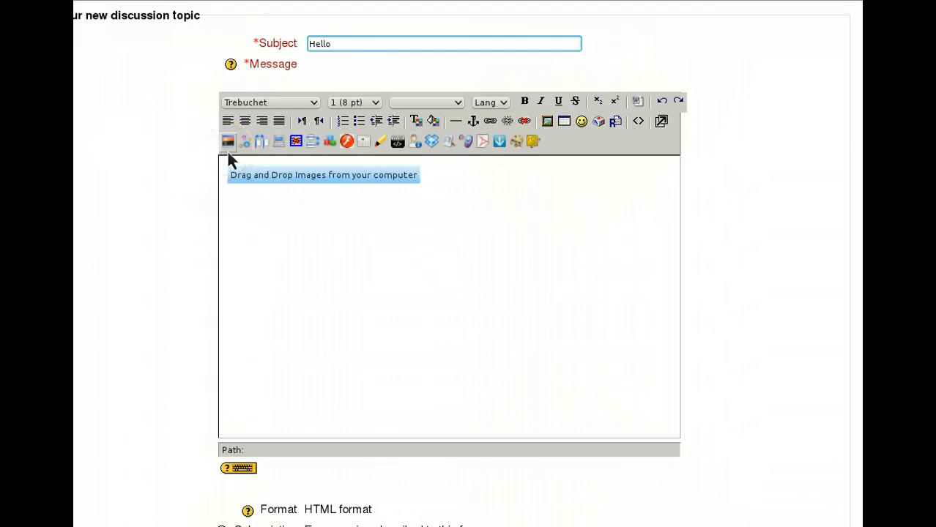
left_click(444, 44)
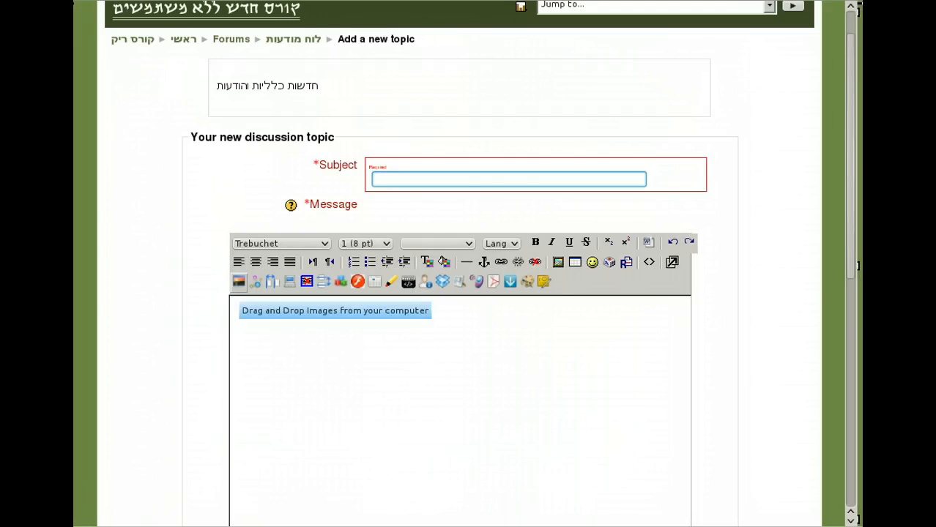
left_click(508, 178)
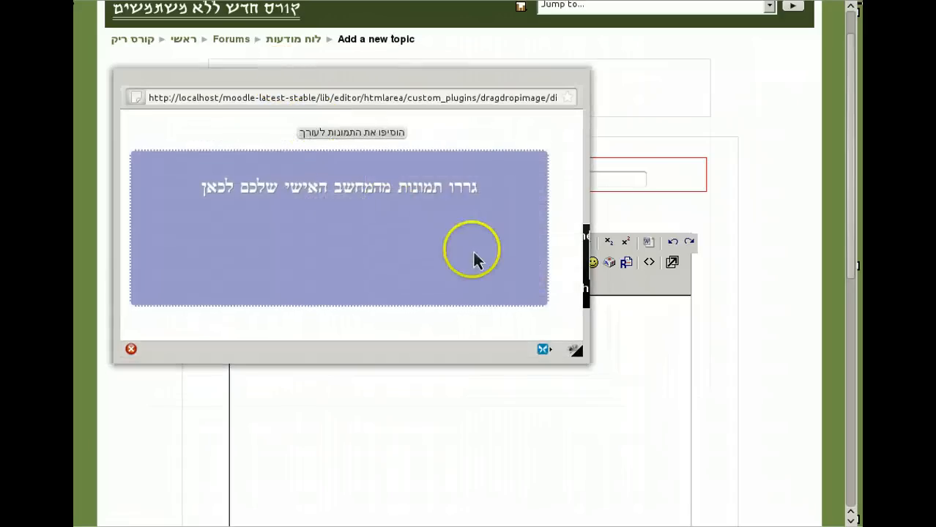
mouse_move(481, 237)
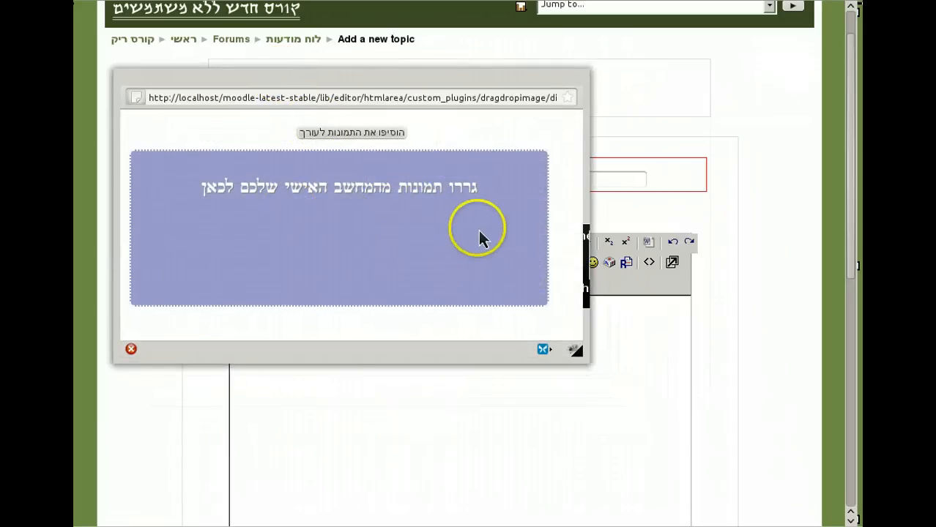
mouse_move(393, 264)
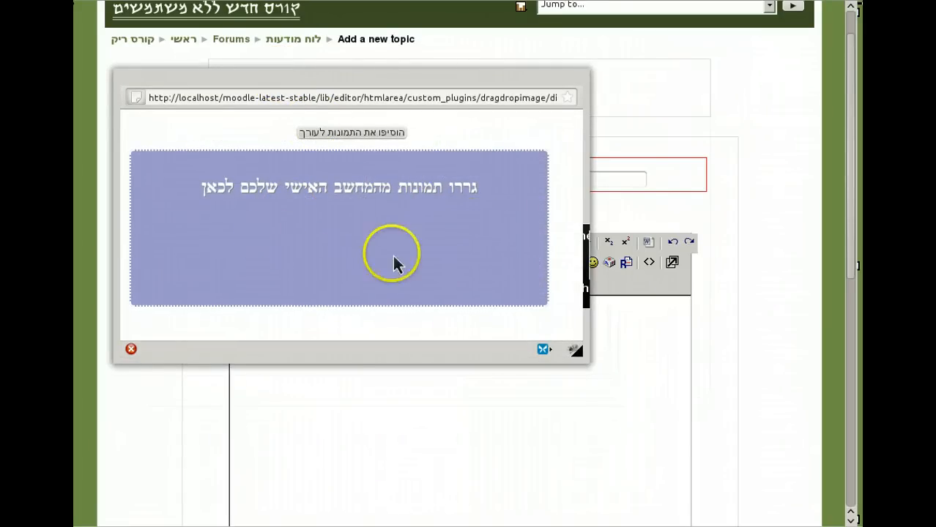
mouse_move(128, 495)
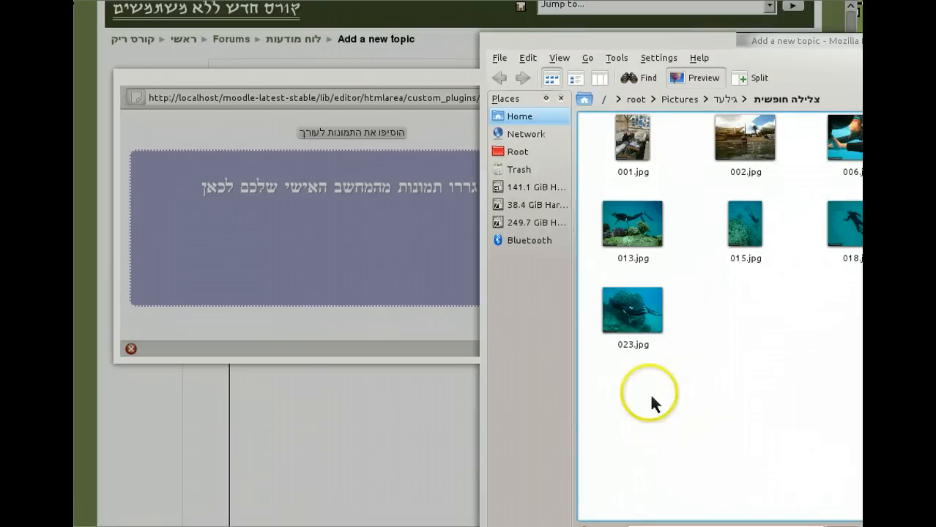
mouse_move(662, 307)
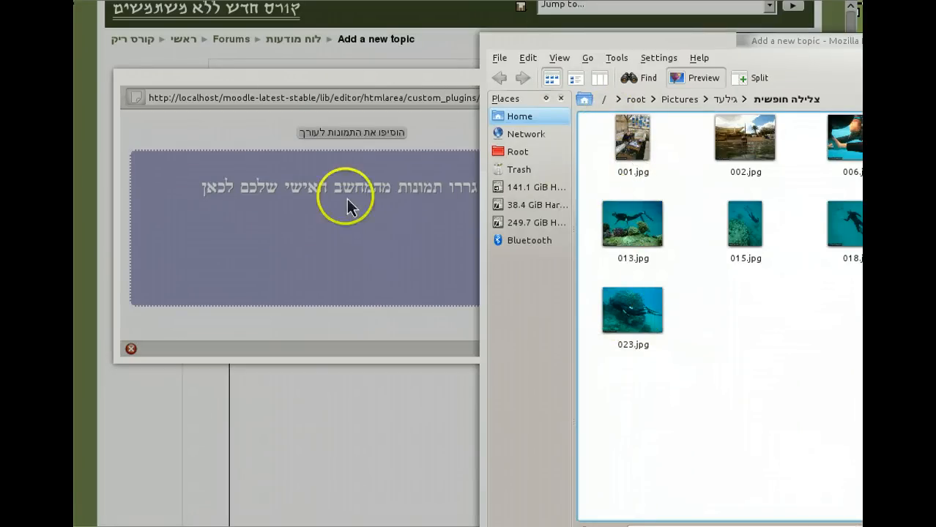
mouse_move(290, 216)
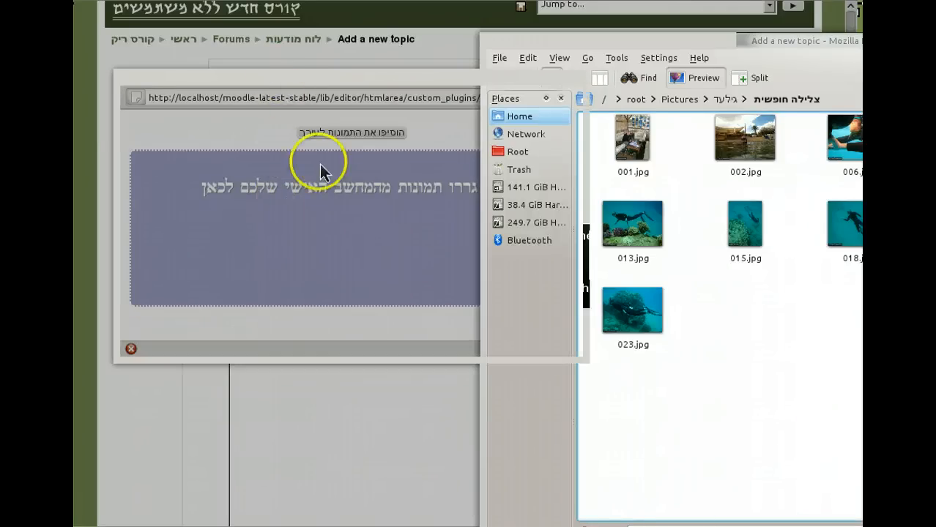
mouse_move(299, 284)
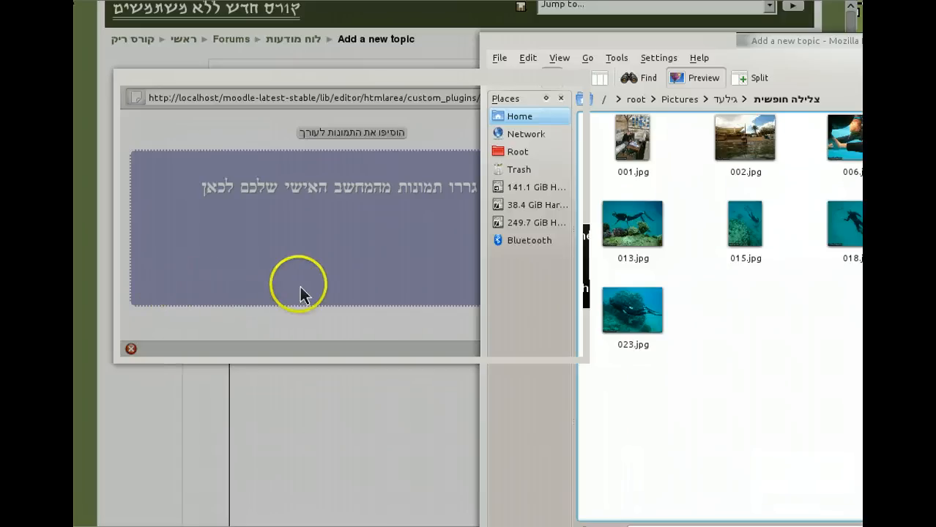
mouse_move(666, 123)
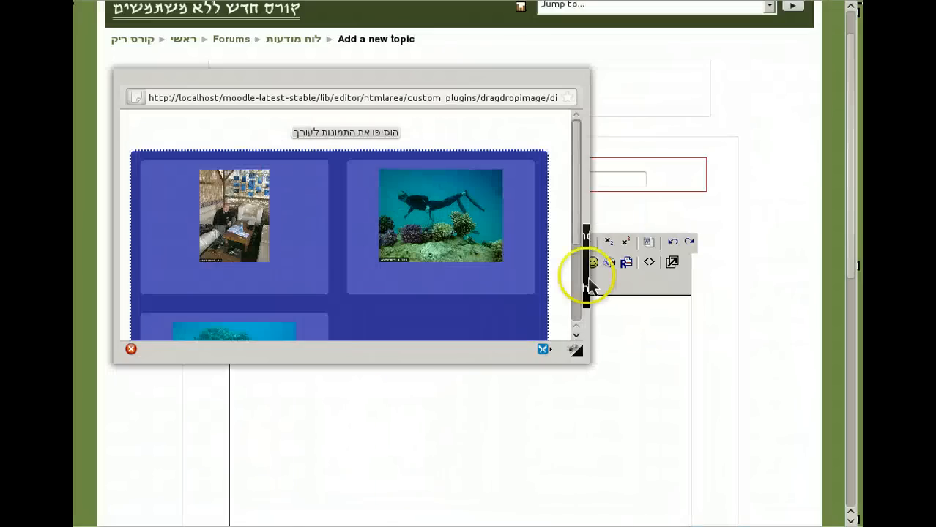
- Scroll through the message body and select the inserted diver photo
scroll("down", 3)
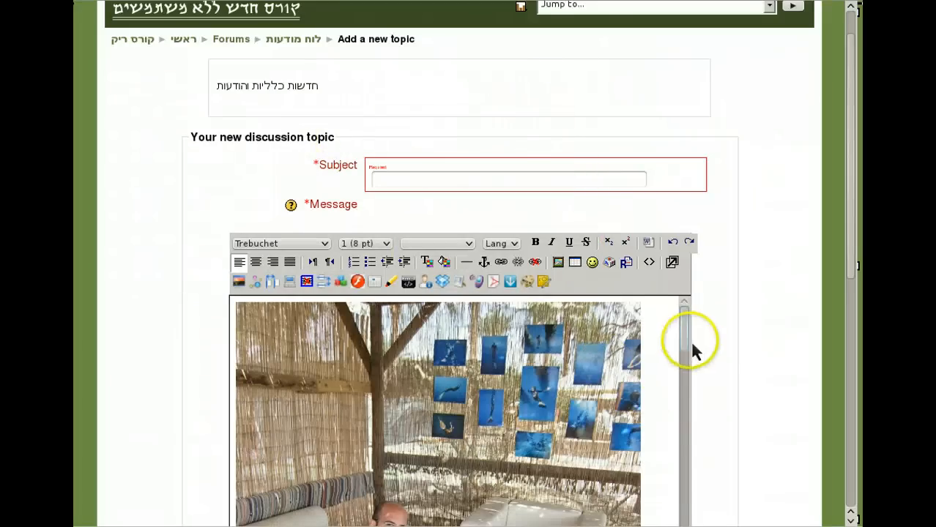
scroll("down", 3)
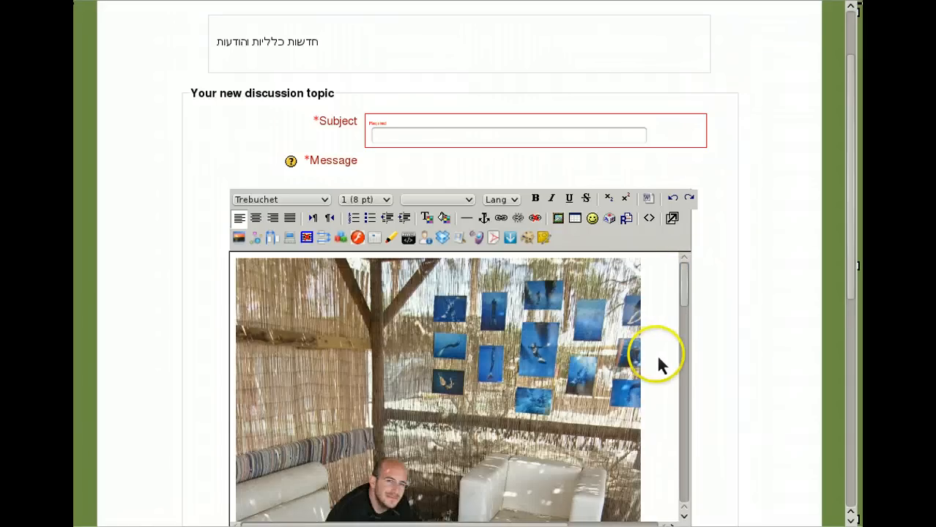
mouse_move(416, 343)
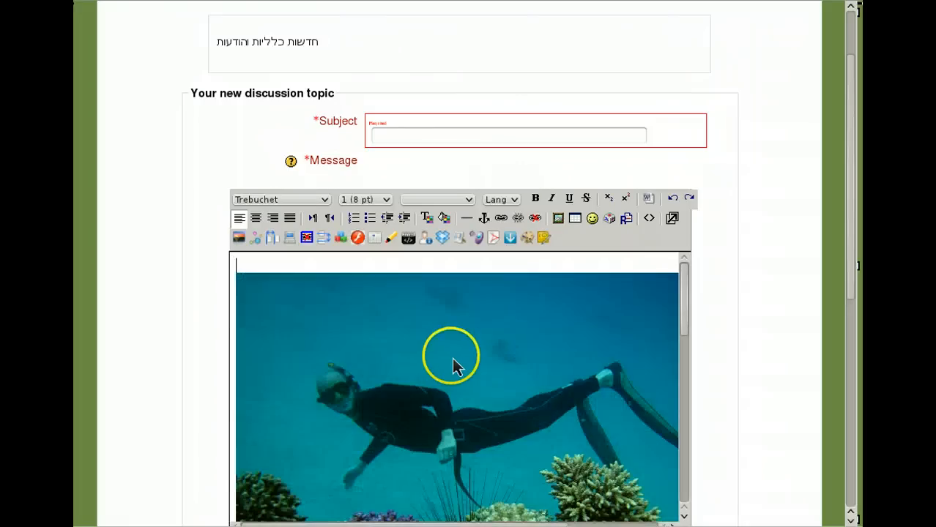
left_click(379, 372)
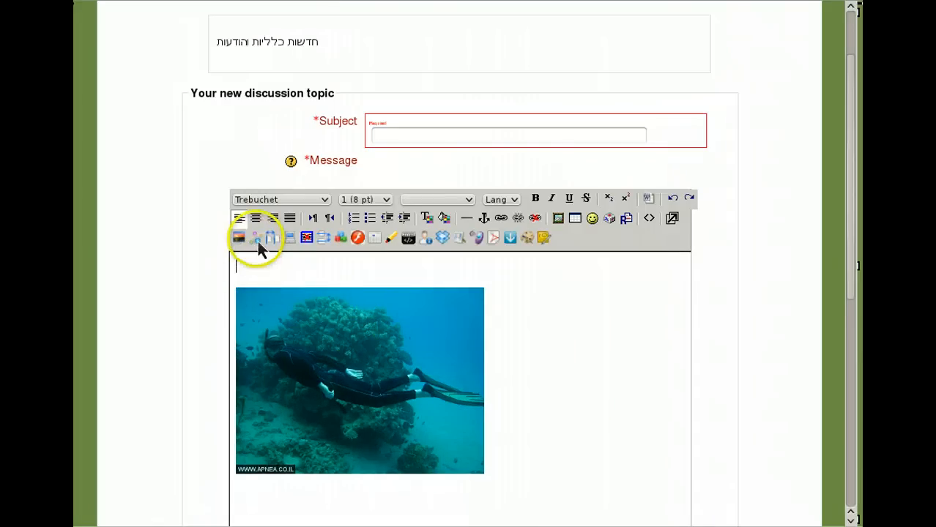
mouse_move(255, 237)
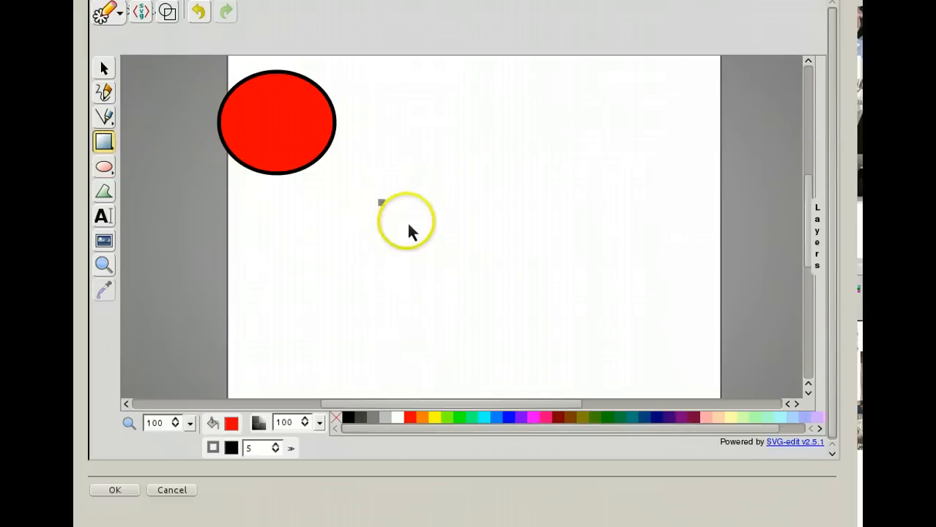
- Draw a red square, switch fill to blue, sketch a black freehand loop, and accept the SVG drawing
left_click_drag(378, 199, 509, 331)
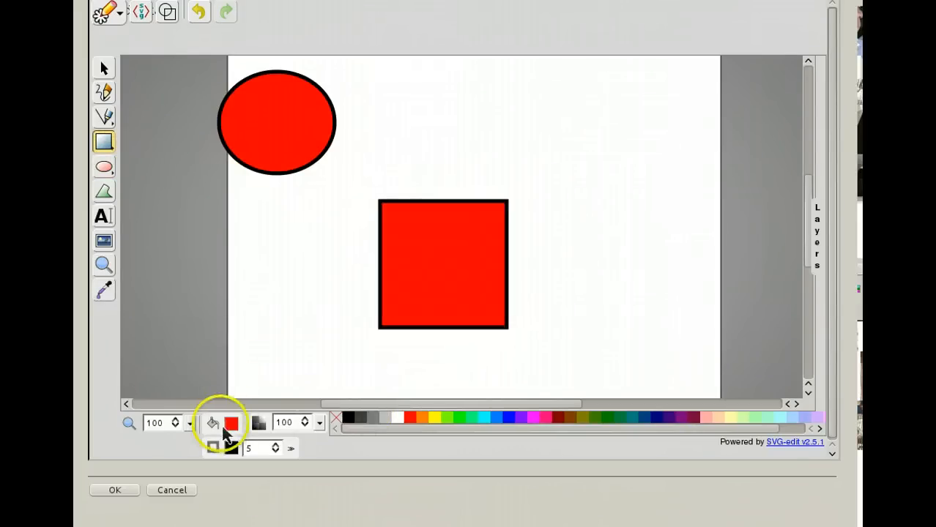
left_click(231, 423)
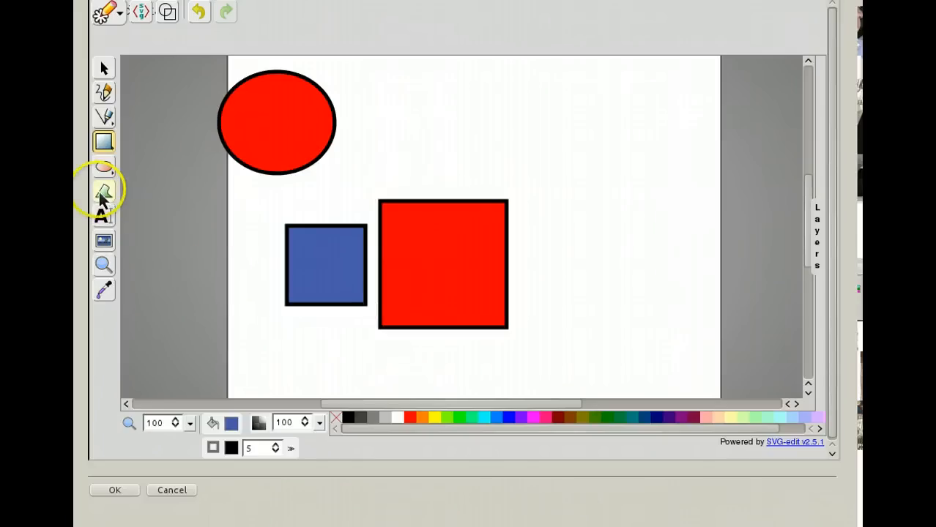
left_click(102, 91)
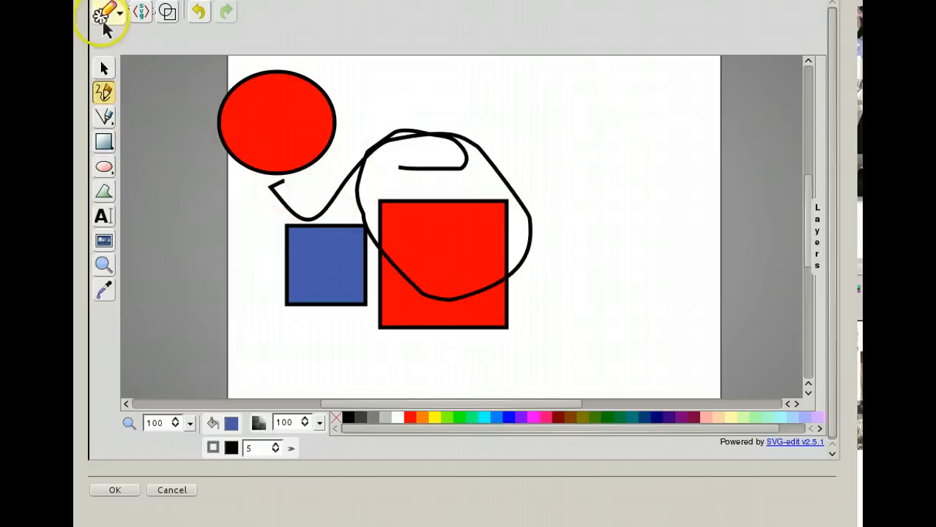
left_click(108, 12)
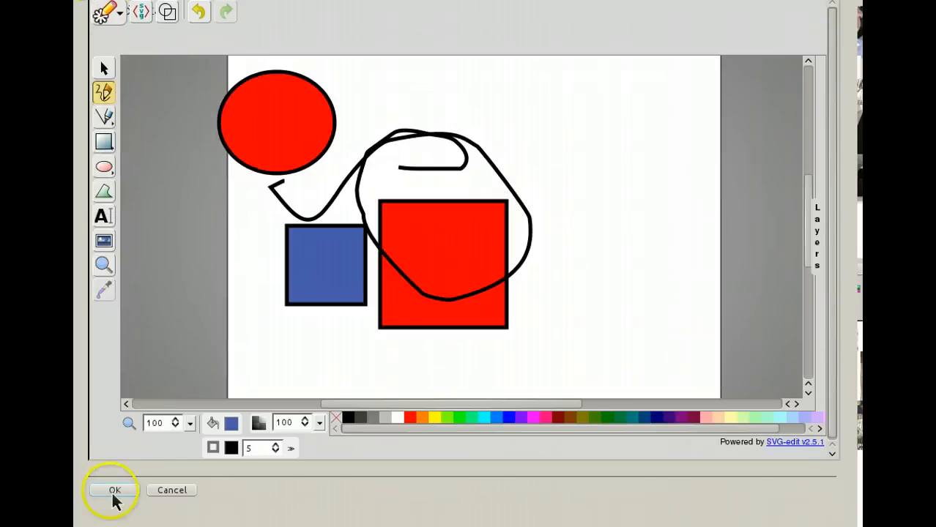
left_click(114, 489)
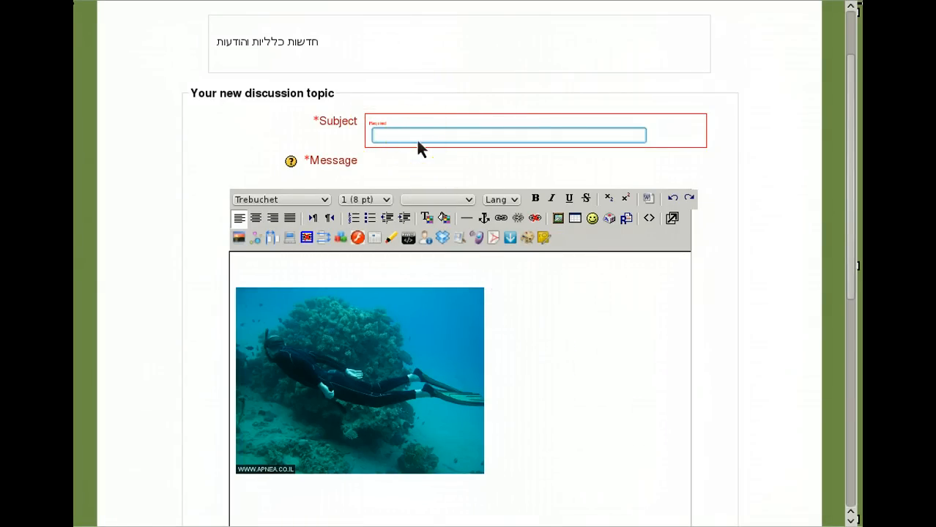
- Enter the subject 'SVG Box II' and post the discussion to the forum
left_click(508, 134)
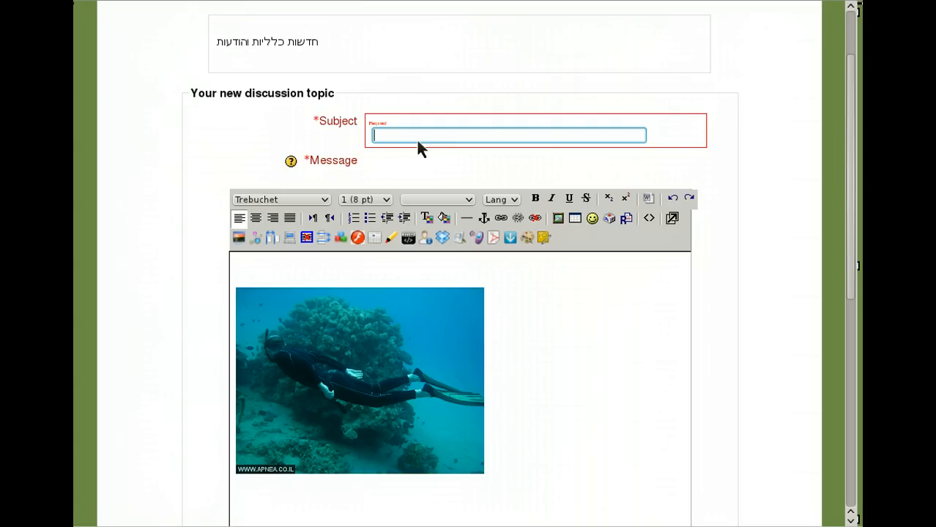
type("SVG Box II")
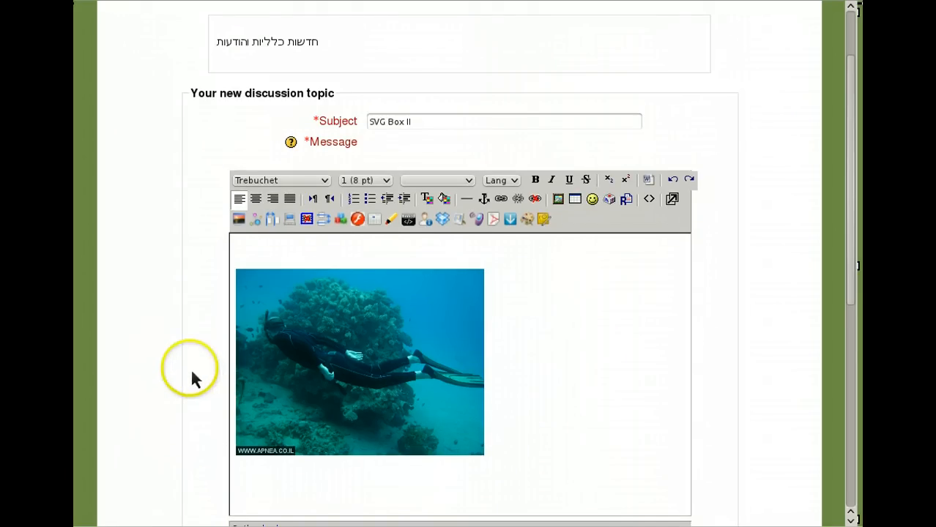
scroll("down", 3)
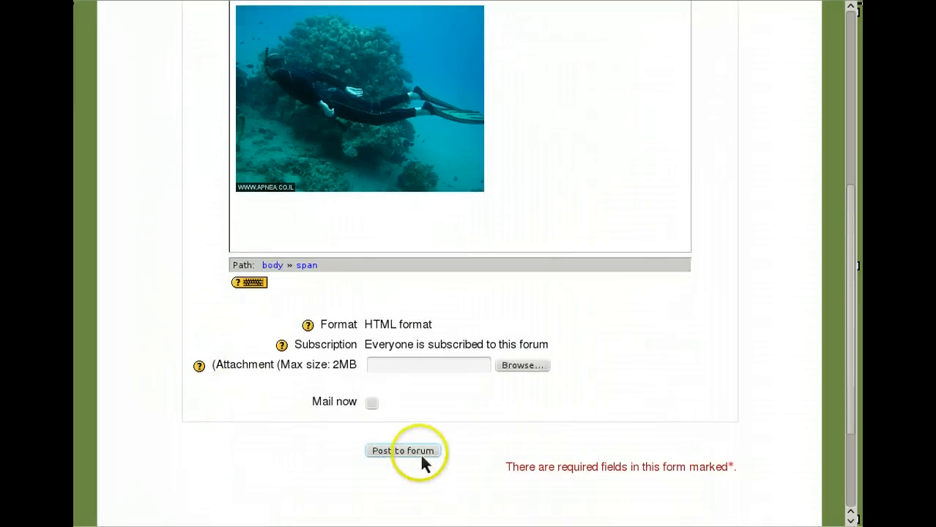
left_click(403, 451)
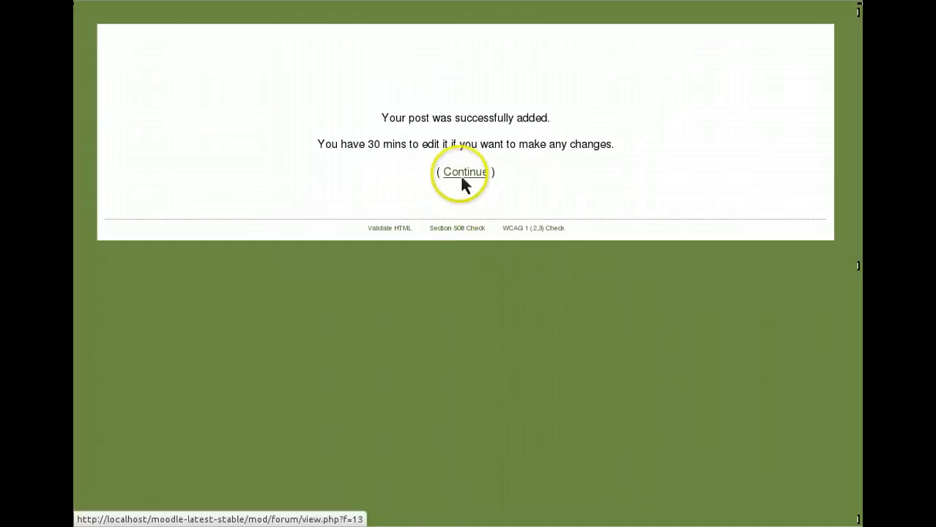
left_click(466, 172)
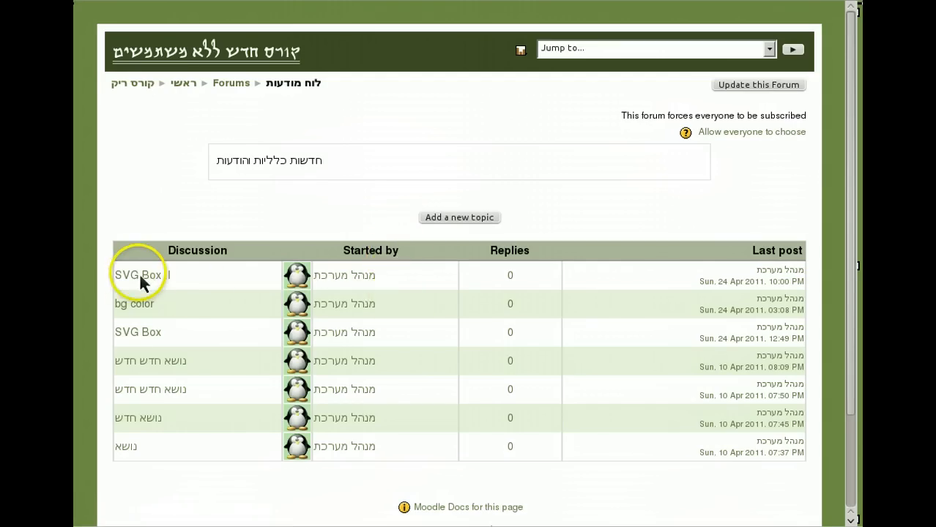
left_click(138, 275)
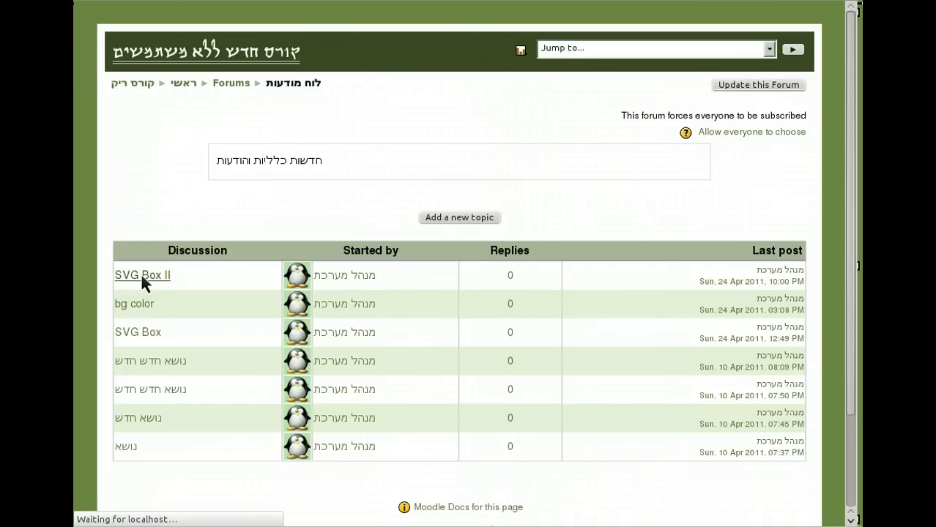
left_click(142, 275)
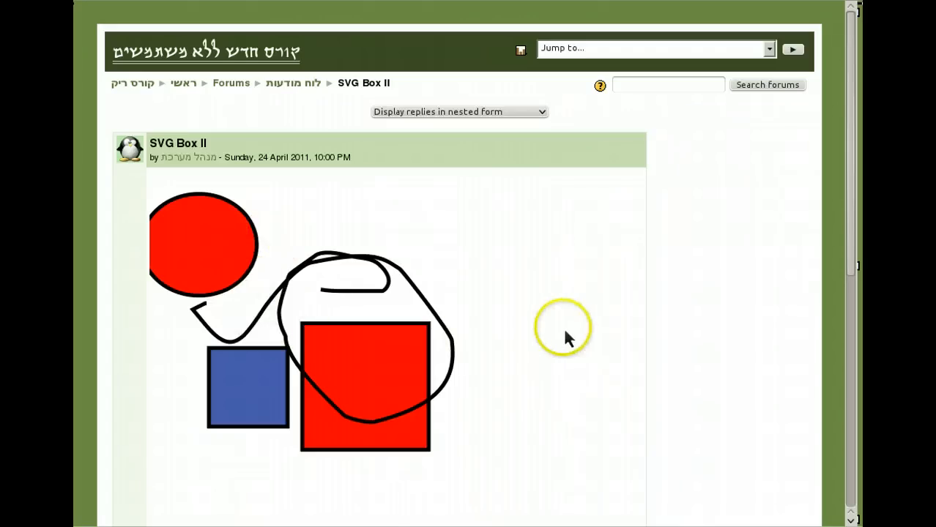
scroll("down", 3)
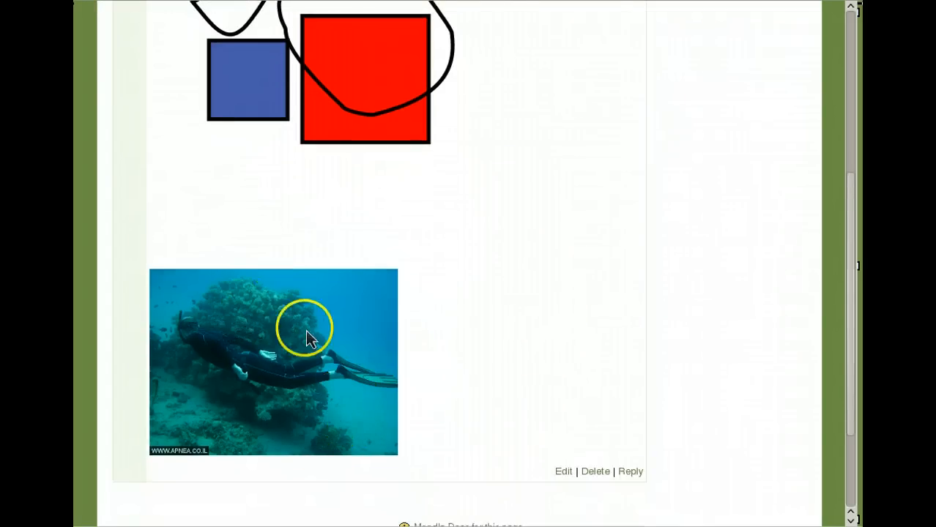
mouse_move(469, 395)
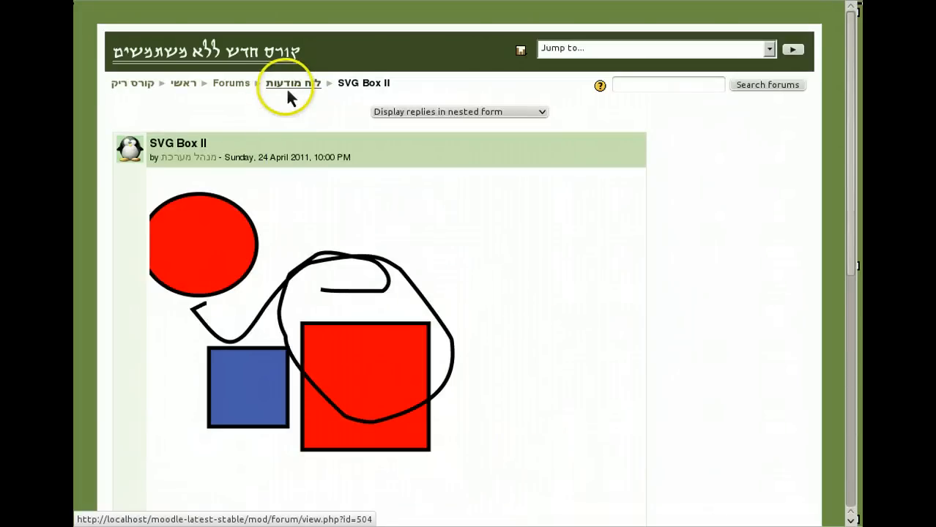
left_click(285, 82)
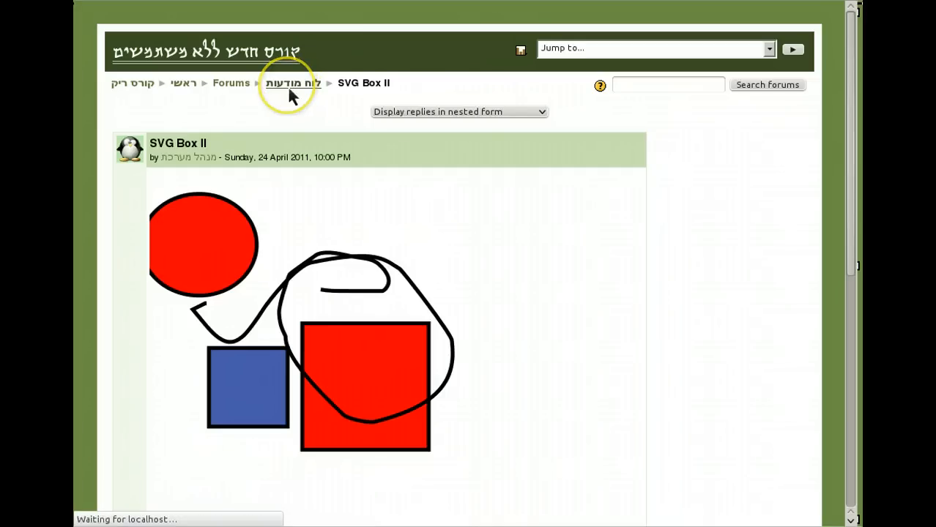
left_click(285, 82)
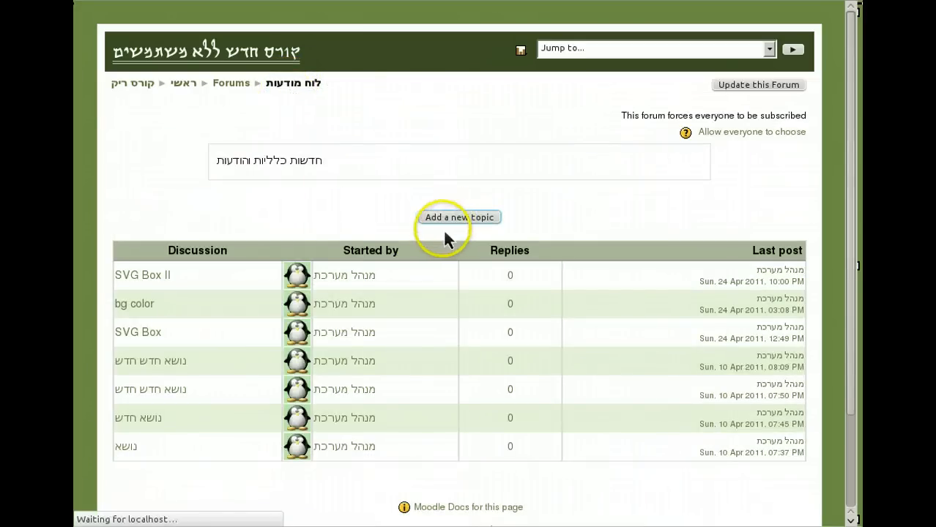
left_click(458, 217)
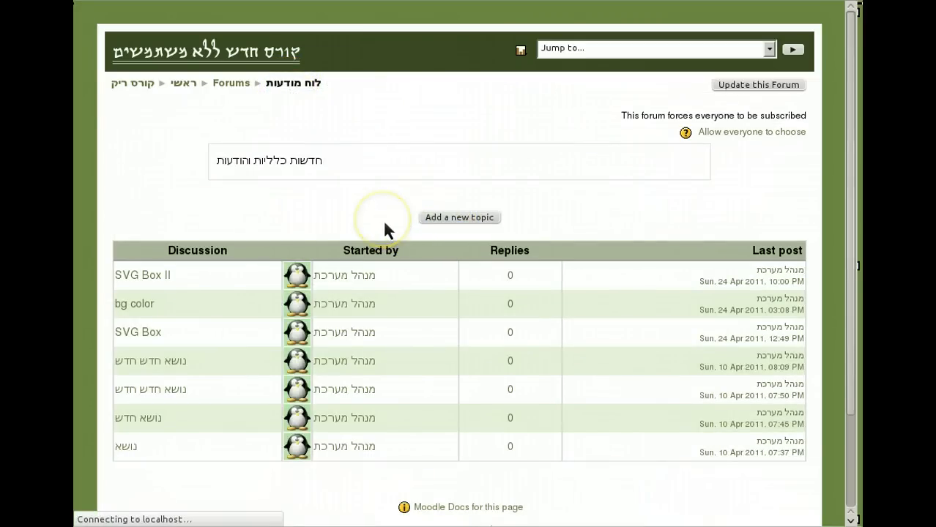
- Start a new discussion topic and insert a 2-row, 4-column table into the message
left_click(460, 217)
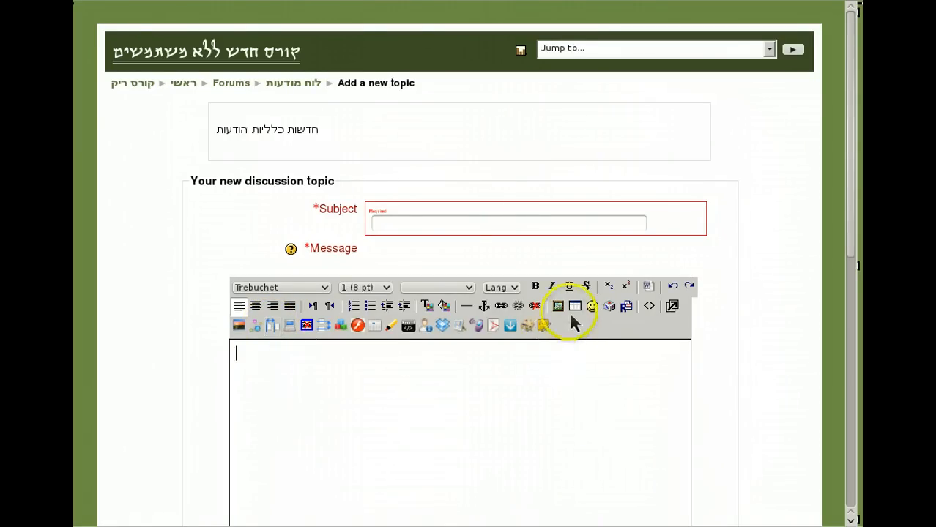
left_click(574, 306)
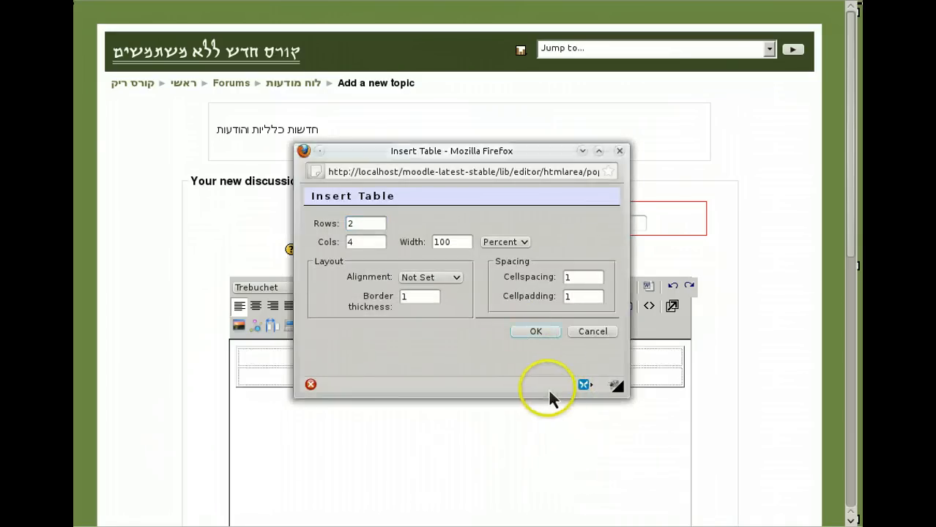
left_click(535, 330)
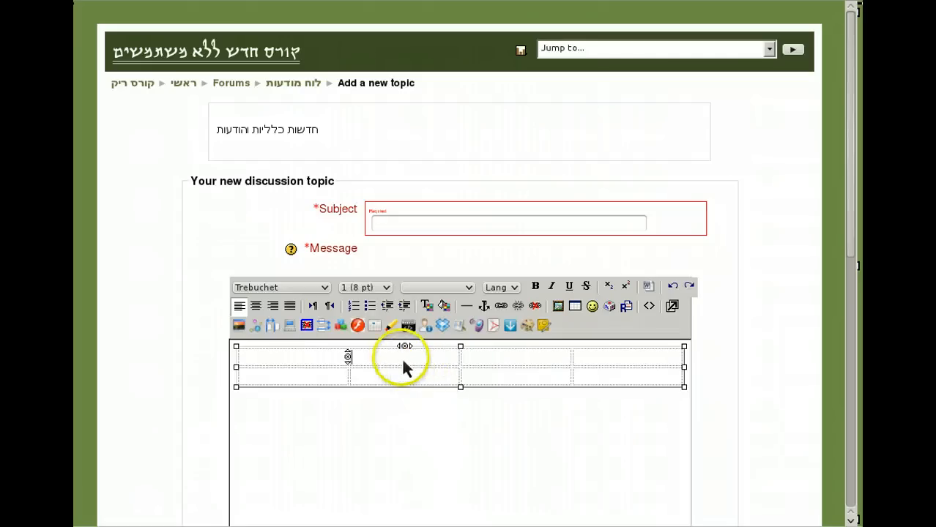
mouse_move(457, 369)
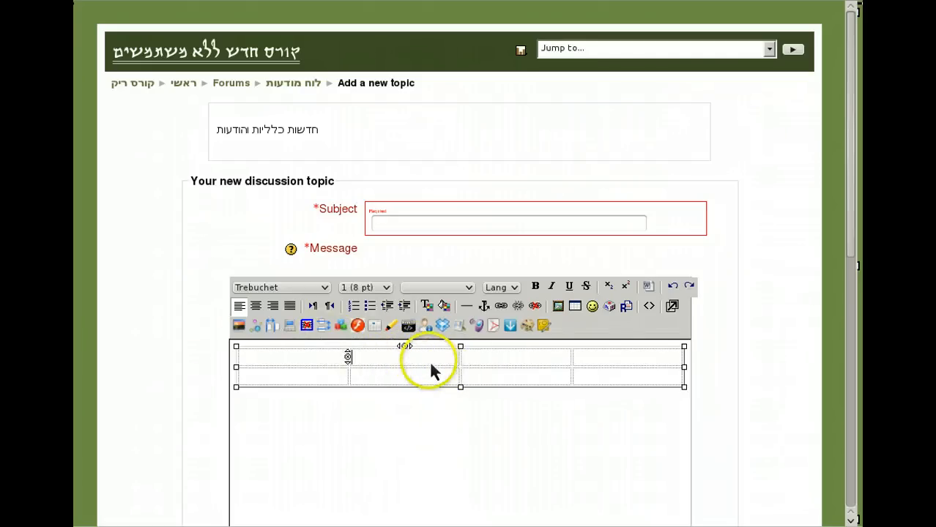
mouse_move(359, 366)
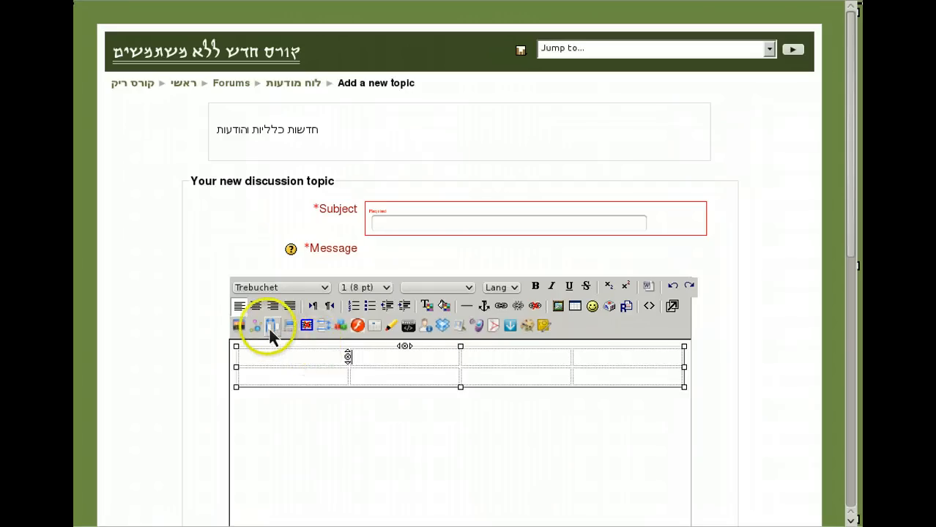
- Change one table column's width percentage through the column-width plugin dialog
left_click(273, 325)
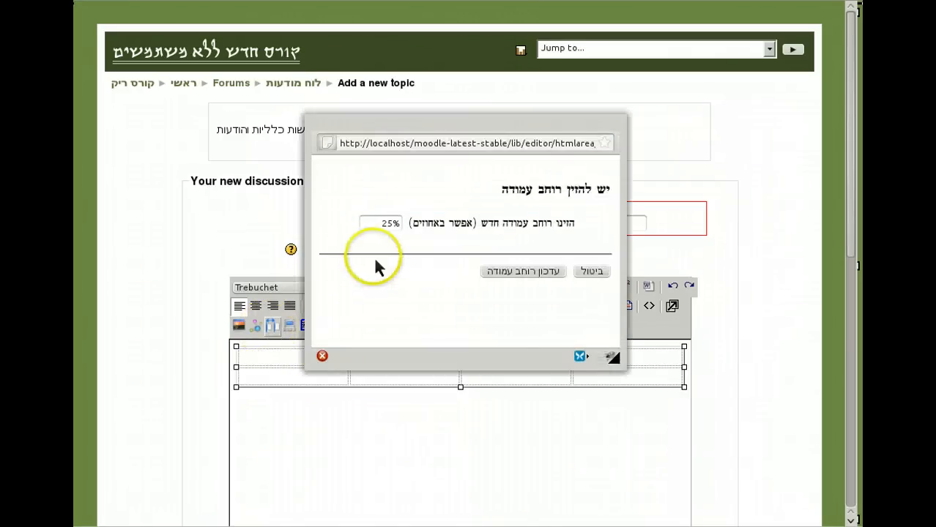
mouse_move(388, 236)
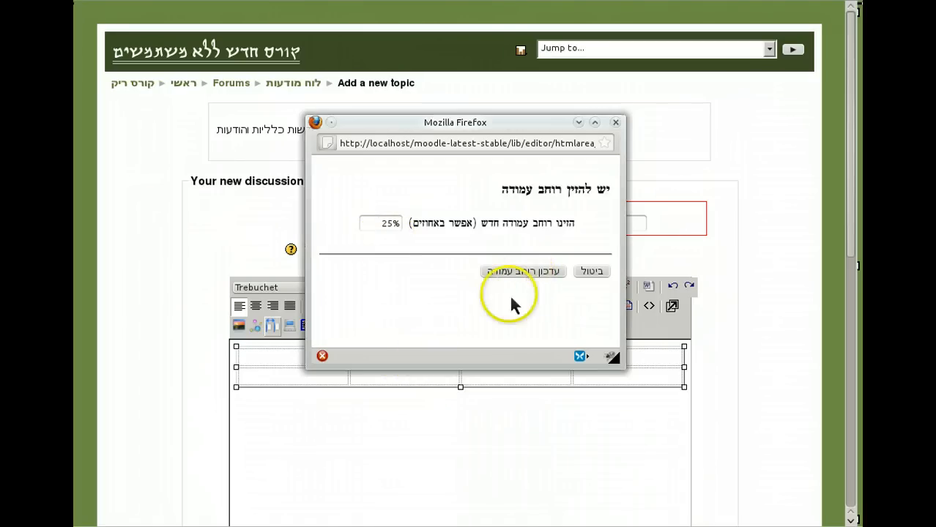
mouse_move(410, 383)
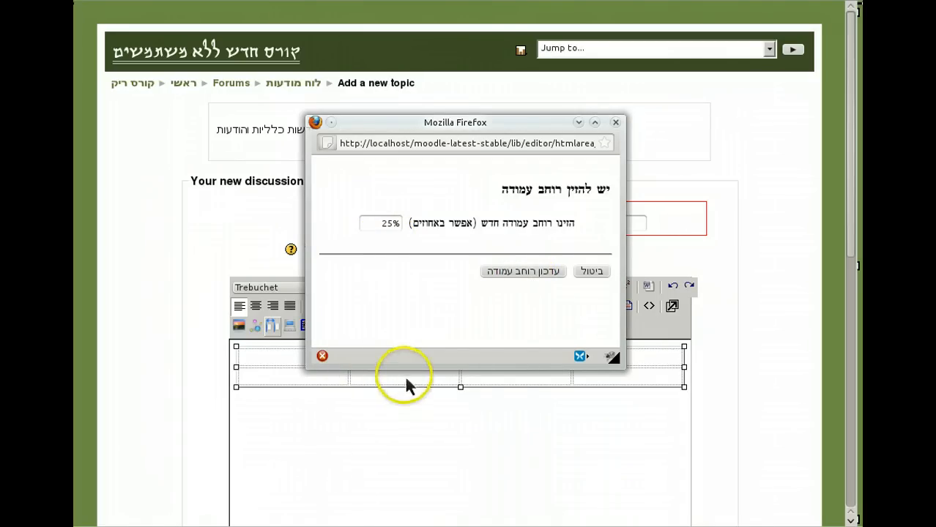
mouse_move(439, 366)
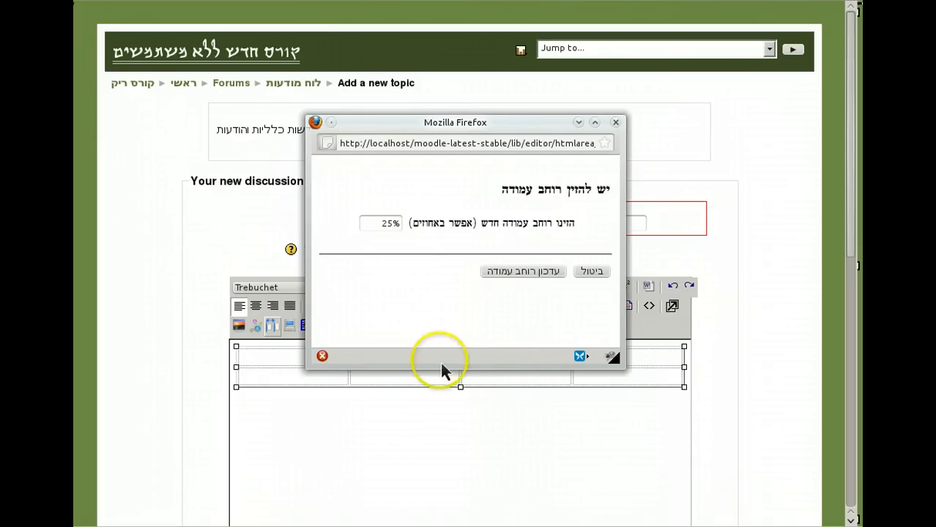
mouse_move(275, 337)
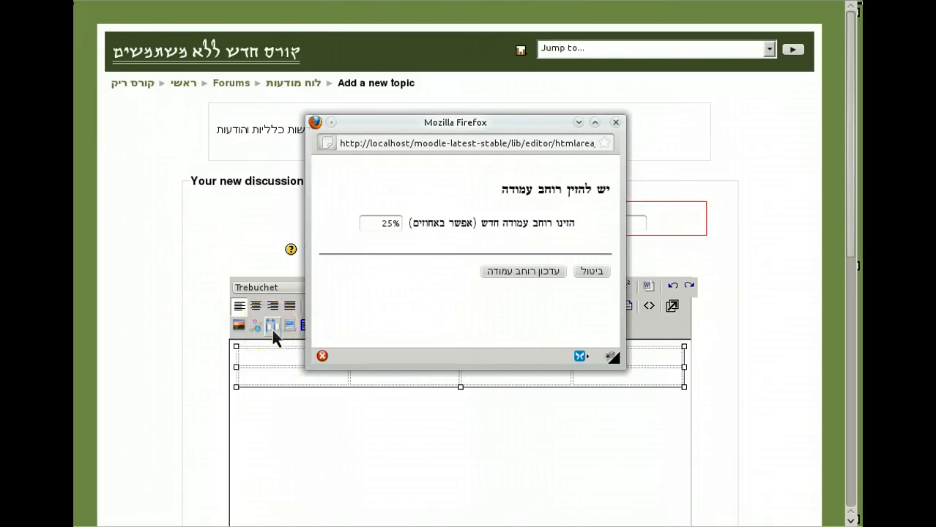
left_click(379, 223)
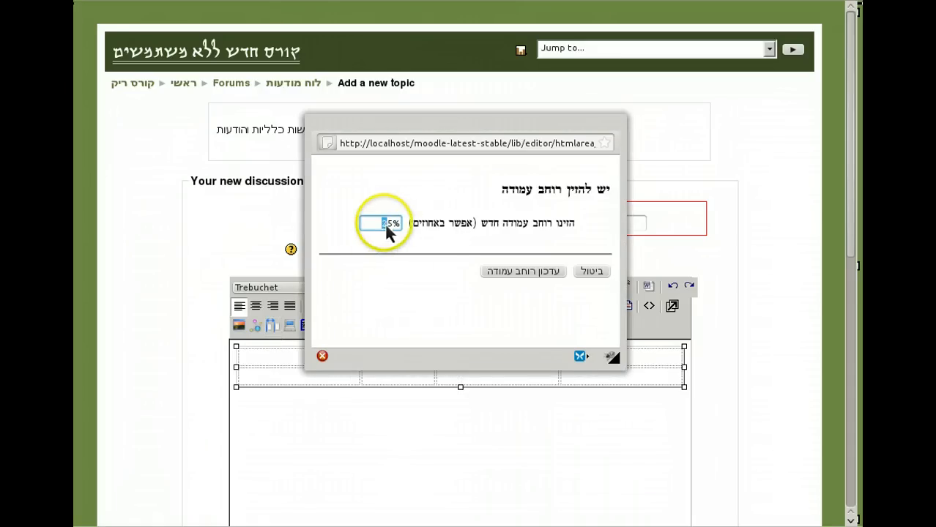
mouse_move(517, 279)
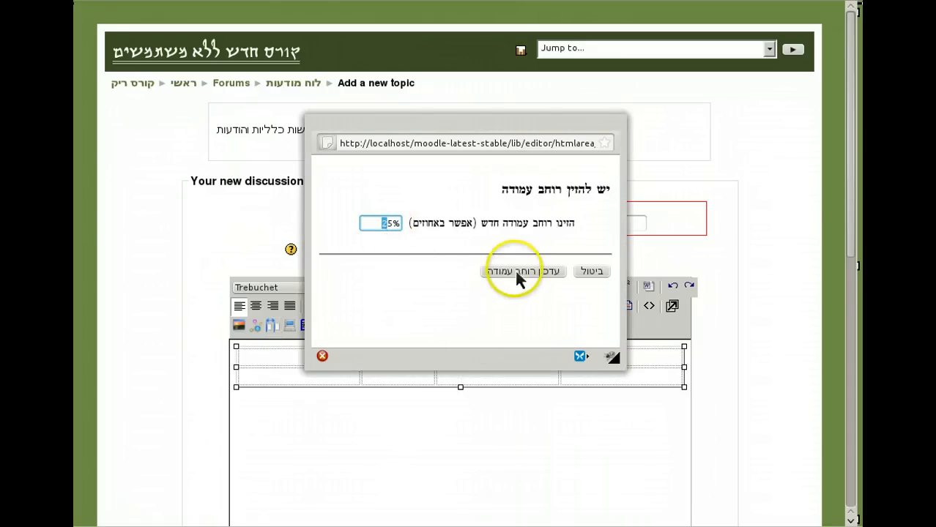
left_click(523, 270)
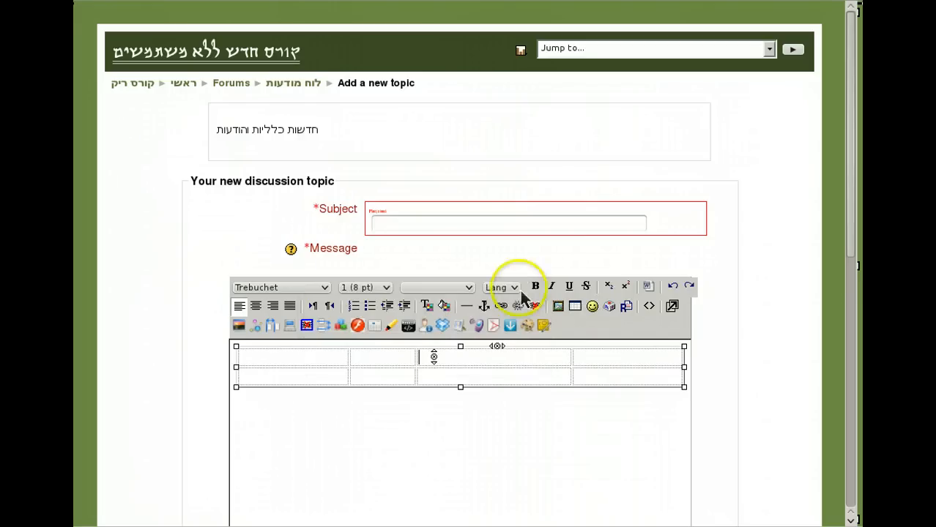
mouse_move(527, 369)
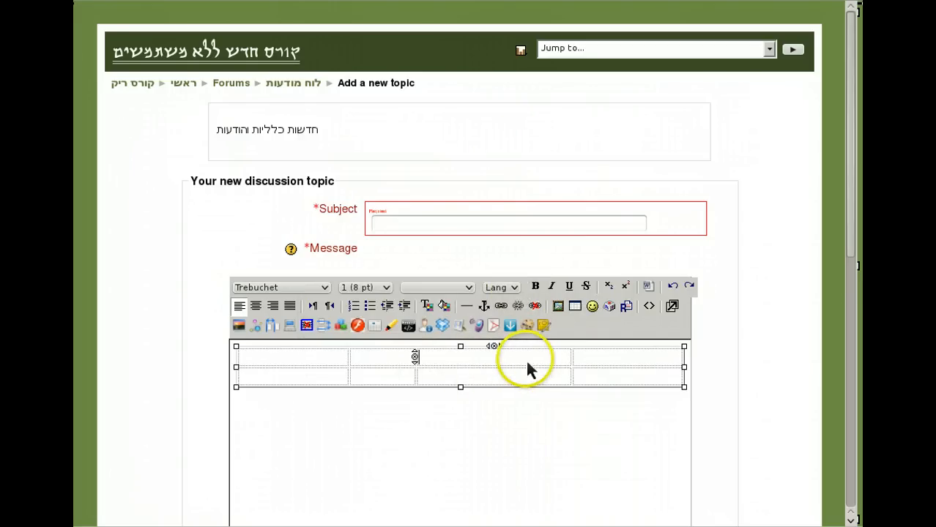
mouse_move(388, 369)
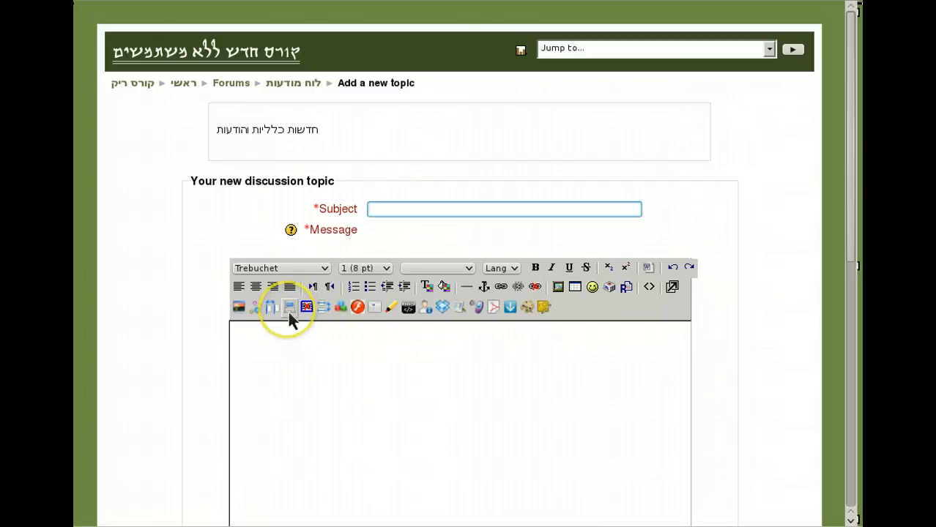
mouse_move(270, 308)
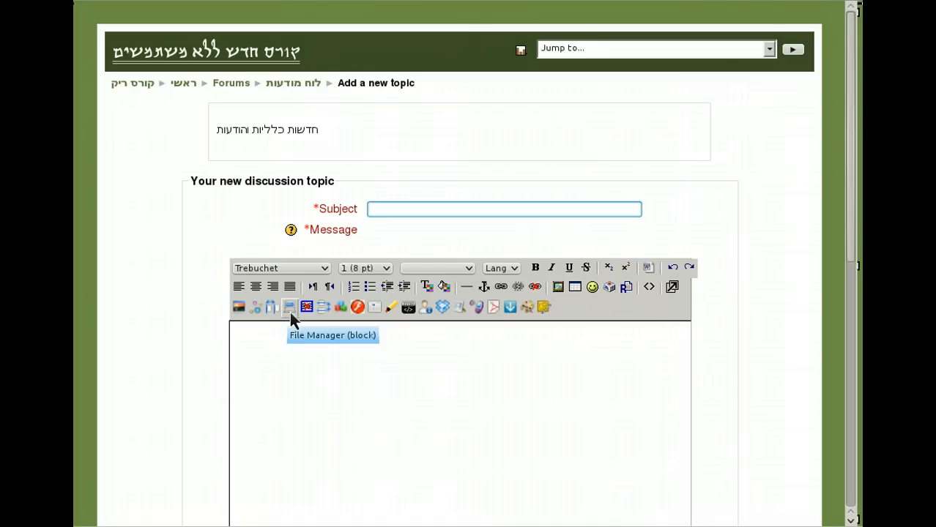
- Insert links to the course files סרט טבע and פרפר - Butterfly from the file manager
left_click(503, 208)
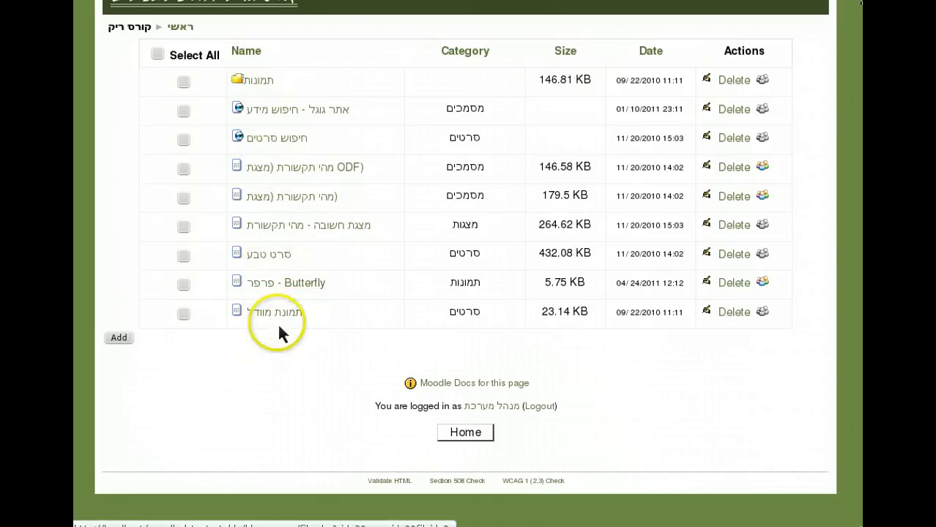
mouse_move(249, 315)
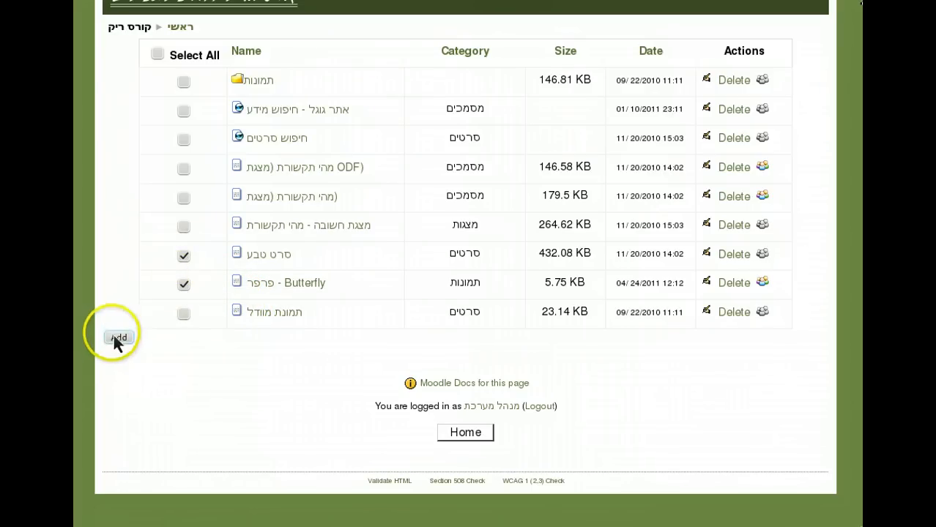
left_click(117, 336)
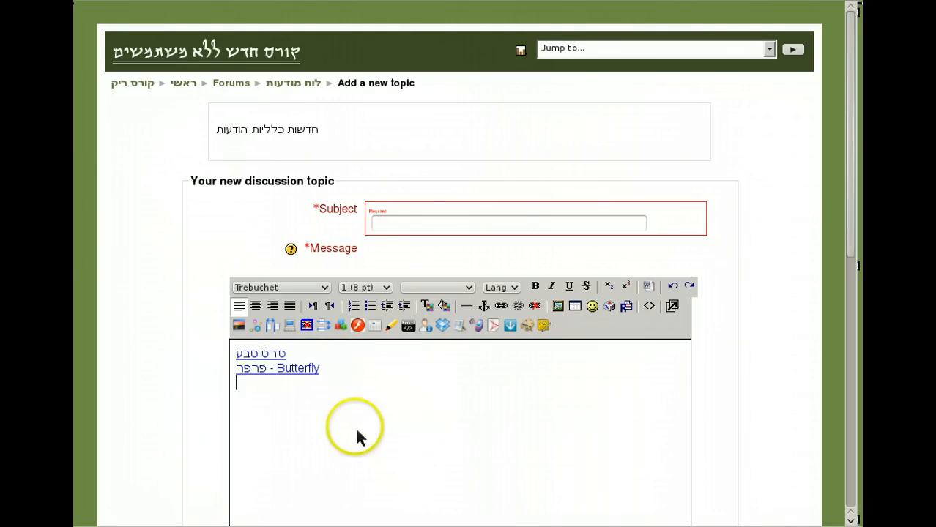
mouse_move(374, 432)
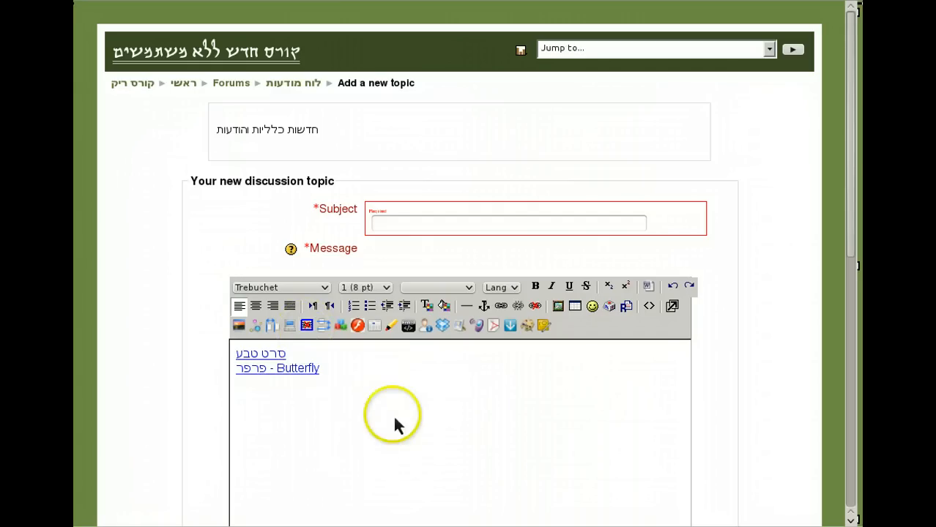
mouse_move(276, 425)
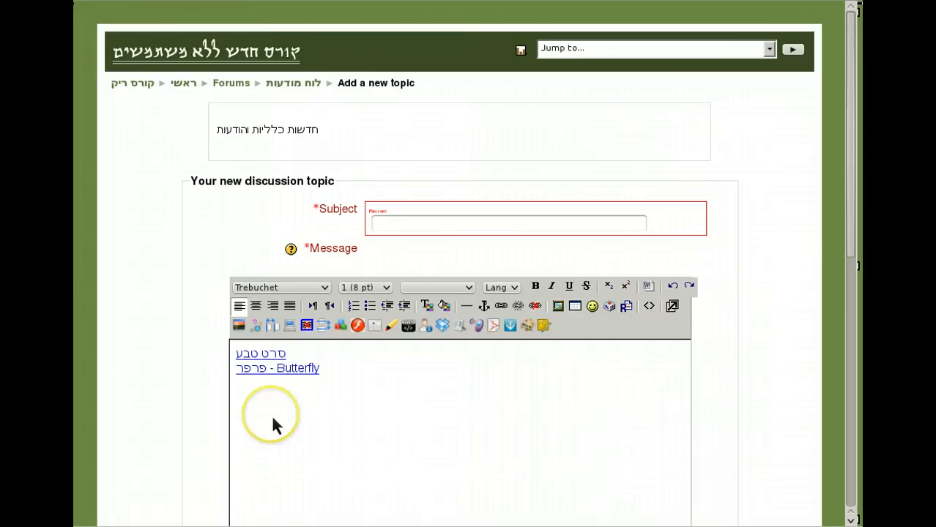
type("some linked te:")
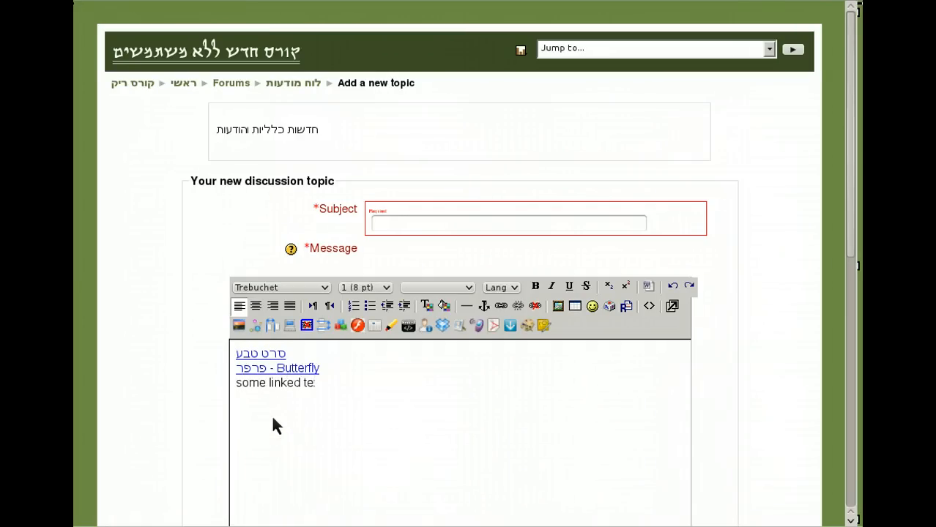
double_click(284, 383)
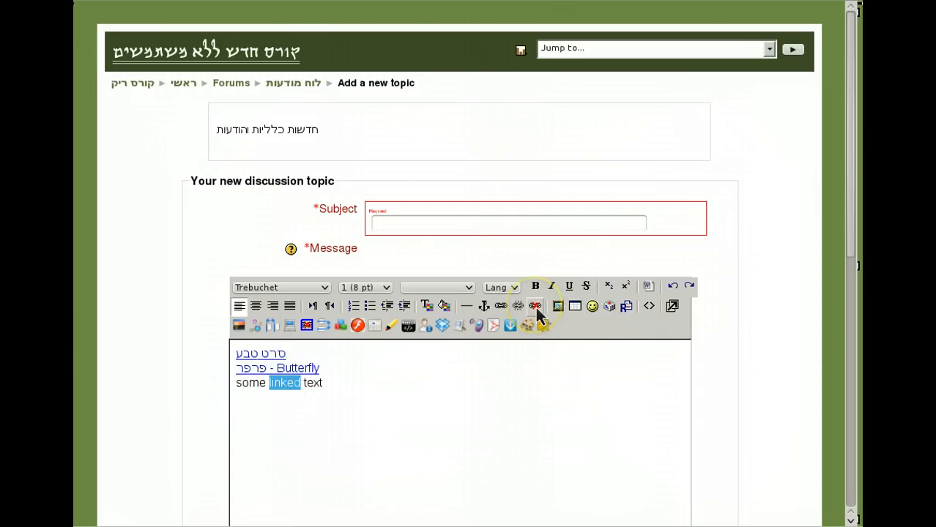
mouse_move(534, 306)
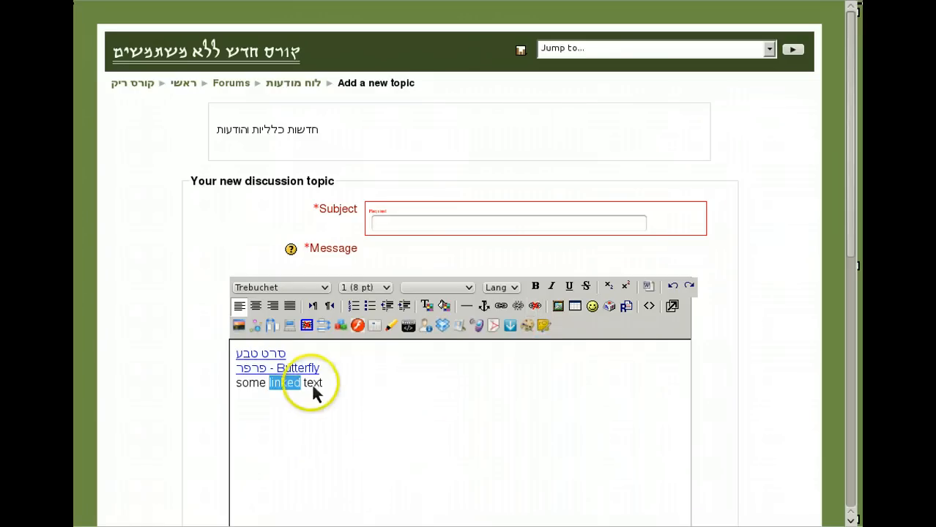
scroll("down", 3)
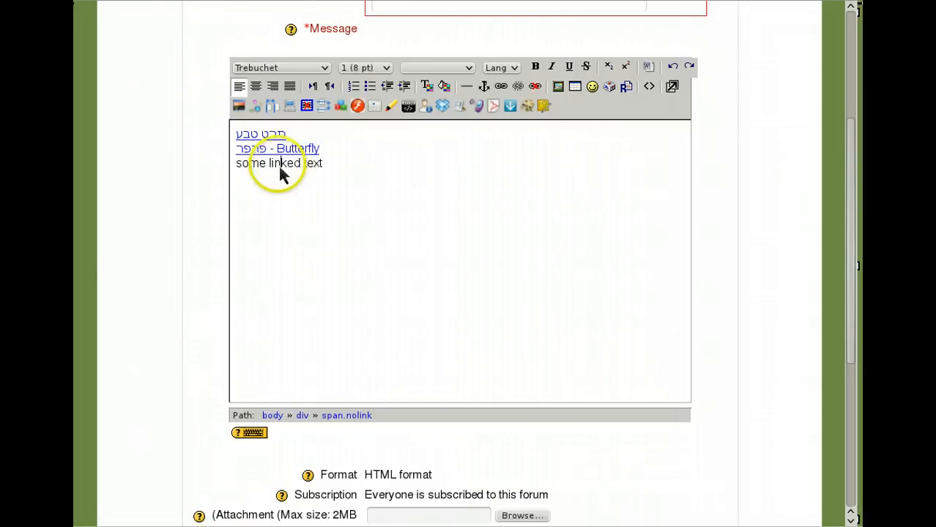
mouse_move(328, 388)
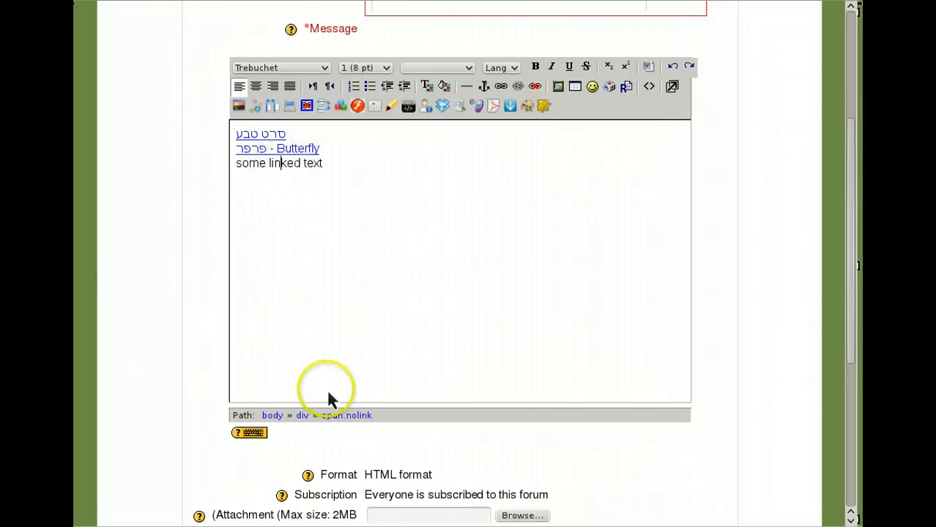
left_click(345, 416)
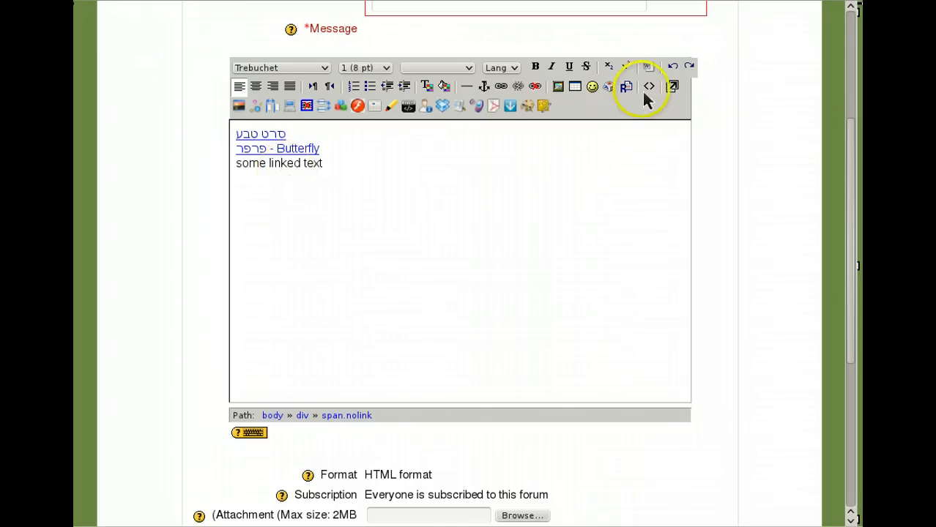
left_click(649, 87)
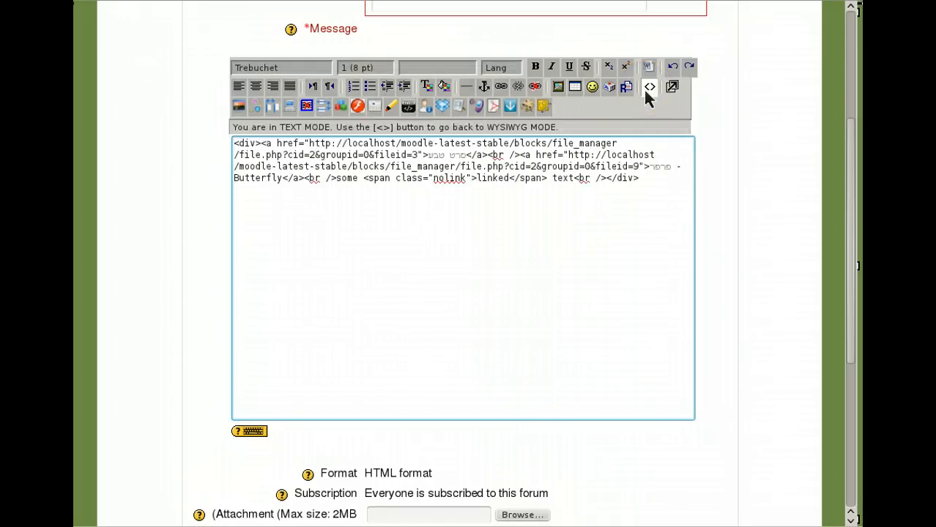
left_click(647, 86)
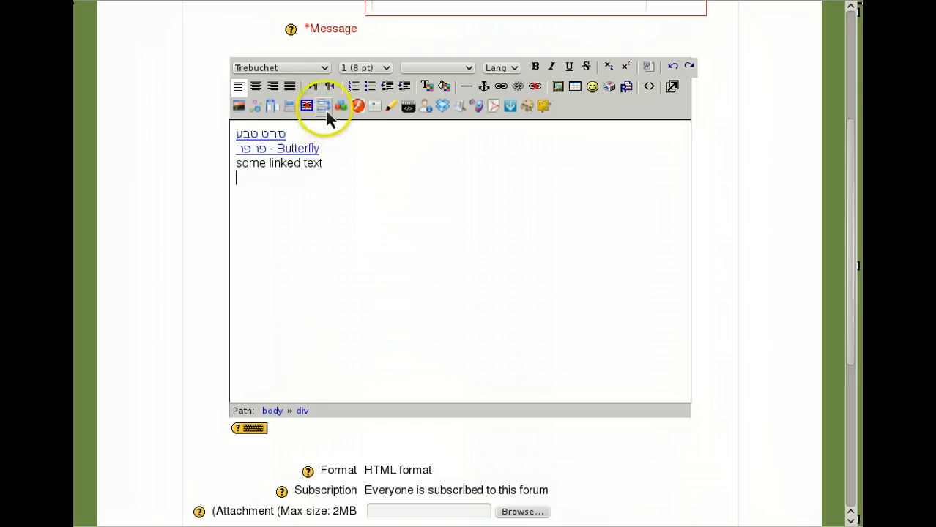
mouse_move(322, 105)
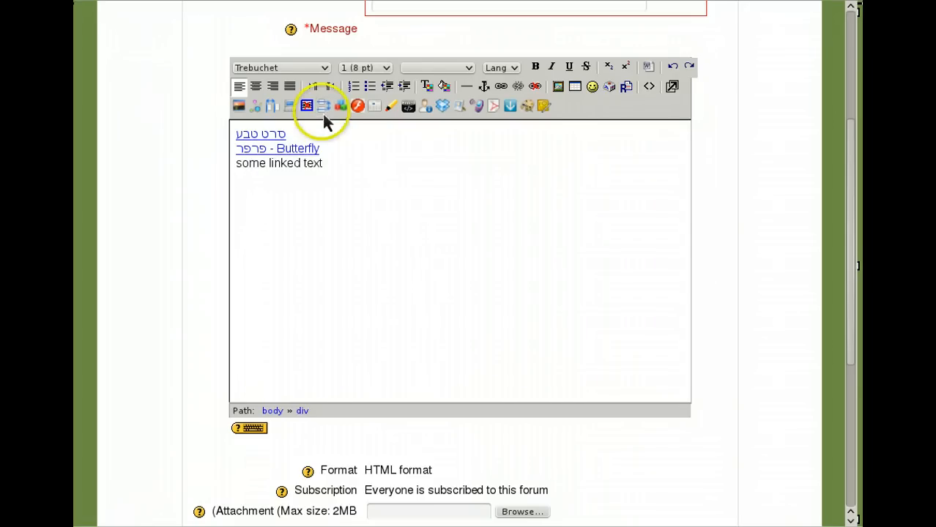
- Widen the message's line spacing, then set it back to a spacing of 1
left_click(307, 105)
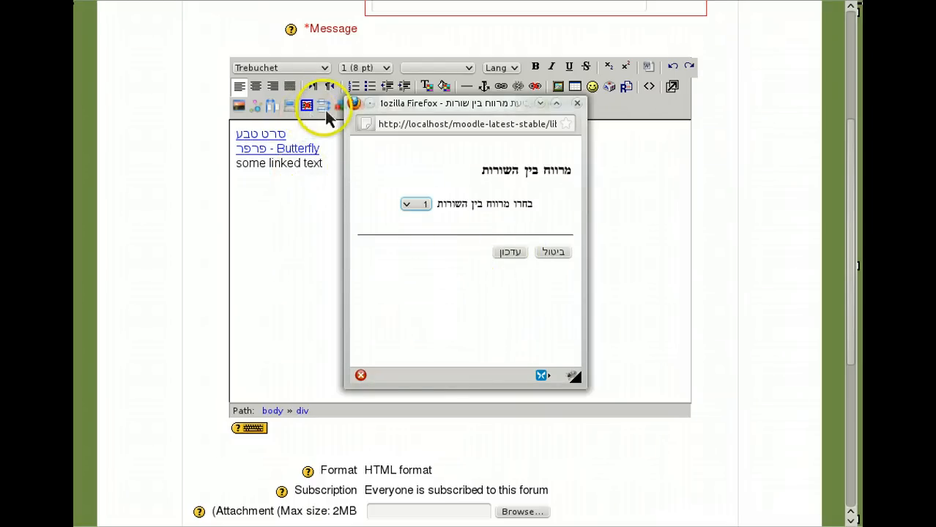
left_click(416, 204)
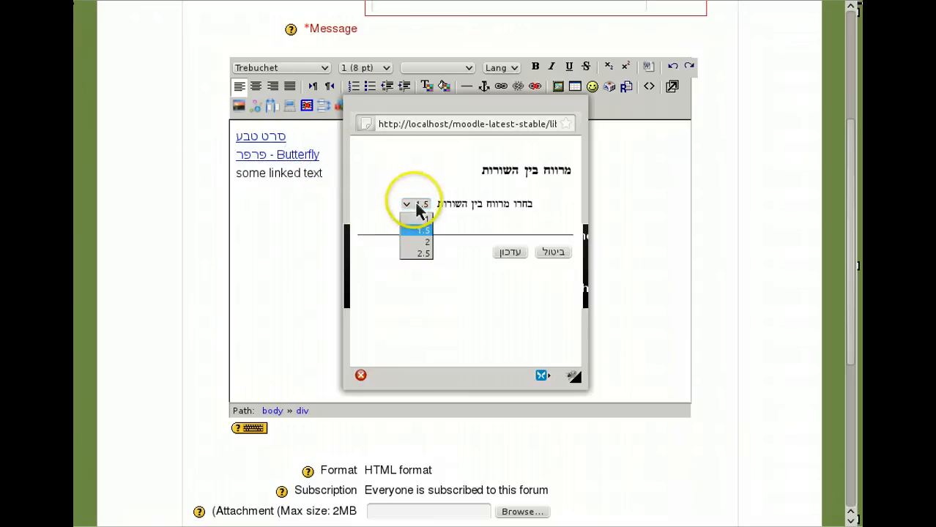
left_click(510, 251)
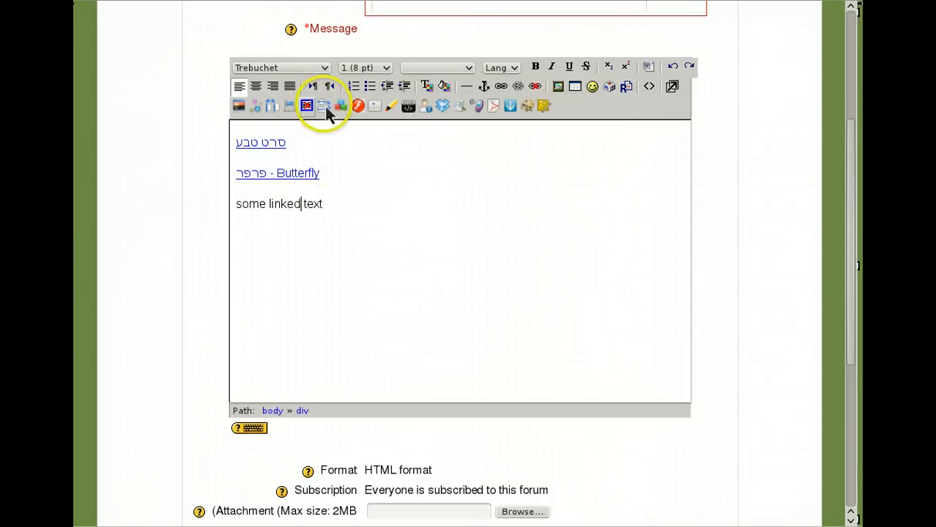
left_click(307, 106)
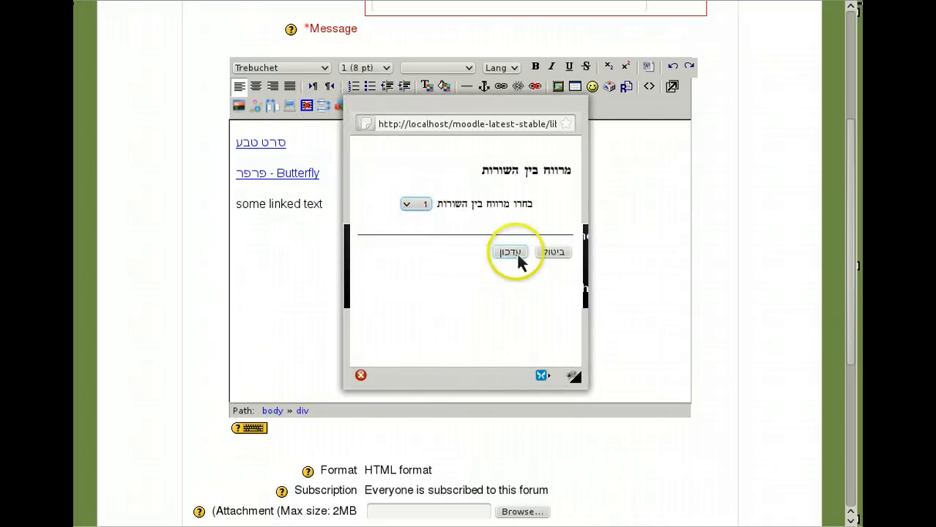
left_click(510, 252)
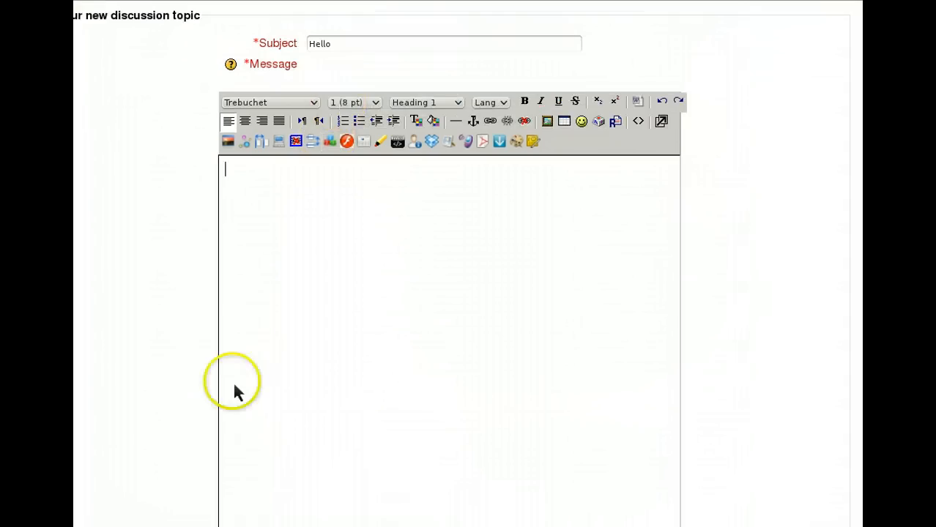
mouse_move(277, 221)
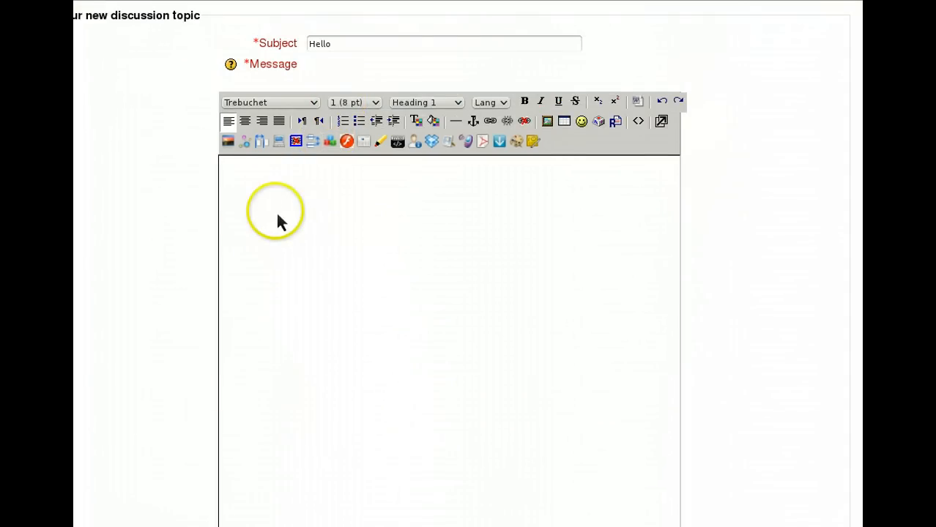
mouse_move(246, 181)
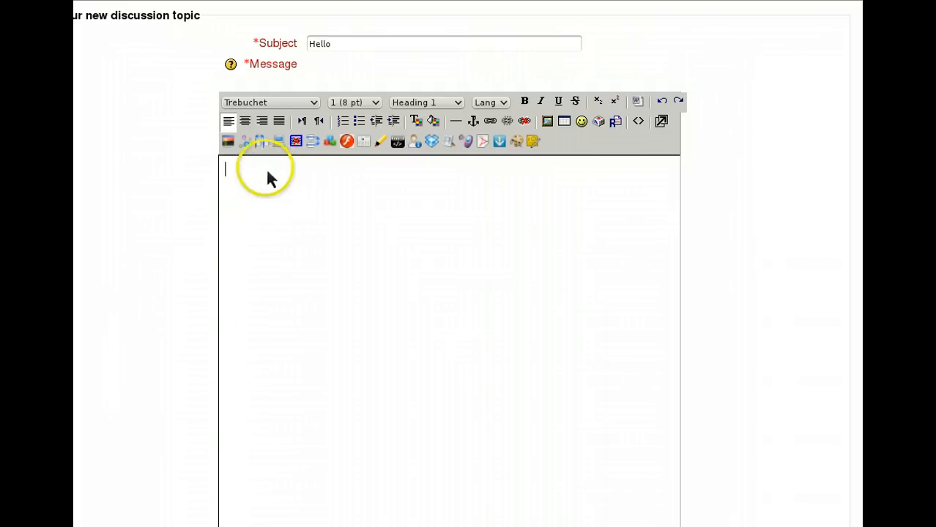
mouse_move(244, 141)
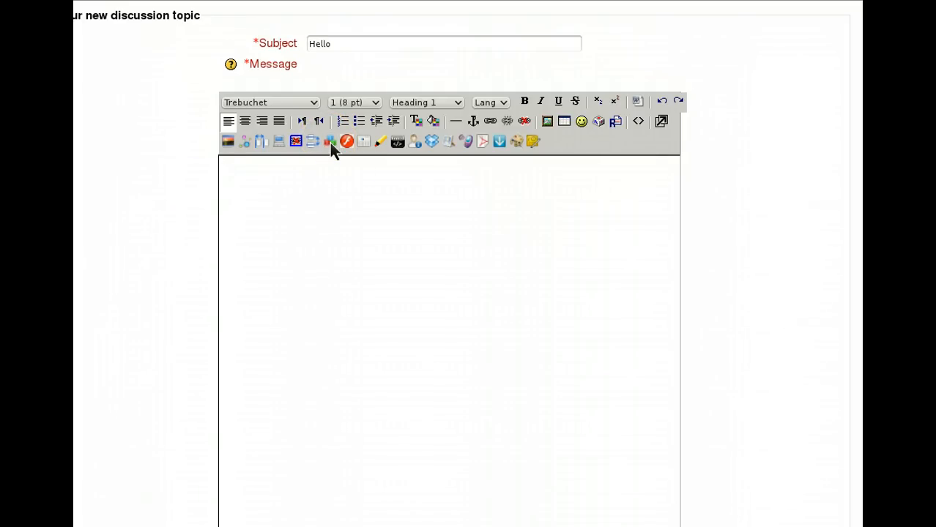
- Insert the globe icon from the custom icon library at the start of the message
left_click(331, 141)
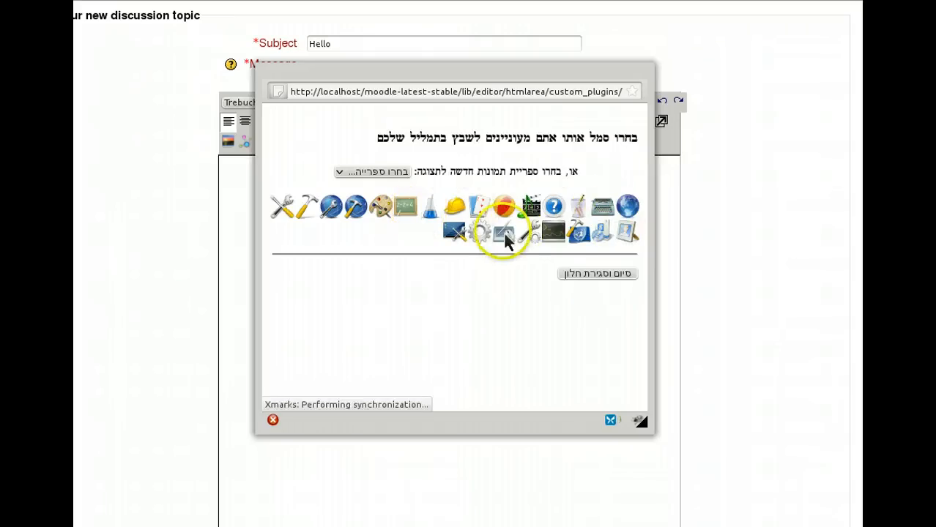
mouse_move(630, 237)
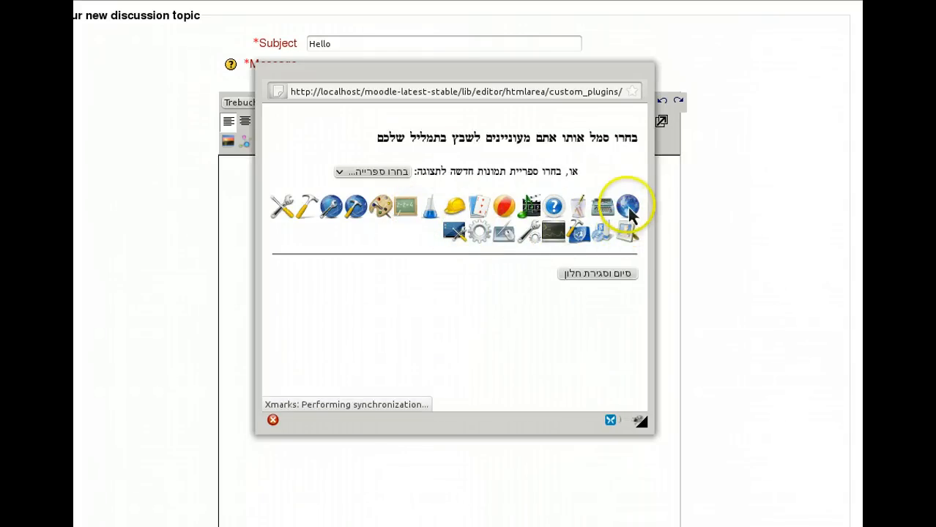
left_click(627, 206)
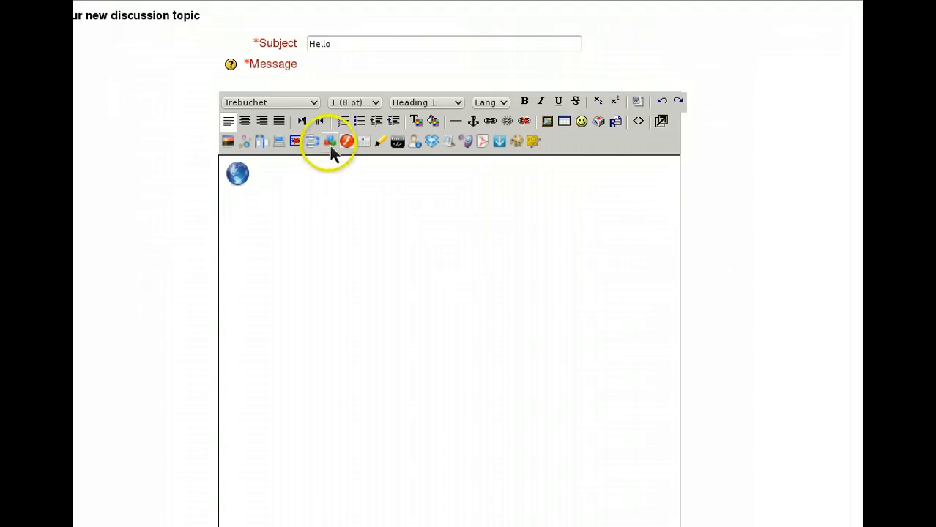
mouse_move(331, 185)
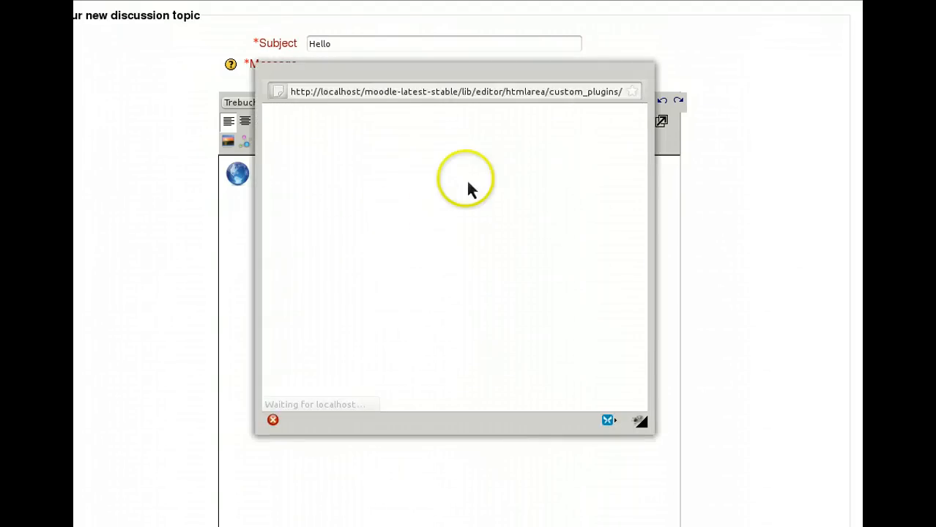
mouse_move(408, 182)
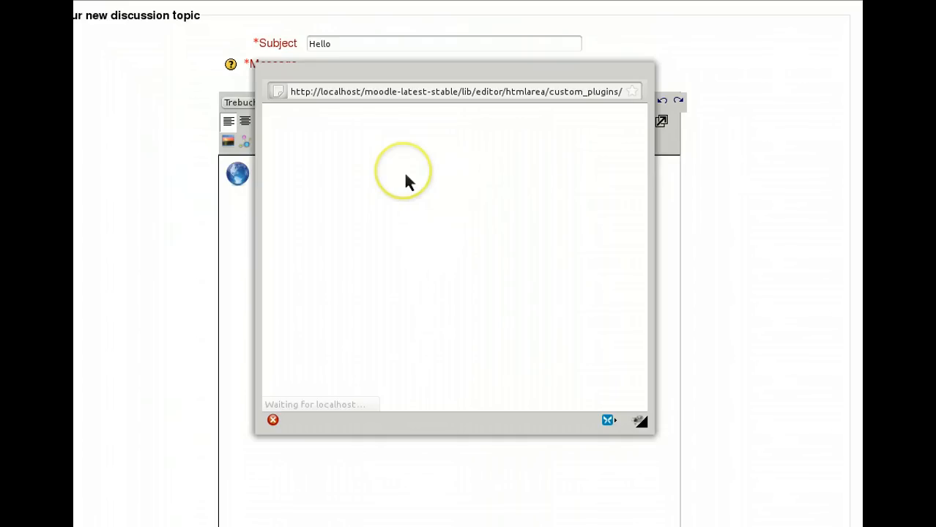
mouse_move(399, 203)
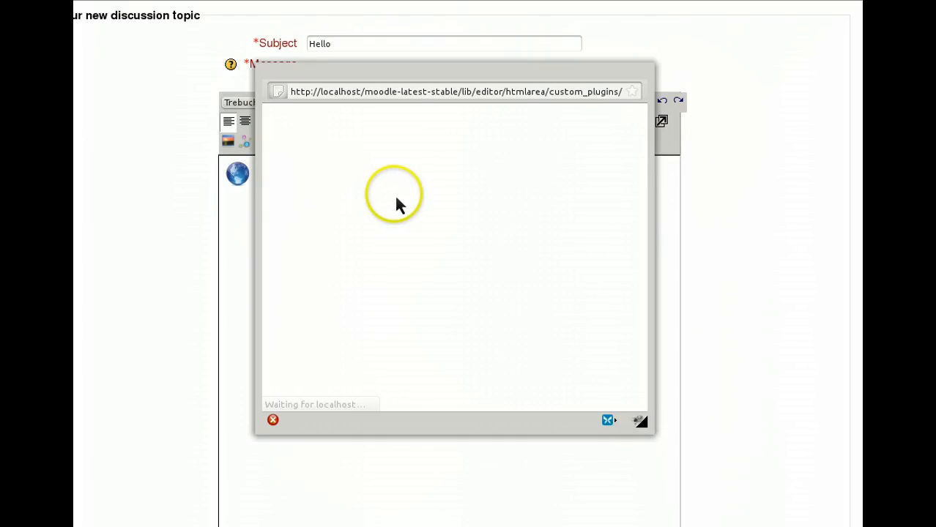
mouse_move(401, 210)
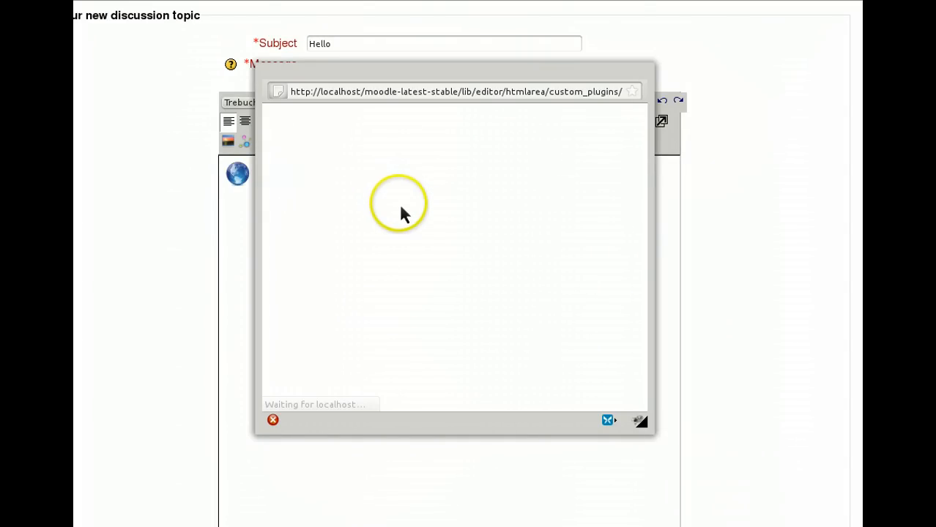
mouse_move(489, 329)
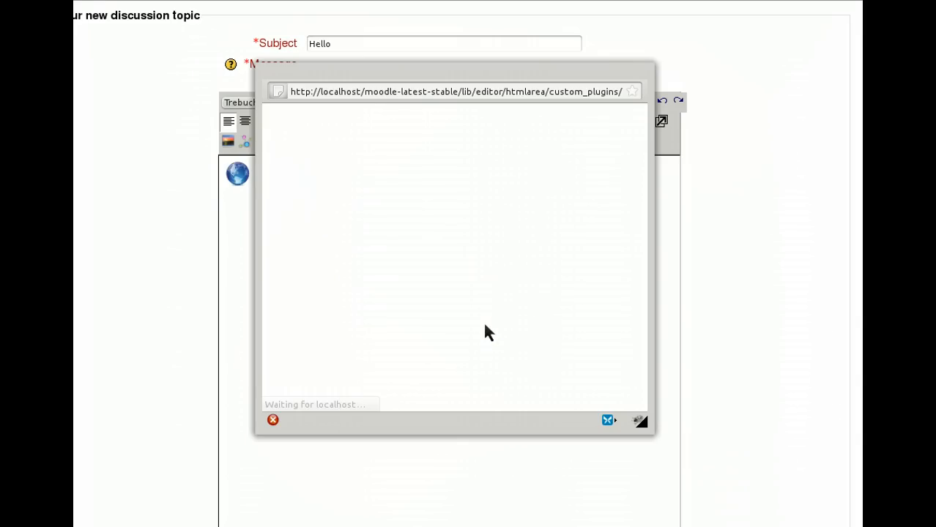
- Reopen the custom plugins pop-up window, which waits on its localhost page to load
left_click(482, 343)
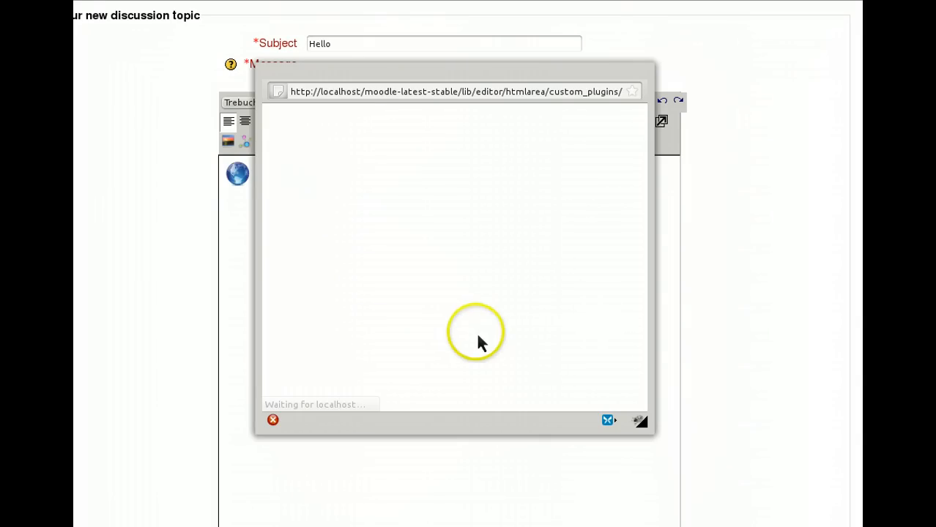
mouse_move(470, 349)
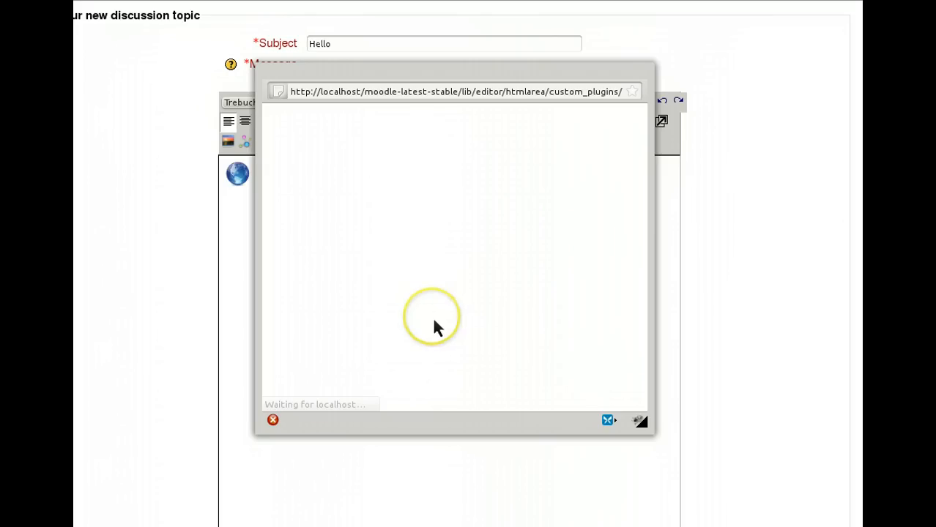
mouse_move(442, 315)
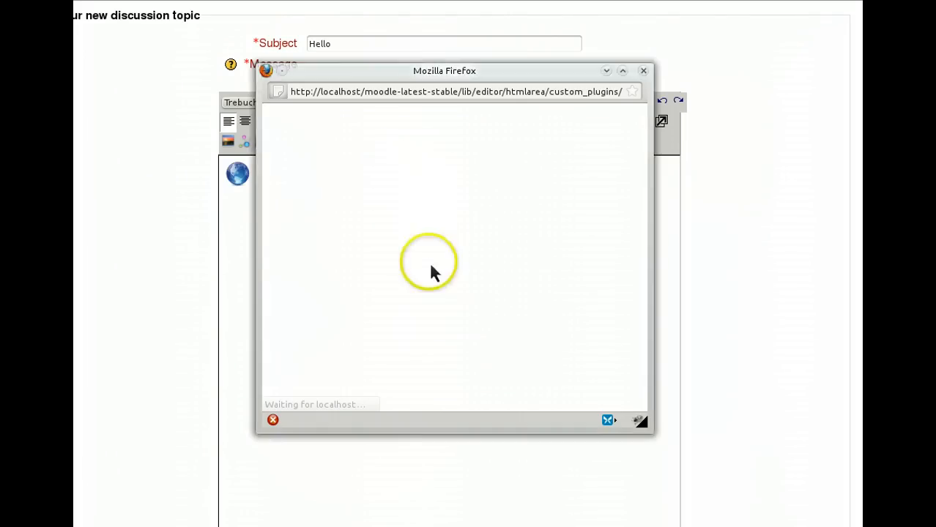
mouse_move(344, 330)
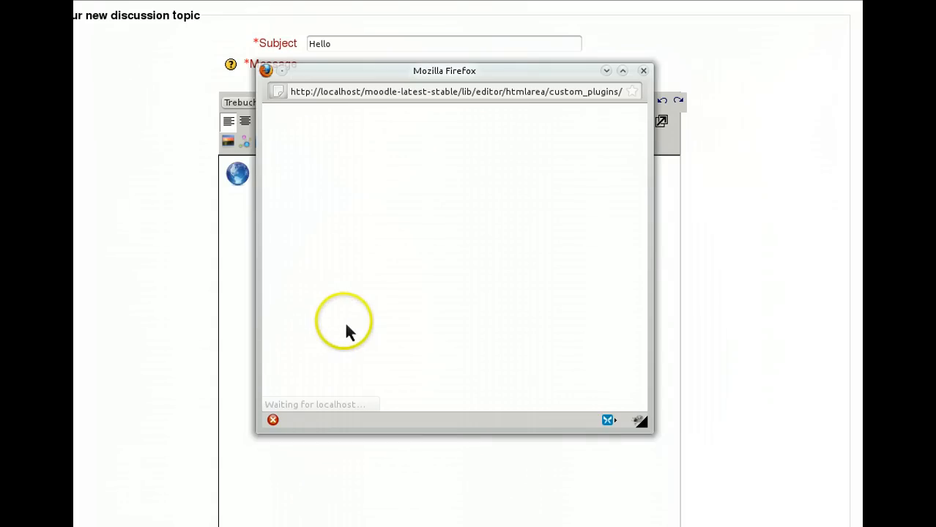
mouse_move(471, 335)
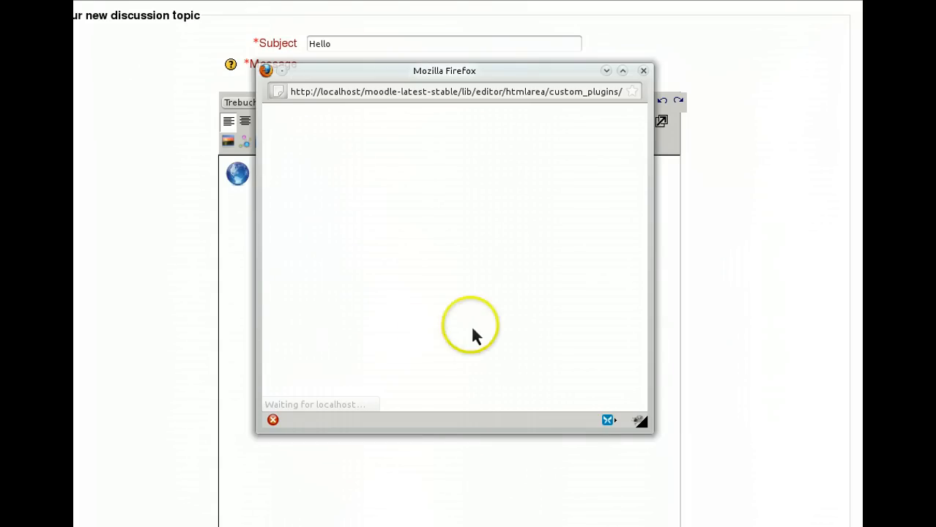
mouse_move(304, 198)
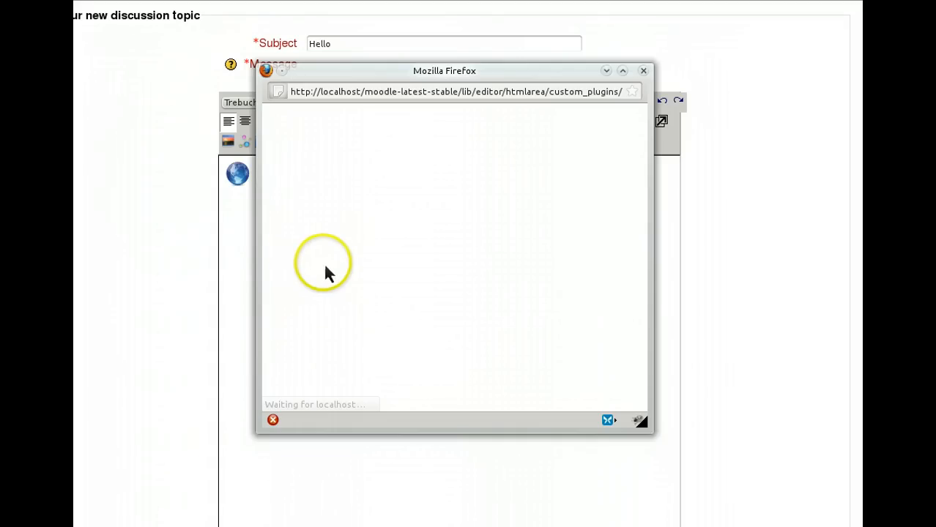
mouse_move(319, 167)
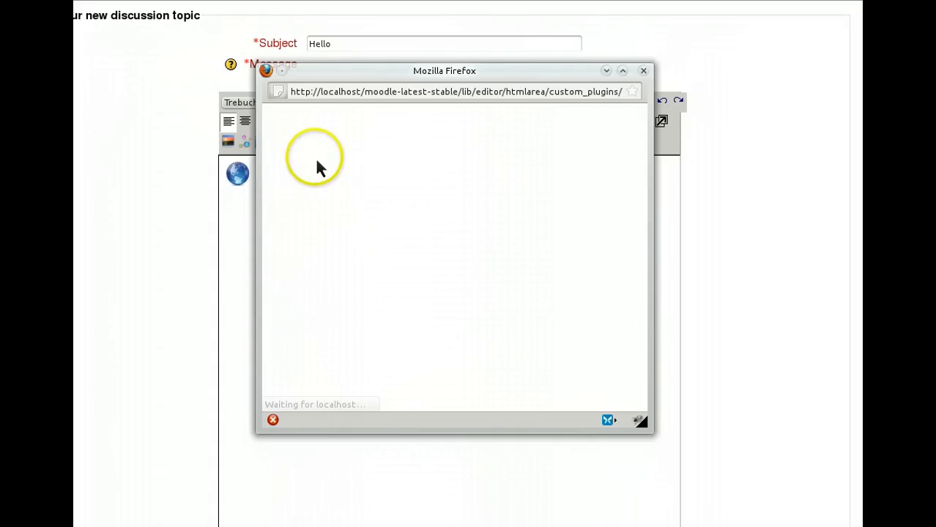
mouse_move(325, 178)
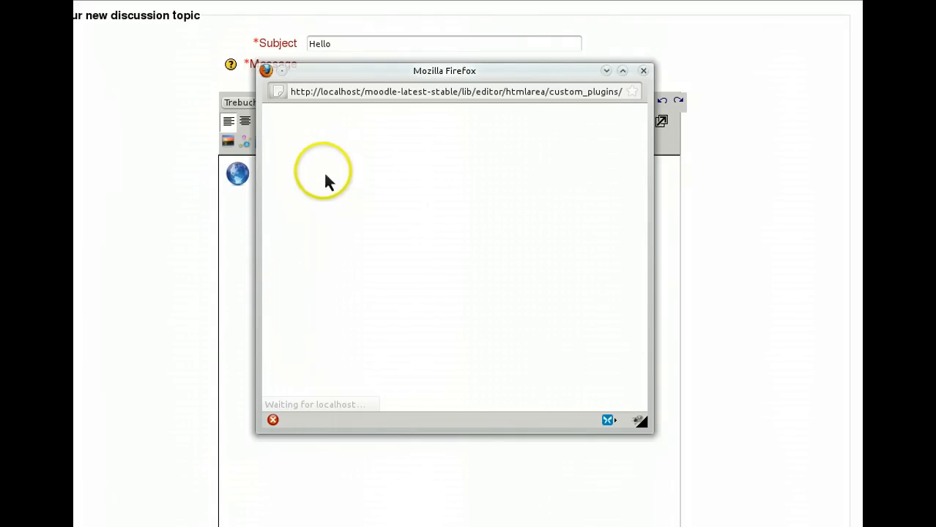
mouse_move(319, 199)
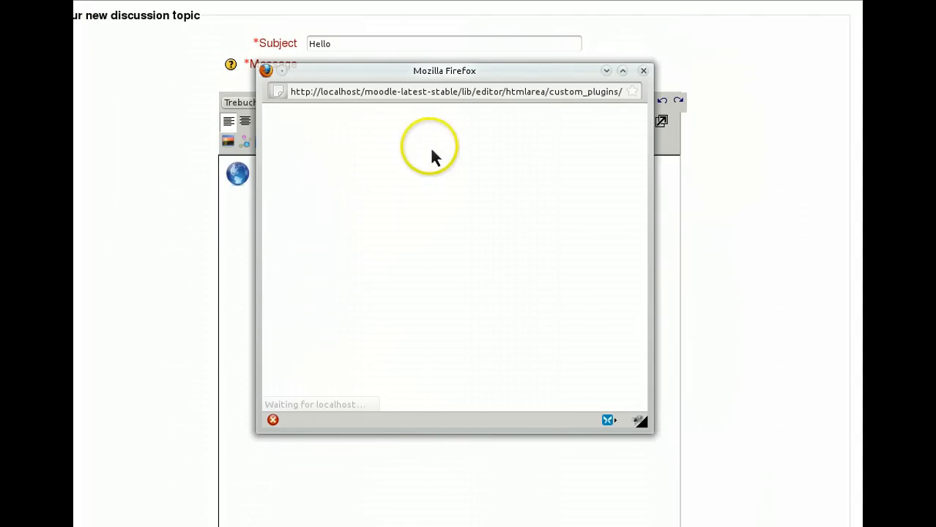
mouse_move(439, 154)
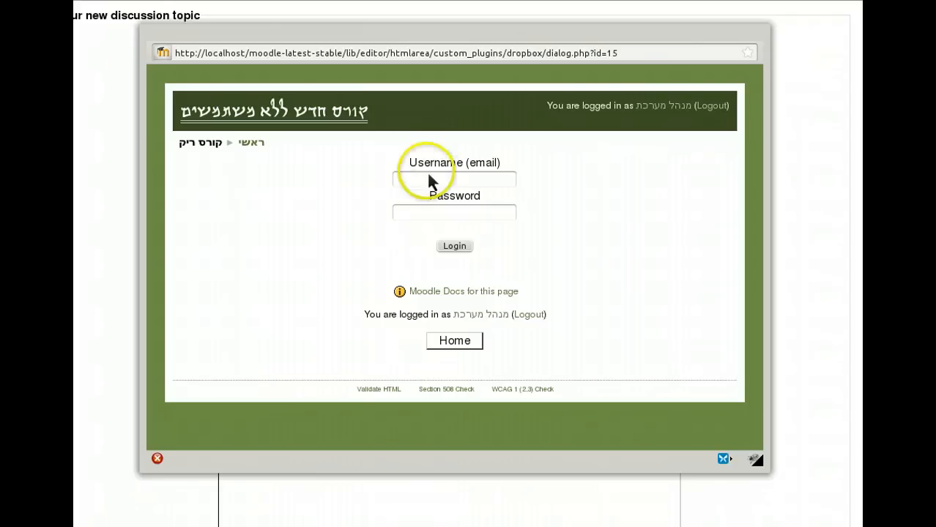
left_click(454, 179)
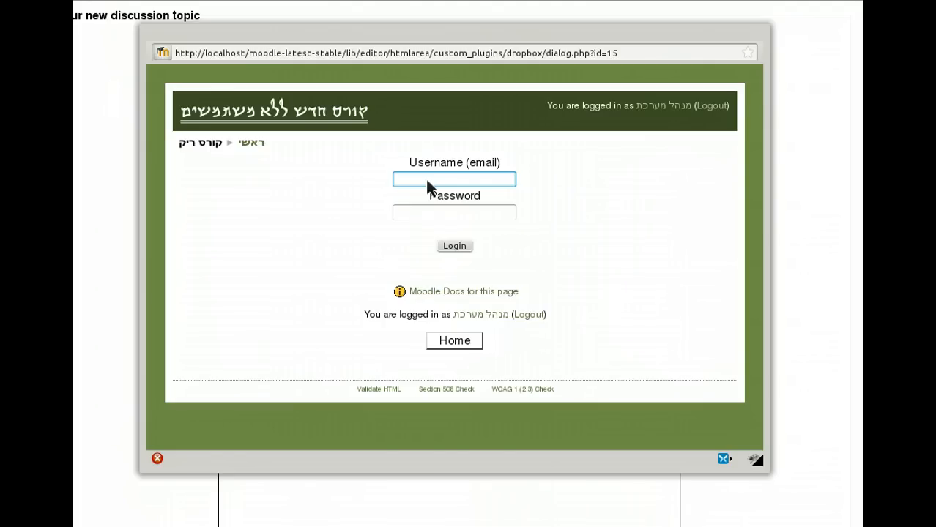
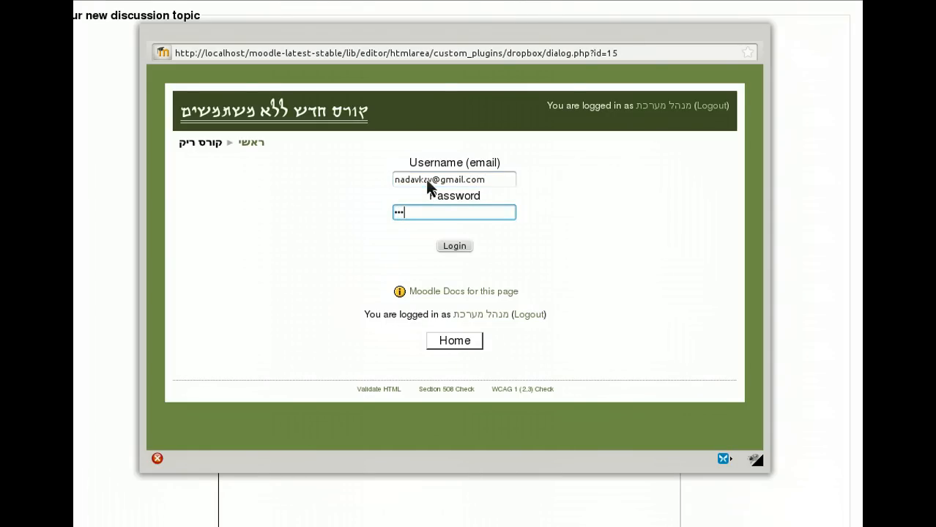
left_click(454, 246)
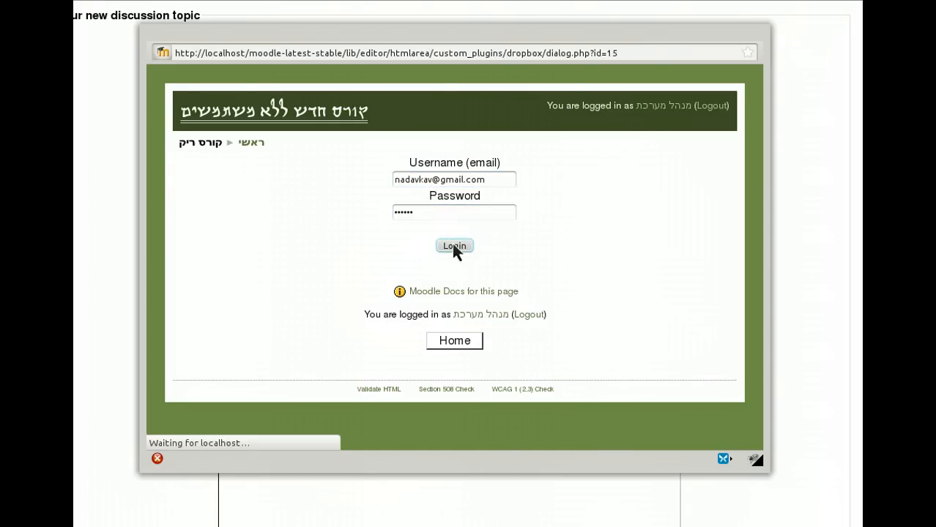
left_click(454, 246)
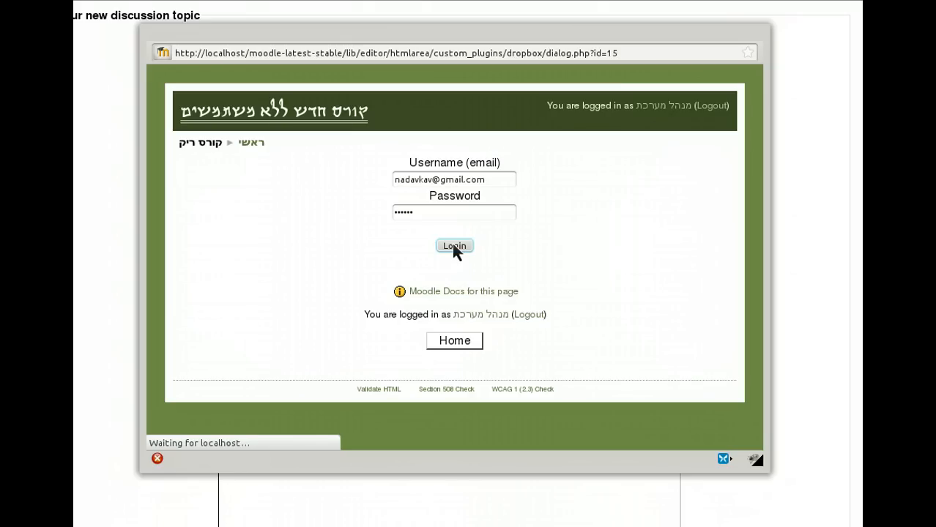
left_click(454, 246)
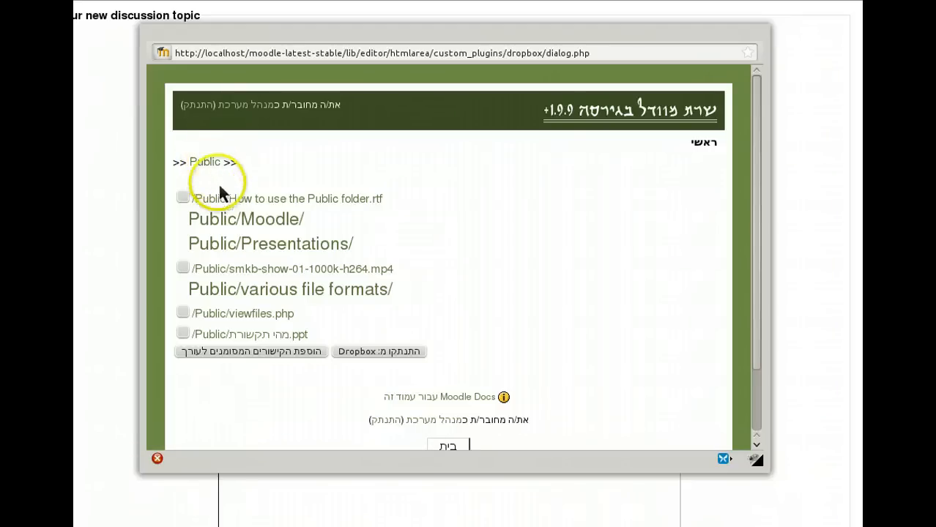
mouse_move(192, 344)
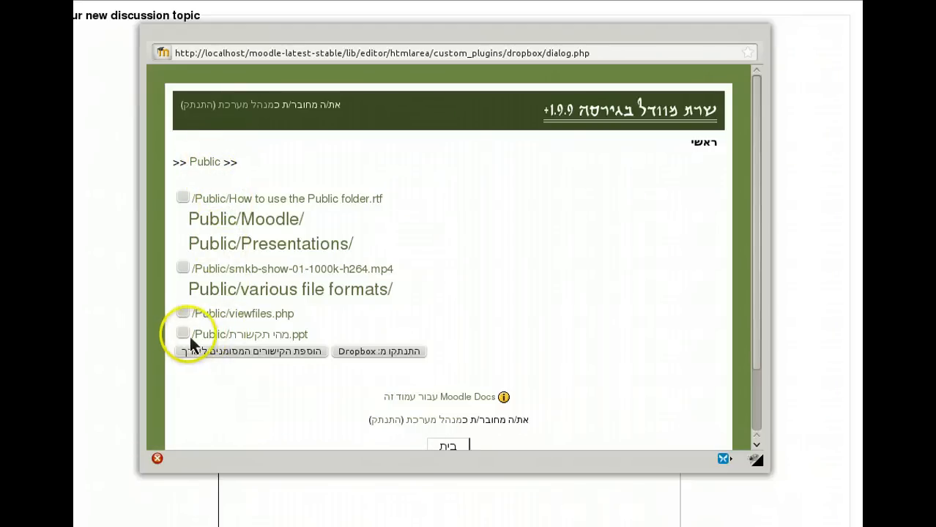
- Link the ticked Dropbox MP4 video and PPT presentation into the message
left_click(183, 266)
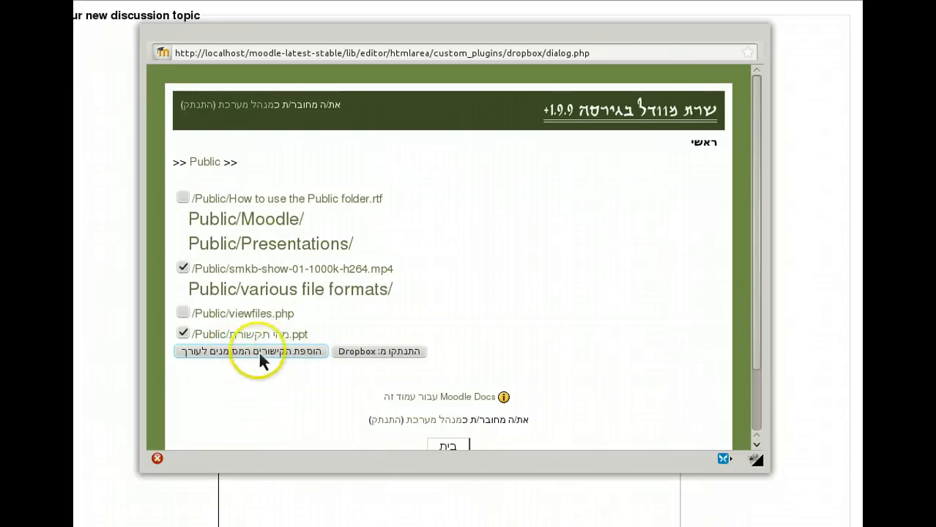
left_click(250, 351)
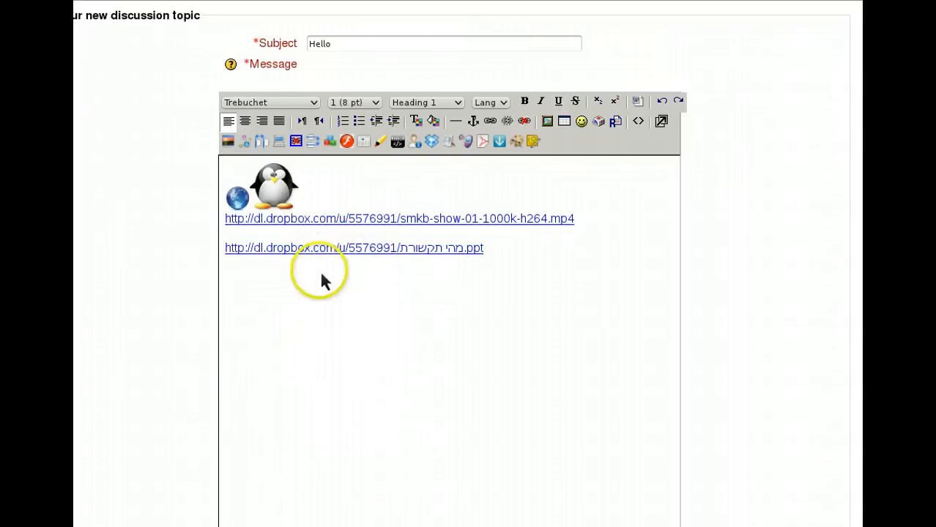
mouse_move(312, 328)
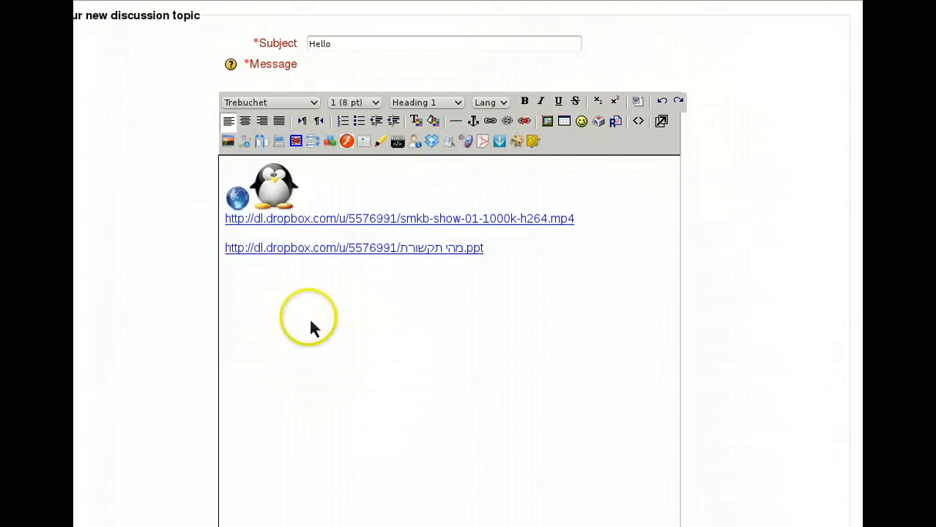
mouse_move(354, 267)
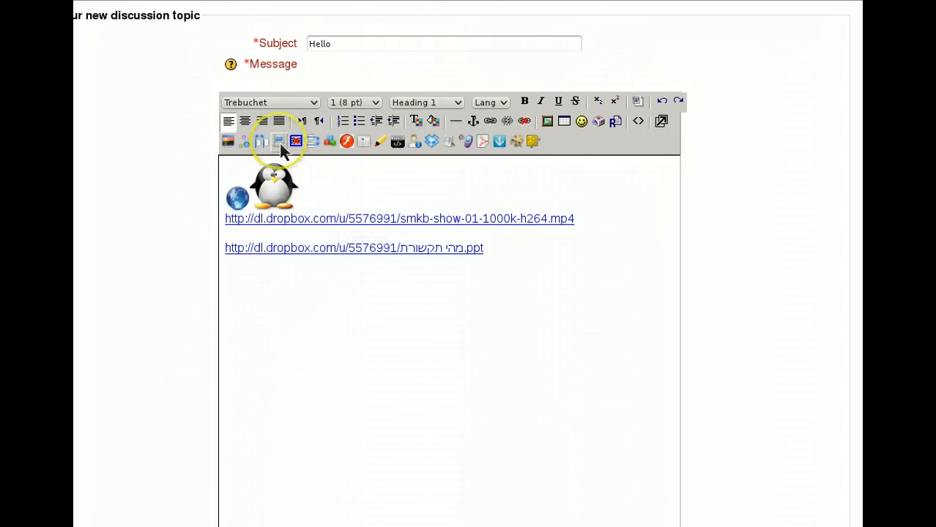
mouse_move(278, 141)
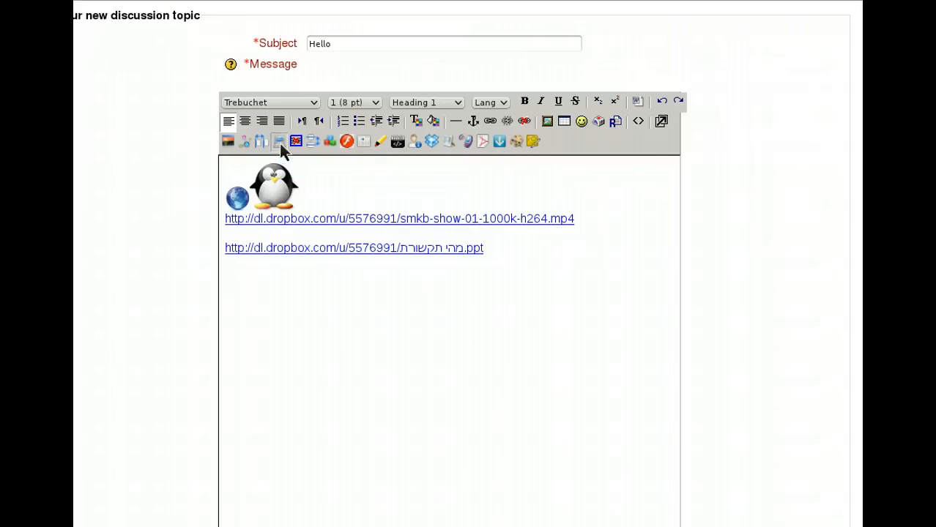
- Insert links to the nature film and Butterfly course files below the Dropbox links
left_click(227, 277)
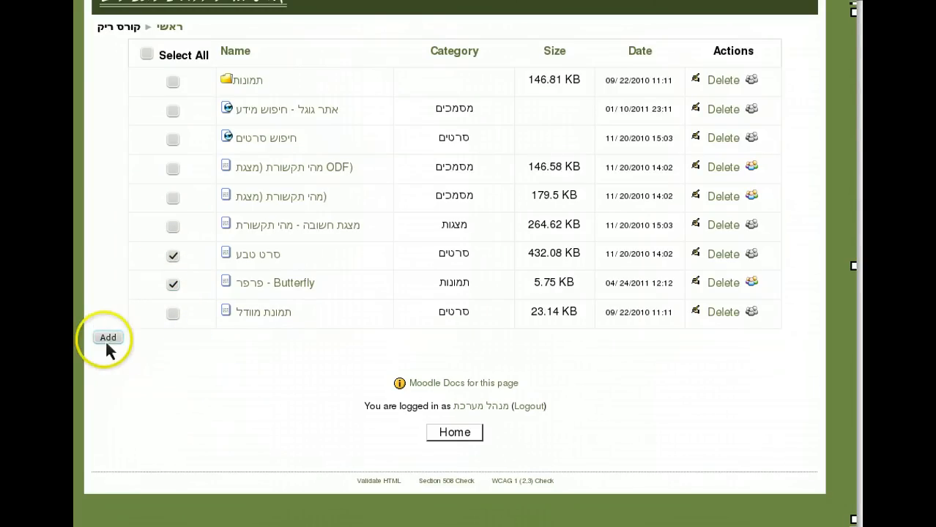
left_click(108, 336)
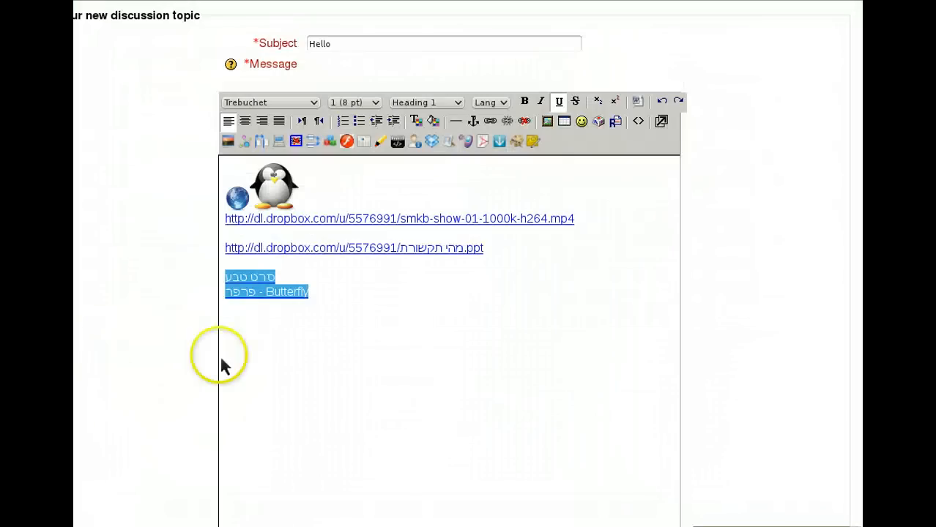
left_click(325, 344)
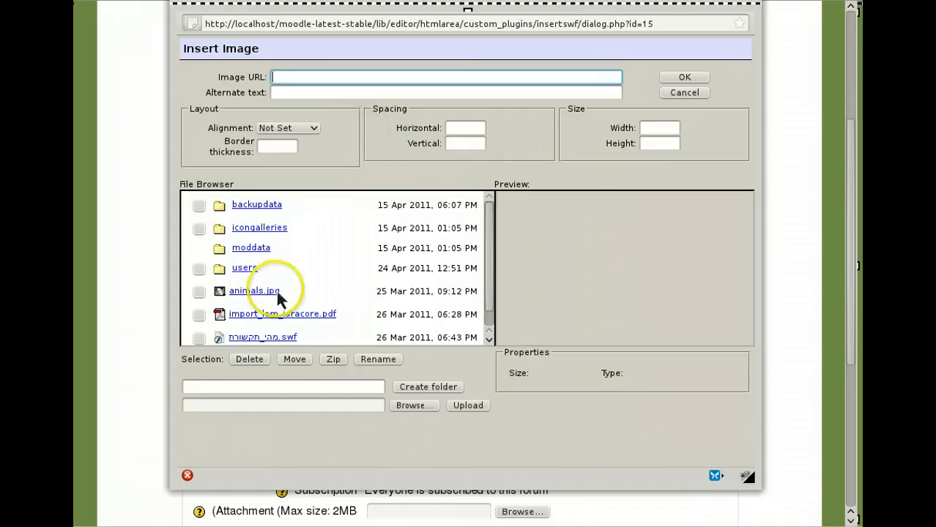
- Embed the .swf course file at 200 by 200 after dismissing the animals.jpg not-Flash warning
left_click(253, 290)
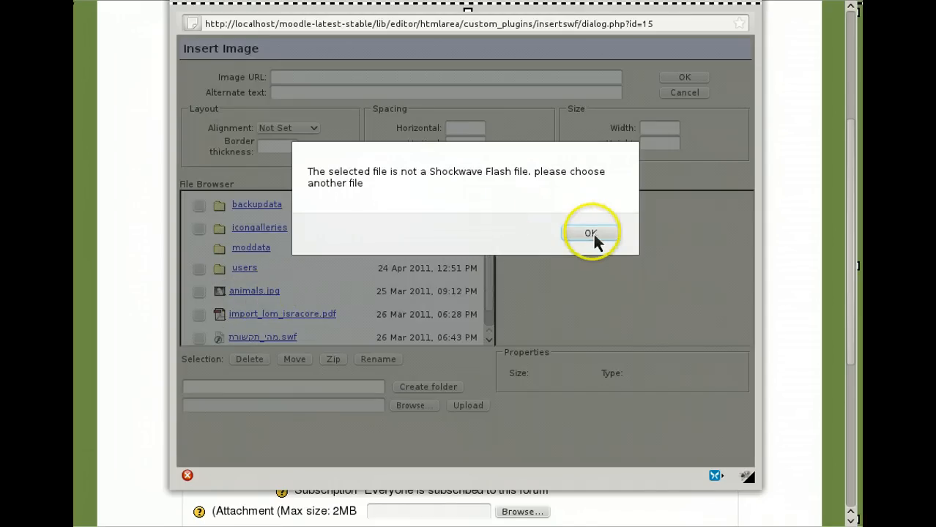
left_click(590, 233)
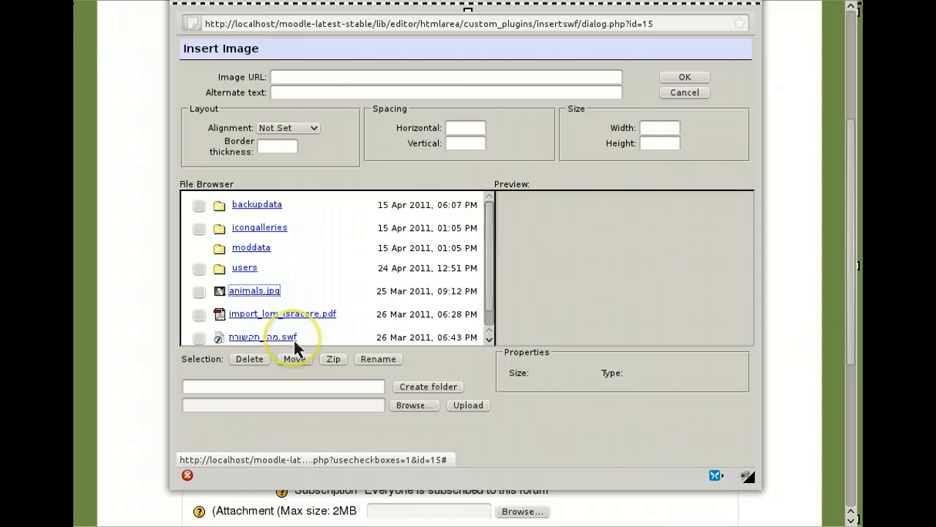
left_click(263, 336)
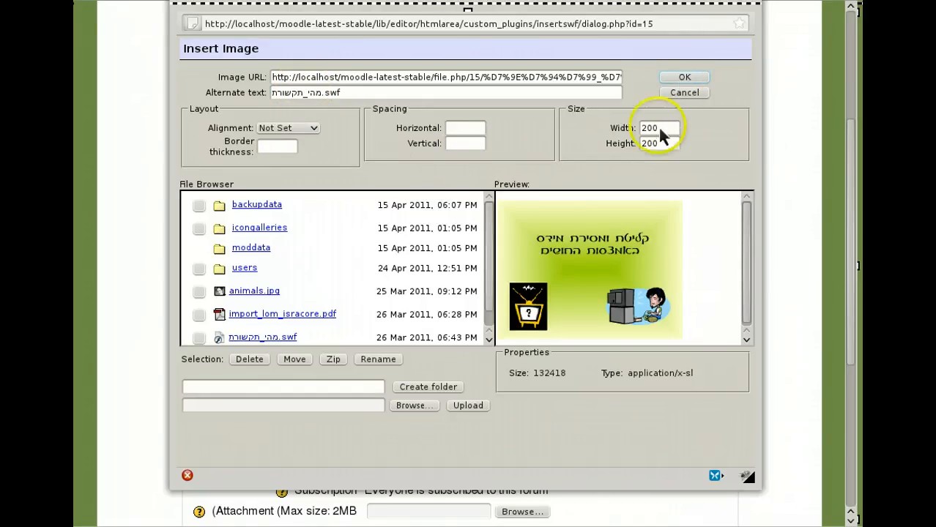
mouse_move(603, 152)
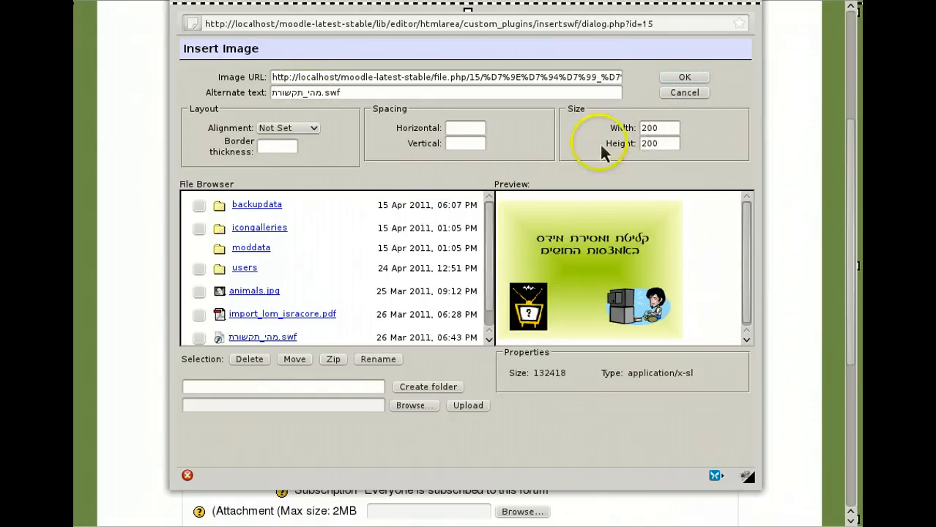
left_click(683, 76)
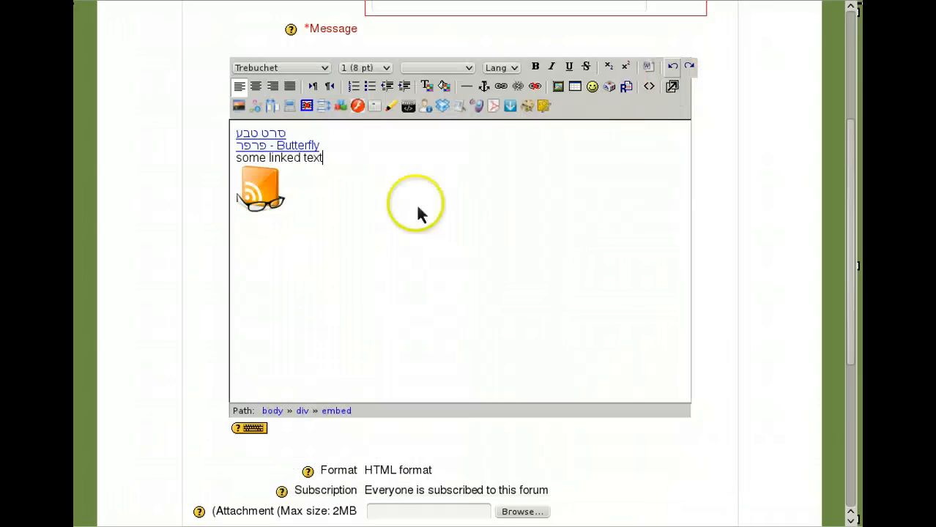
mouse_move(344, 187)
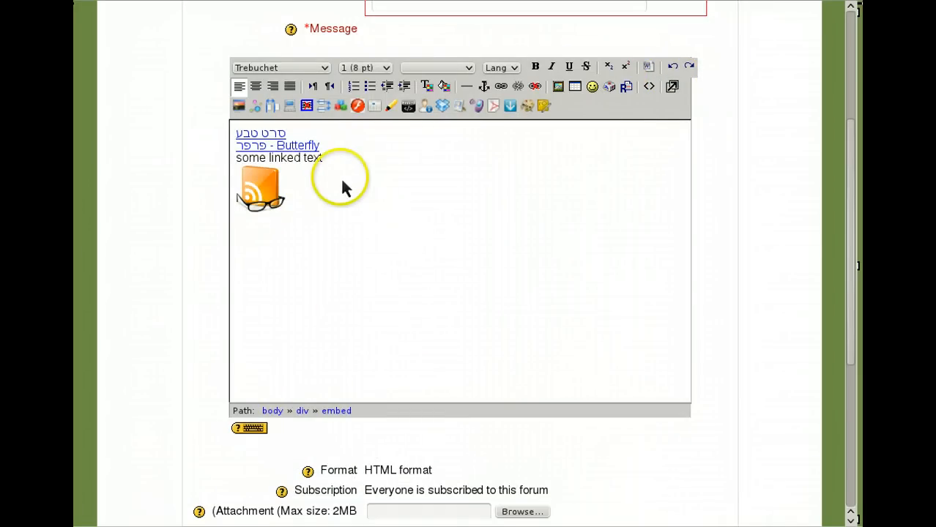
mouse_move(337, 228)
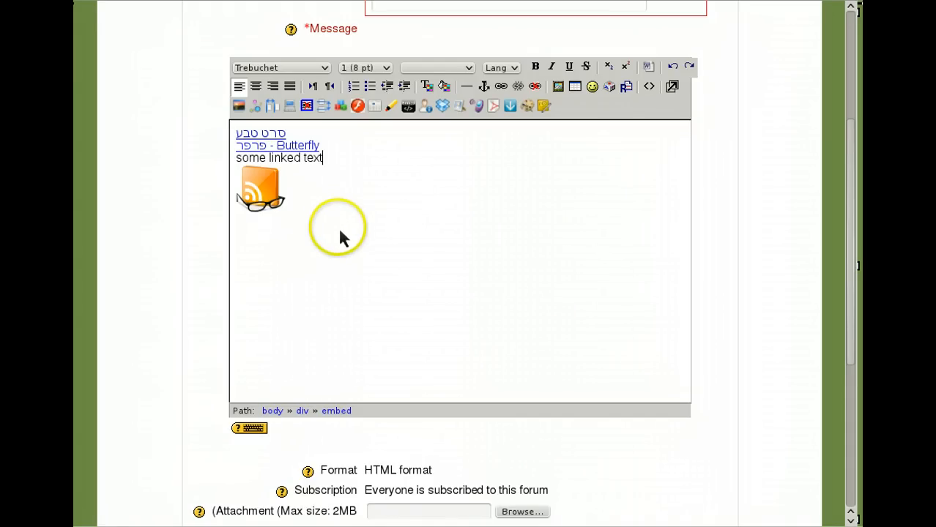
mouse_move(202, 439)
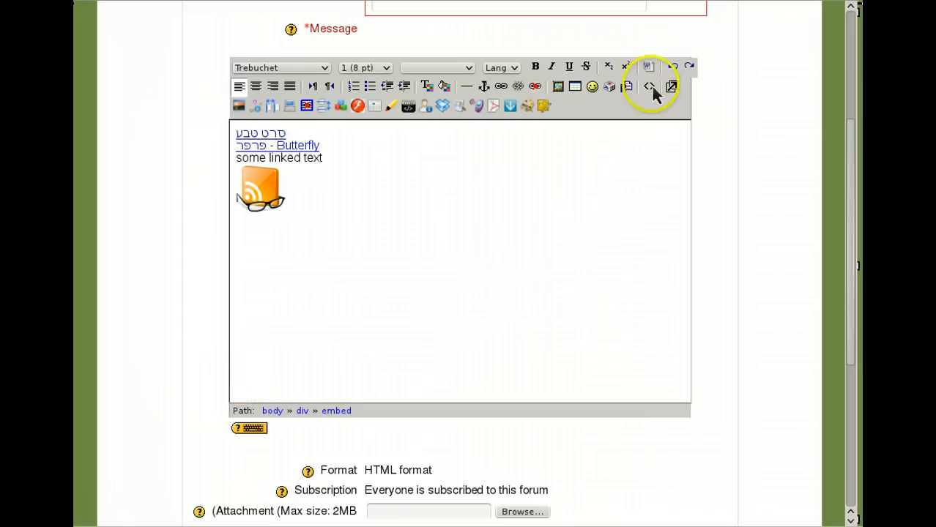
mouse_move(648, 86)
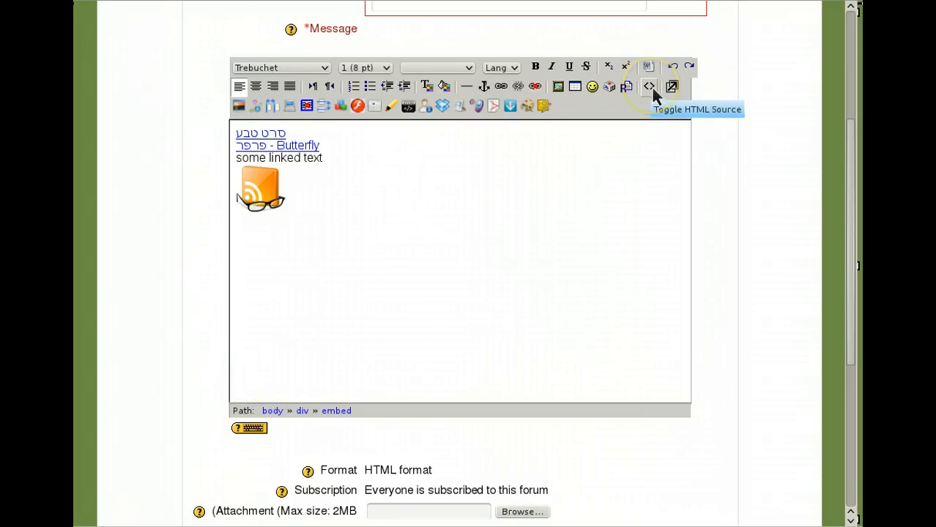
left_click(648, 86)
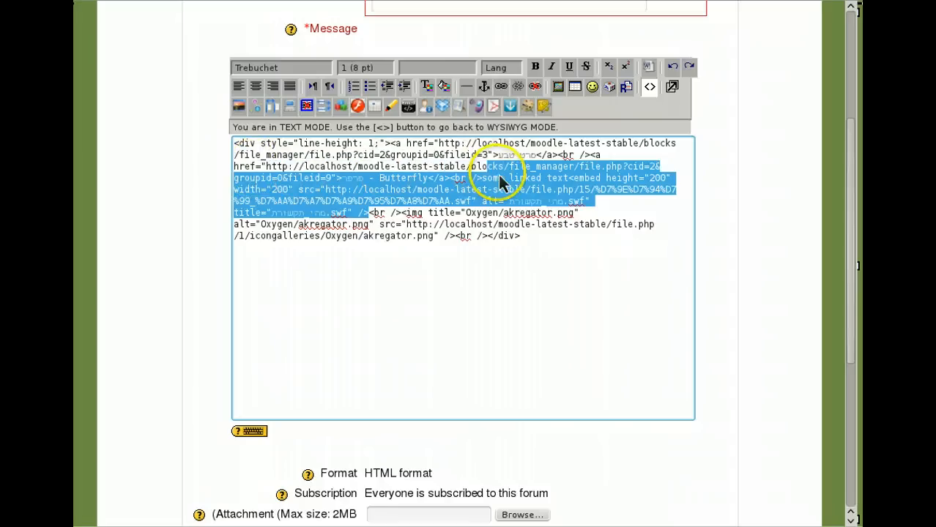
left_click(647, 86)
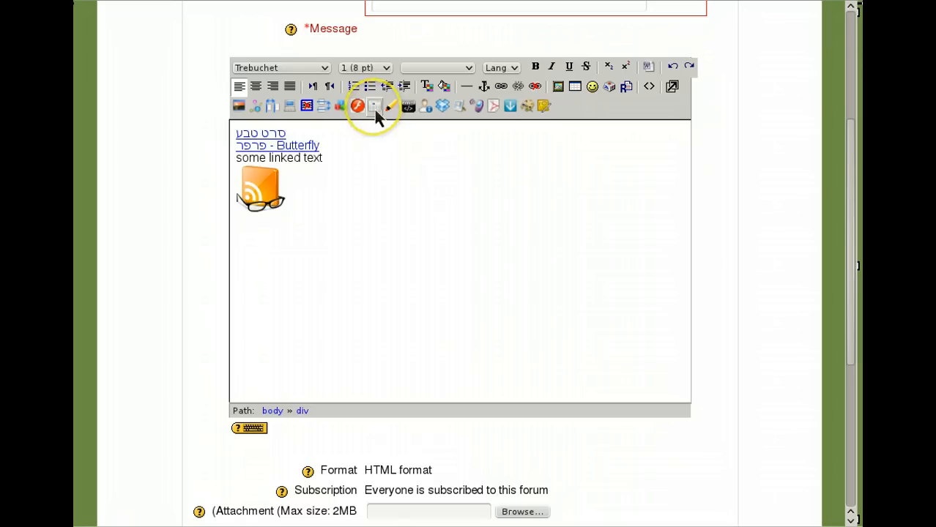
mouse_move(375, 105)
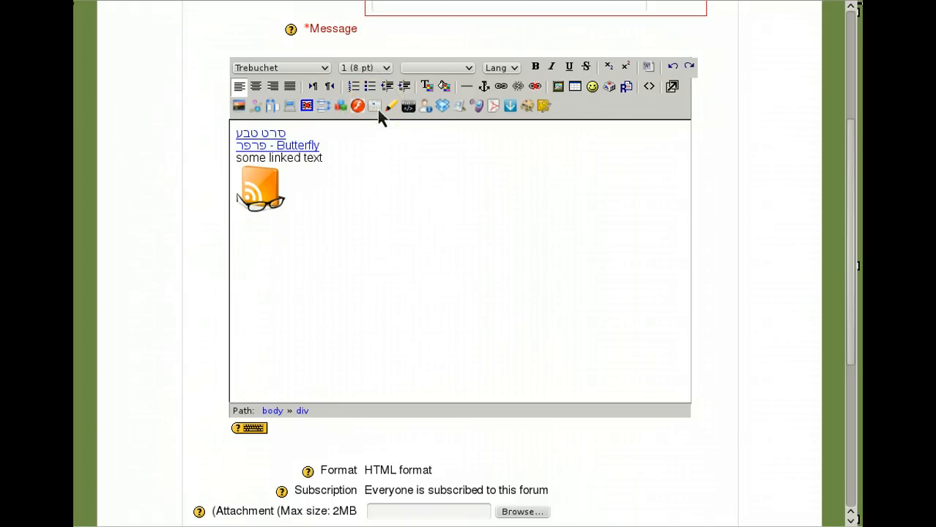
- Preview the two-row formatted table and numbered three-row table templates in the Insert Template window
left_click(374, 105)
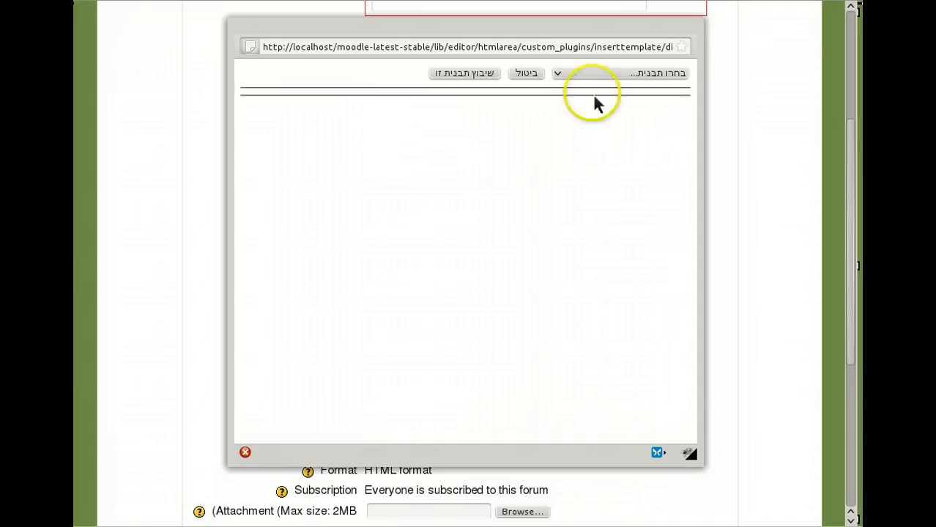
left_click(621, 73)
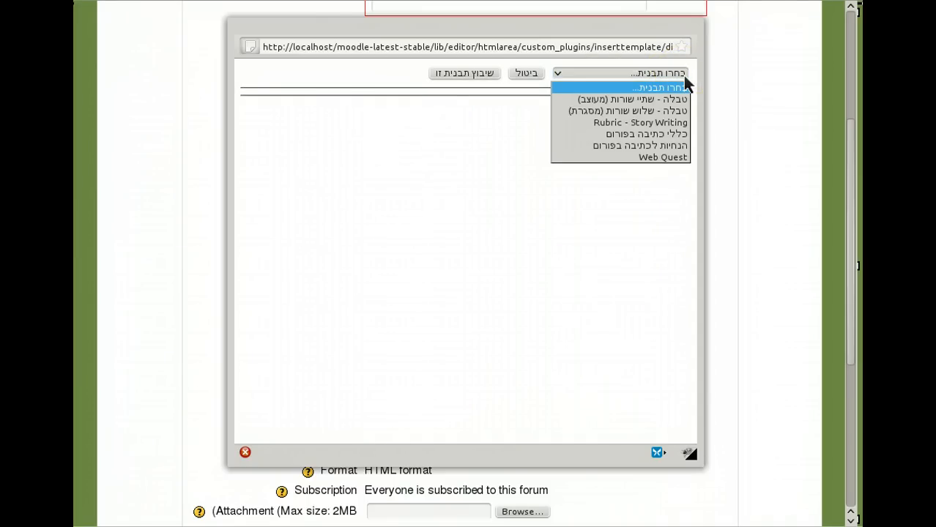
mouse_move(687, 123)
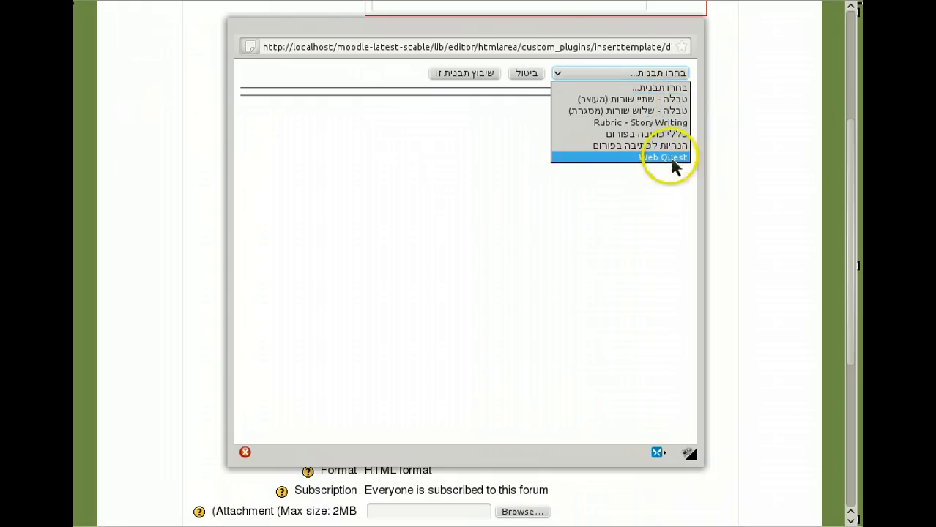
left_click(644, 99)
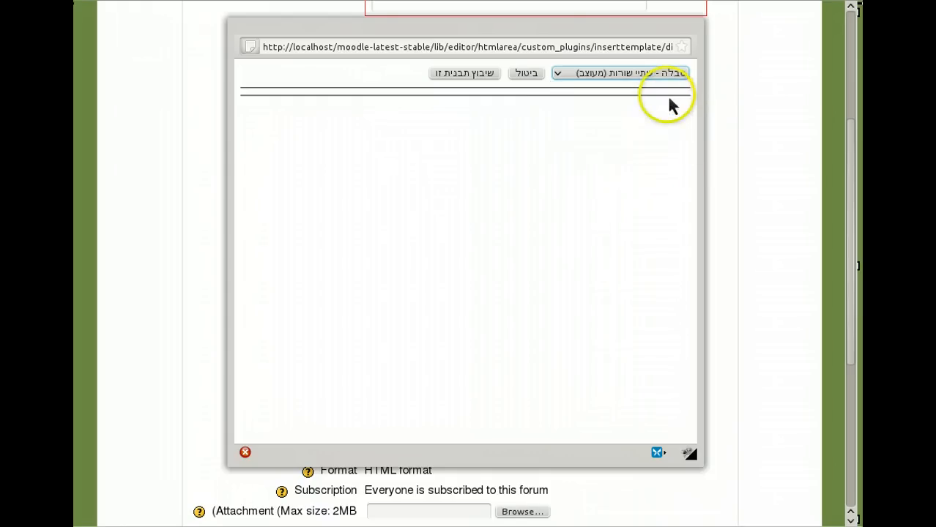
left_click(620, 73)
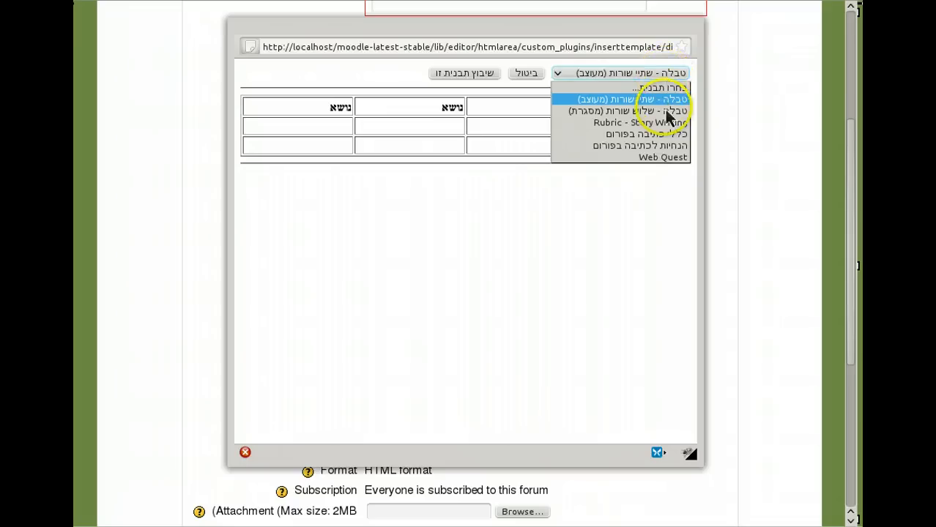
left_click(637, 111)
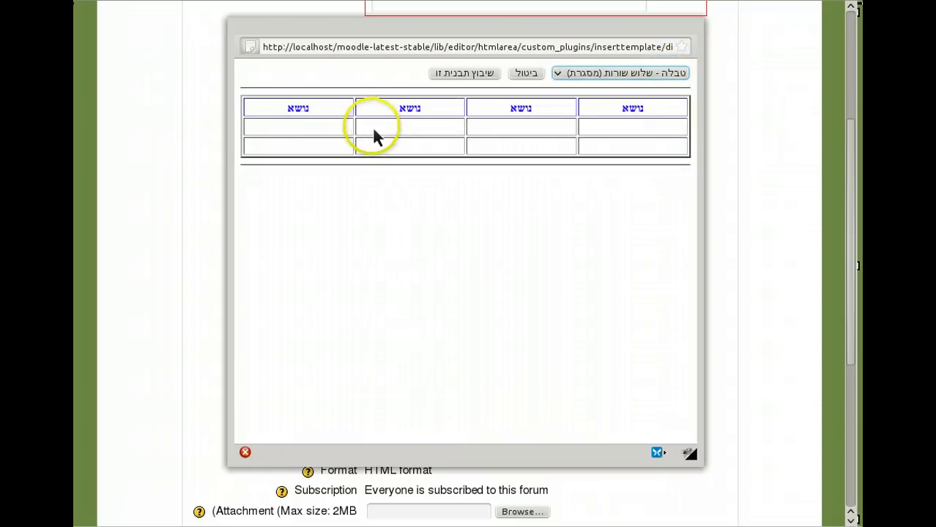
left_click(621, 73)
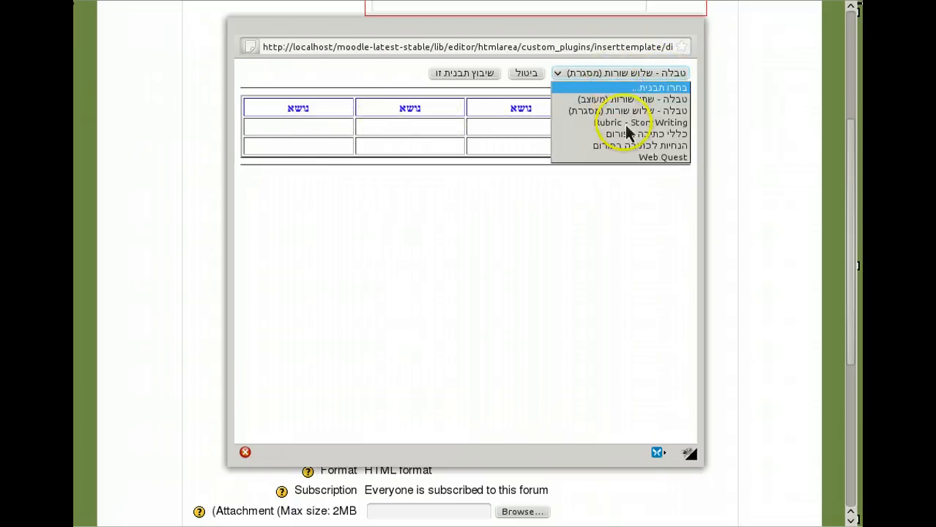
mouse_move(637, 123)
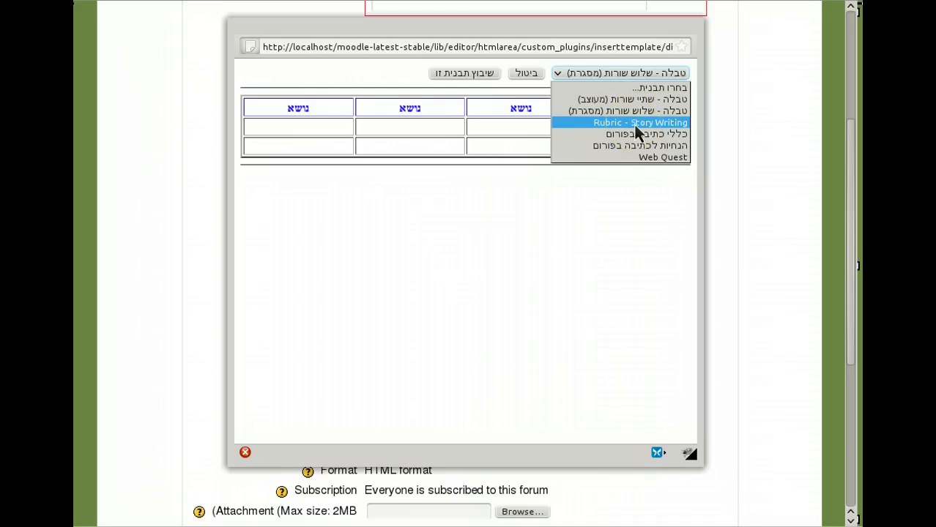
- Preview the Rubric - Story Writing and Web Quest templates, then insert the styled two-row table
left_click(638, 123)
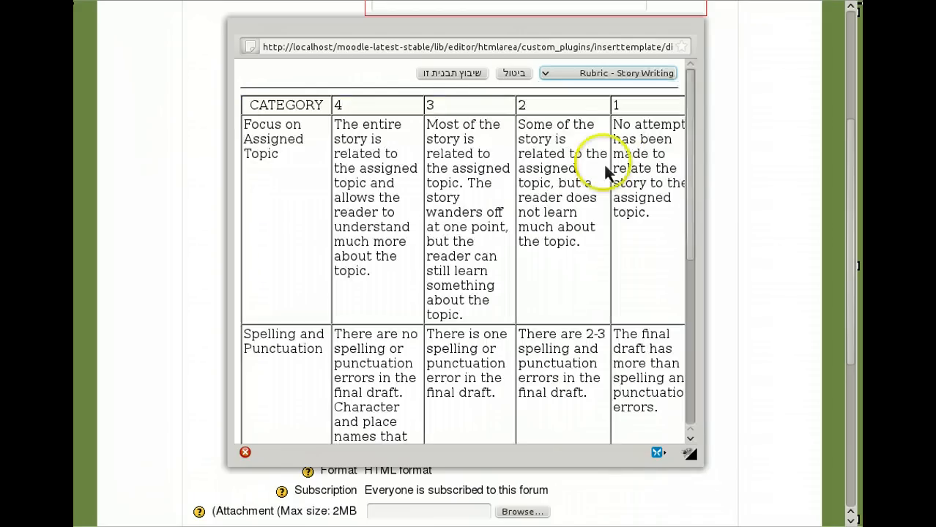
scroll("down", 3)
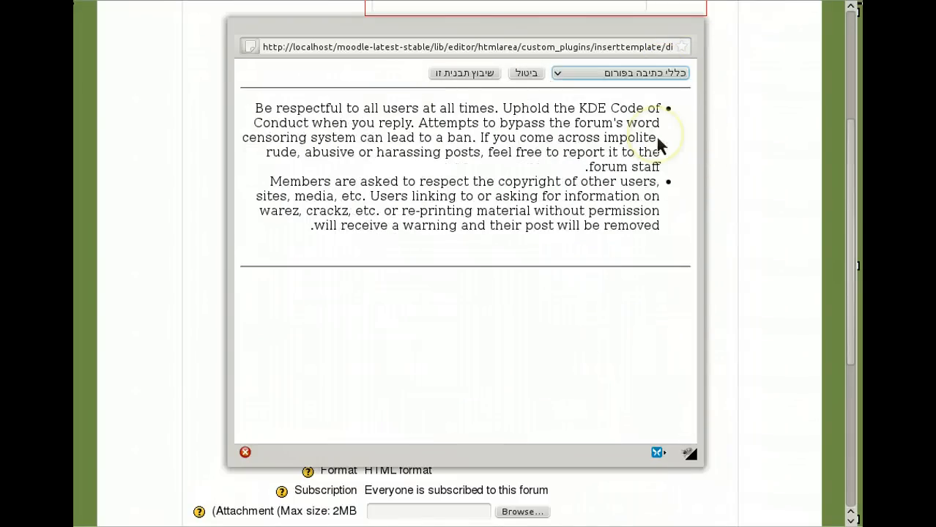
mouse_move(465, 154)
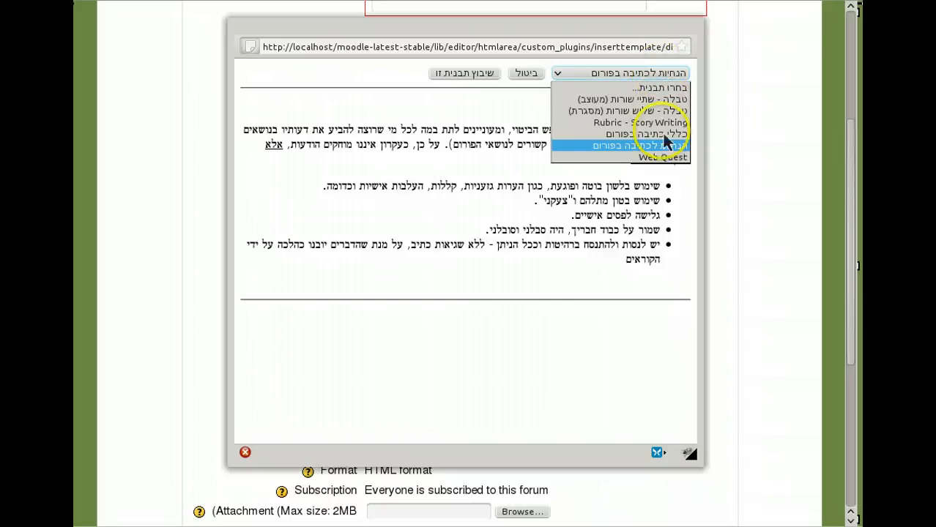
mouse_move(662, 157)
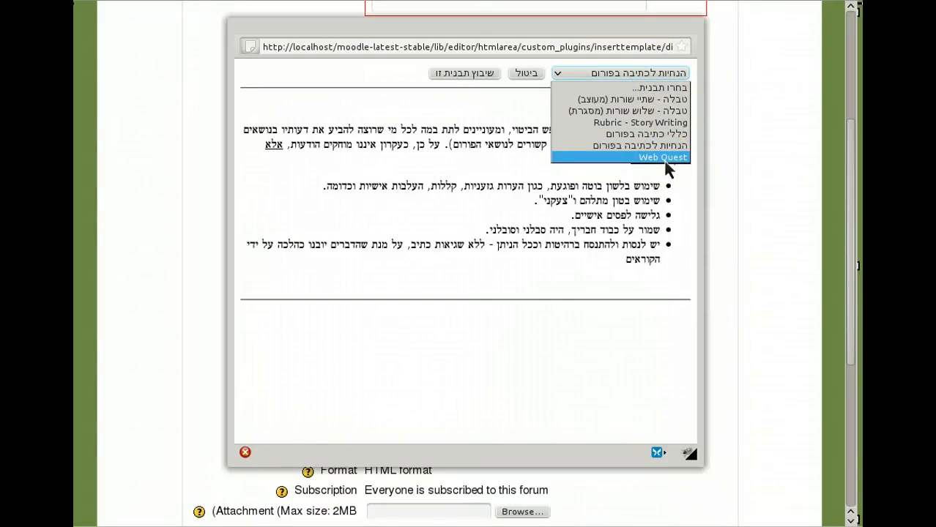
left_click(662, 158)
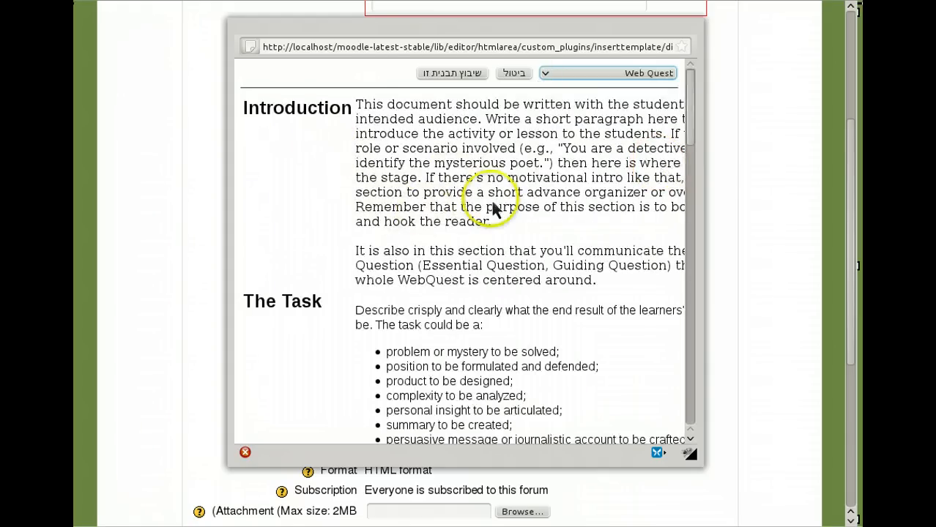
mouse_move(471, 144)
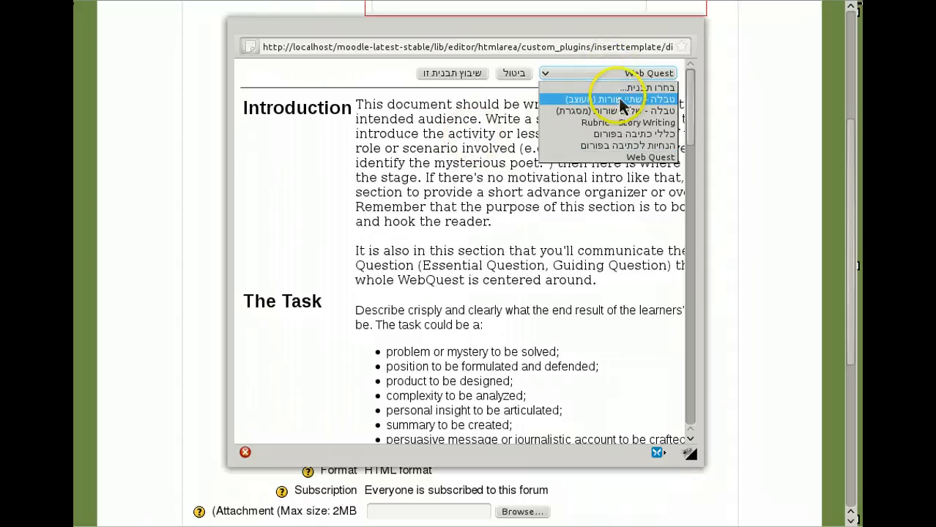
left_click(618, 99)
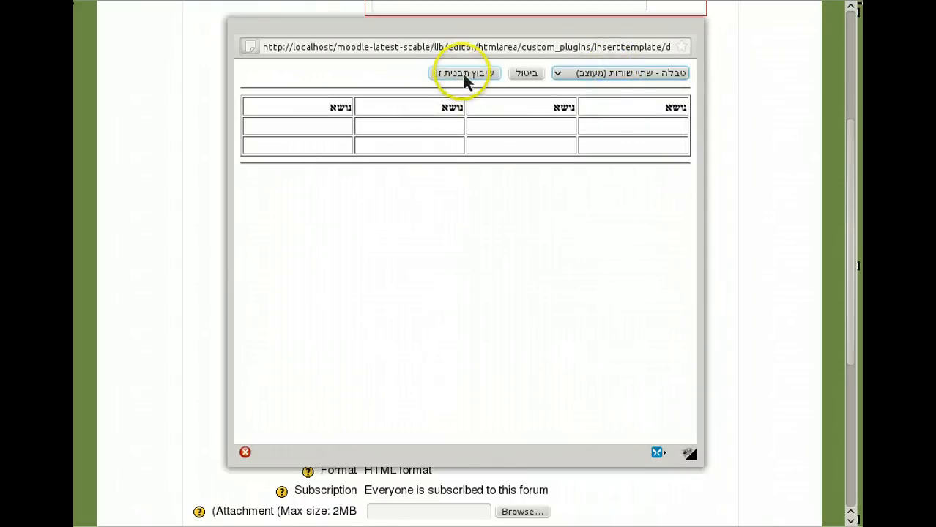
left_click(461, 74)
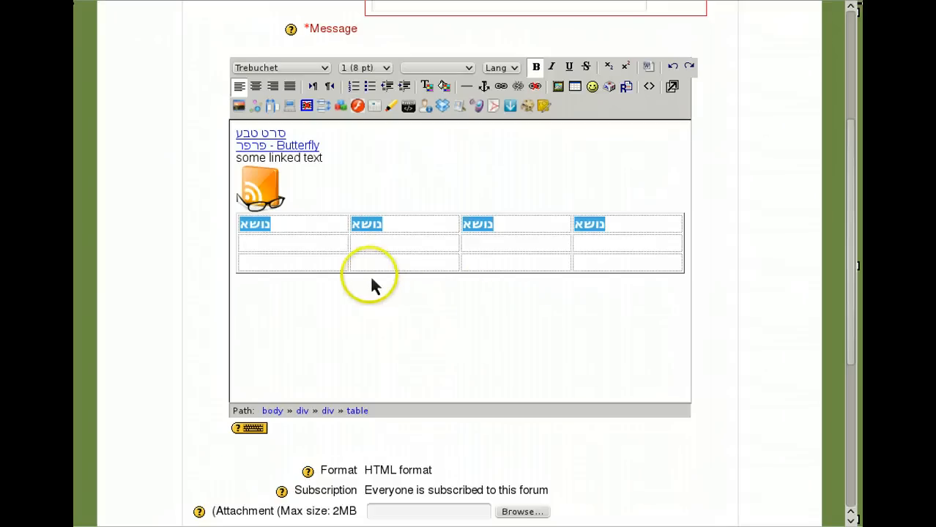
mouse_move(325, 256)
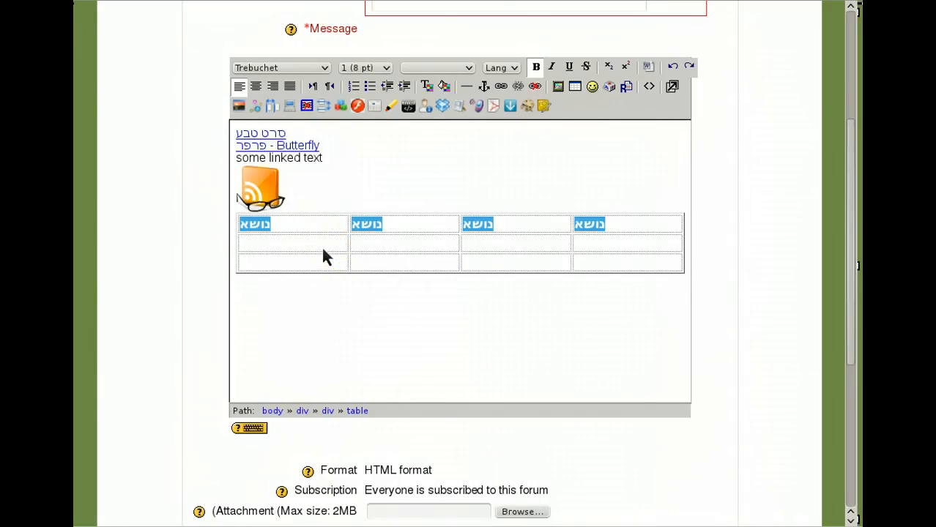
left_click(425, 264)
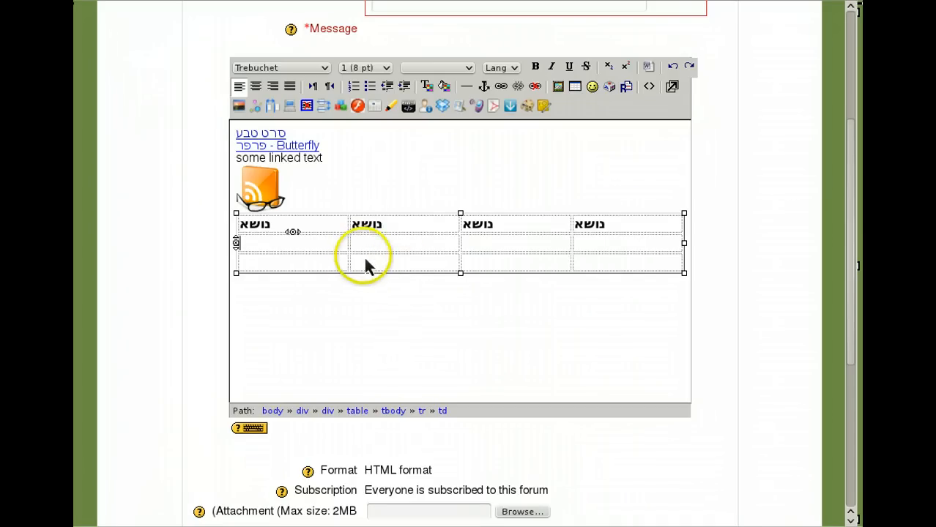
mouse_move(388, 275)
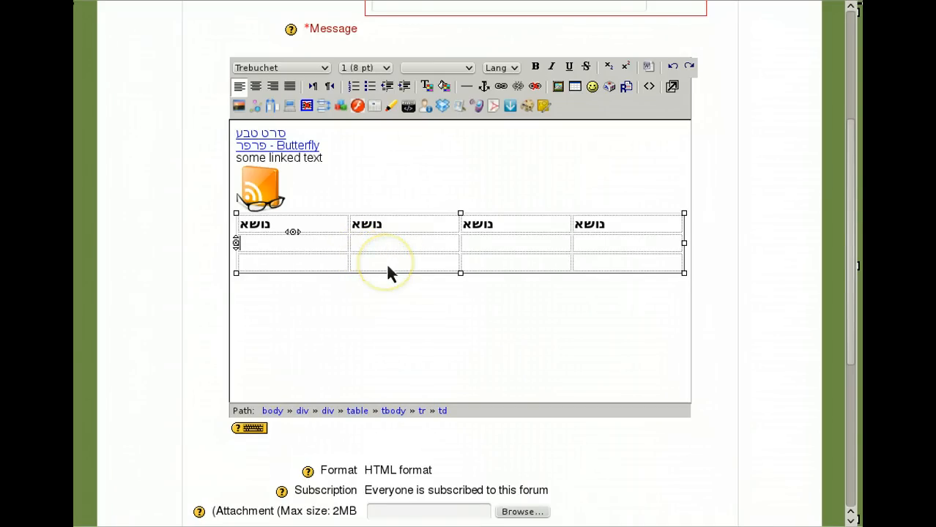
mouse_move(311, 278)
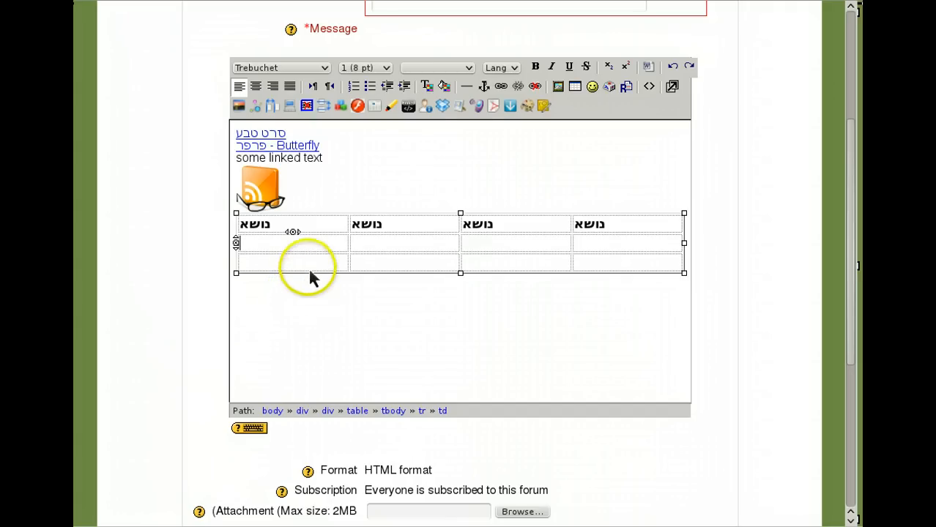
mouse_move(462, 231)
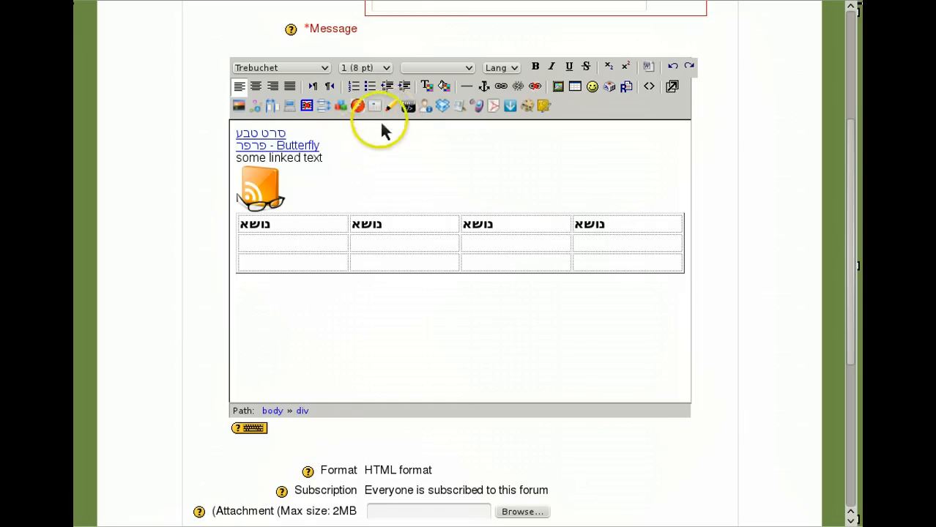
mouse_move(392, 105)
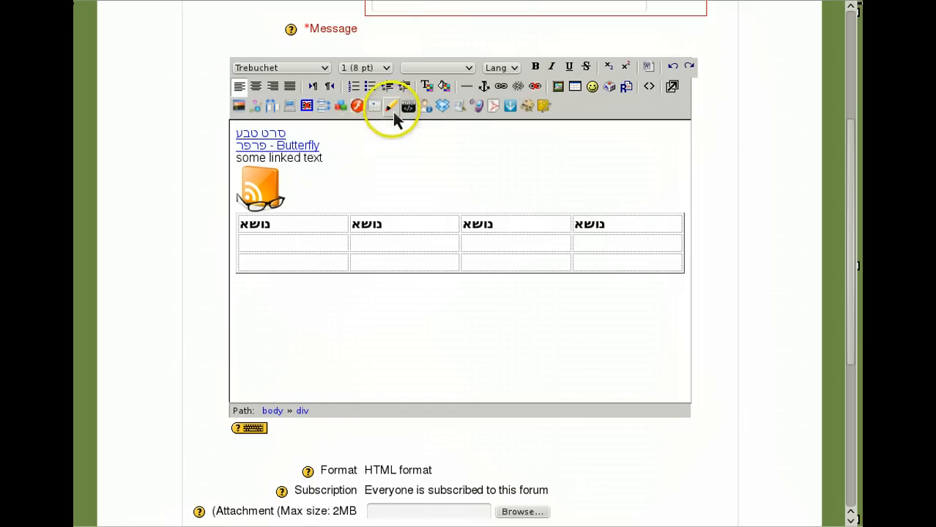
mouse_move(391, 105)
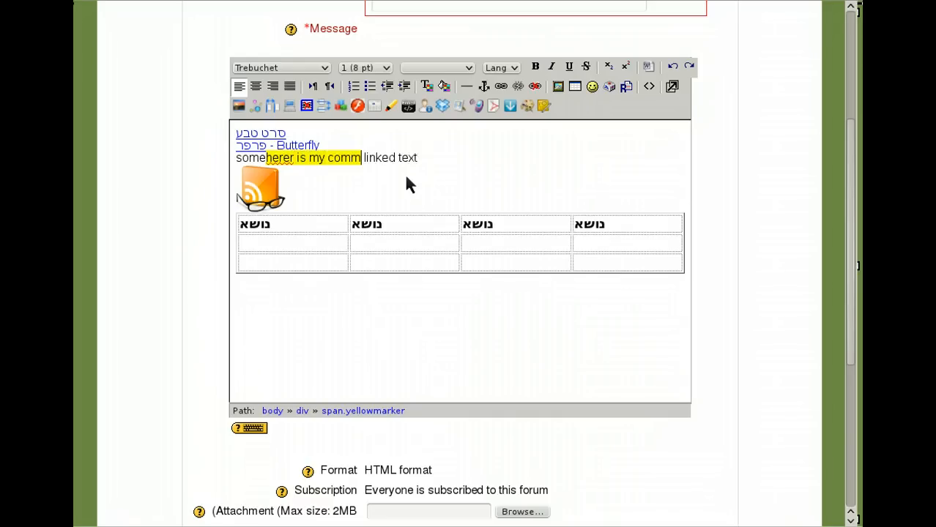
- Finish typing the comment text inside the yellow-highlighted span
type("ent")
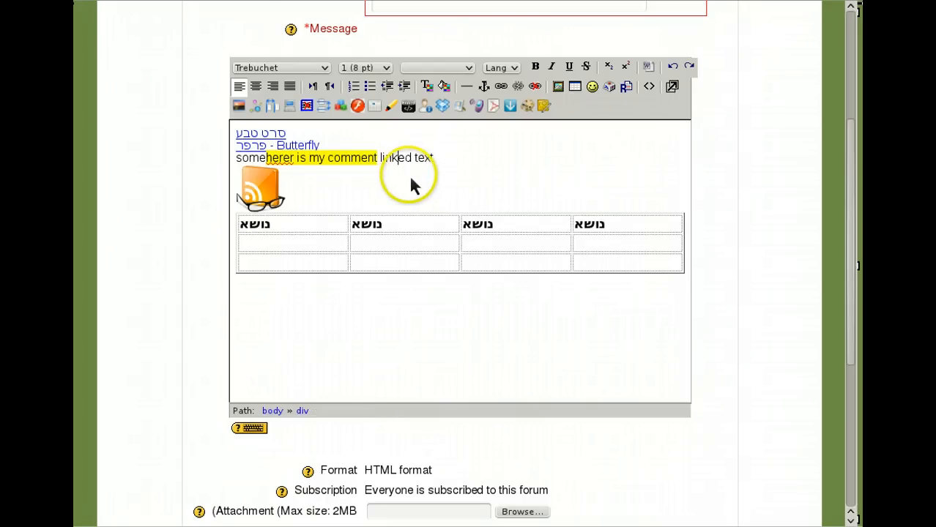
mouse_move(422, 179)
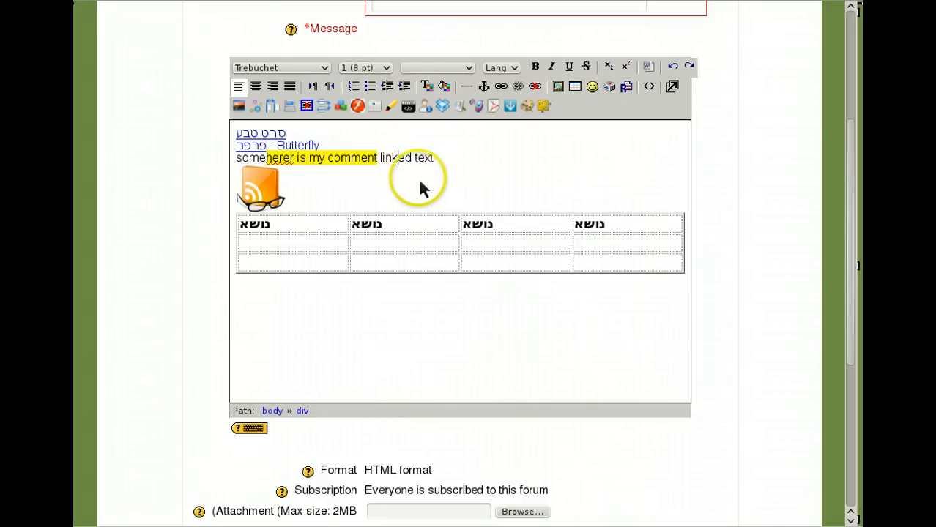
mouse_move(410, 183)
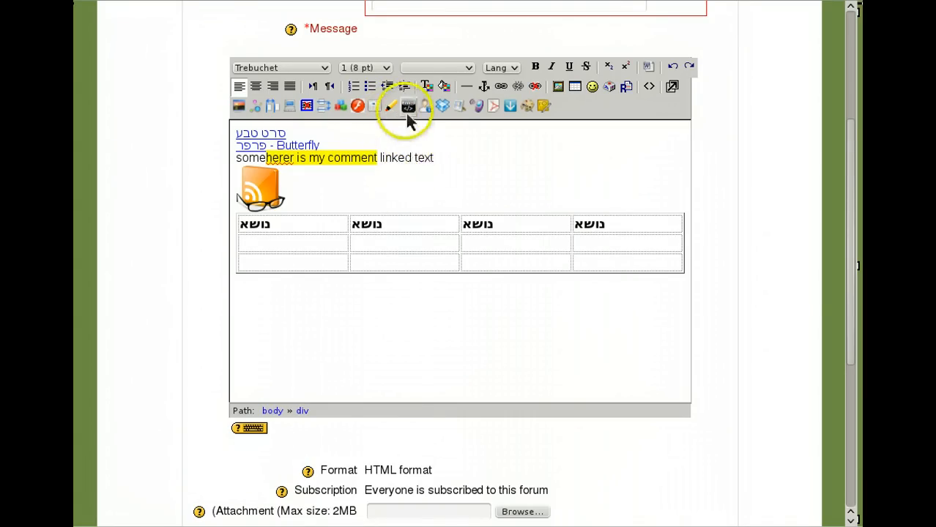
mouse_move(408, 105)
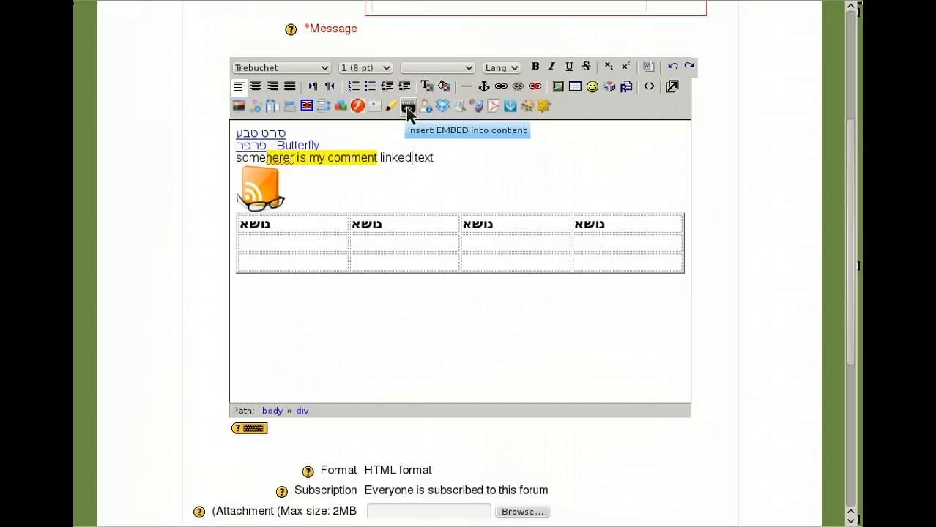
mouse_move(454, 263)
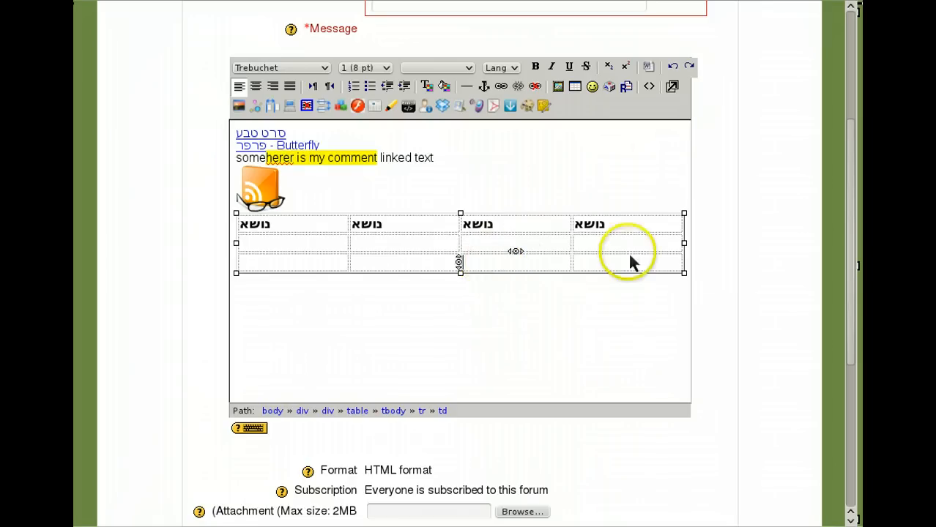
mouse_move(475, 255)
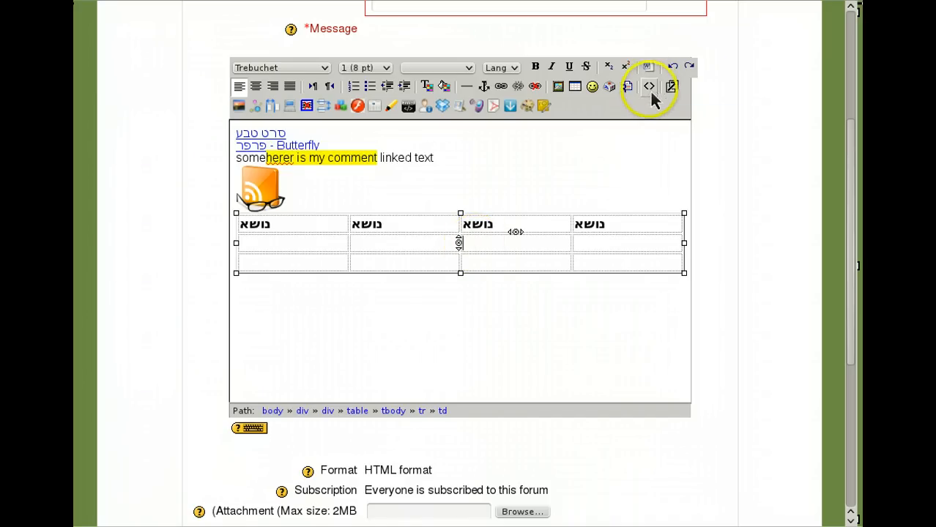
mouse_move(647, 87)
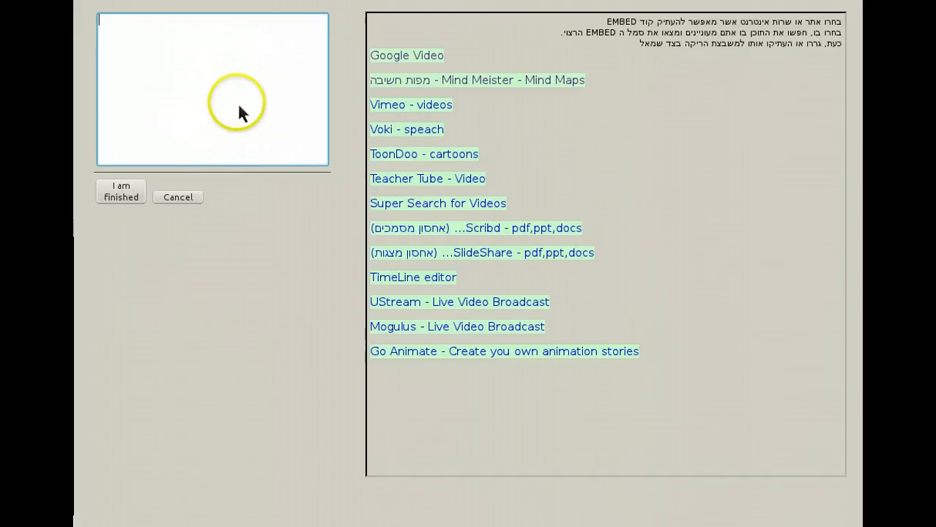
mouse_move(428, 71)
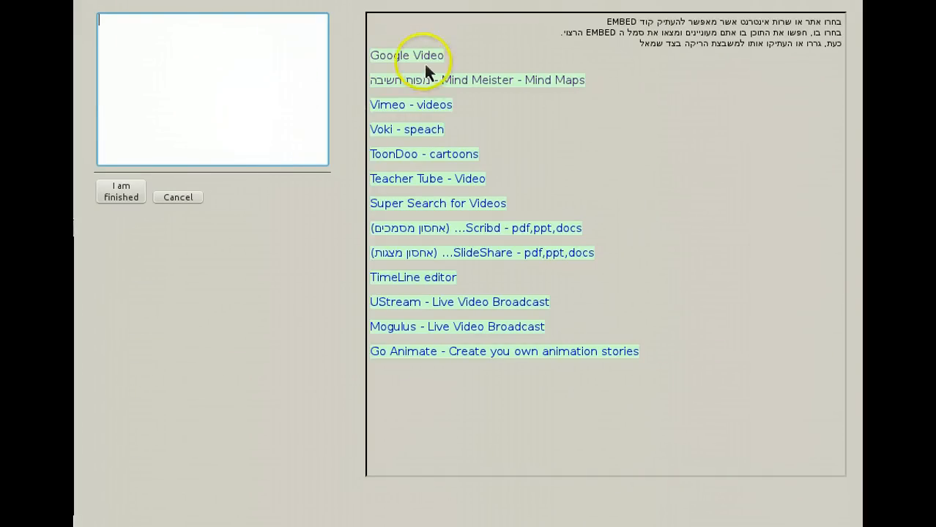
- Search Google Videos for 'education' and choose the RSA Animate Changing Education Paradigms video
left_click(407, 56)
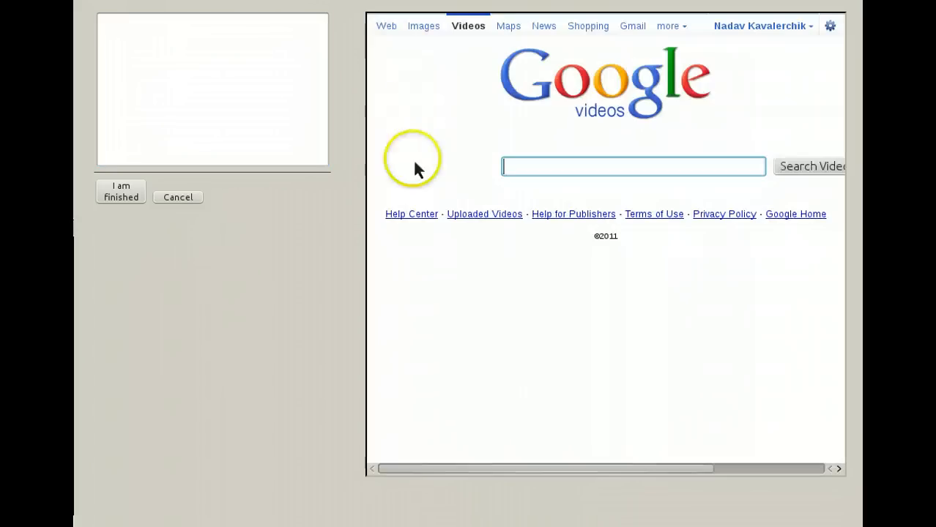
mouse_move(500, 378)
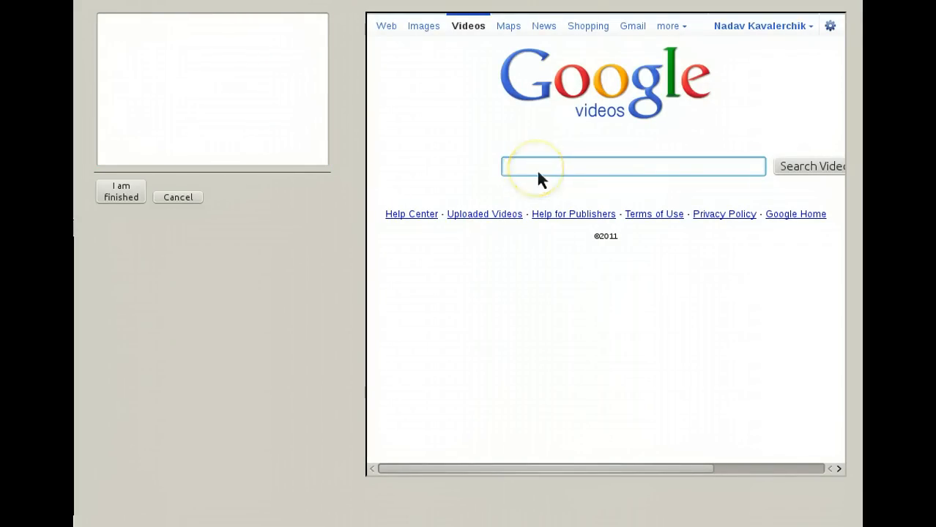
type("de")
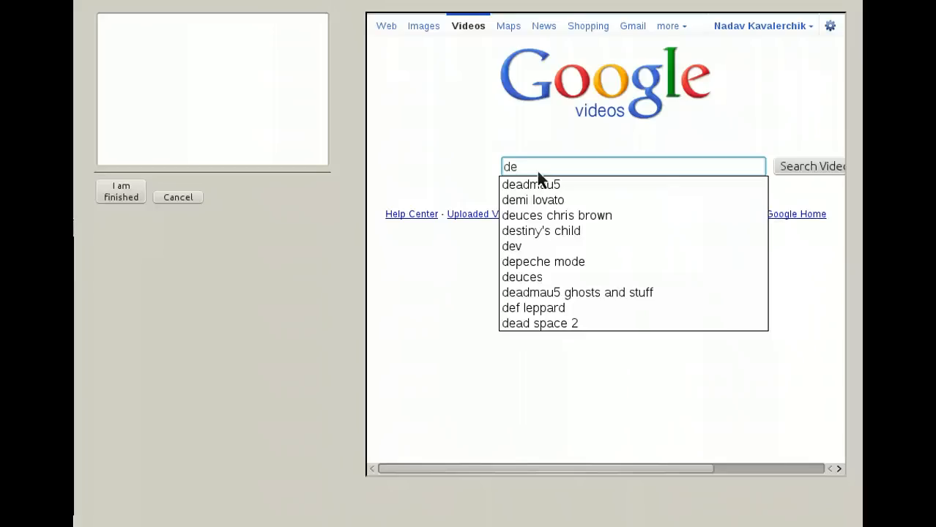
type("education")
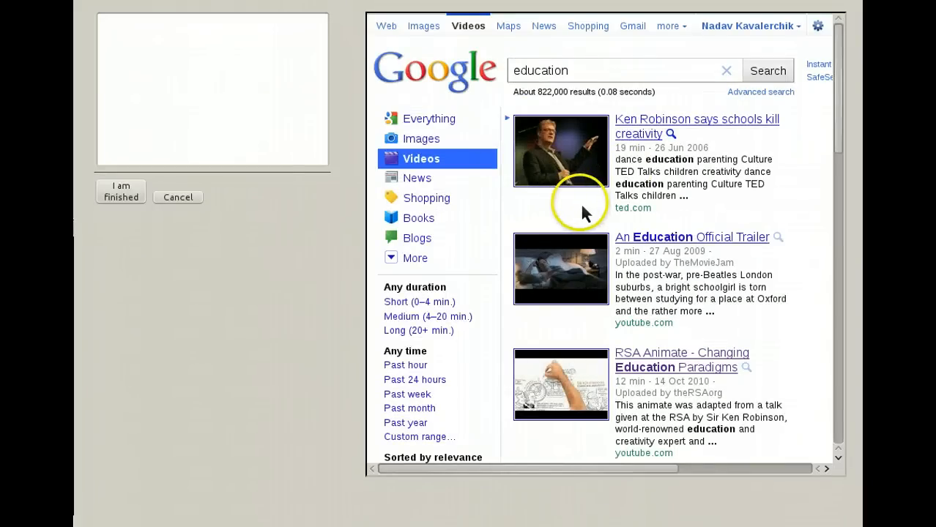
mouse_move(688, 183)
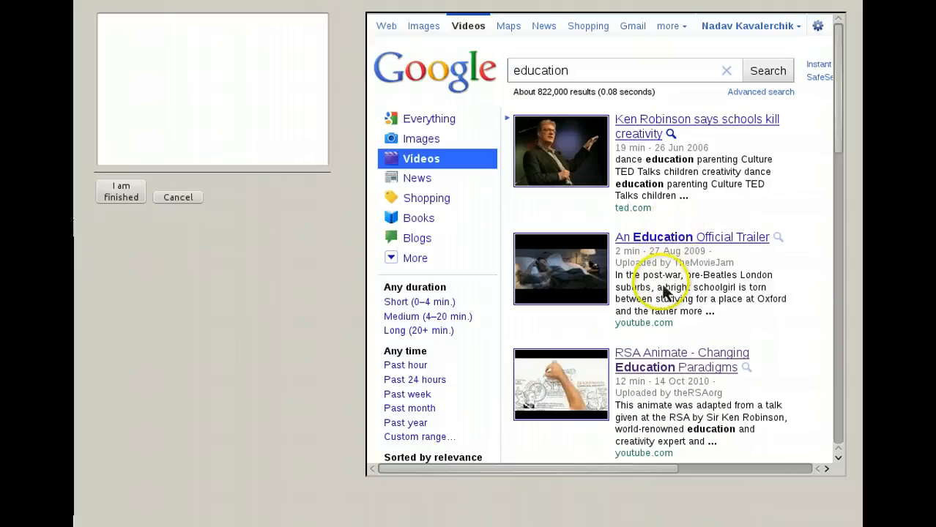
mouse_move(641, 379)
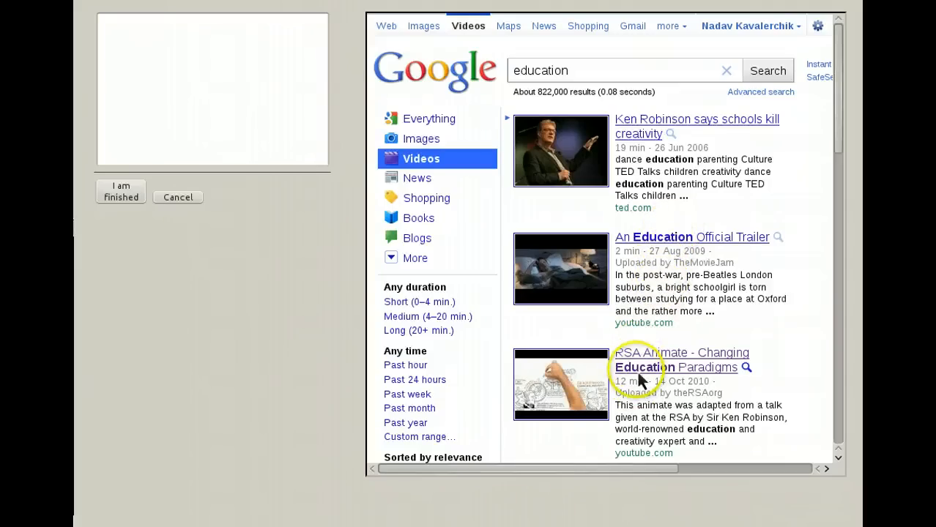
mouse_move(674, 381)
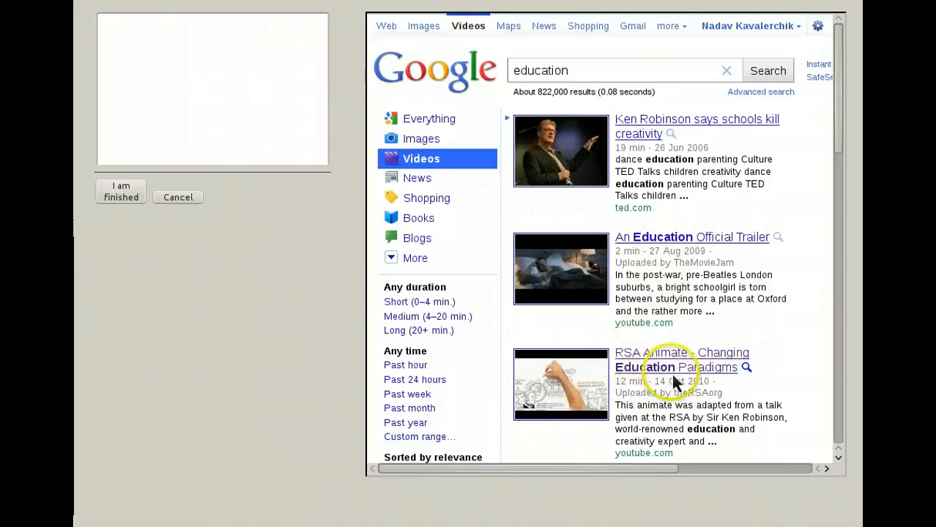
left_click(676, 360)
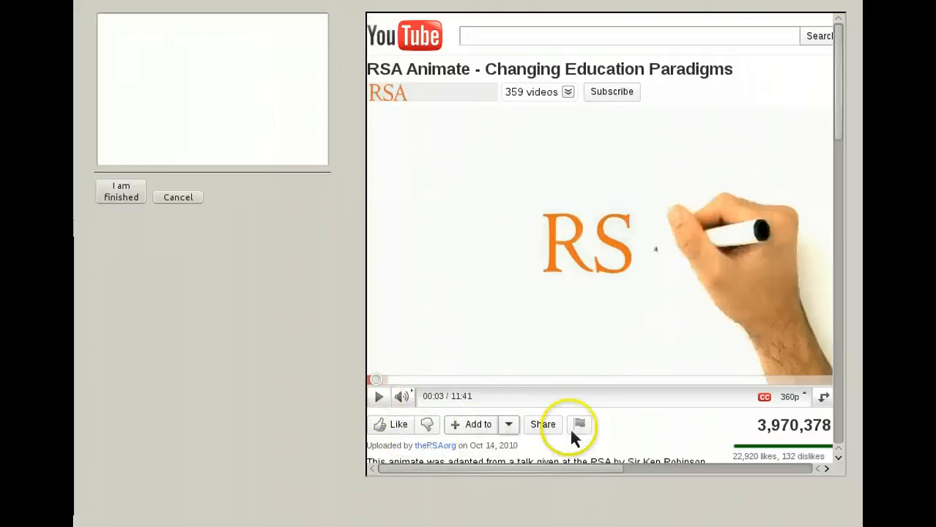
- Grab the video's YouTube embed code via Share and Embed, then finish choosing the video
left_click(542, 424)
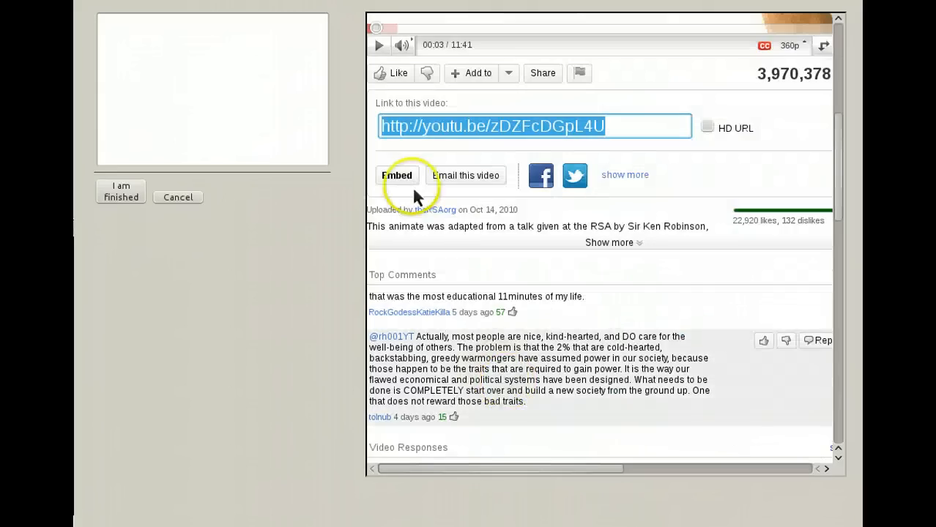
left_click(398, 175)
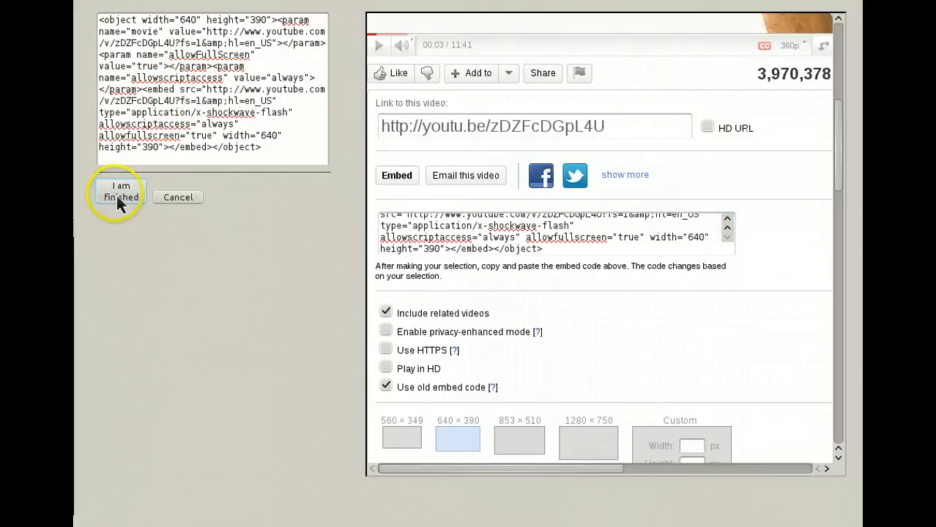
left_click(120, 190)
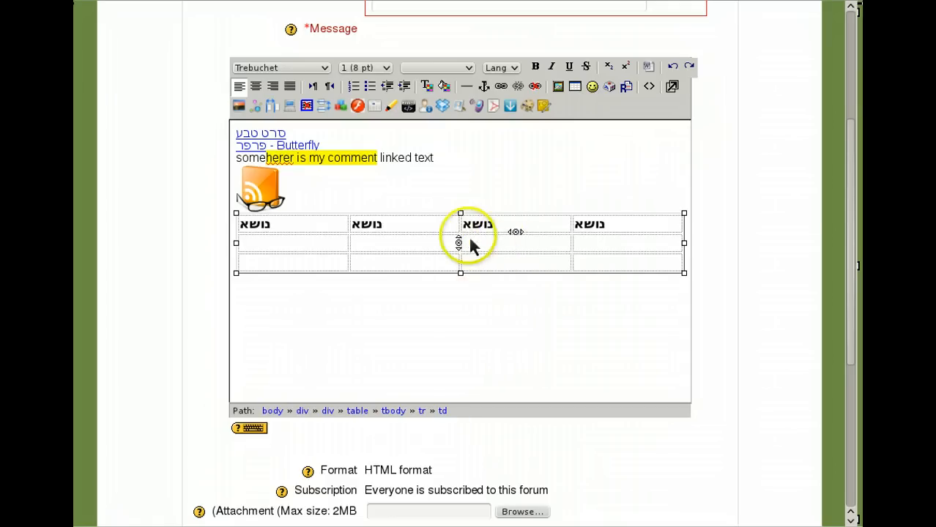
mouse_move(512, 255)
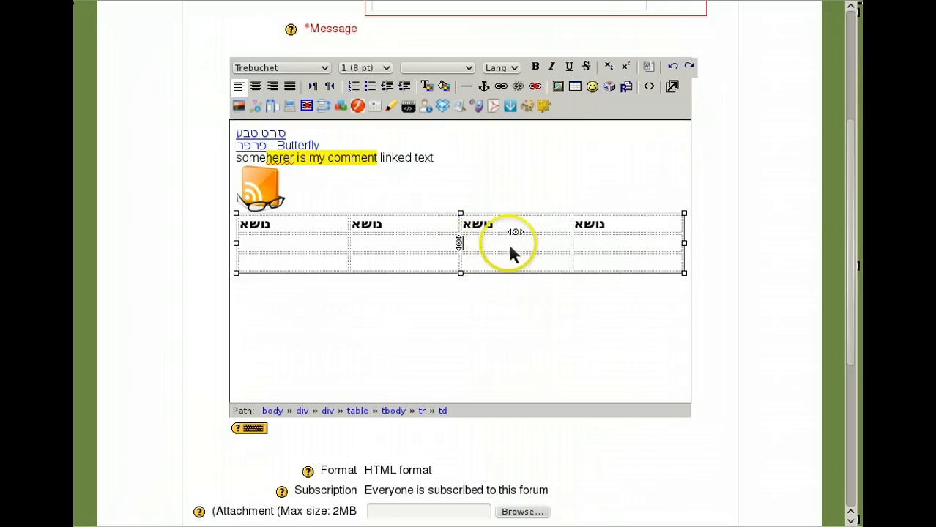
mouse_move(465, 266)
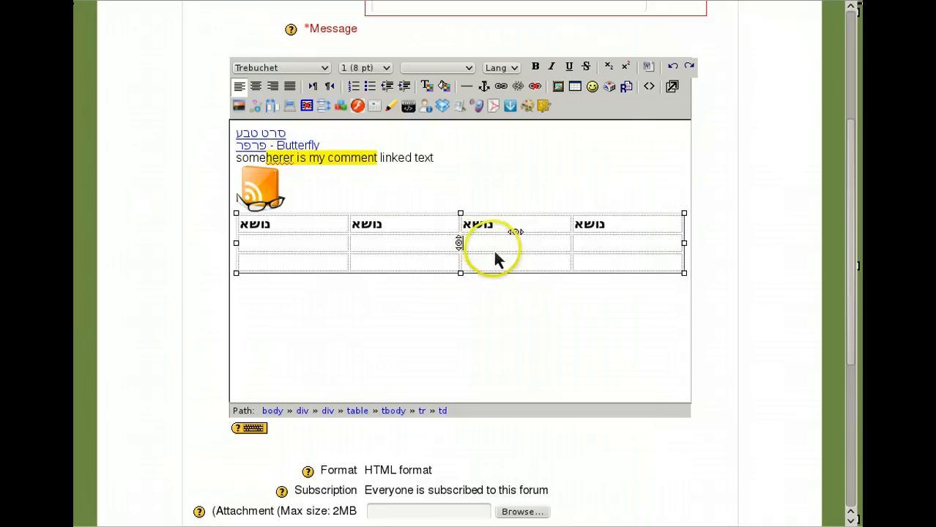
mouse_move(648, 110)
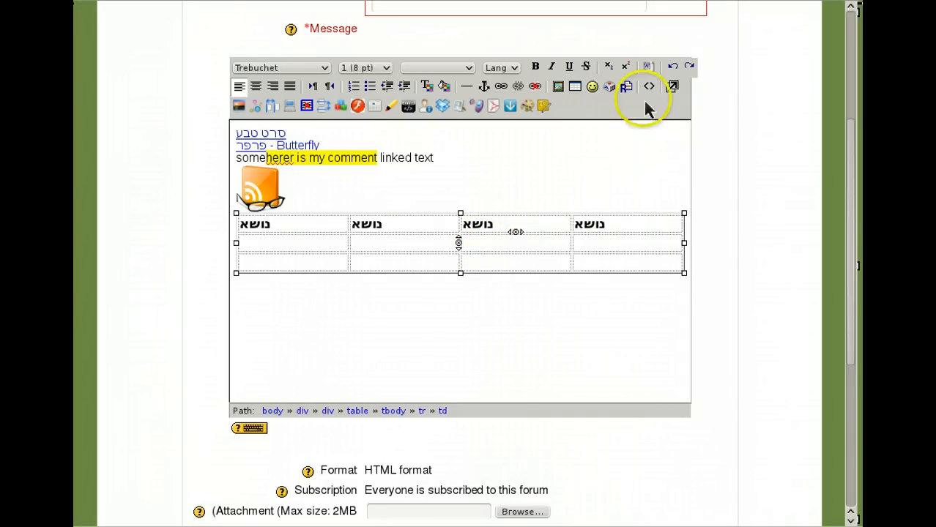
mouse_move(649, 86)
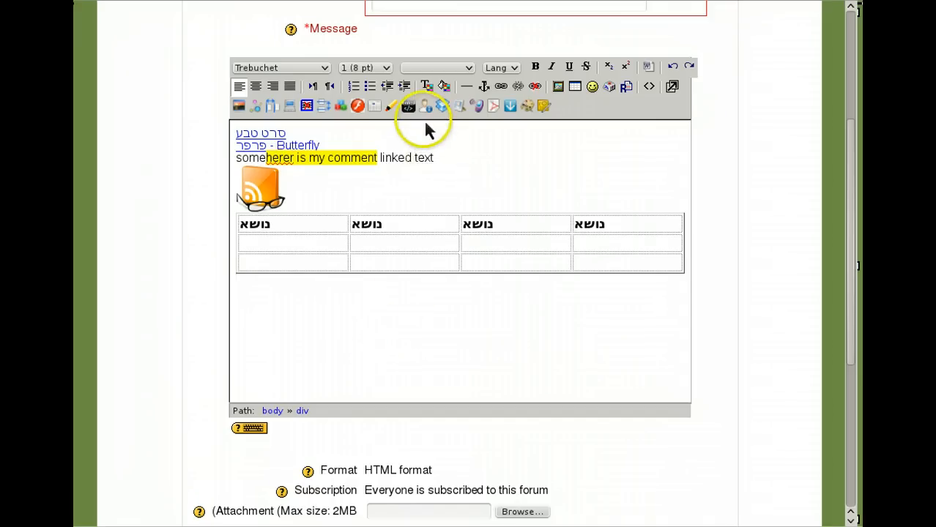
mouse_move(425, 105)
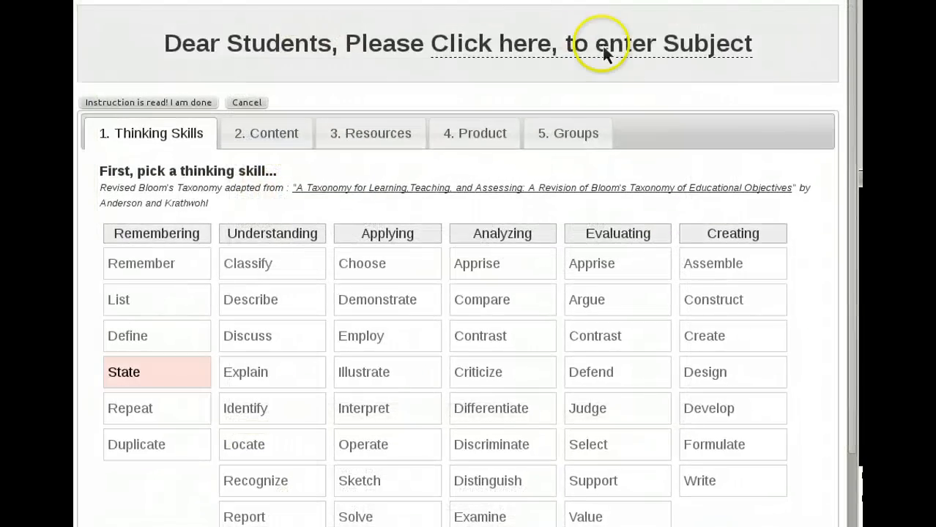
mouse_move(808, 222)
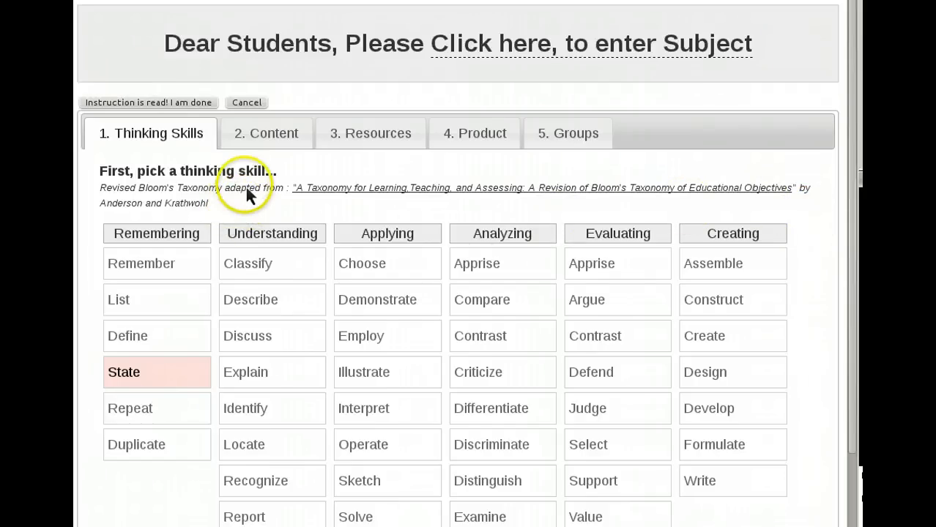
mouse_move(176, 198)
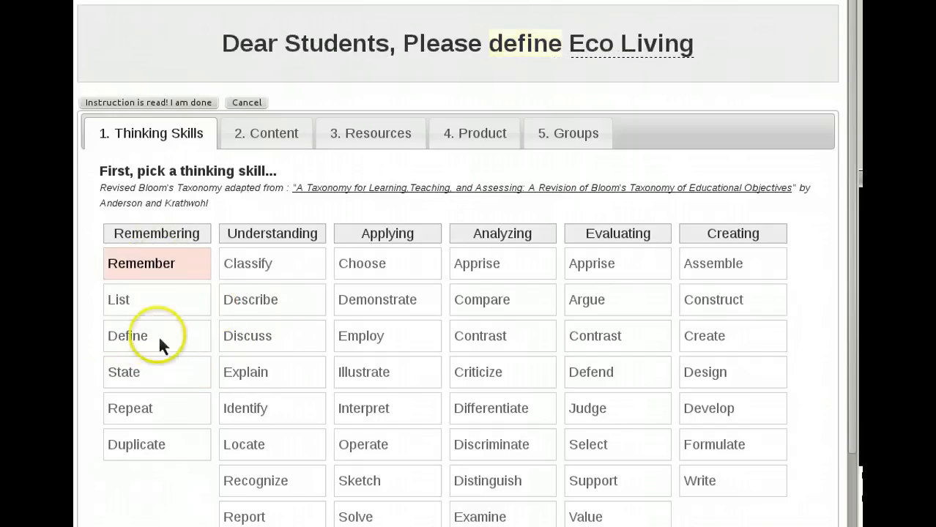
- Try repeat, then settle on employ as the thinking skill so the sentence reads 'Please employ Eco Living'
left_click(129, 407)
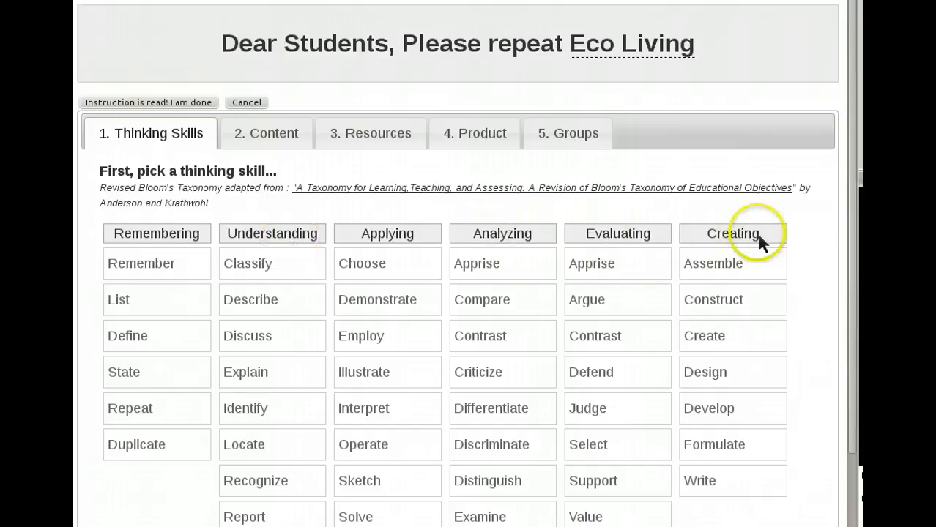
mouse_move(731, 241)
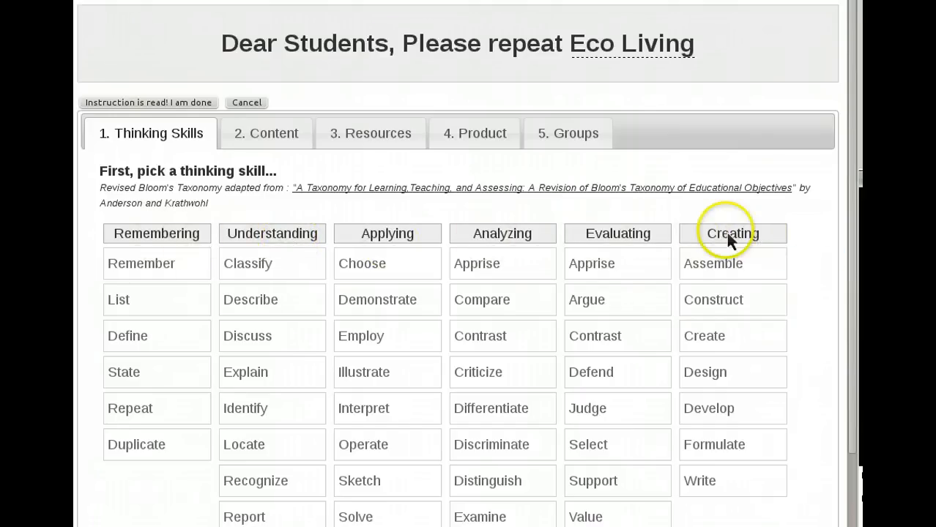
left_click(360, 336)
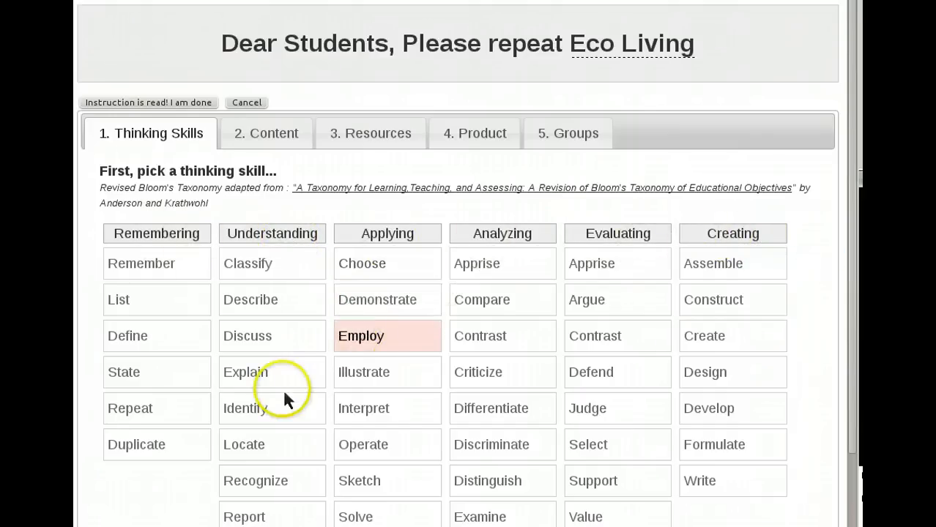
left_click(246, 372)
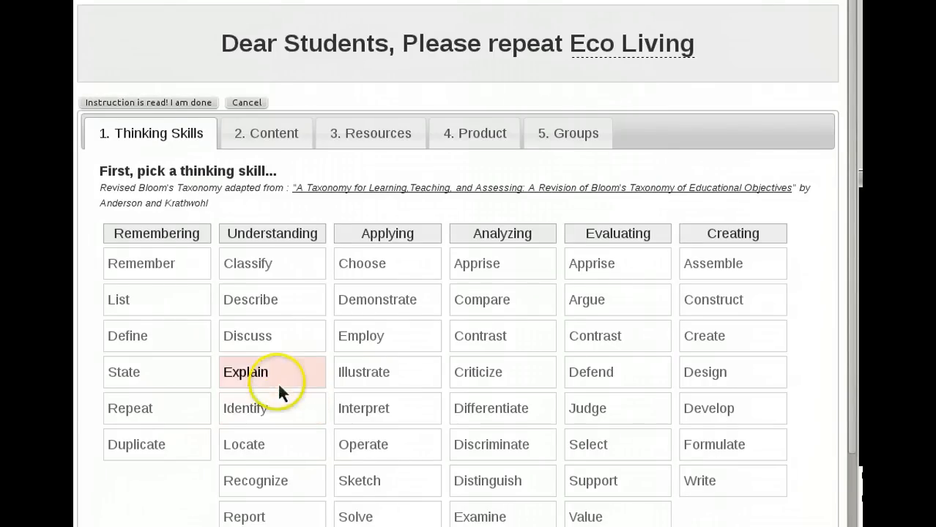
left_click(360, 335)
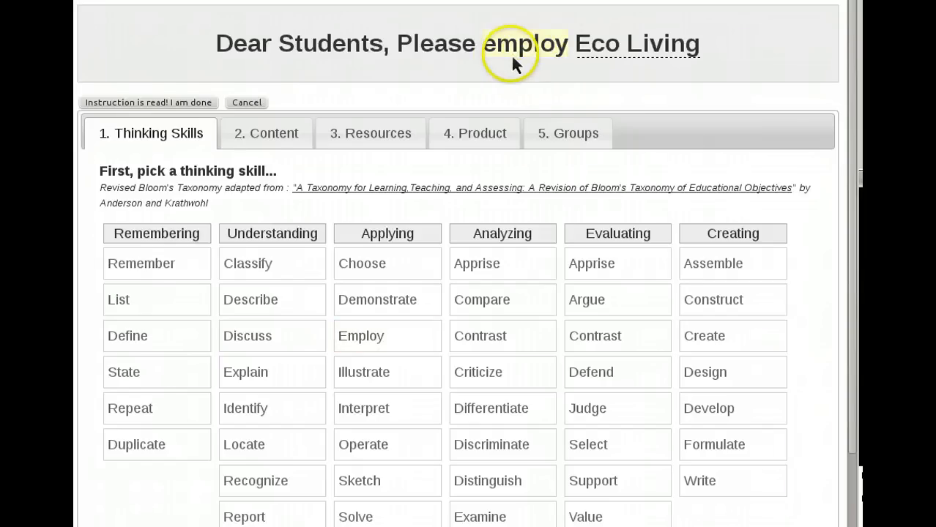
mouse_move(154, 154)
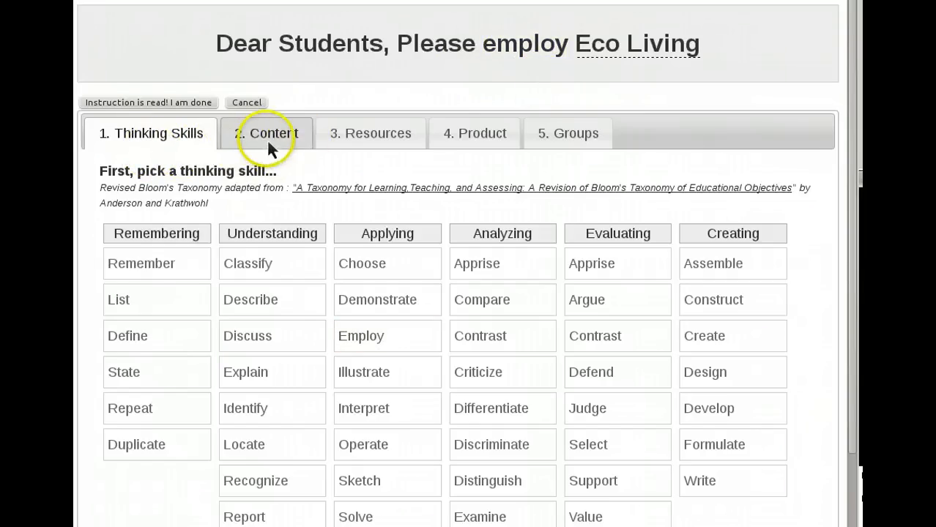
- Choose change over time as content, wikipedia as resource and a song as product
left_click(266, 134)
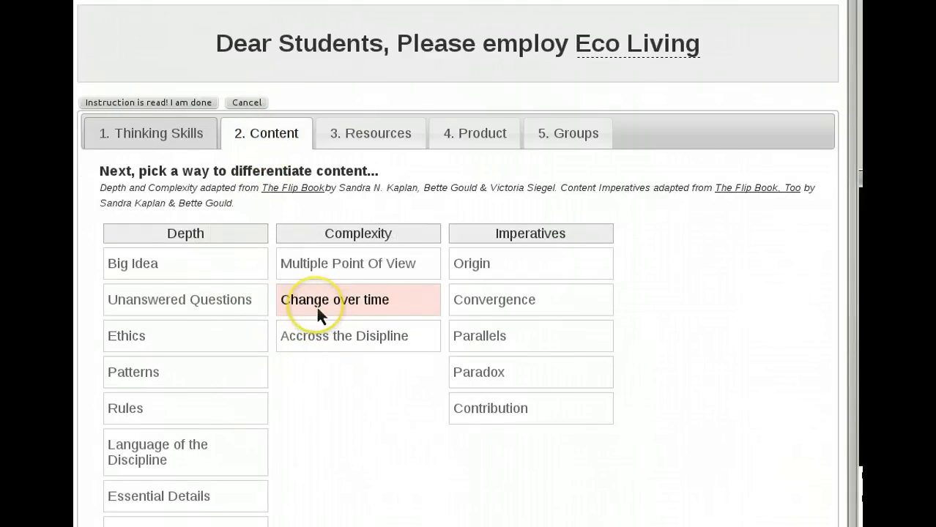
left_click(334, 298)
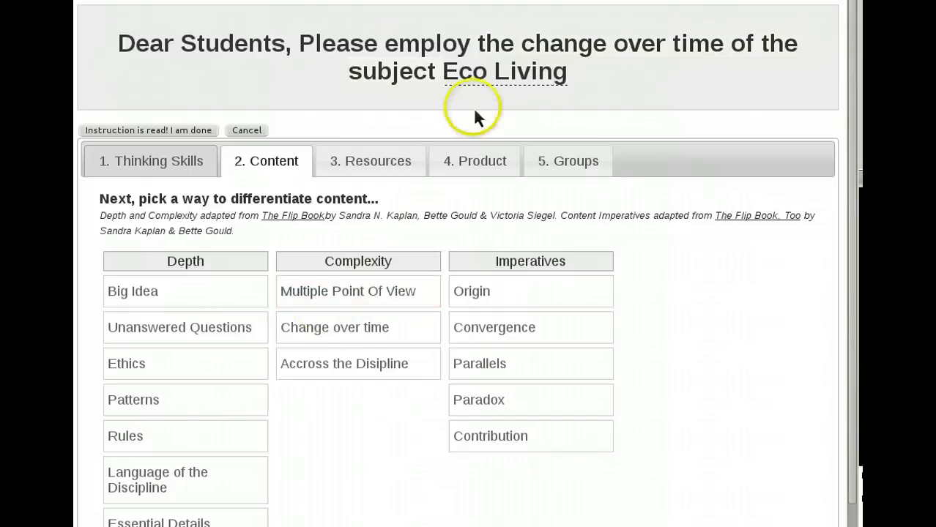
left_click(369, 160)
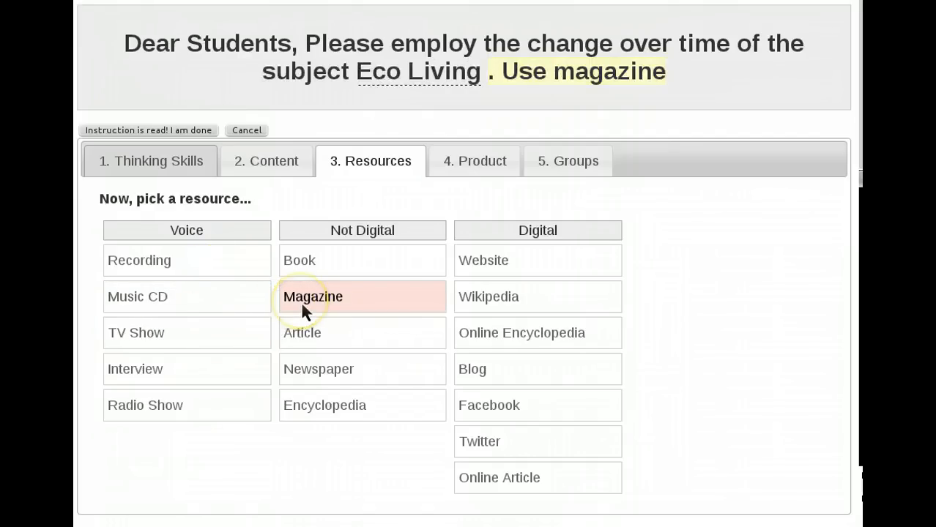
mouse_move(495, 307)
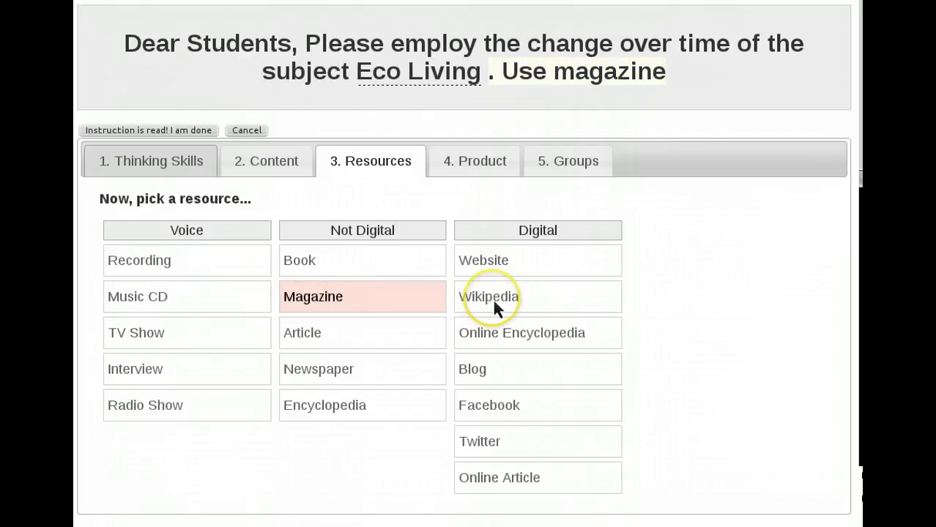
left_click(489, 296)
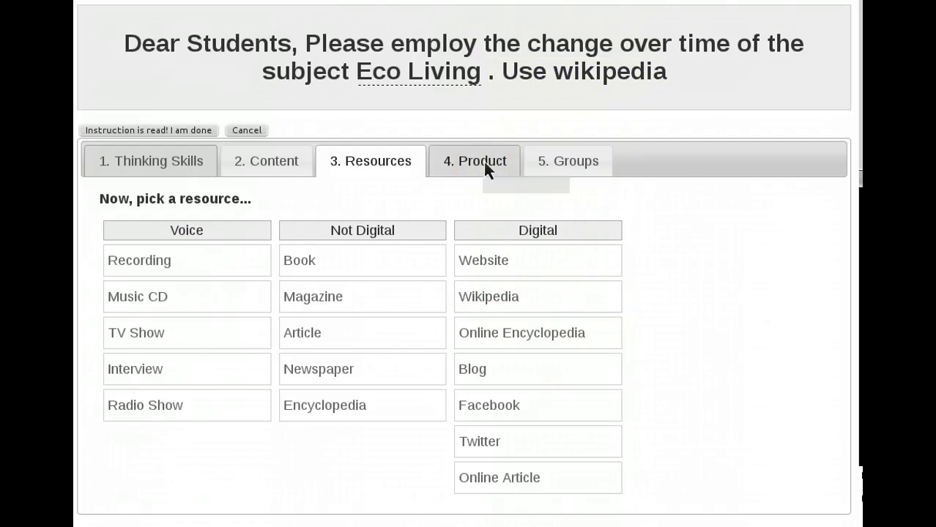
left_click(474, 159)
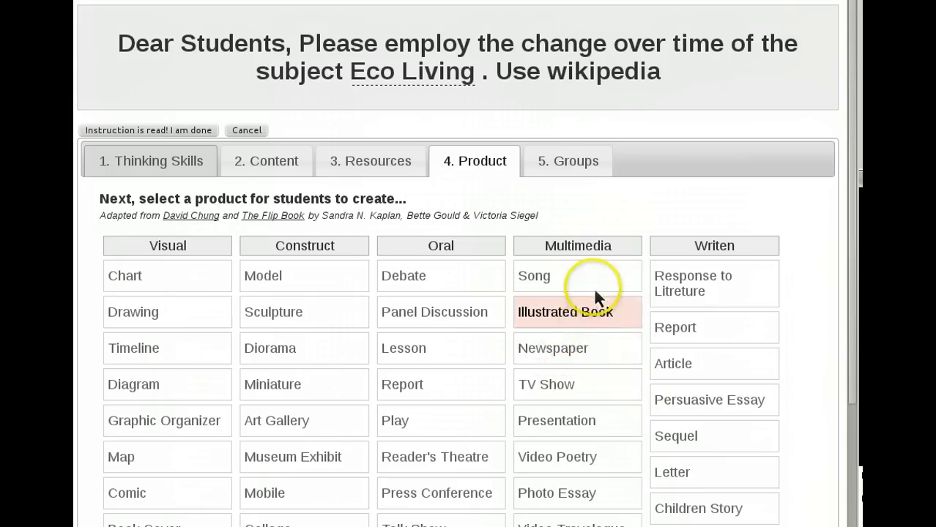
left_click(533, 275)
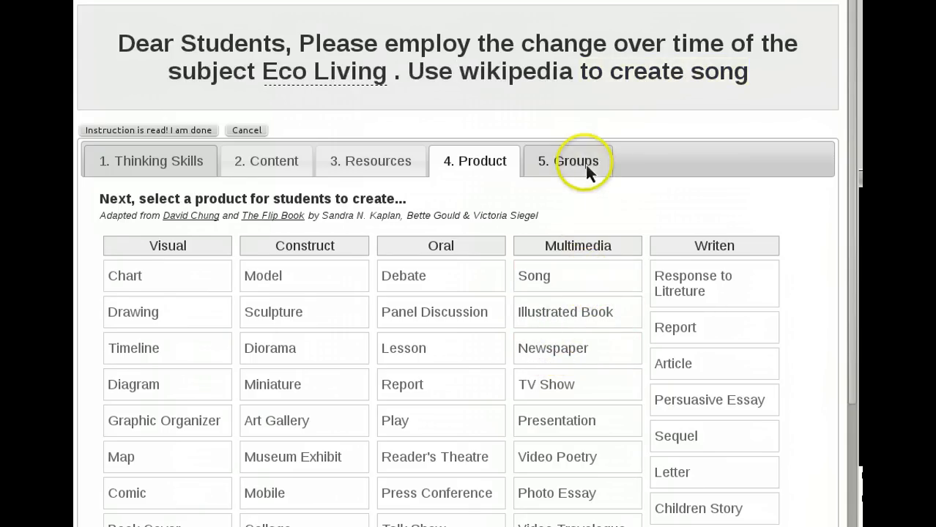
- Set the group size step, then return to Thinking Skills and change the chosen skill
left_click(568, 161)
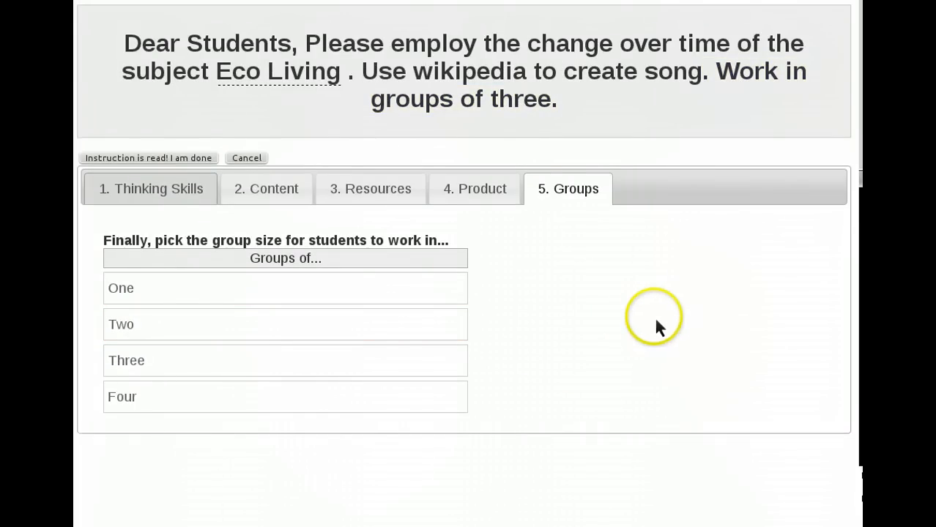
mouse_move(454, 135)
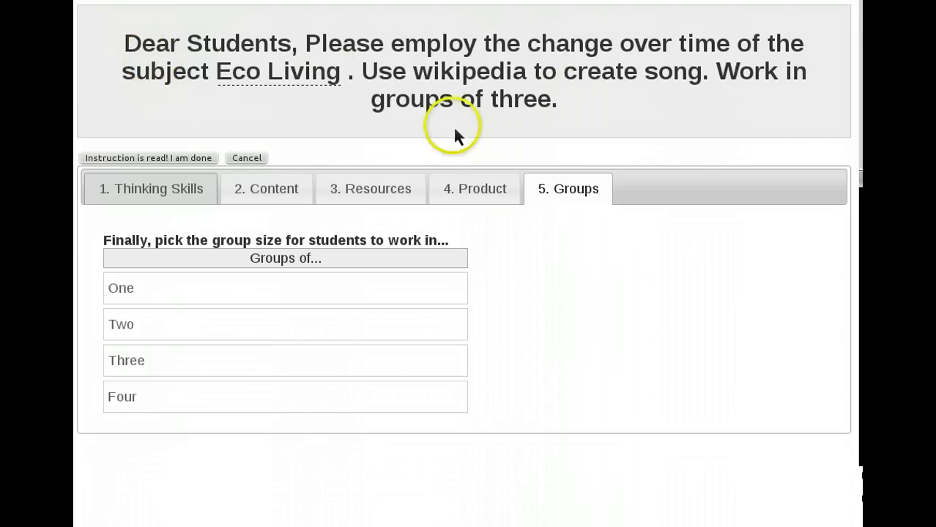
left_click(151, 189)
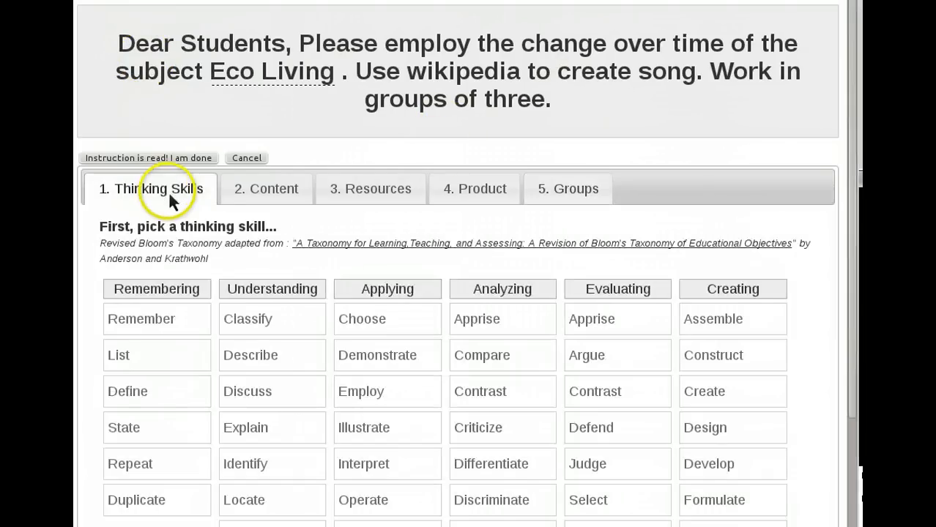
mouse_move(513, 227)
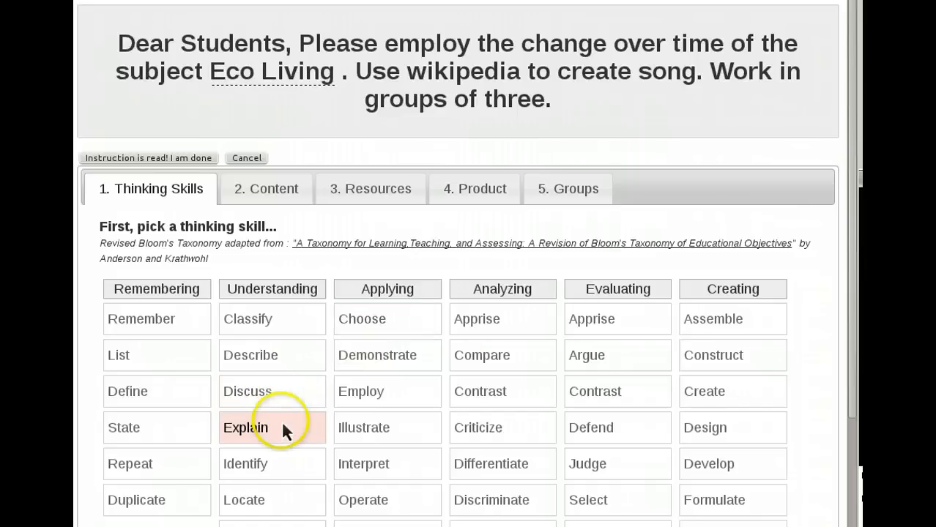
left_click(246, 462)
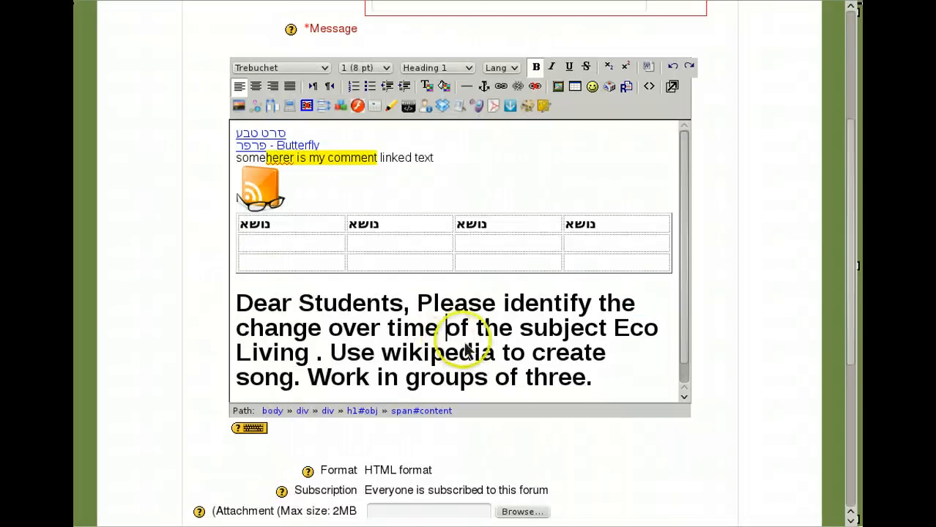
mouse_move(439, 363)
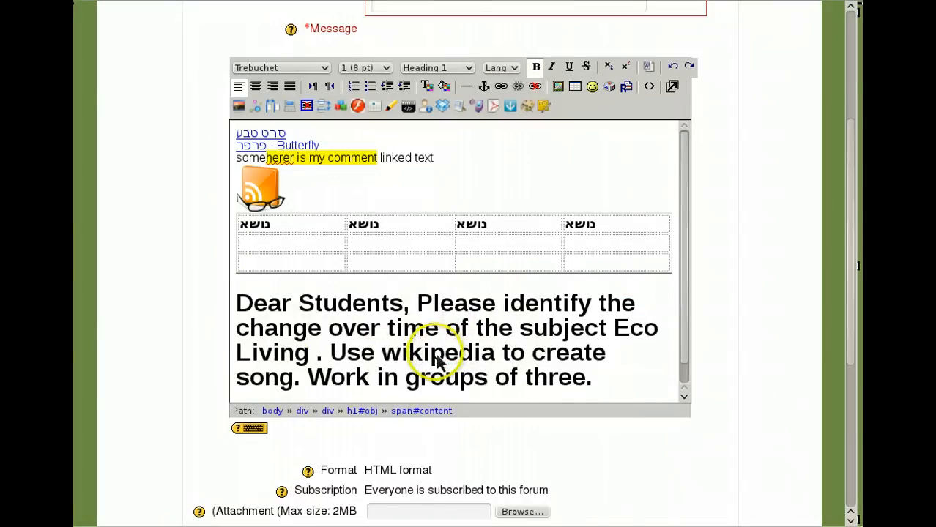
mouse_move(332, 340)
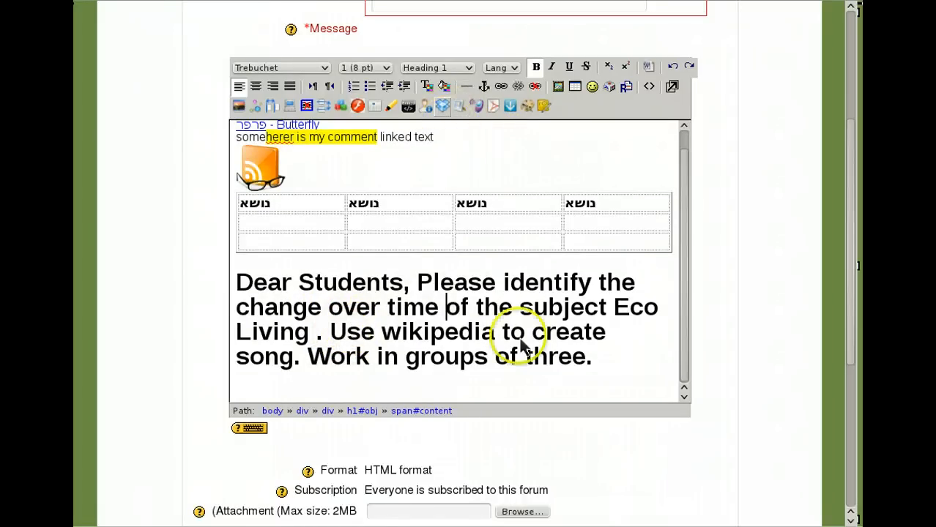
mouse_move(451, 340)
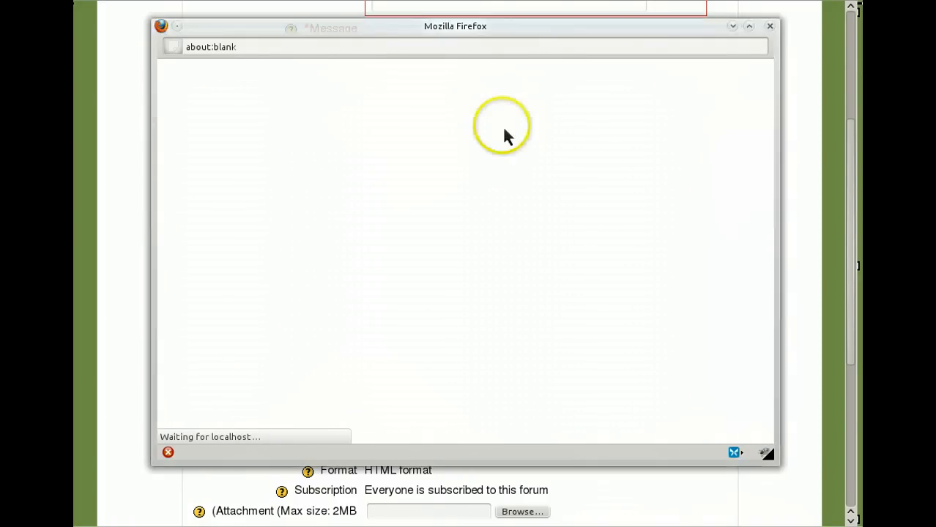
mouse_move(498, 227)
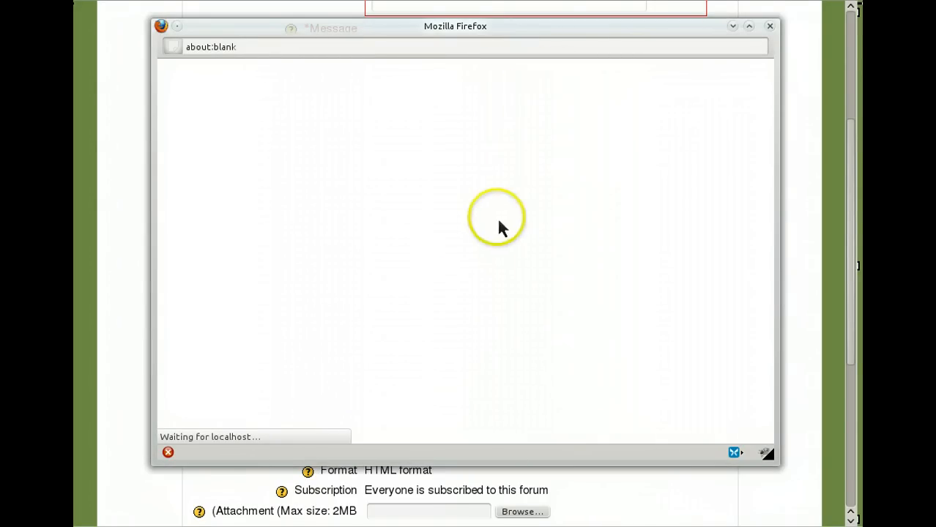
mouse_move(249, 234)
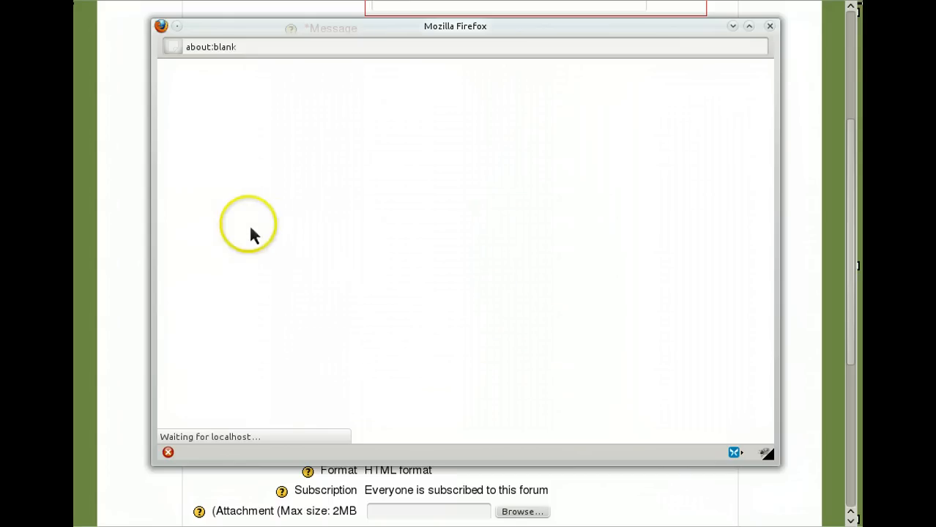
mouse_move(593, 303)
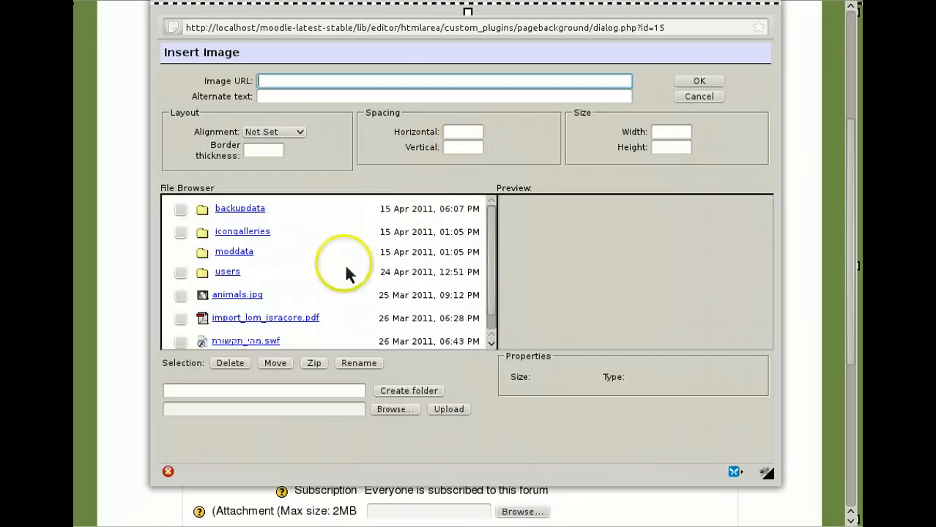
- Choose animals.jpg and confirm it as the background behind the Dear Students paragraph
left_click(237, 294)
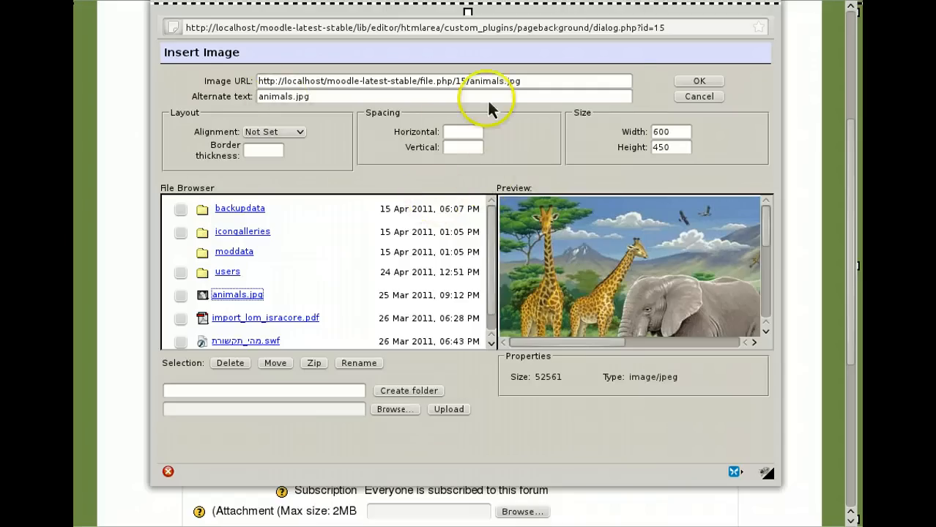
left_click(697, 80)
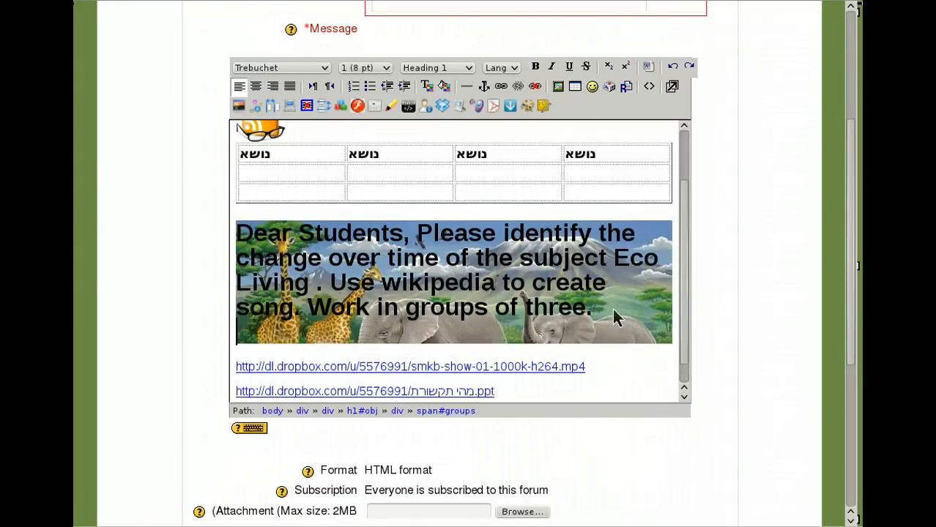
- Add the words 'continue to add text' after the Eco Living instruction over the animals background
type("cont")
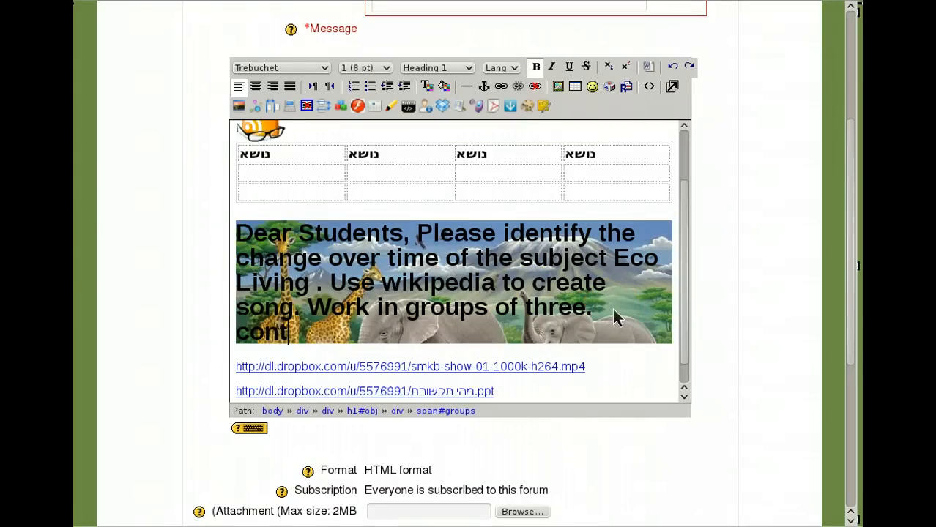
type("inue to add")
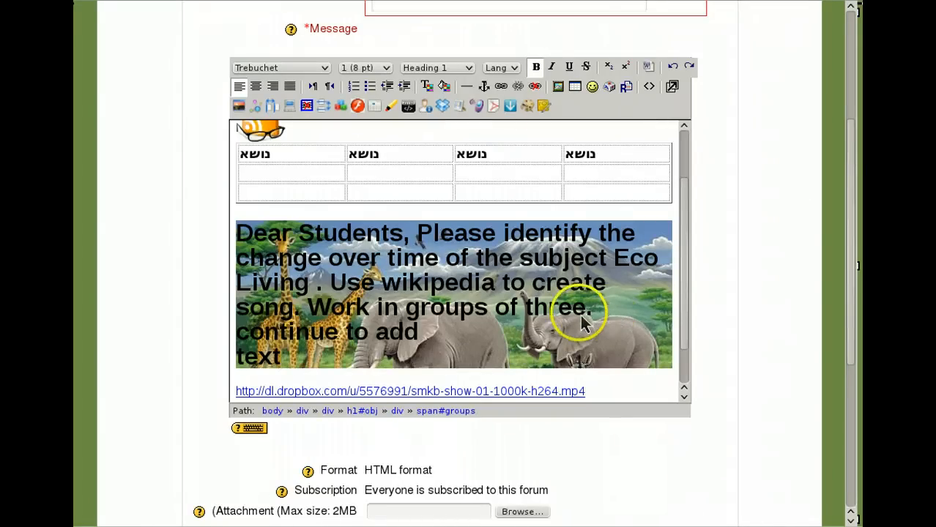
mouse_move(513, 293)
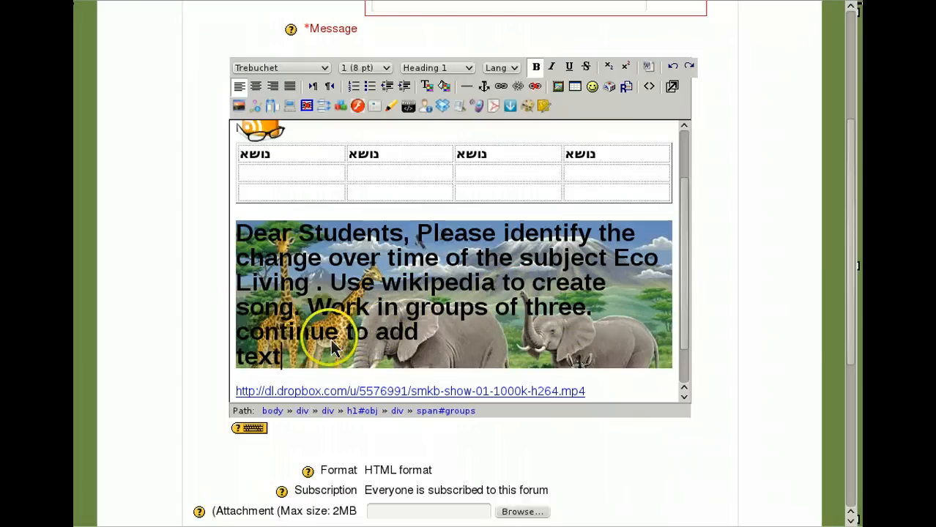
mouse_move(554, 356)
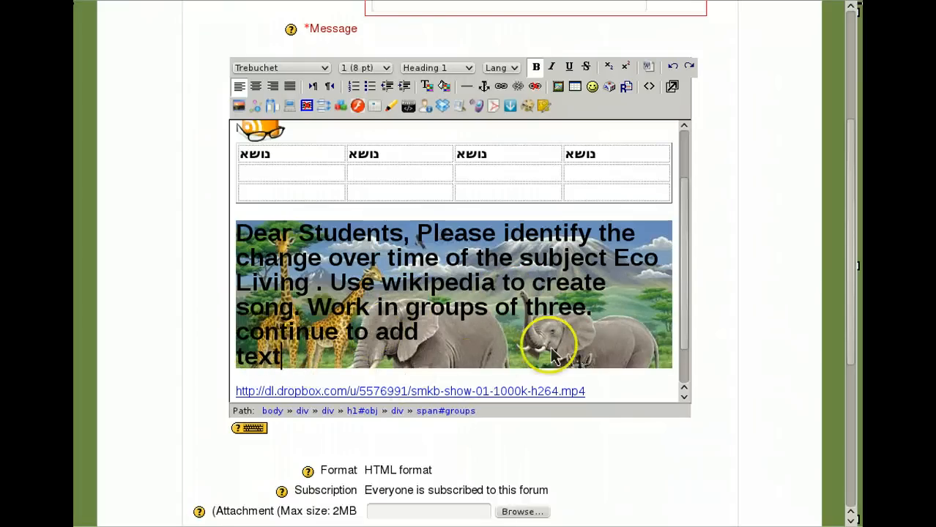
mouse_move(560, 325)
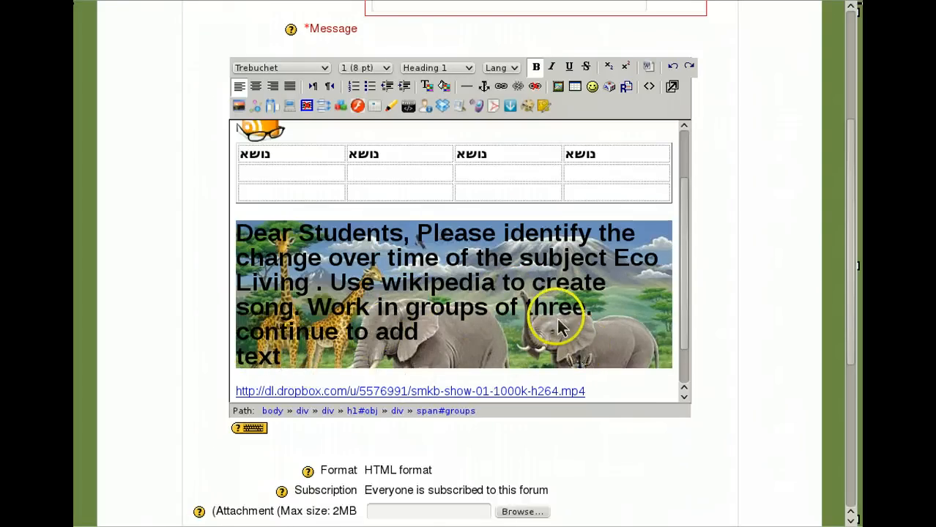
mouse_move(490, 319)
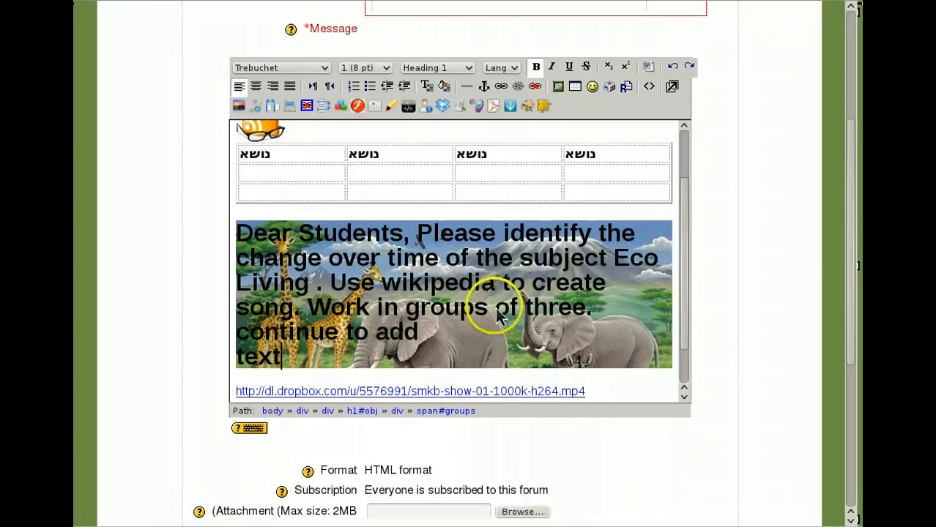
mouse_move(284, 369)
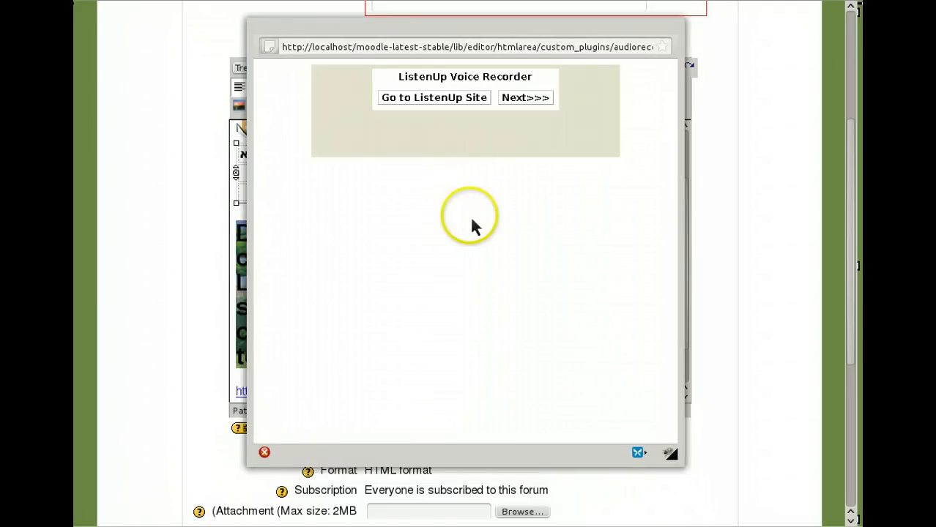
- Proceed into the ListenUp voice recorder and start recording, hitting the no-audio-device alert
left_click(524, 97)
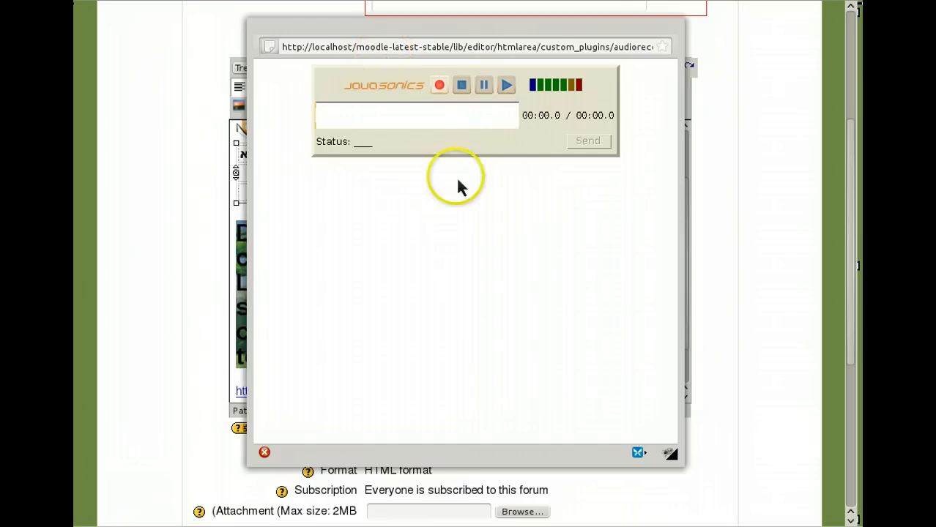
left_click(439, 85)
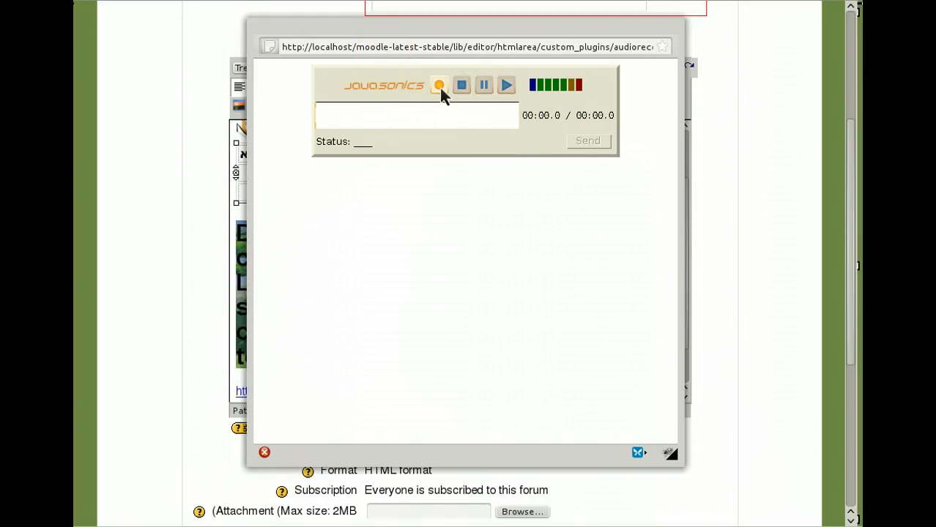
left_click(440, 85)
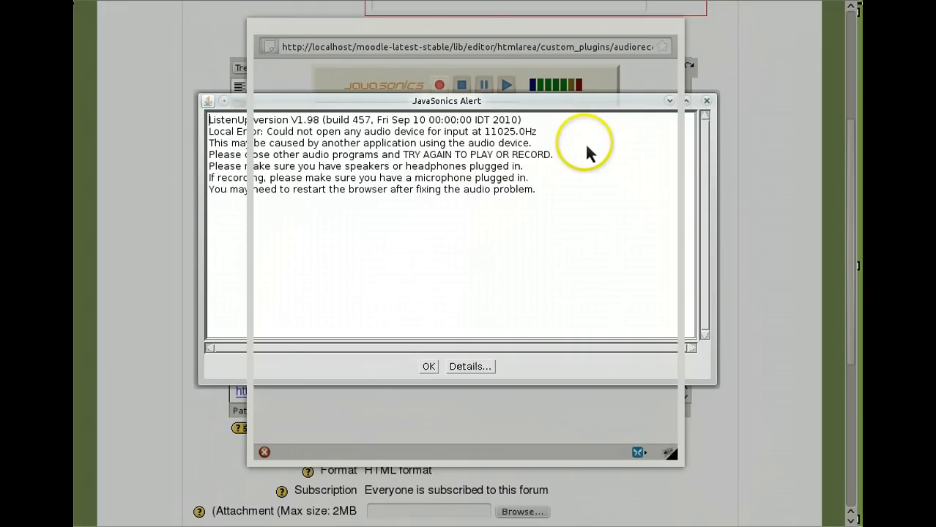
mouse_move(681, 37)
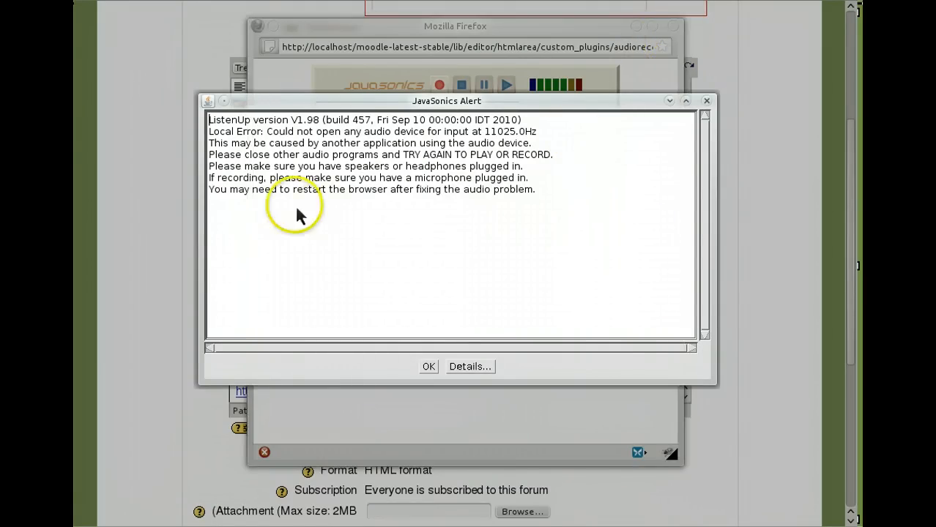
mouse_move(248, 182)
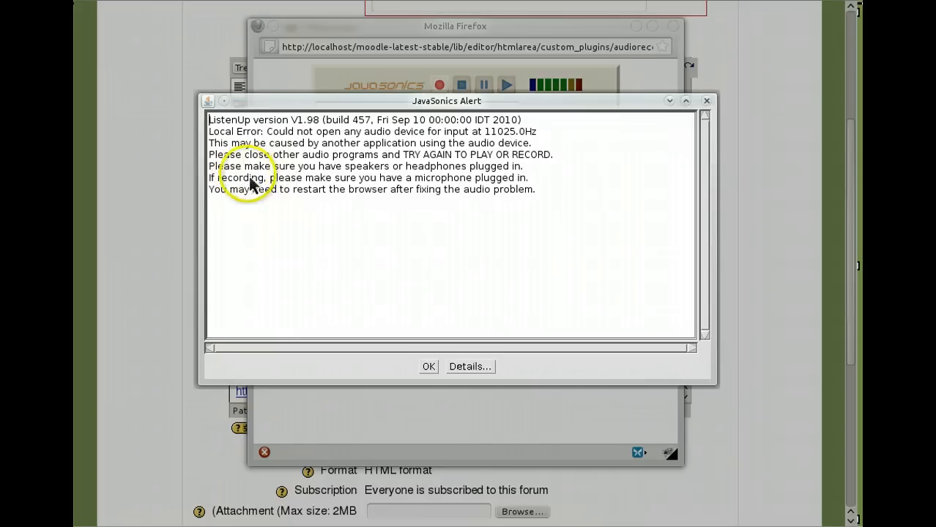
mouse_move(333, 123)
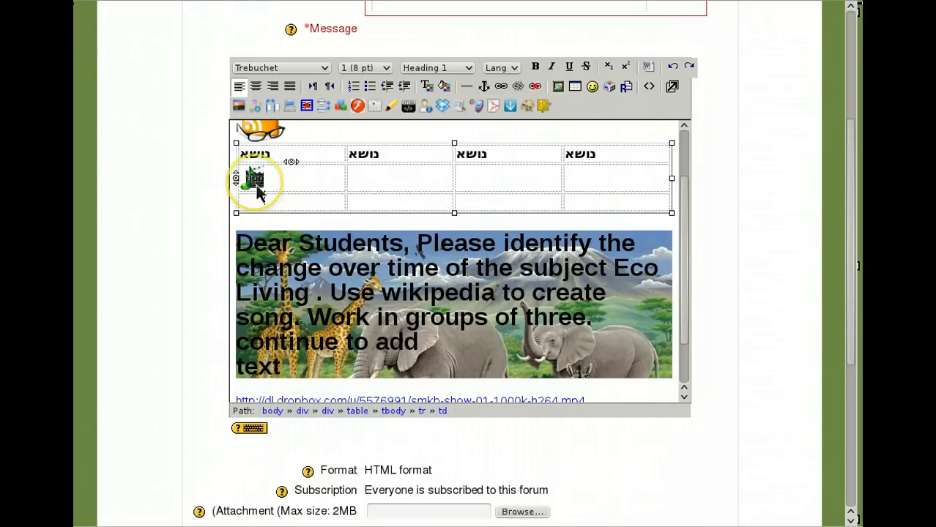
mouse_move(253, 179)
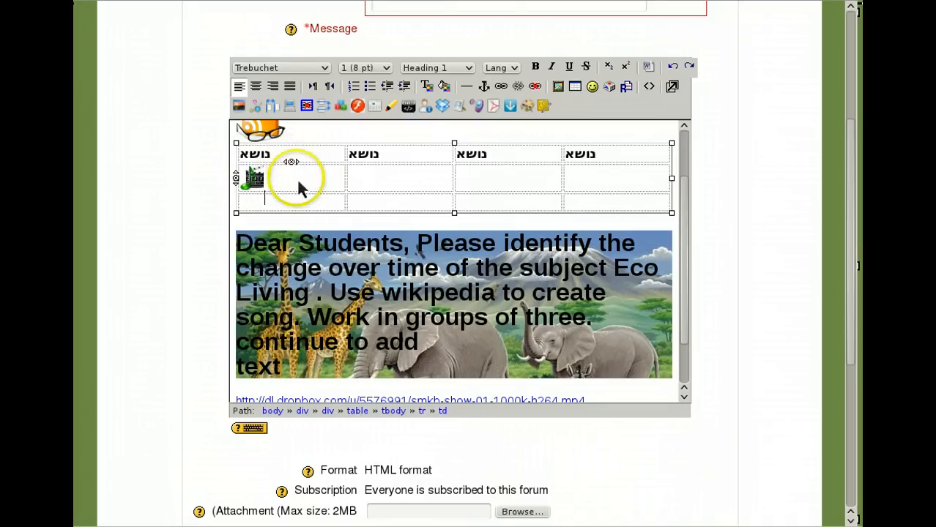
mouse_move(312, 183)
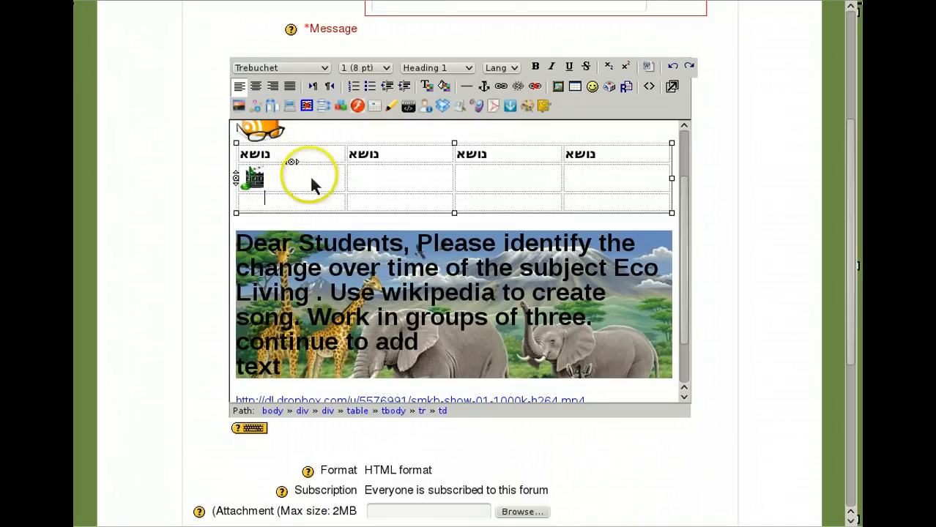
mouse_move(380, 187)
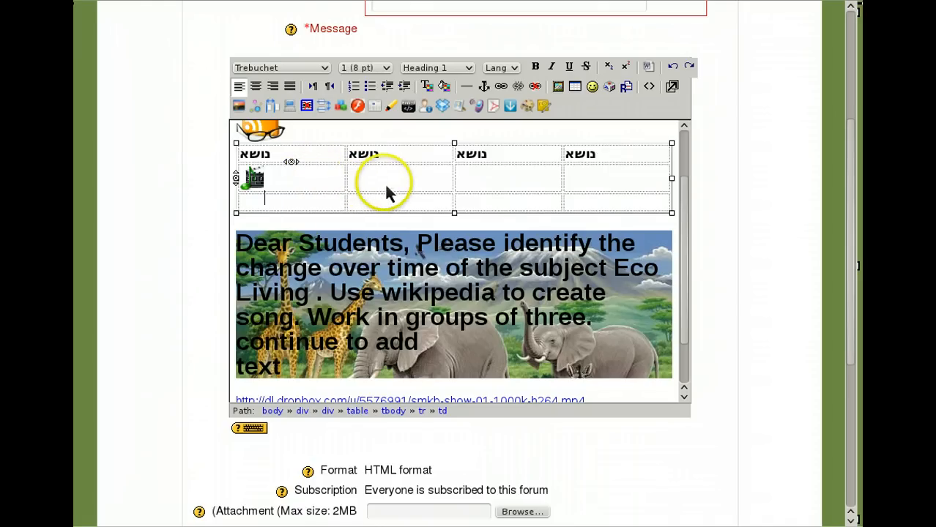
mouse_move(364, 181)
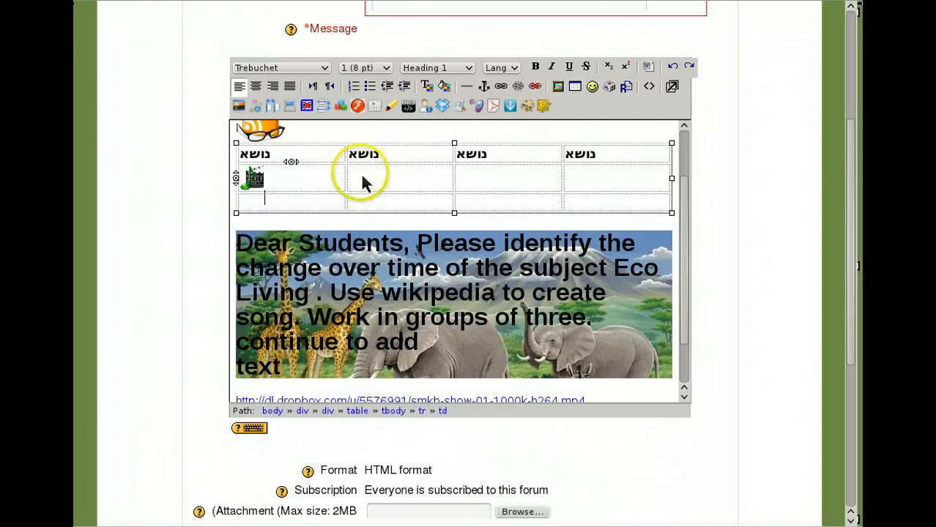
mouse_move(267, 193)
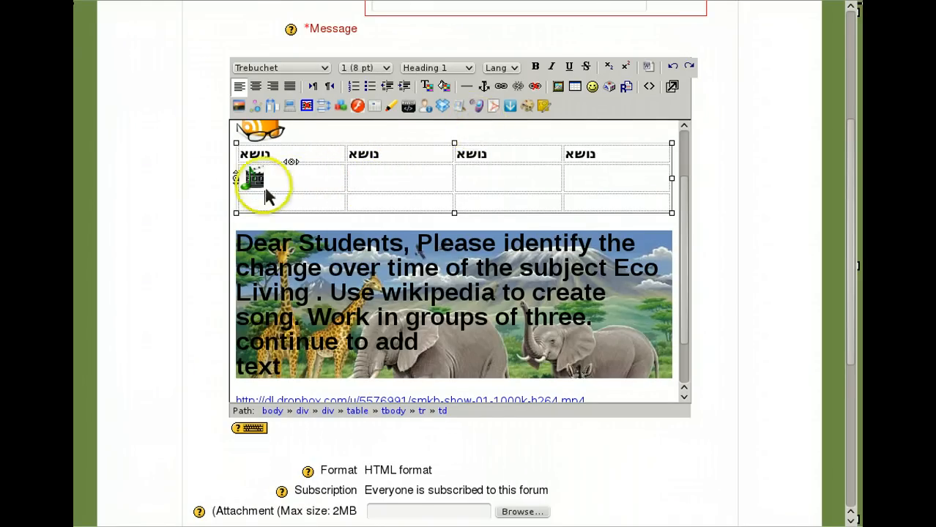
mouse_move(301, 211)
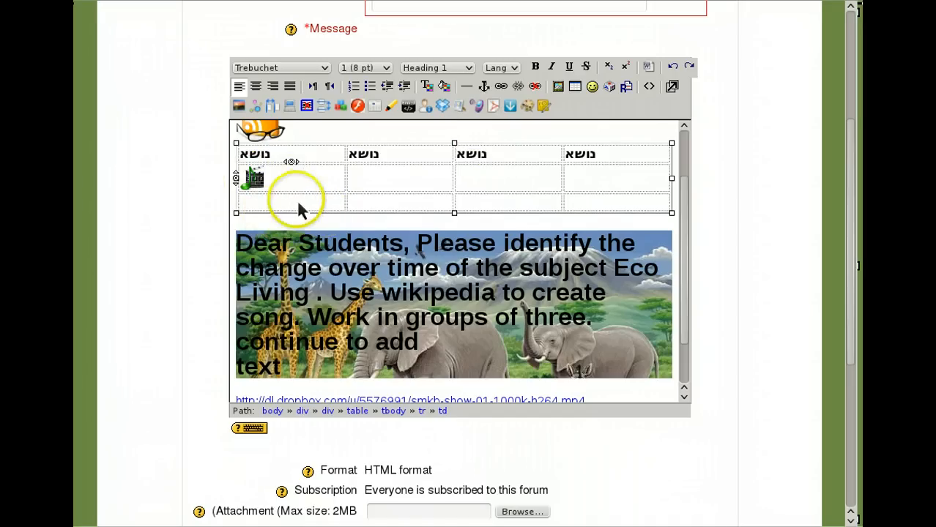
mouse_move(319, 217)
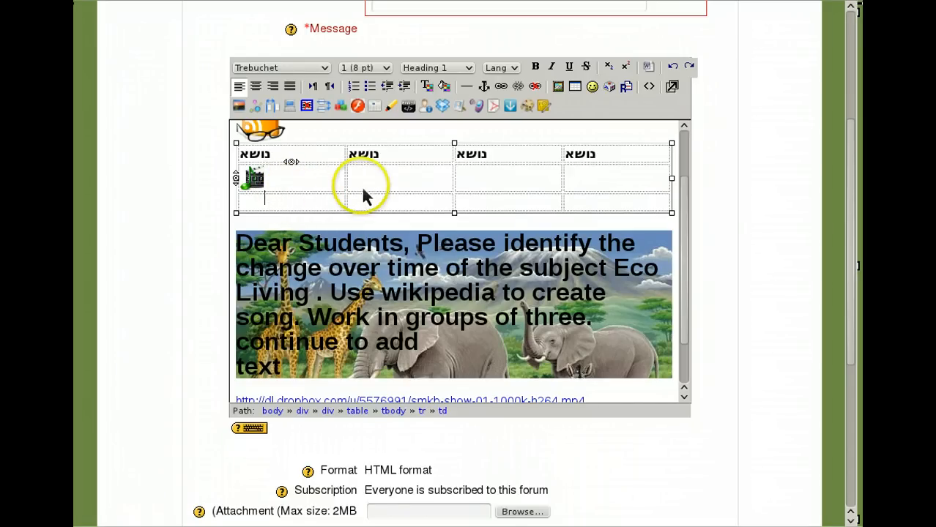
mouse_move(410, 199)
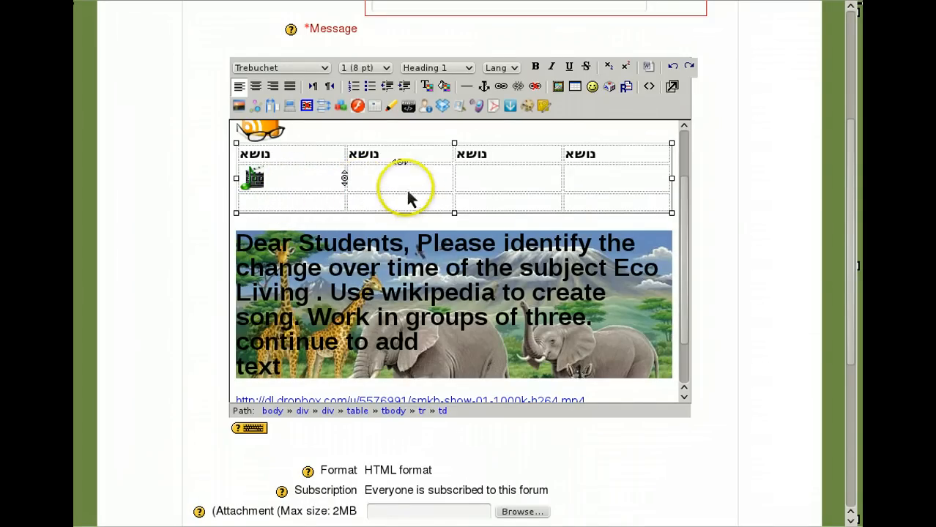
mouse_move(491, 132)
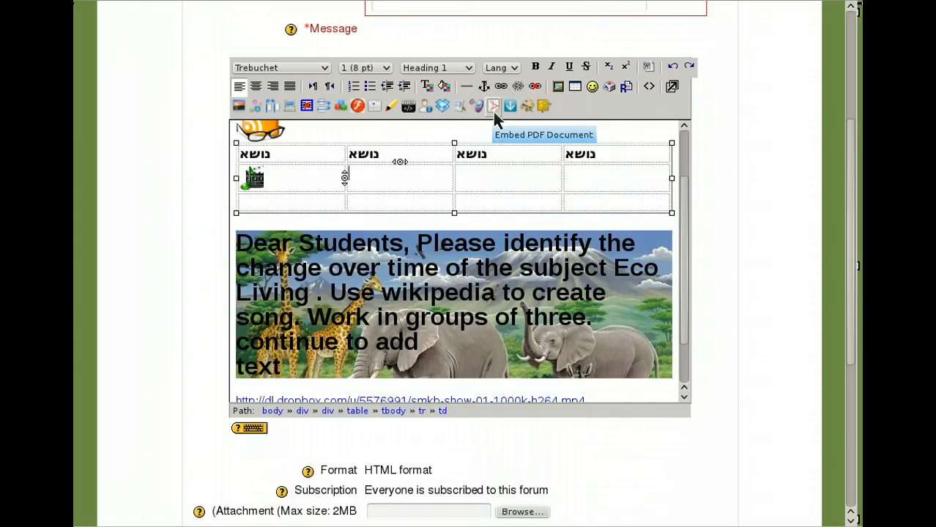
- Embed import_lom_isracore.pdf at 300 by 500 into the table cell
left_click(481, 106)
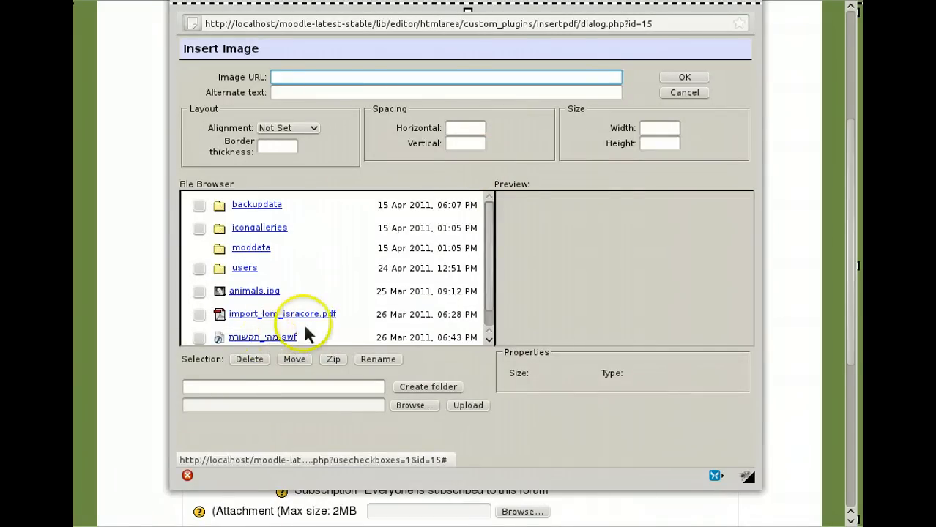
left_click(281, 313)
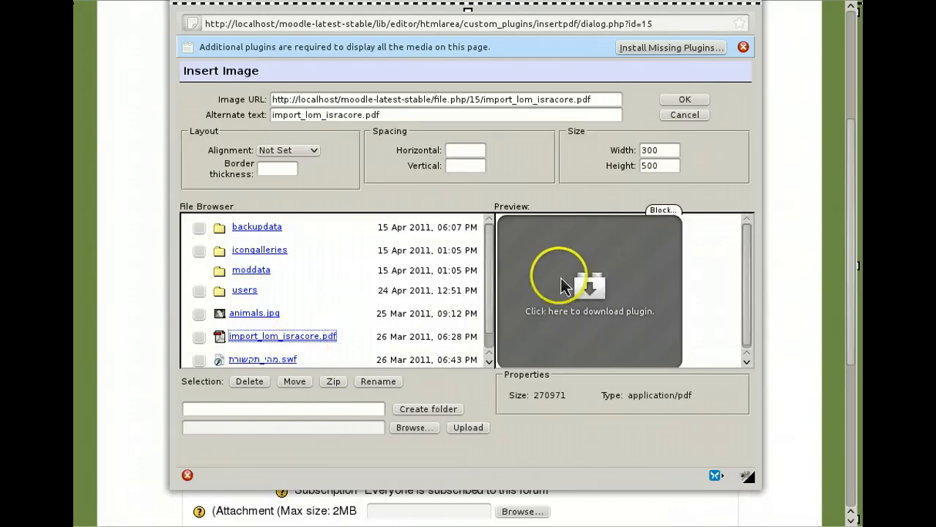
mouse_move(636, 344)
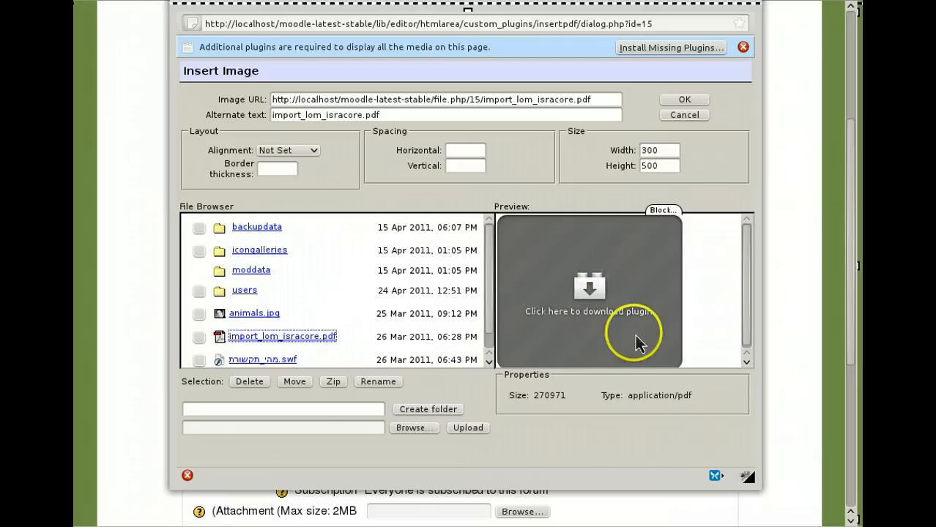
mouse_move(629, 307)
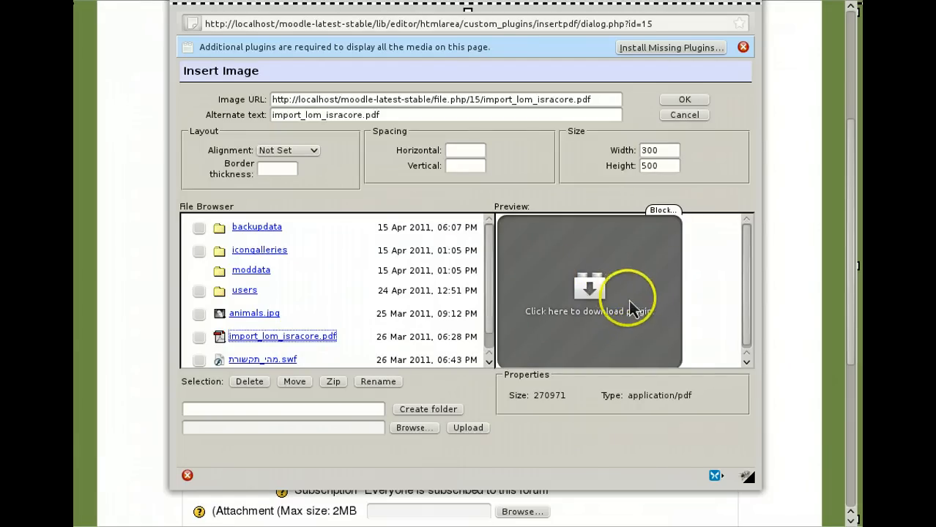
mouse_move(677, 96)
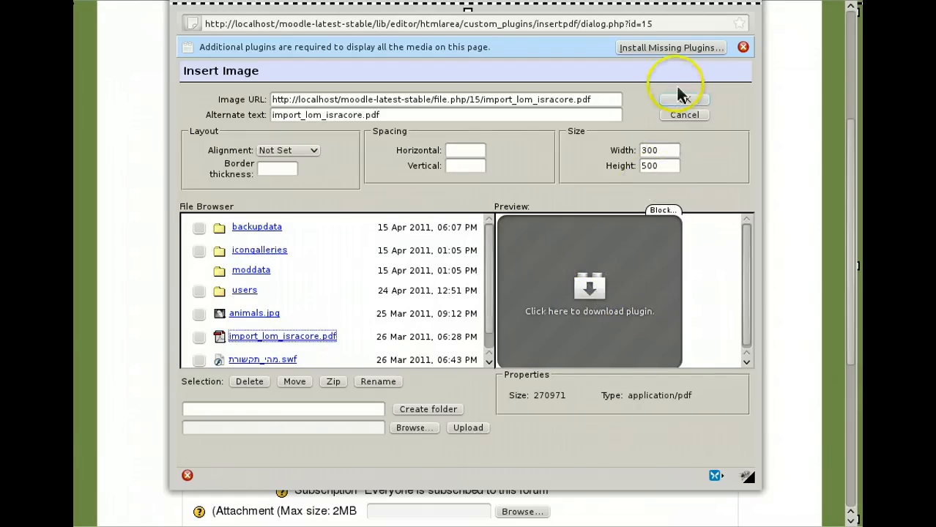
left_click(673, 100)
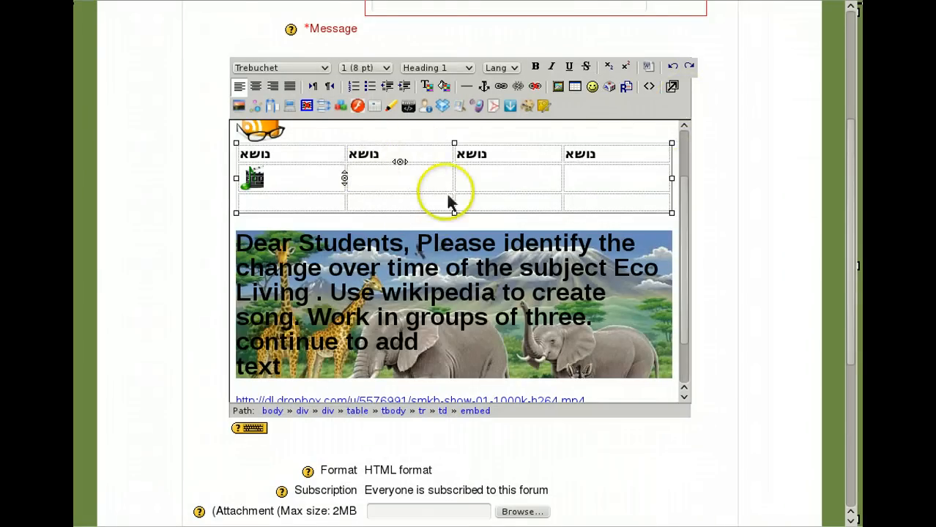
mouse_move(483, 193)
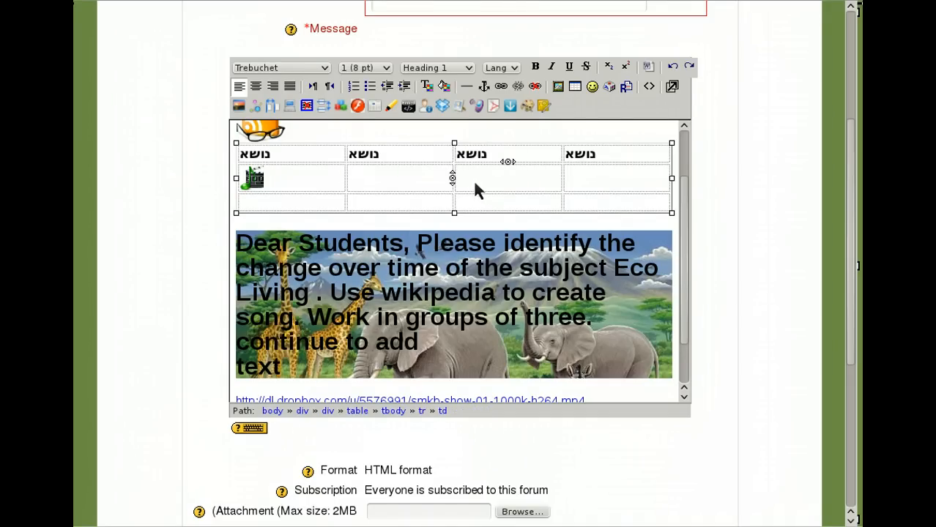
mouse_move(510, 105)
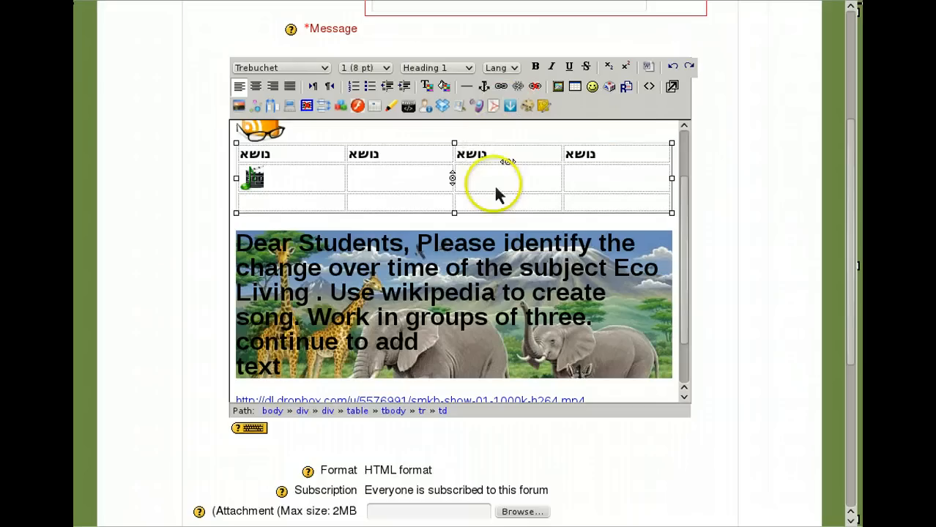
mouse_move(505, 147)
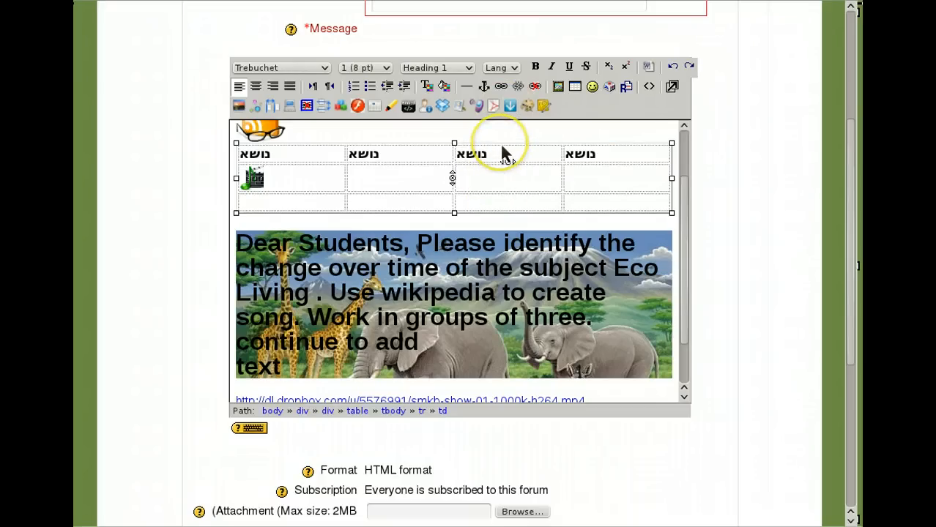
mouse_move(512, 164)
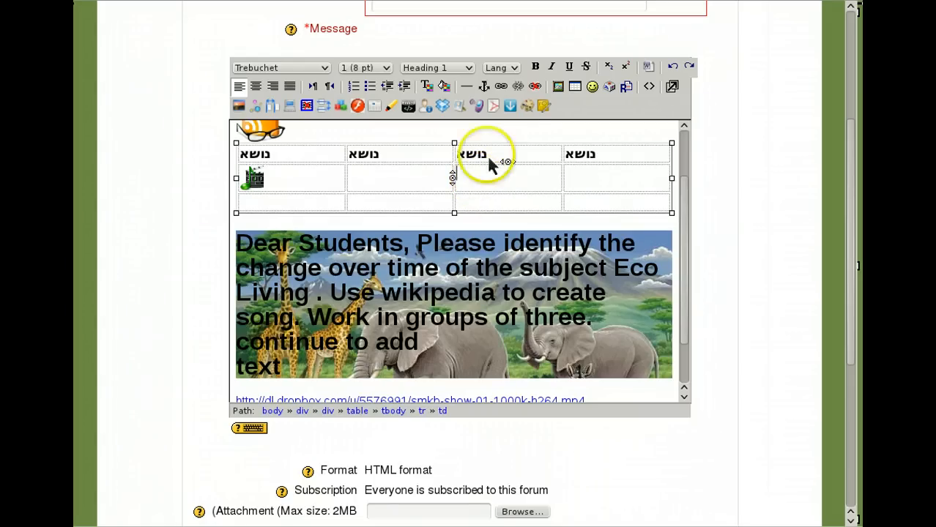
mouse_move(510, 105)
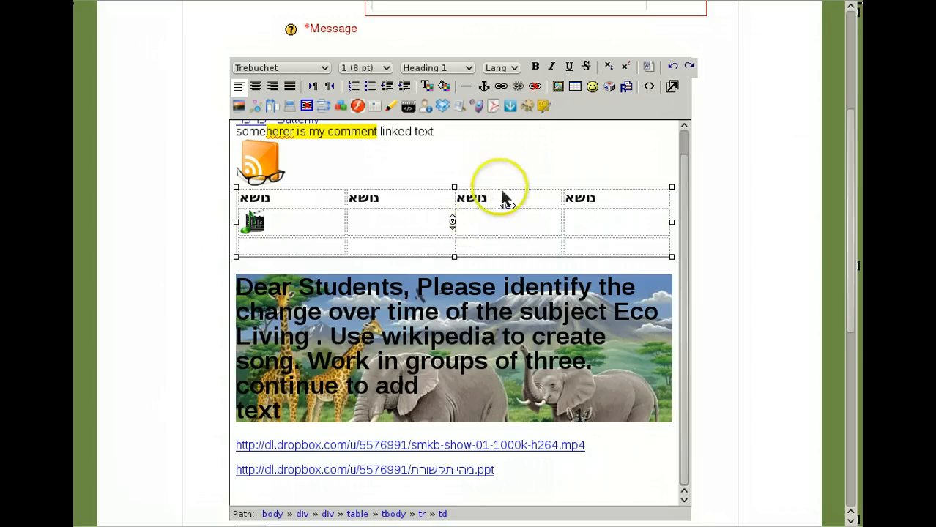
mouse_move(527, 105)
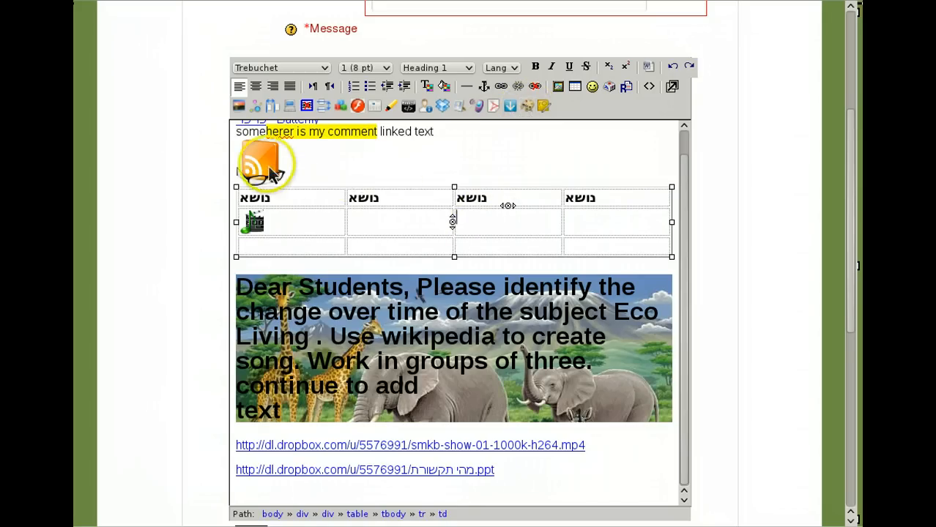
- Select the RSS-and-glasses picture and drag its corner handle to enlarge it
left_click(261, 161)
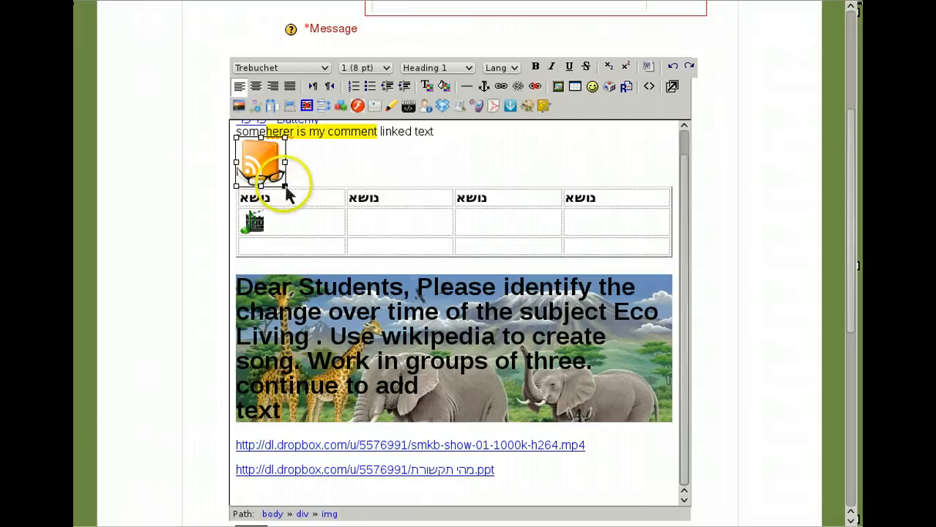
left_click_drag(284, 187, 369, 273)
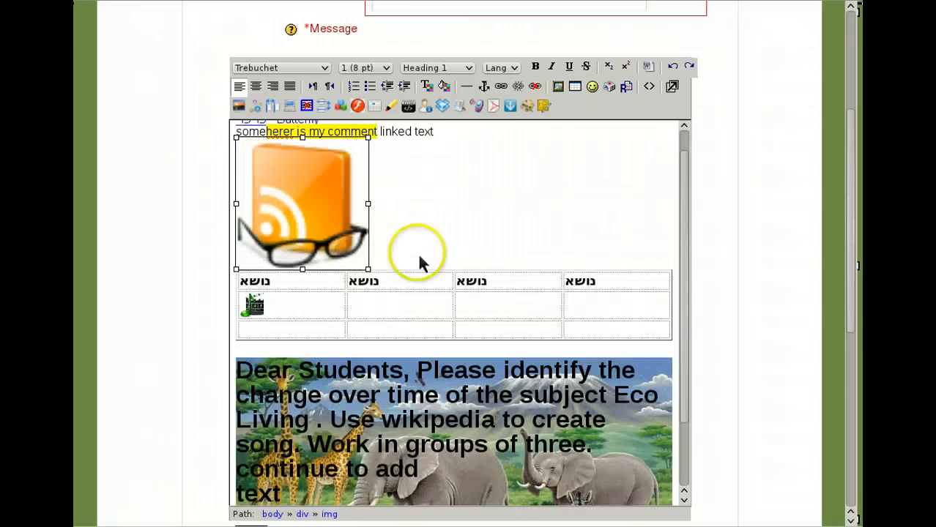
mouse_move(483, 226)
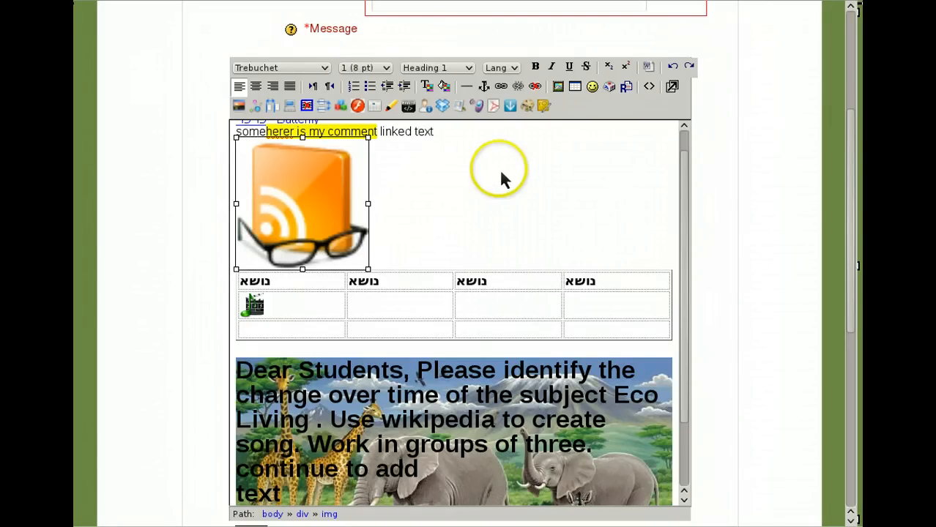
mouse_move(524, 189)
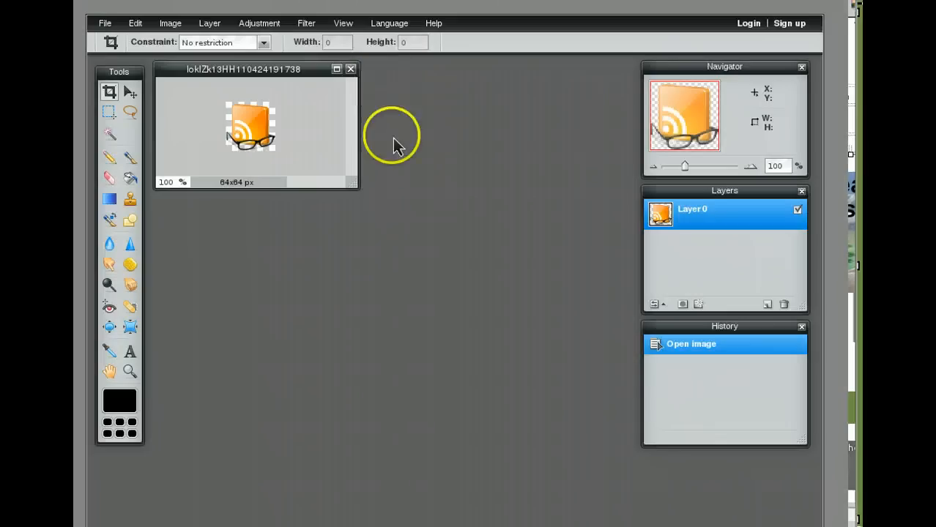
mouse_move(158, 119)
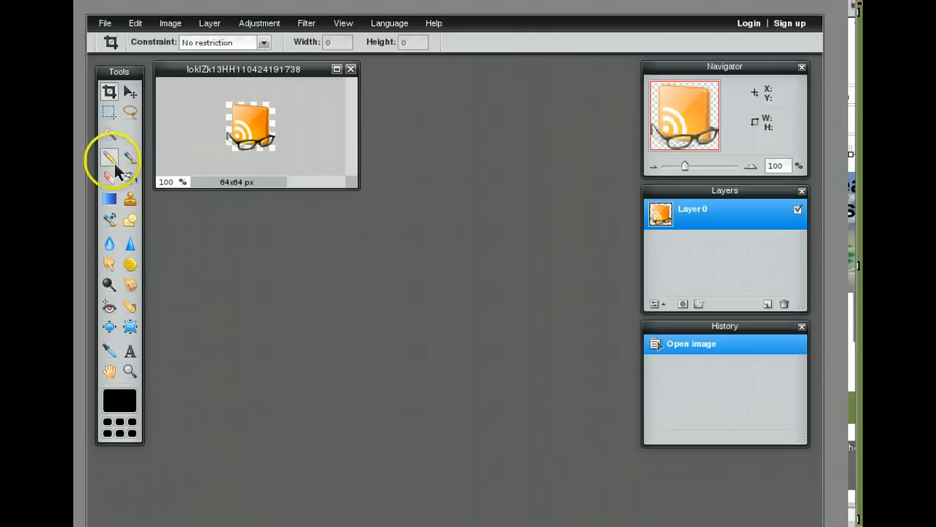
- Draw pencil strokes on the feed-and-glasses icon and save the image back to the message
left_click(108, 158)
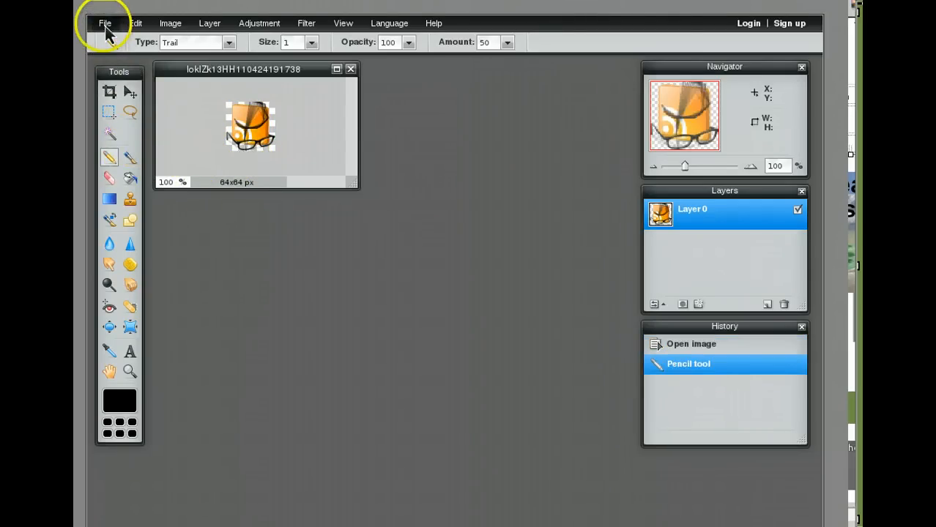
left_click(105, 23)
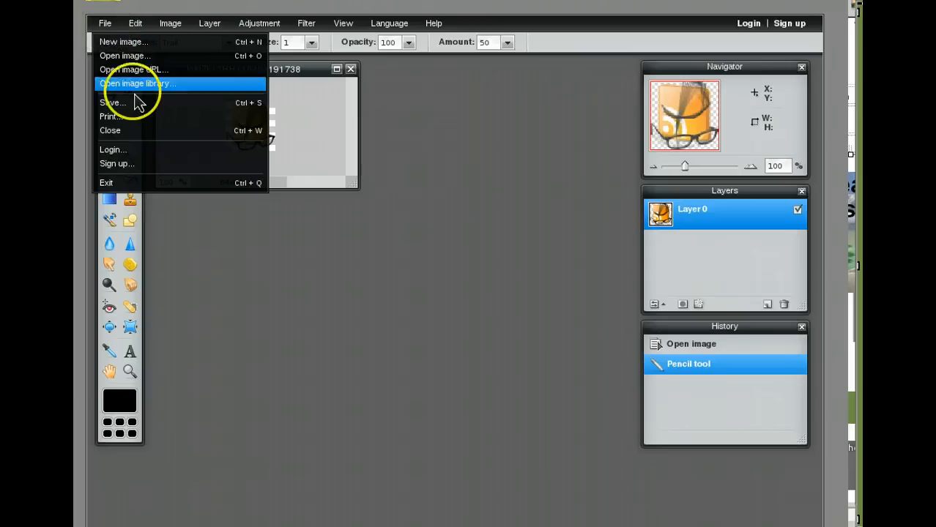
mouse_move(139, 102)
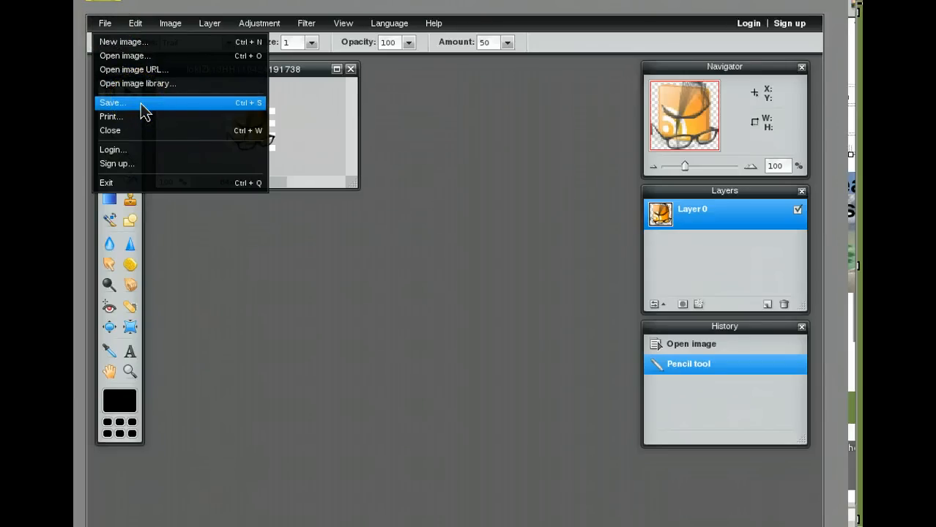
left_click(111, 103)
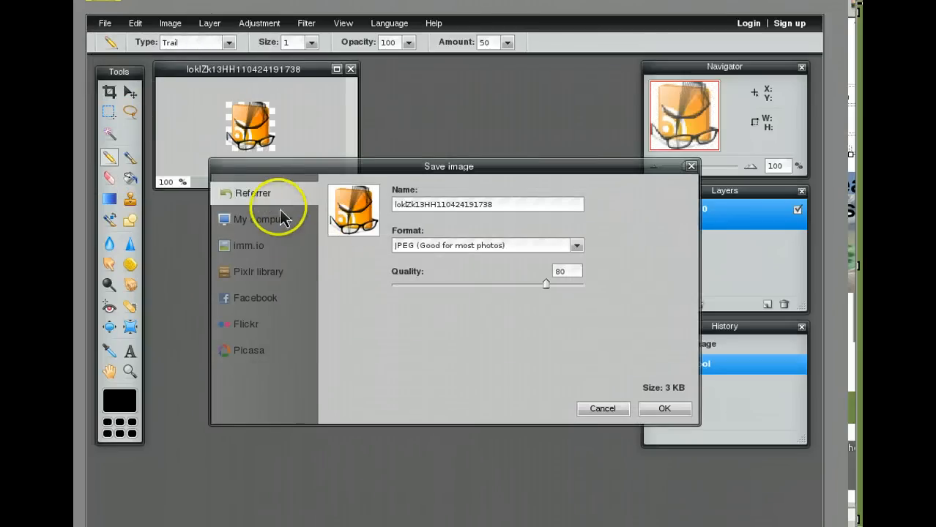
mouse_move(252, 366)
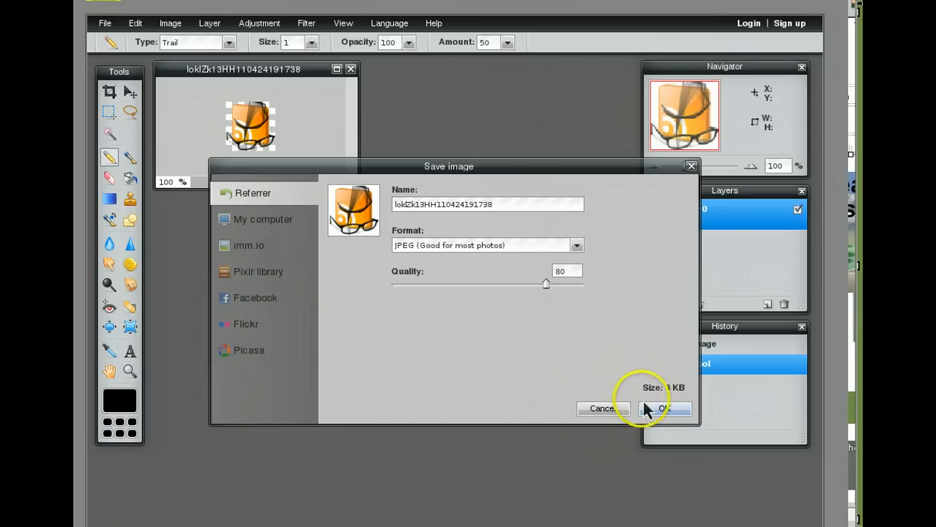
left_click(665, 408)
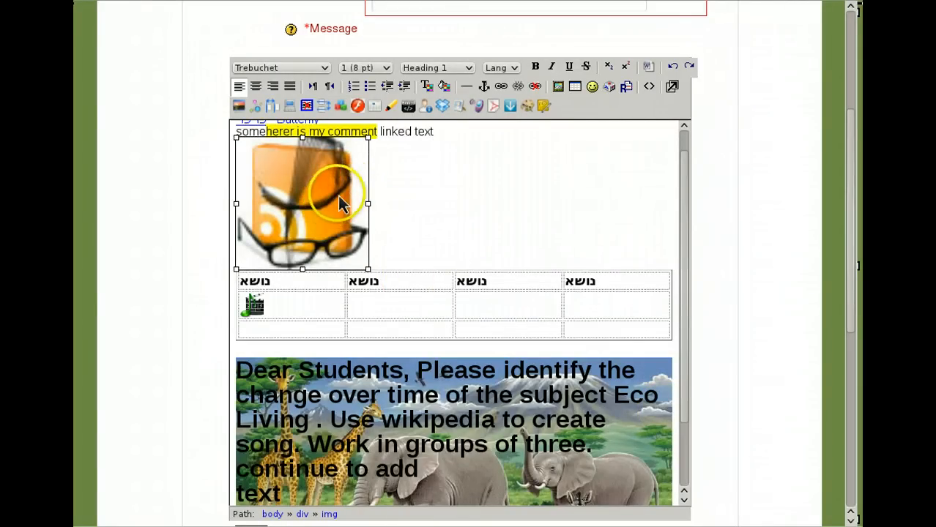
mouse_move(407, 143)
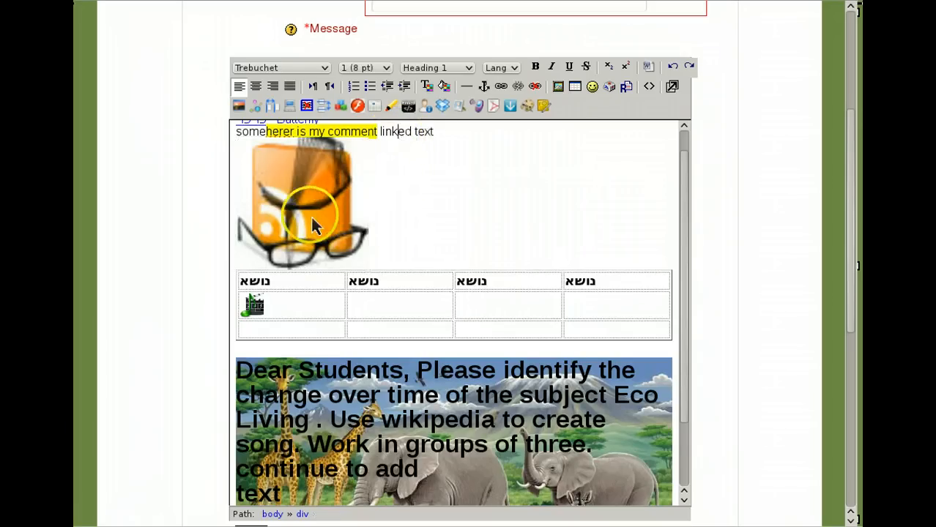
mouse_move(410, 422)
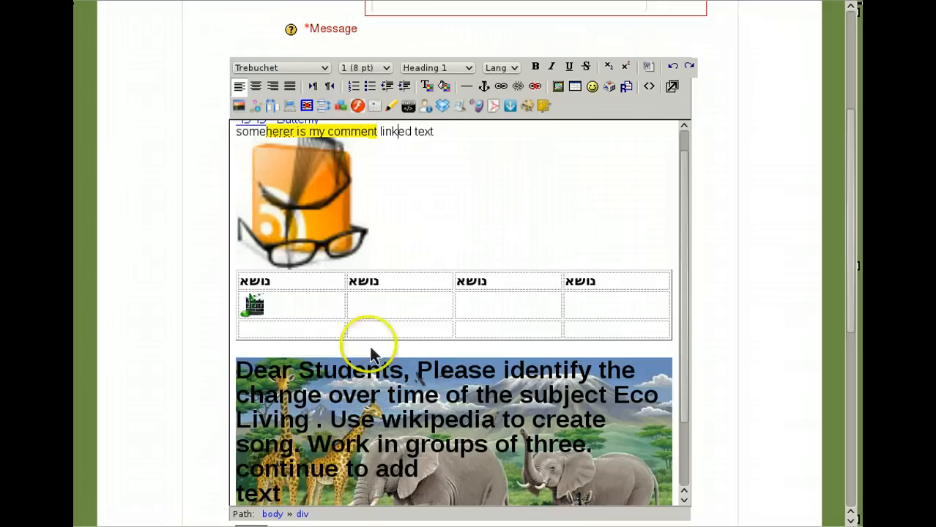
mouse_move(378, 241)
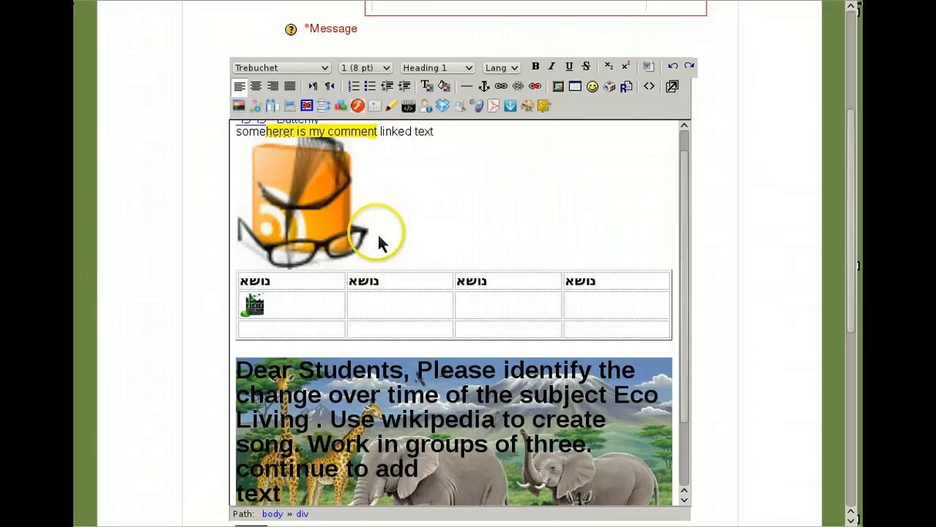
mouse_move(311, 231)
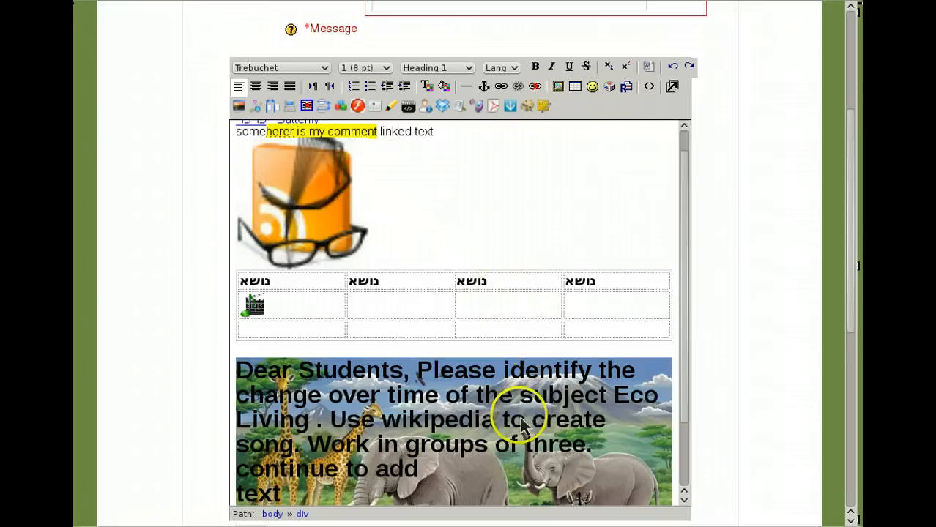
mouse_move(534, 427)
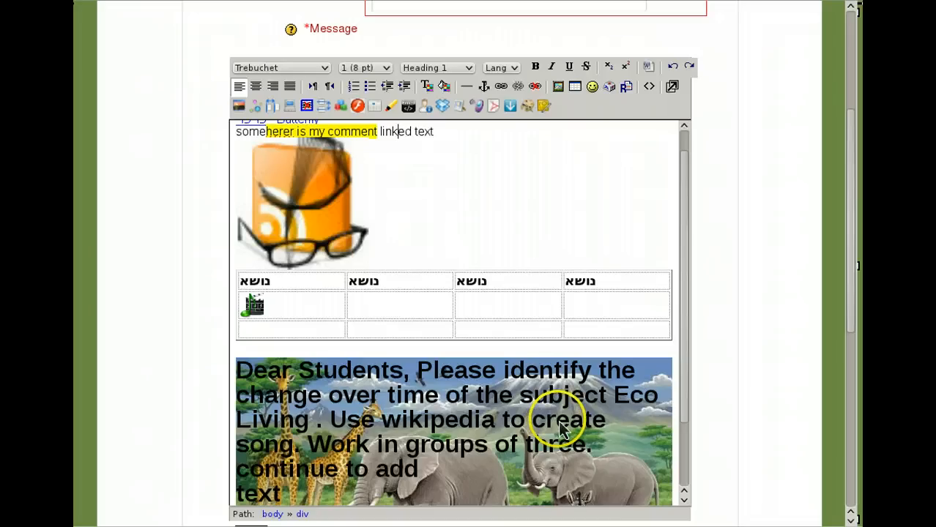
mouse_move(564, 427)
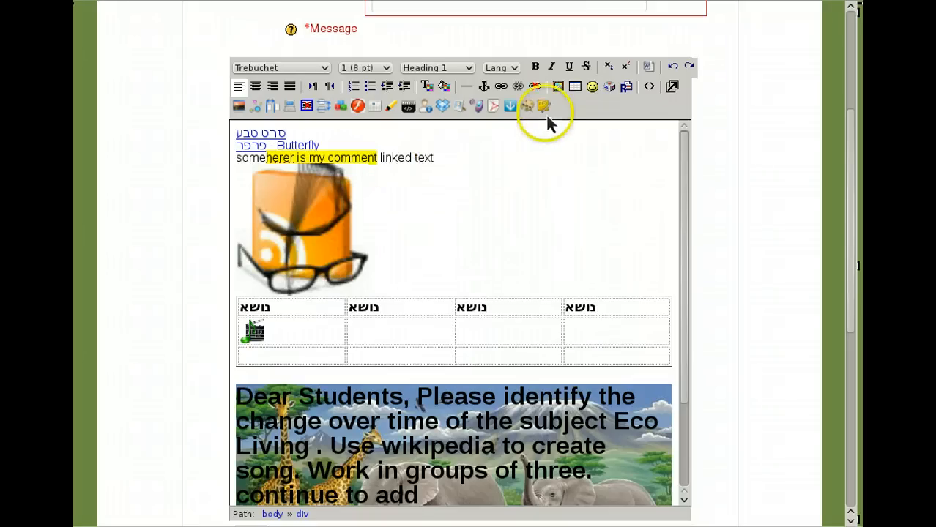
mouse_move(544, 105)
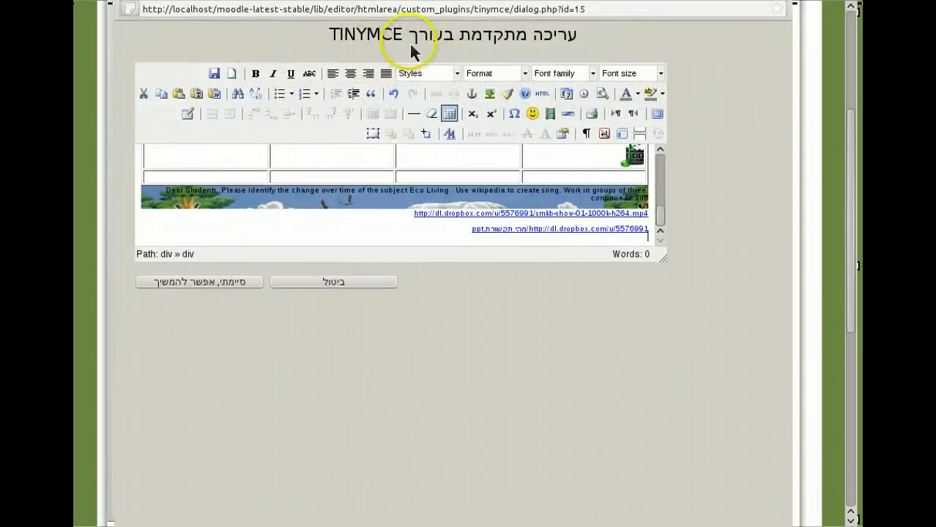
mouse_move(672, 292)
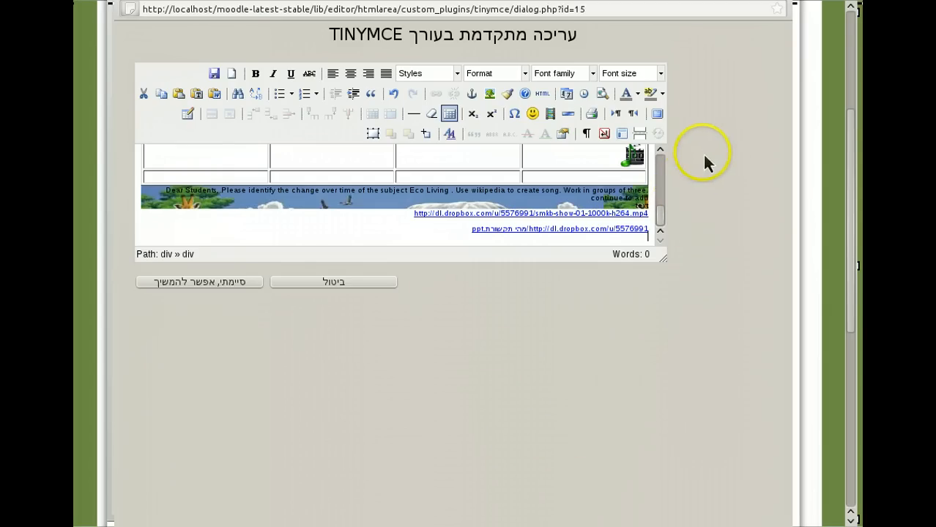
mouse_move(472, 372)
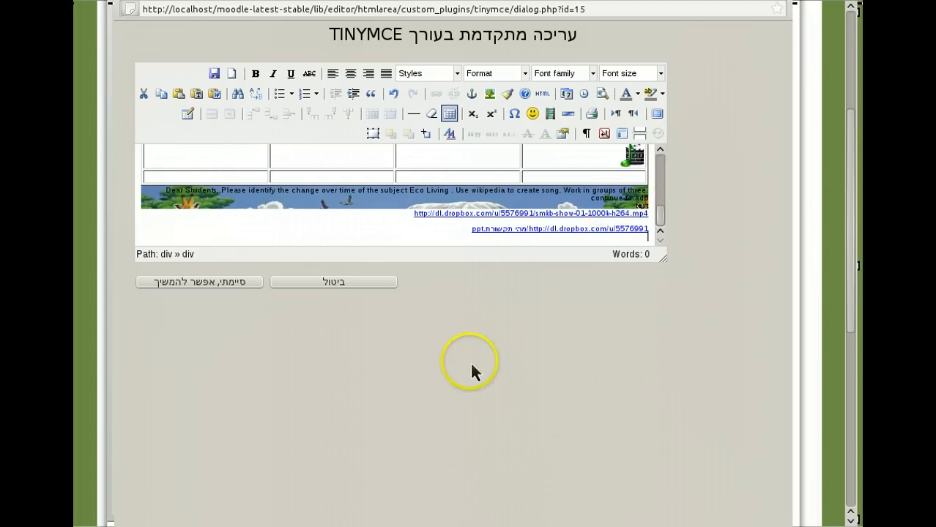
mouse_move(461, 357)
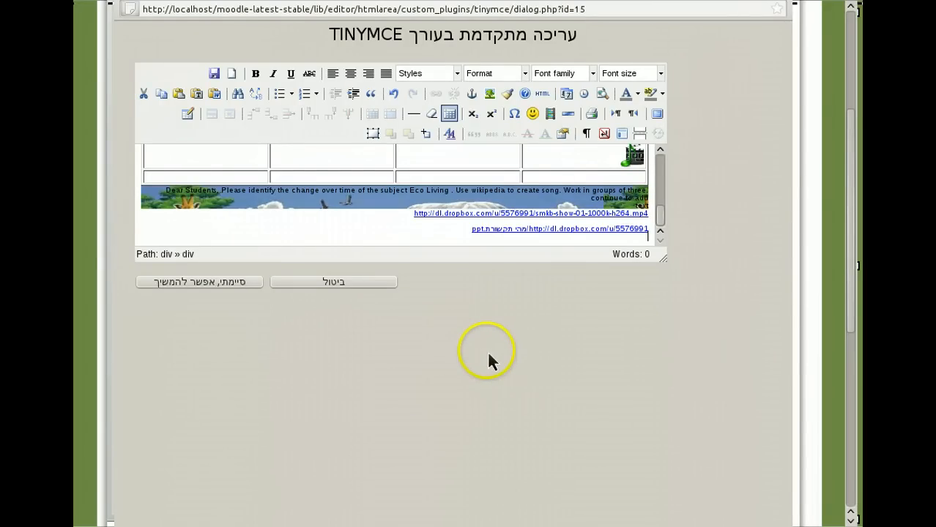
mouse_move(591, 432)
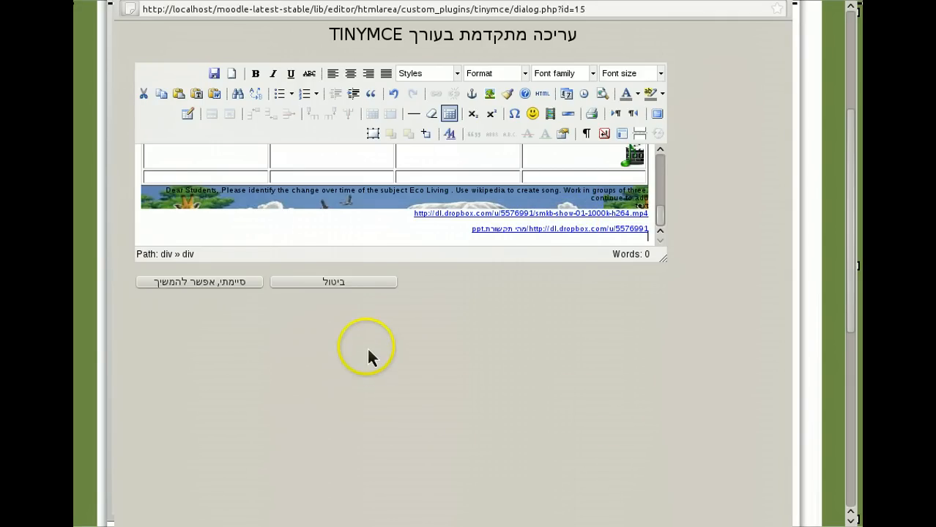
mouse_move(568, 381)
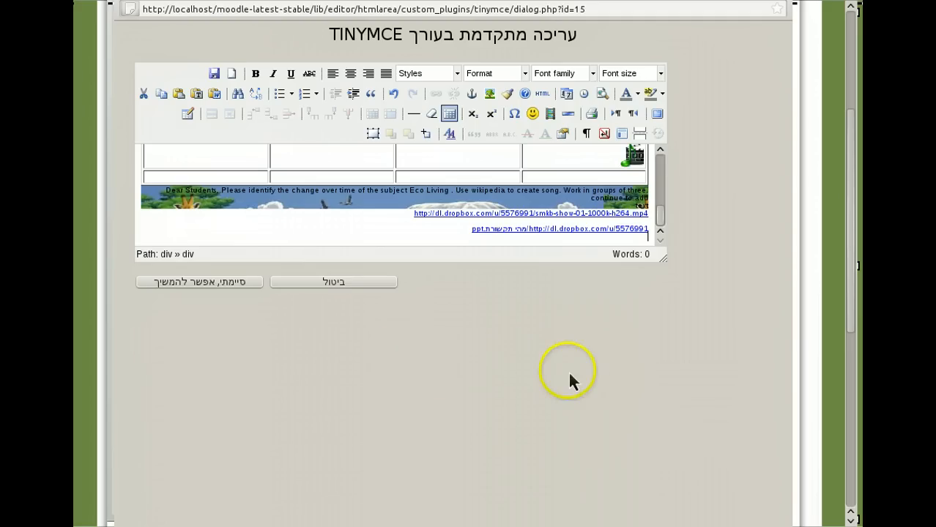
mouse_move(147, 363)
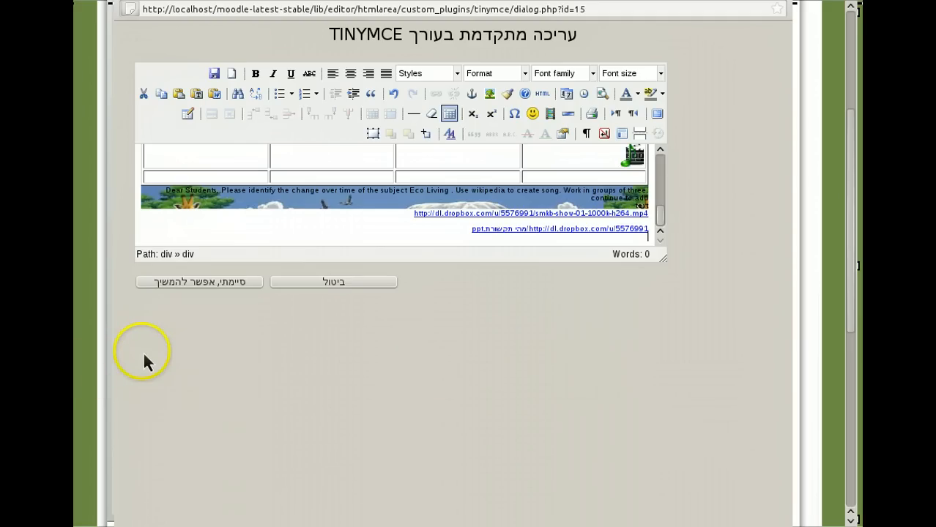
mouse_move(231, 369)
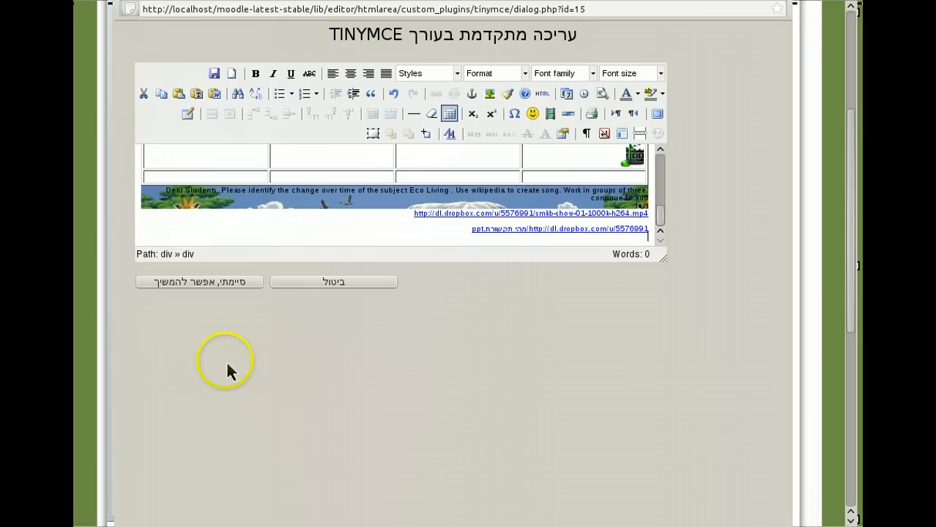
mouse_move(642, 381)
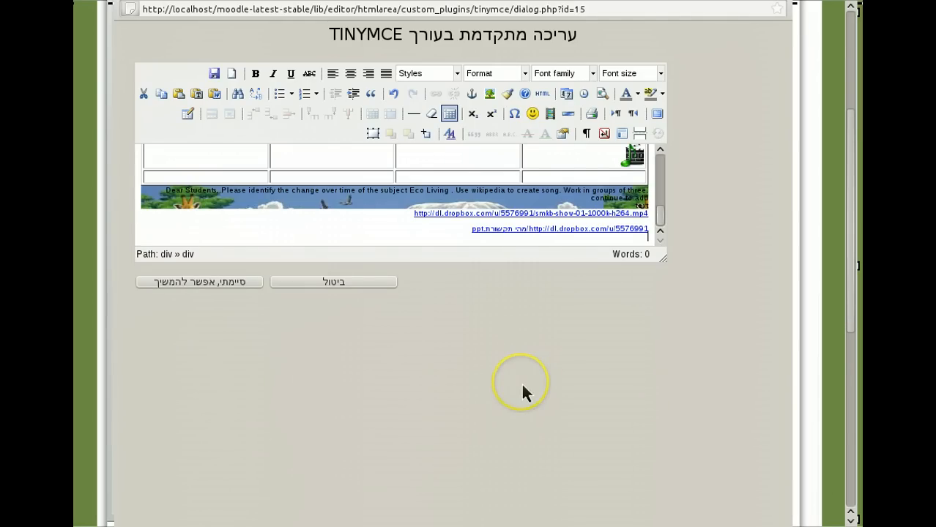
mouse_move(588, 192)
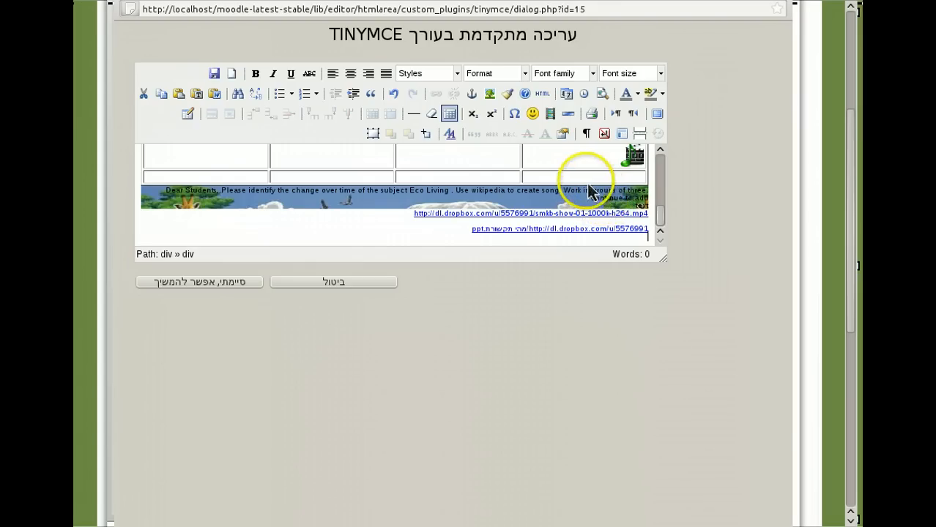
mouse_move(472, 181)
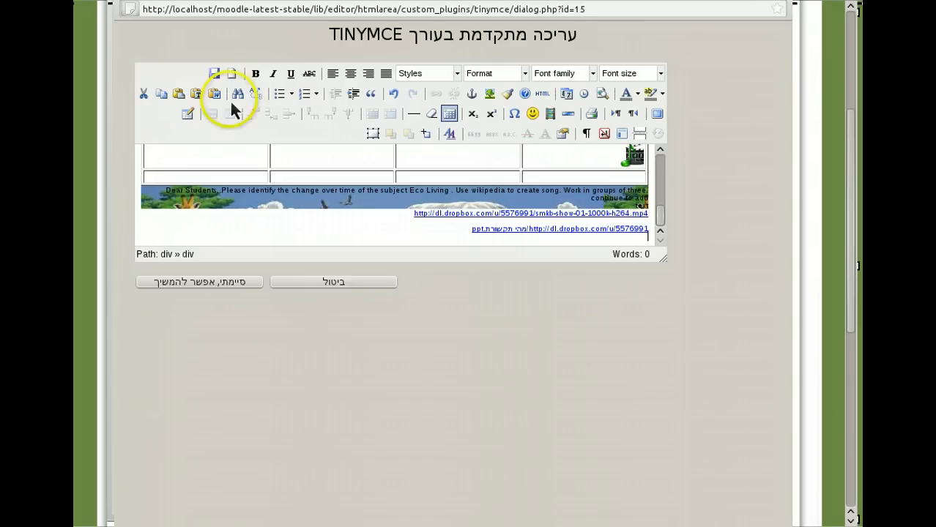
mouse_move(452, 421)
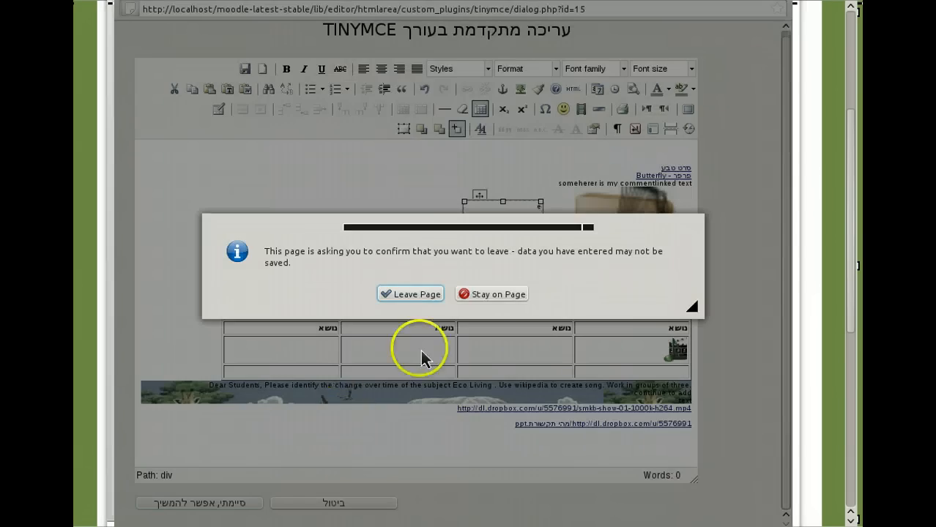
- Leave the TinyMCE page and select the broken Oxygen picture in the post
left_click(410, 293)
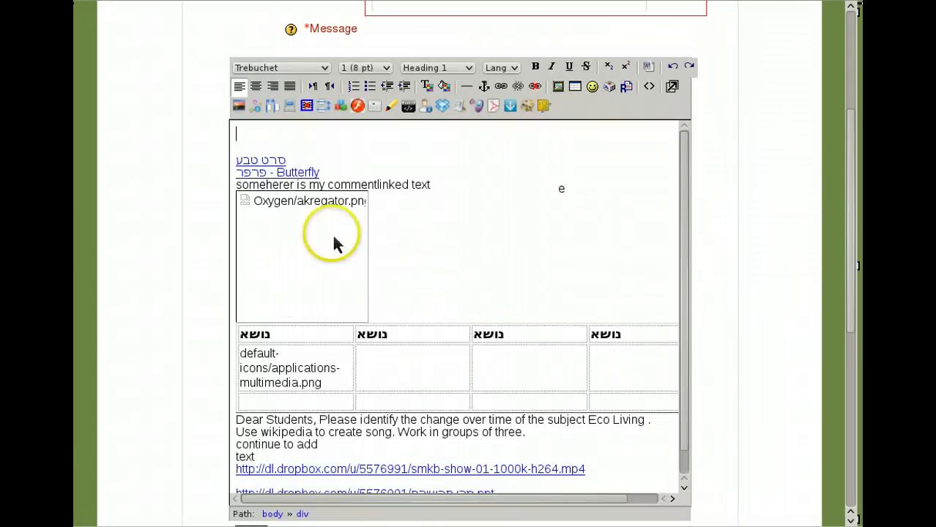
left_click(307, 257)
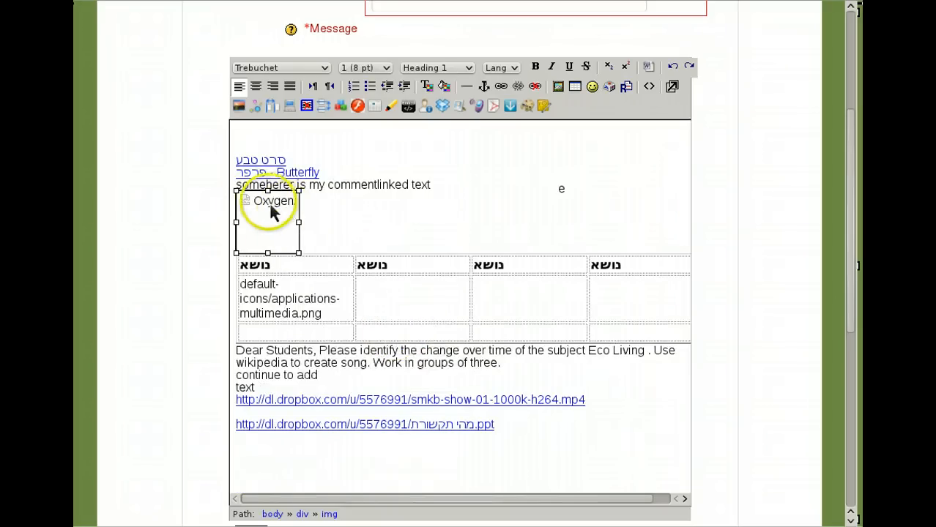
mouse_move(365, 202)
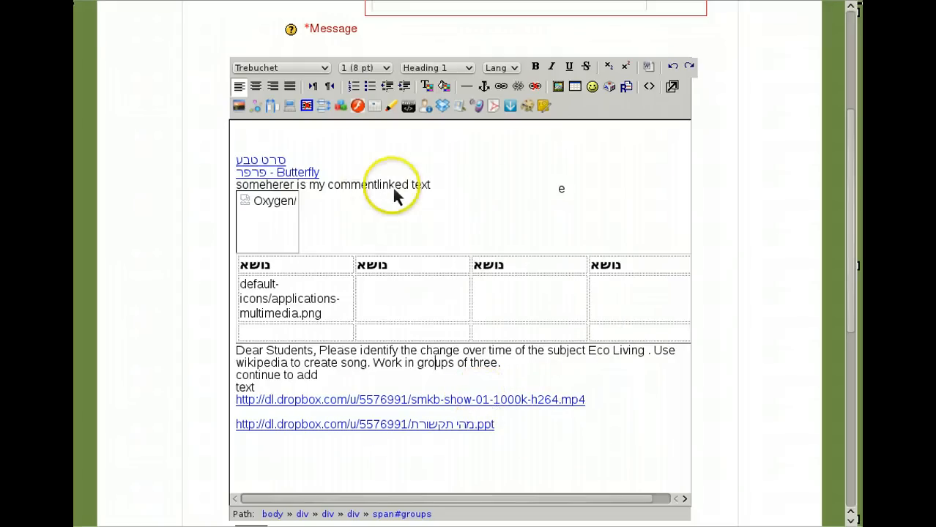
mouse_move(516, 205)
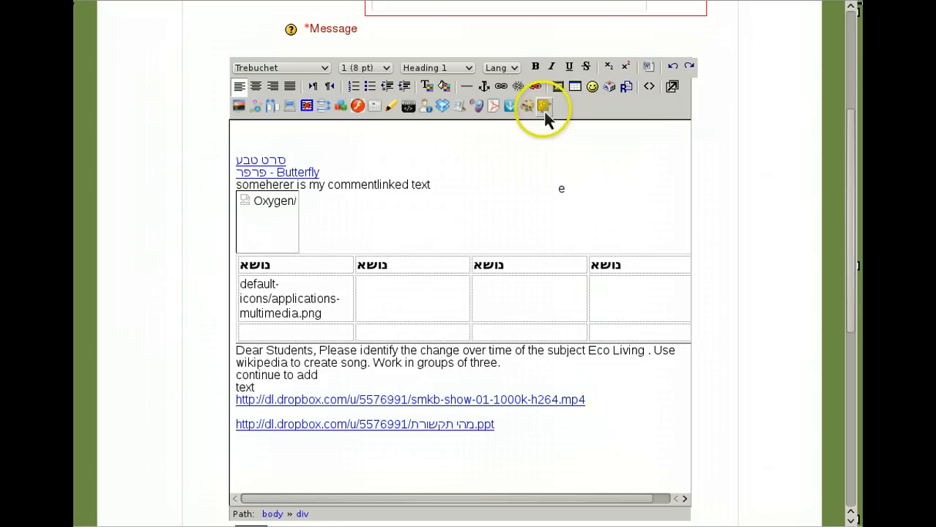
mouse_move(296, 120)
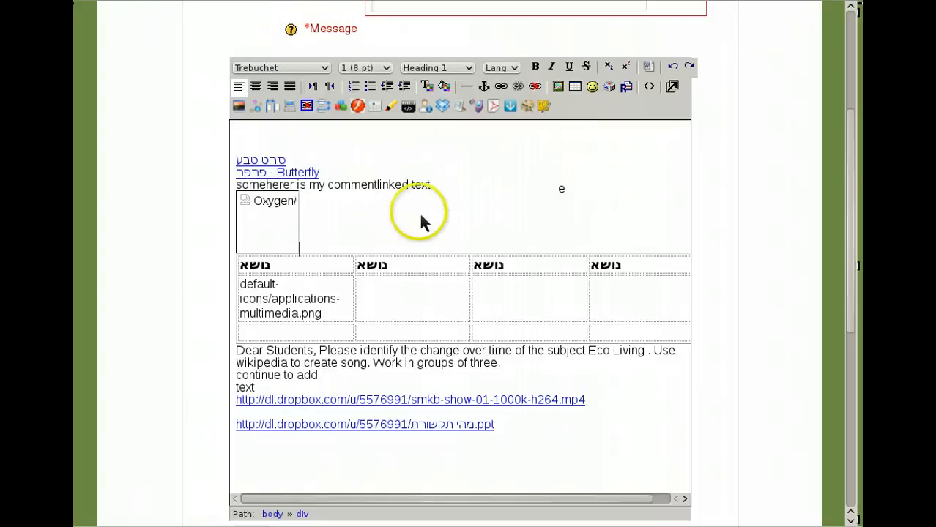
mouse_move(373, 198)
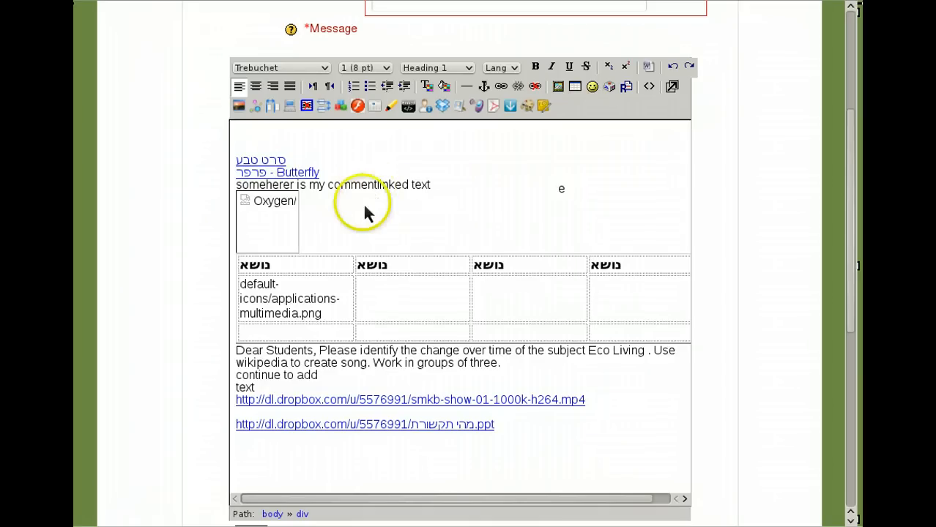
mouse_move(568, 183)
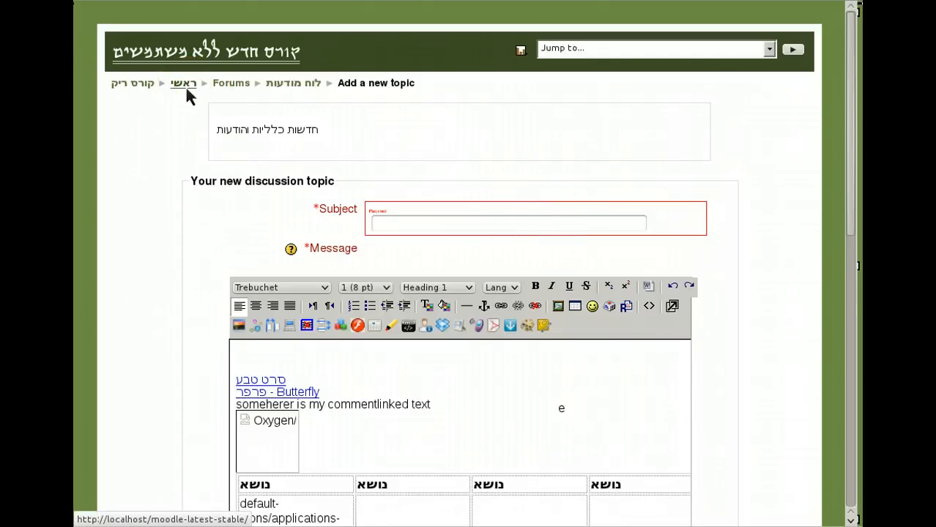
- From the front page, reach Site Administration's HTMLArea custom plugins settings listing the plugins
left_click(183, 82)
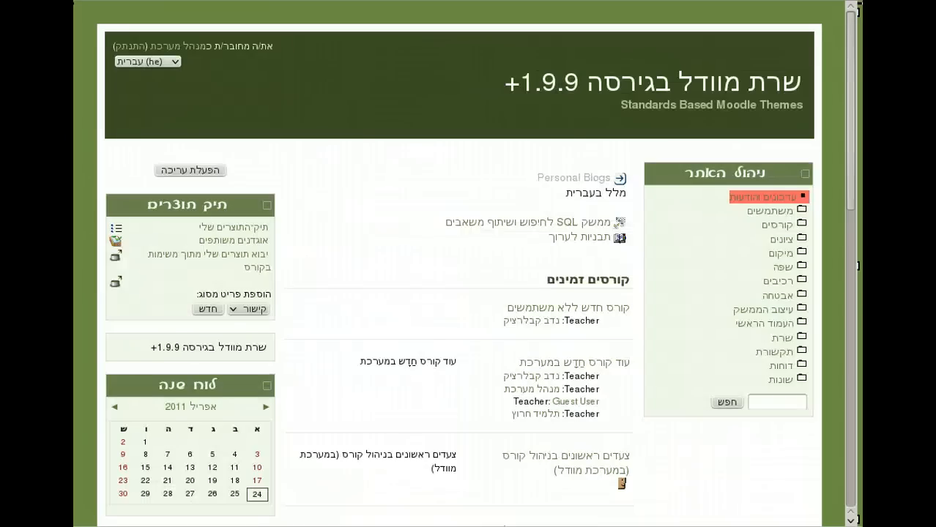
mouse_move(762, 309)
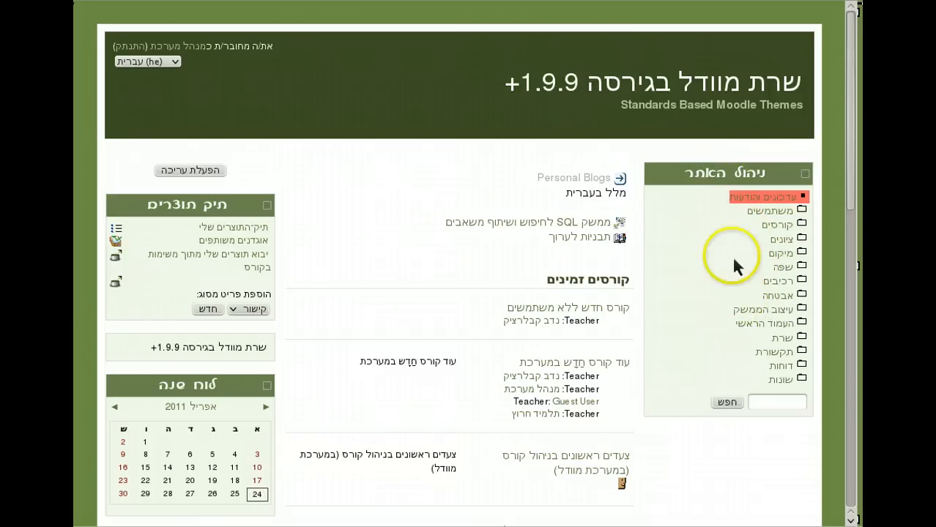
mouse_move(769, 325)
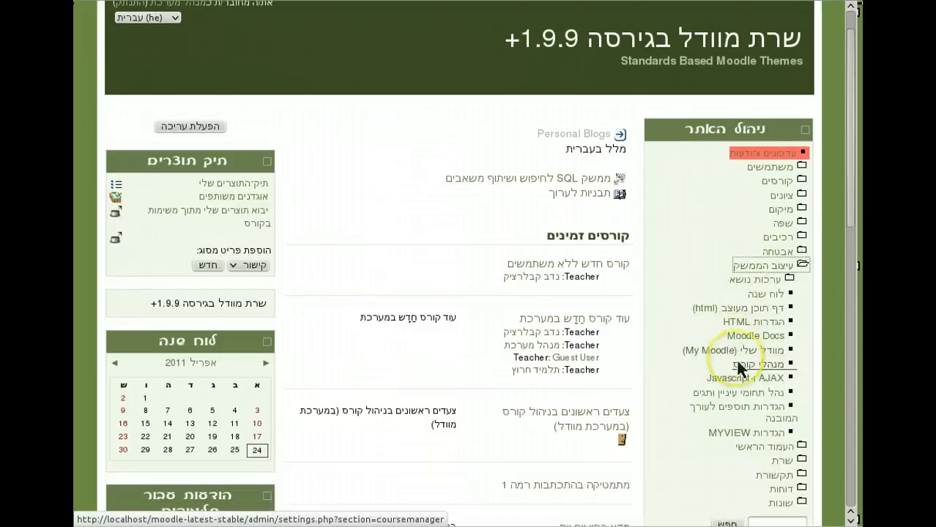
scroll("down", 3)
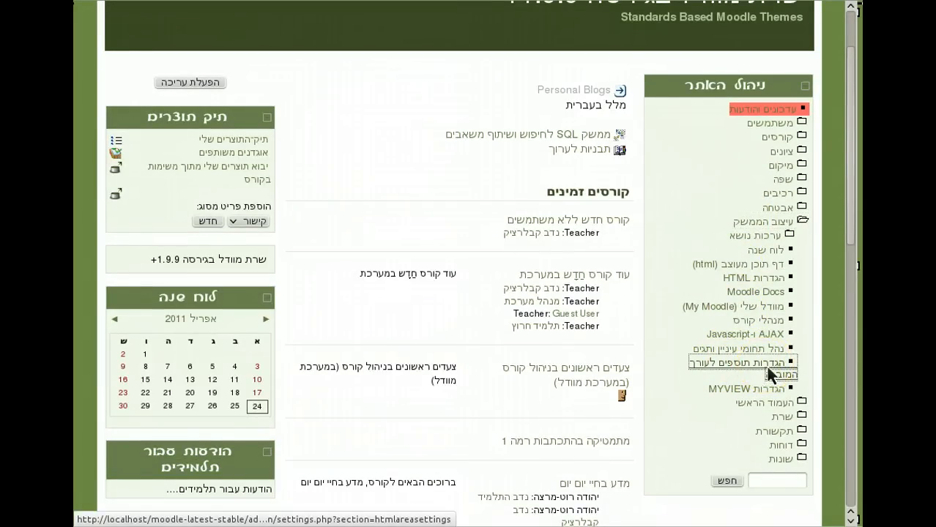
left_click(741, 363)
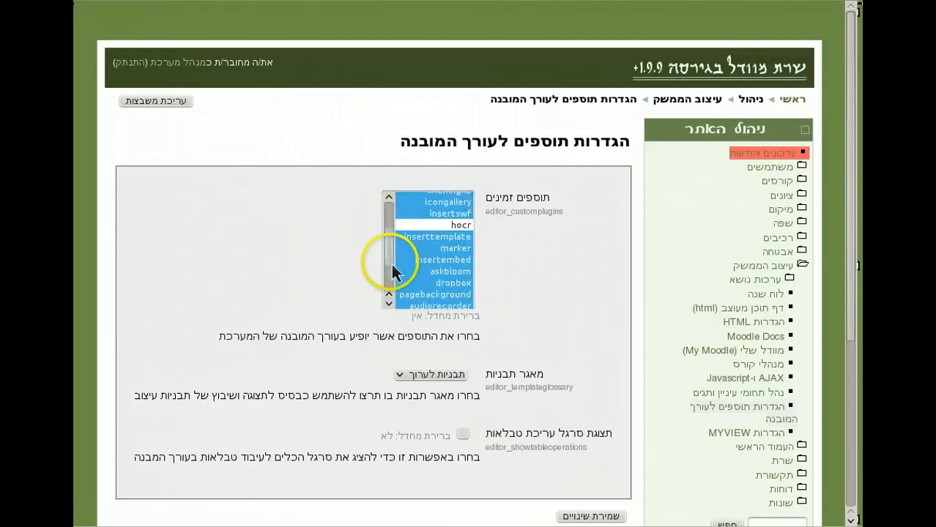
scroll("down", 3)
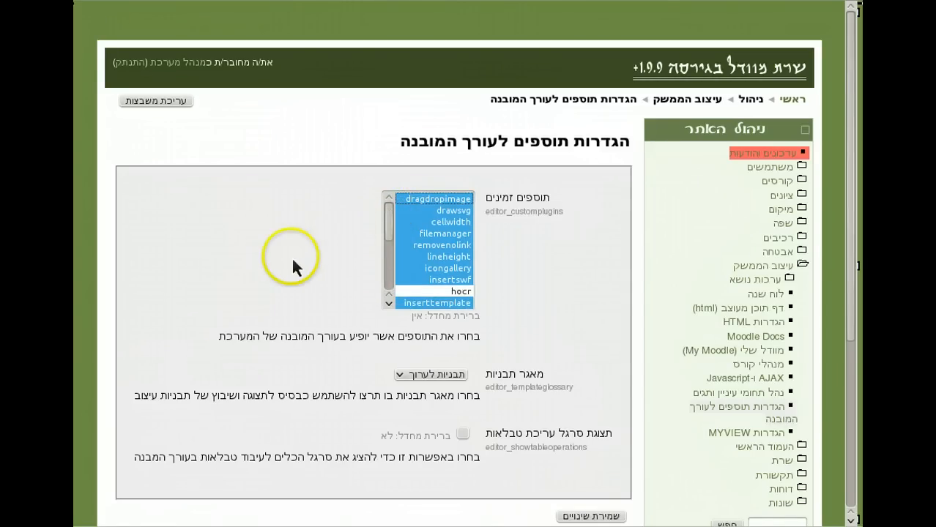
mouse_move(231, 302)
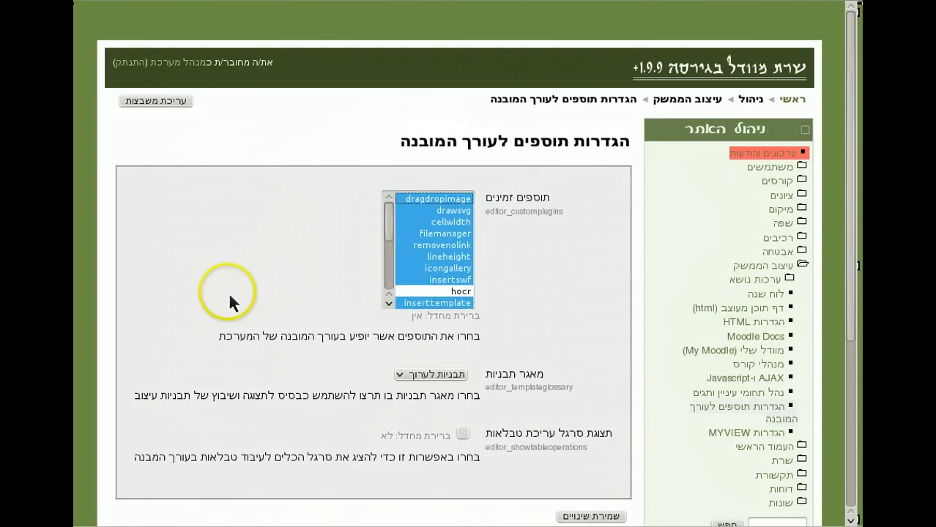
mouse_move(246, 306)
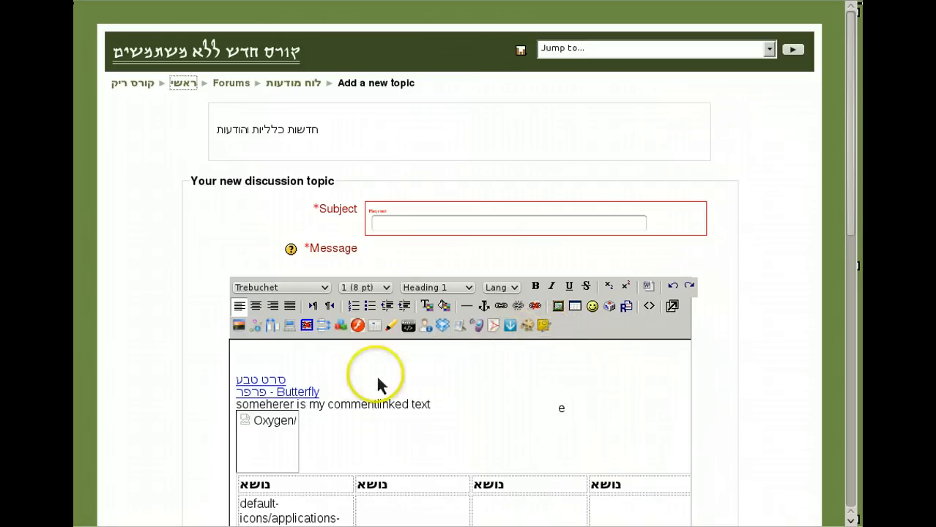
mouse_move(213, 520)
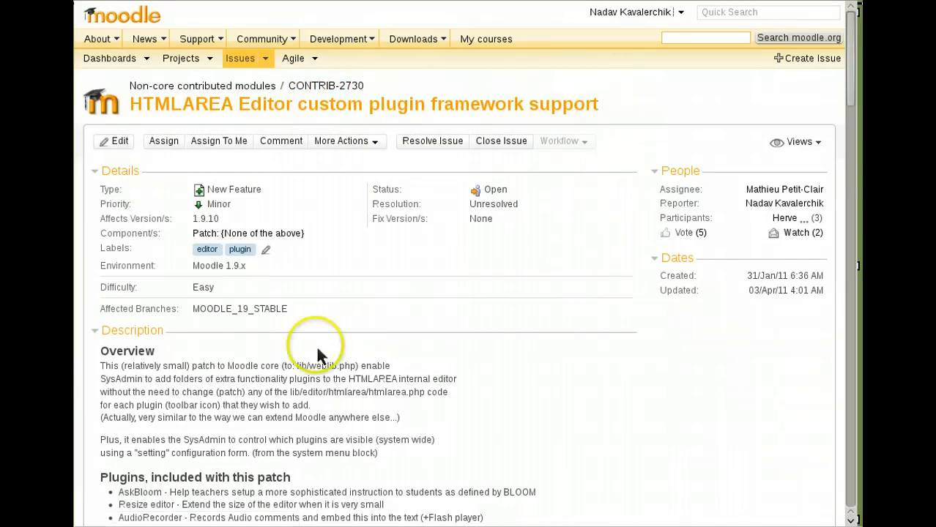
- Review the CONTRIB-2730 description and request the htmlarea_custom_plugins.patch attachment
scroll("down", 3)
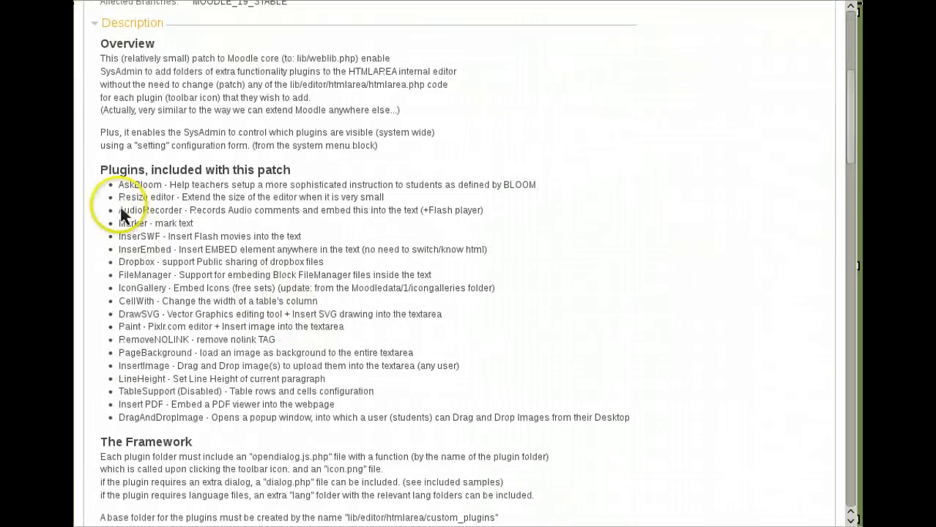
left_click_drag(118, 184, 242, 391)
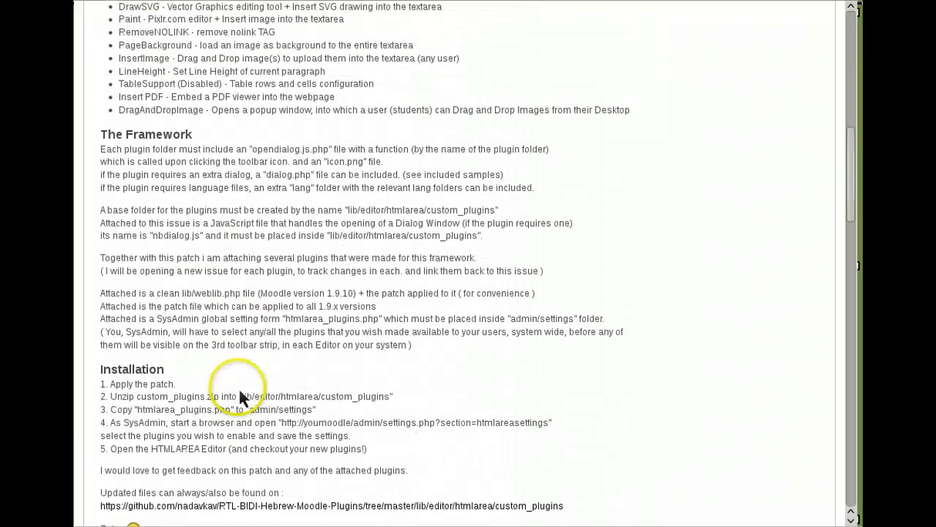
scroll("down", 3)
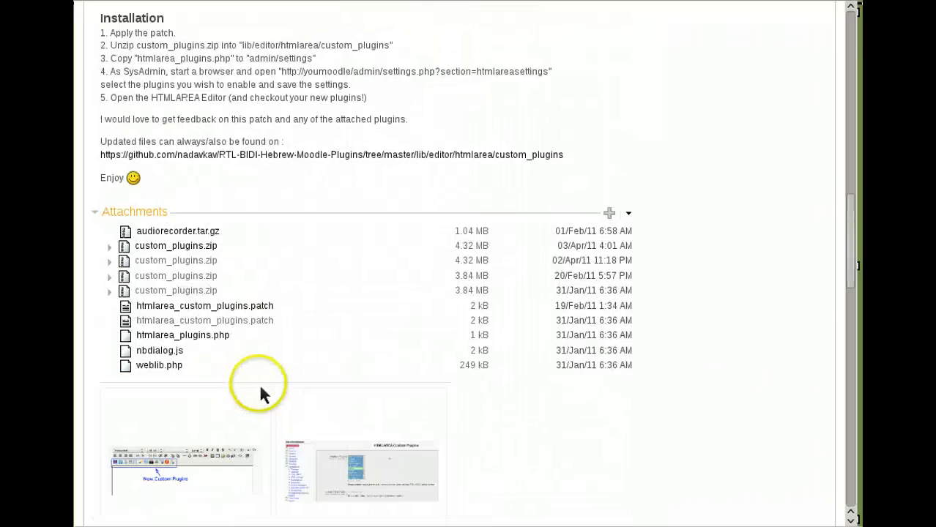
mouse_move(179, 231)
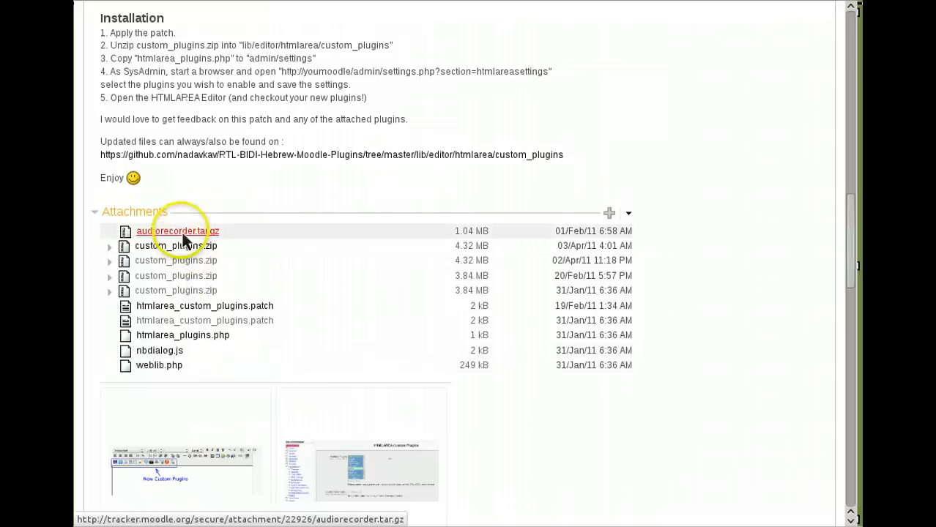
scroll("down", 3)
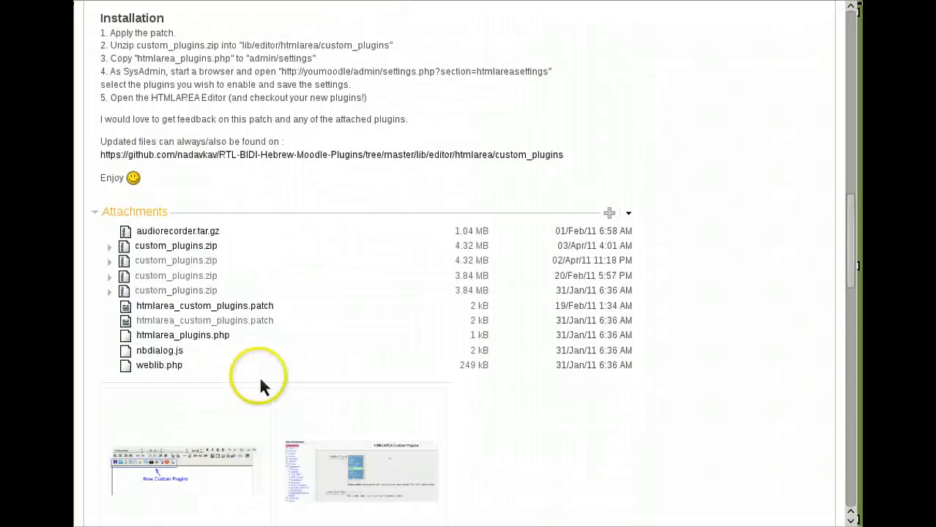
mouse_move(246, 384)
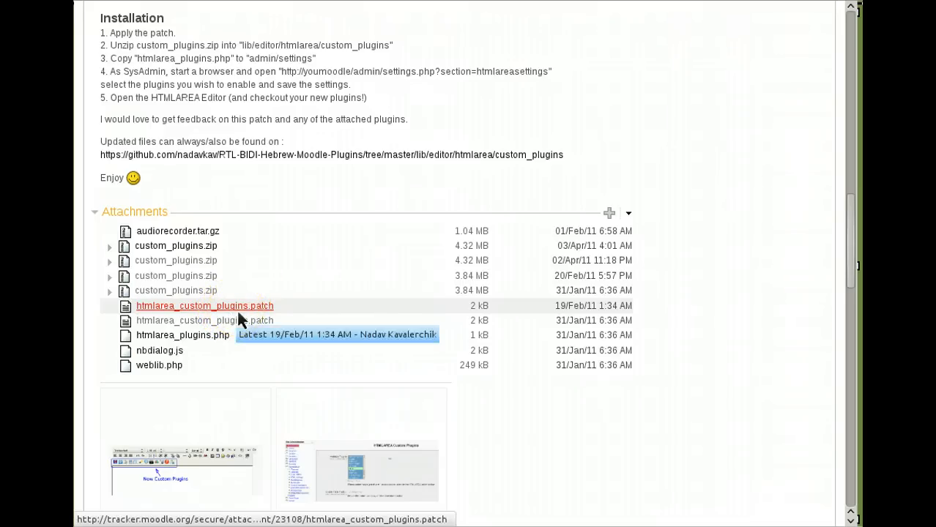
left_click(205, 306)
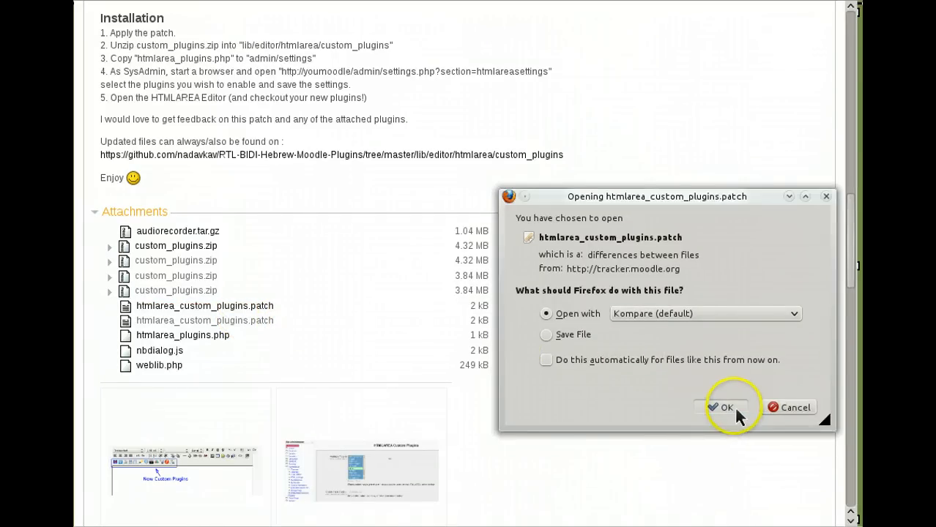
- View the patch in Kompare, showing weblib.php's added custom plugin loading code
left_click(723, 407)
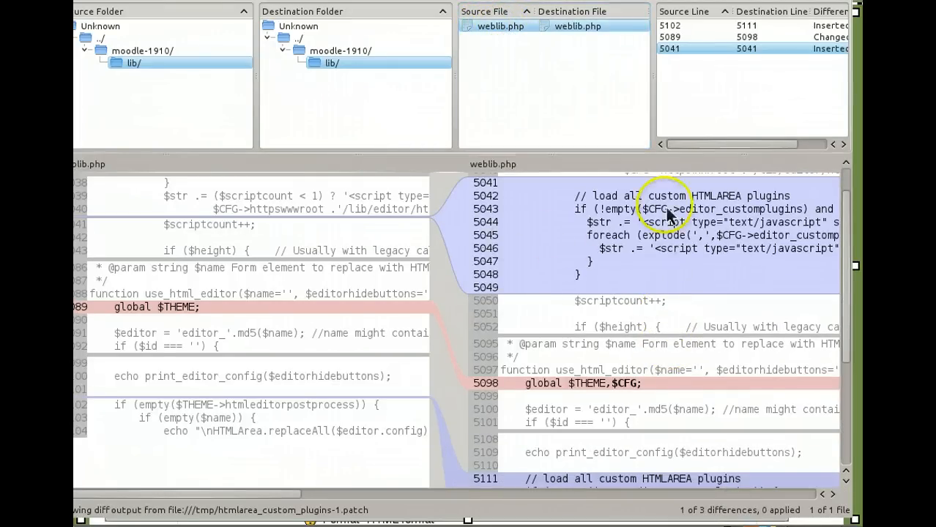
scroll("down", 3)
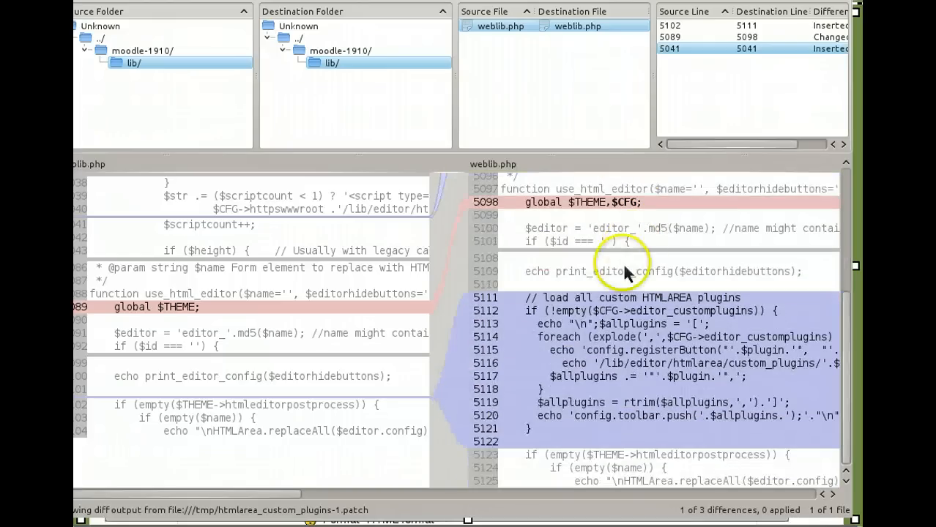